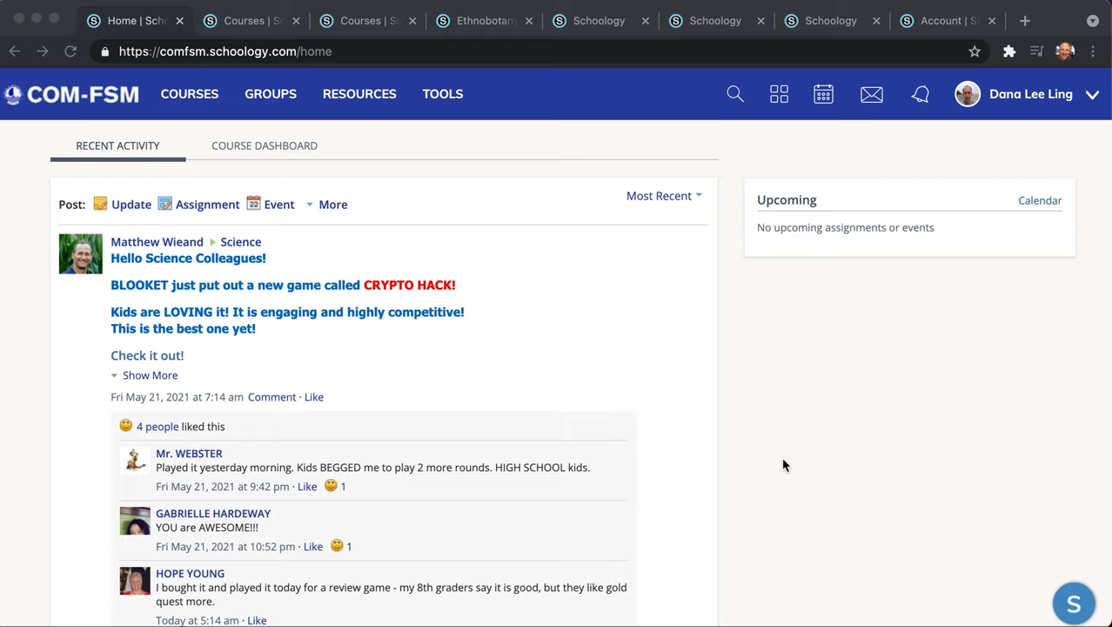
{"action": "mouse_move", "coordinate": [756, 450]}
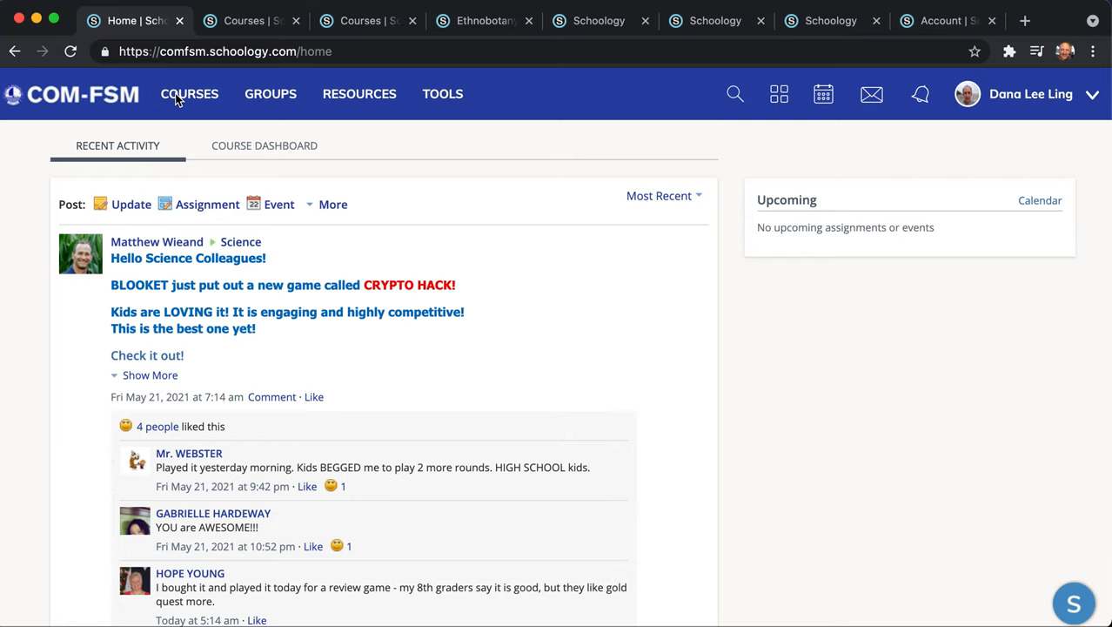
Go from the Schoology home feed to the My Courses page via the Courses menu
{"action": "left_click", "coordinate": [189, 94]}
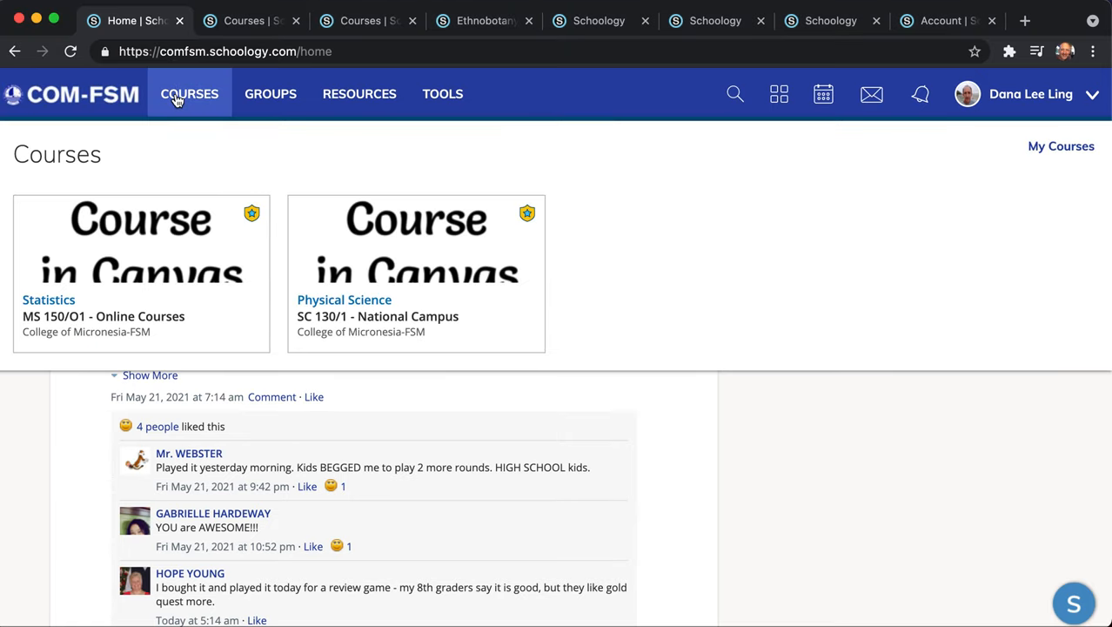
{"action": "mouse_move", "coordinate": [279, 261]}
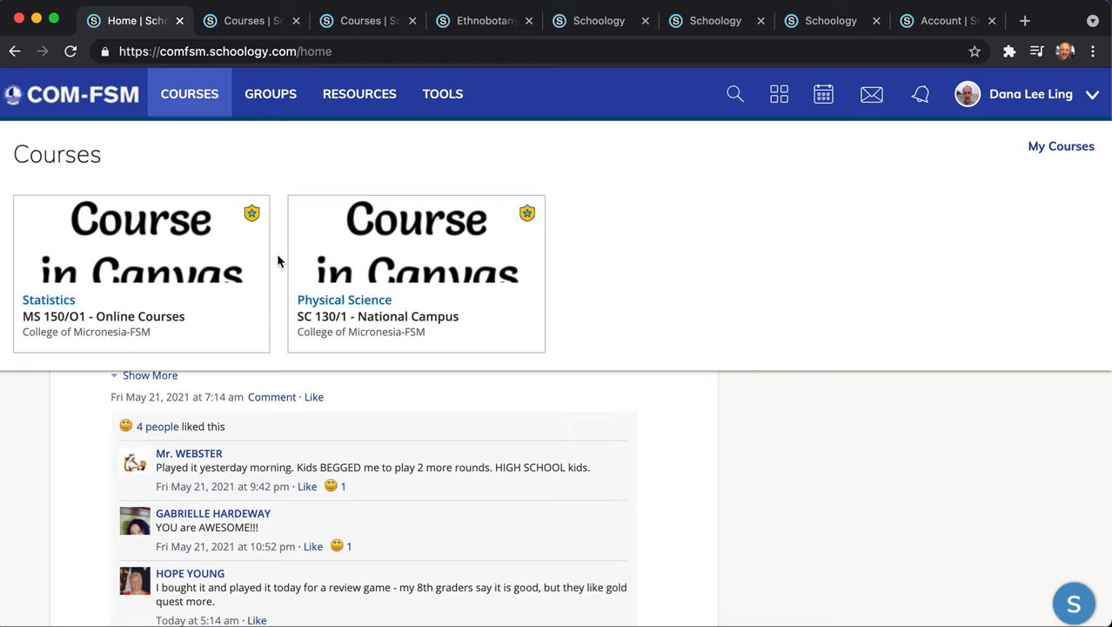
{"action": "mouse_move", "coordinate": [723, 233]}
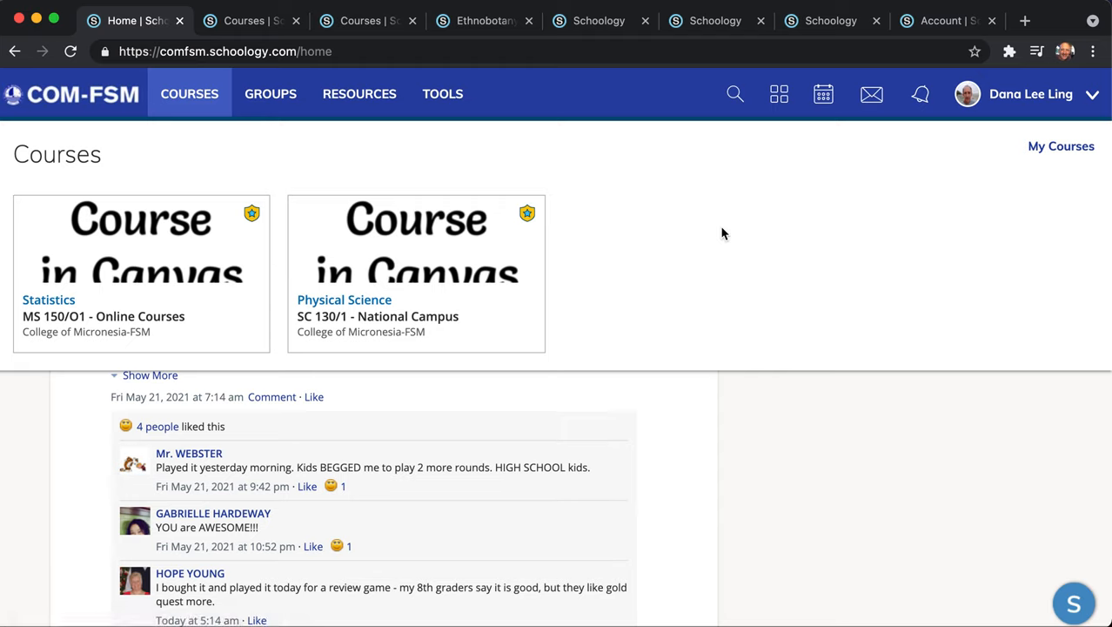
{"action": "mouse_move", "coordinate": [1061, 146]}
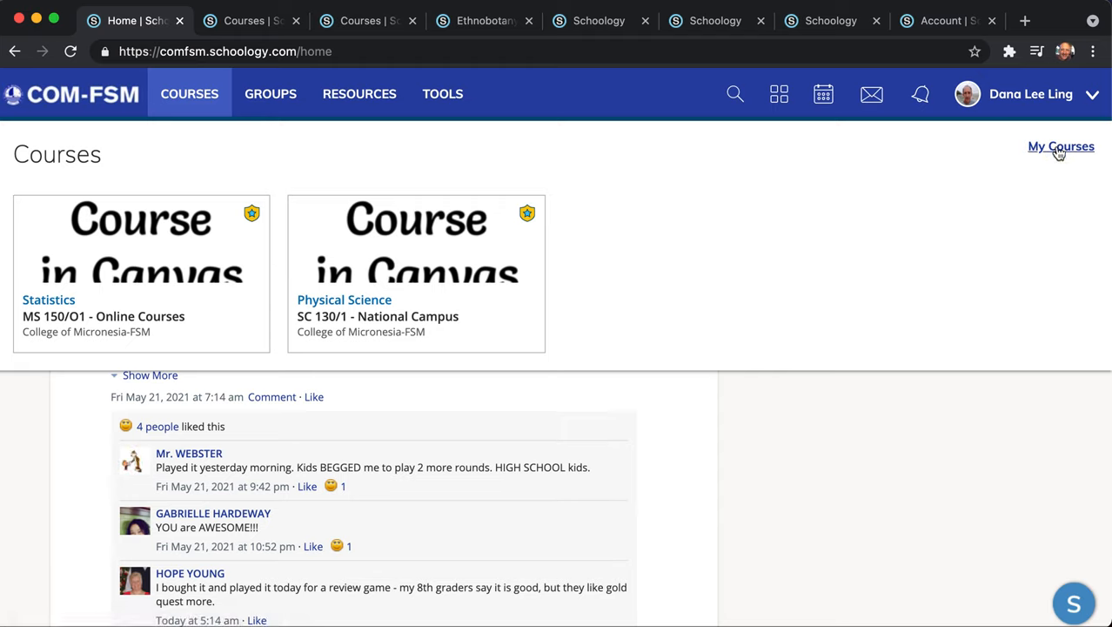
{"action": "left_click", "coordinate": [1060, 146]}
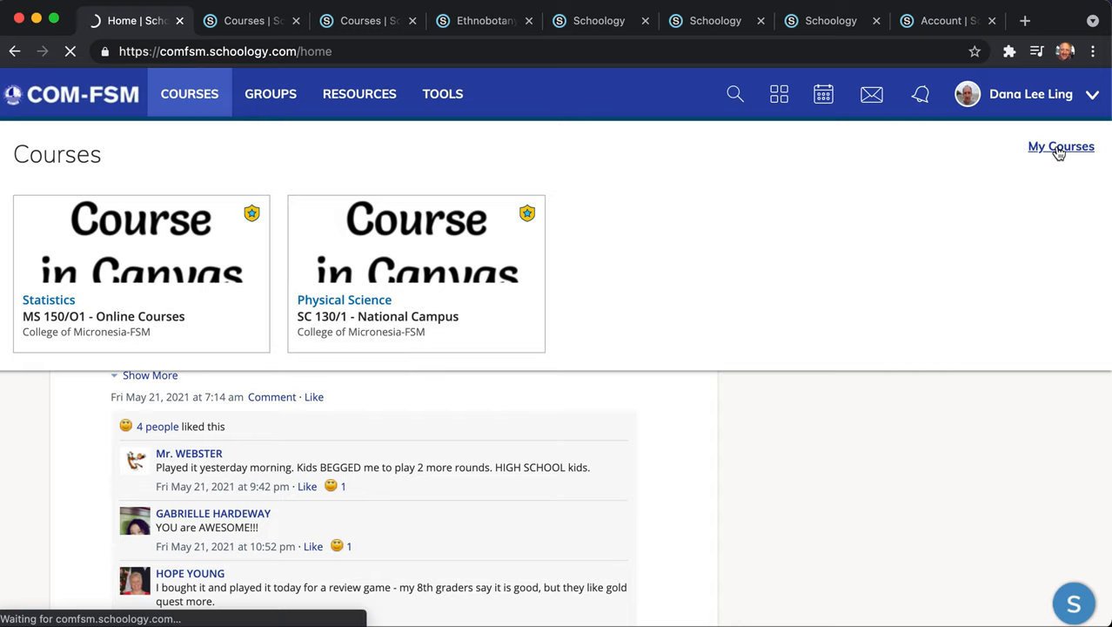
{"action": "left_click", "coordinate": [1061, 146]}
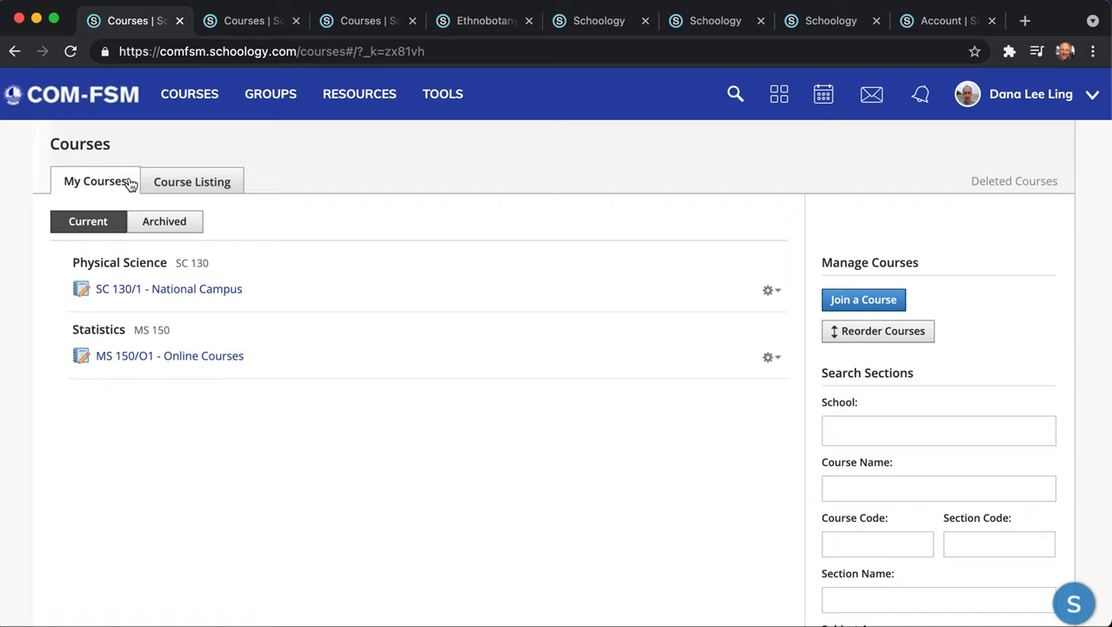
{"action": "mouse_move", "coordinate": [164, 221]}
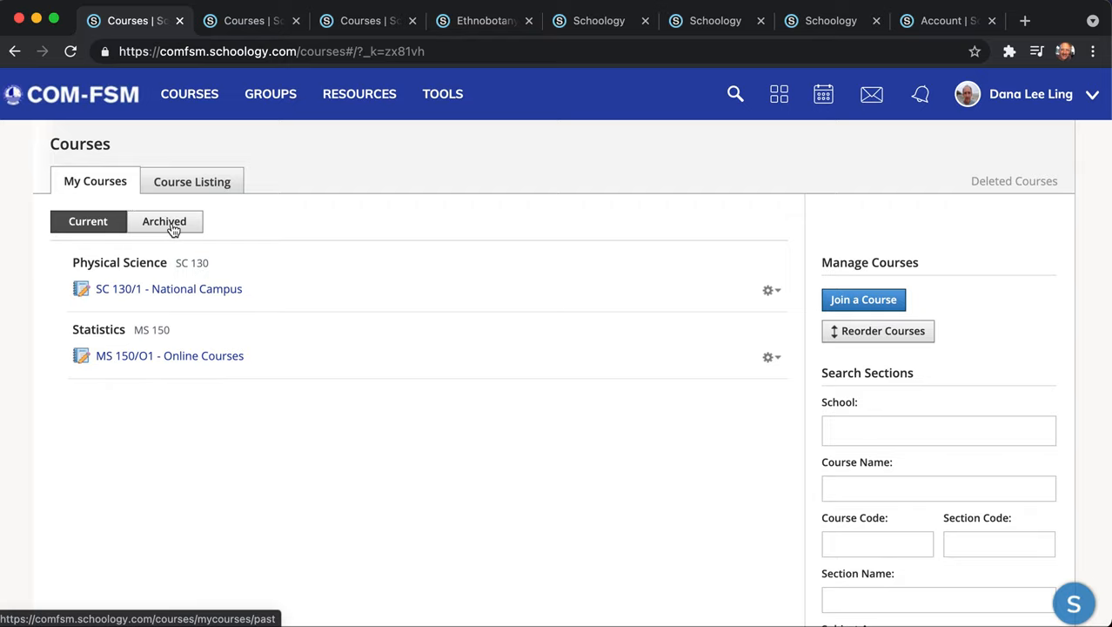
Show archived courses and open Ethnobotany SC/SS 115/O1 - Online Courses
{"action": "left_click", "coordinate": [164, 222]}
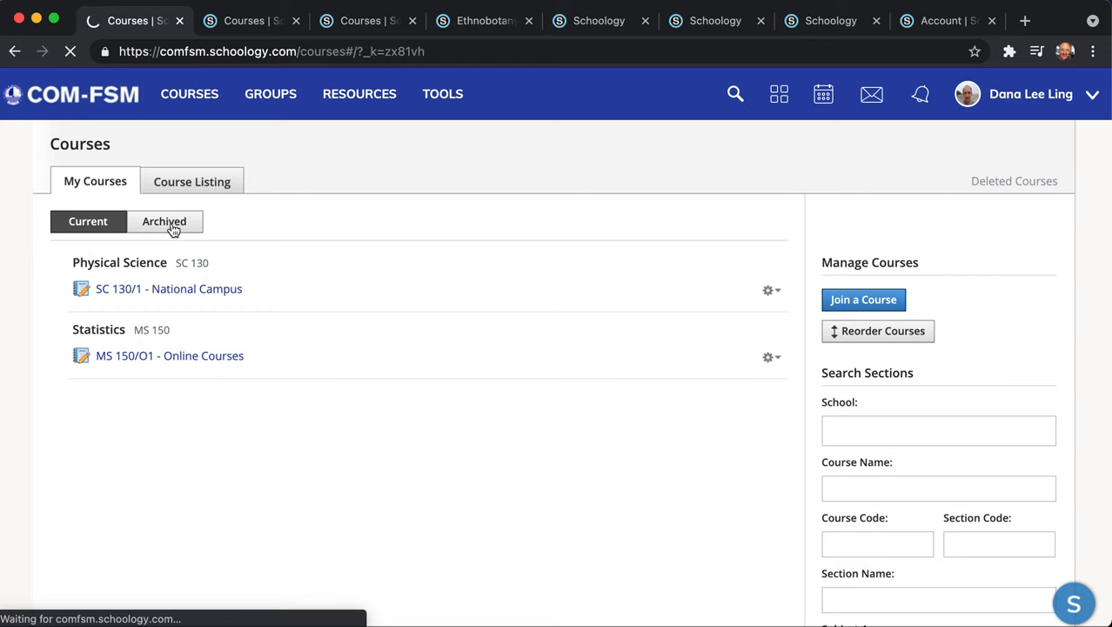
{"action": "left_click", "coordinate": [163, 221]}
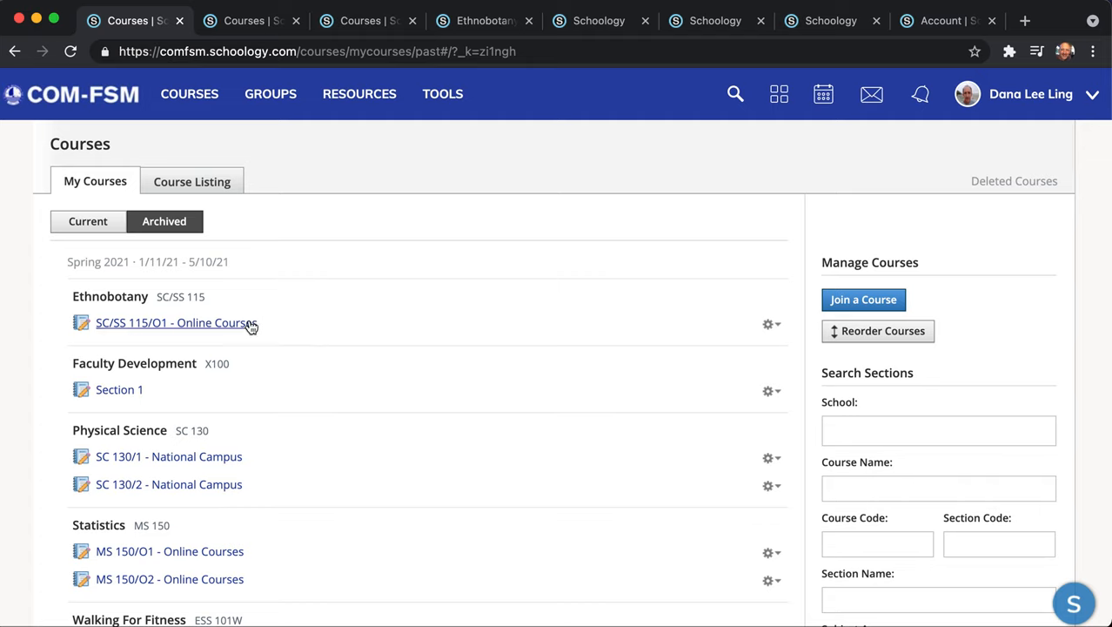
{"action": "mouse_move", "coordinate": [241, 322]}
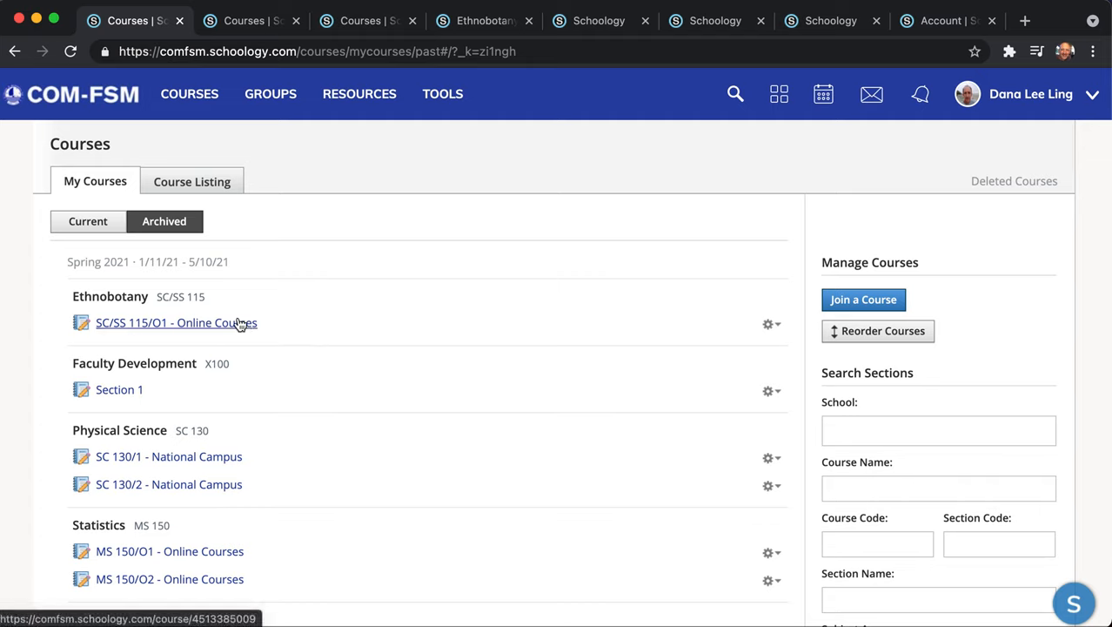
{"action": "left_click", "coordinate": [176, 323]}
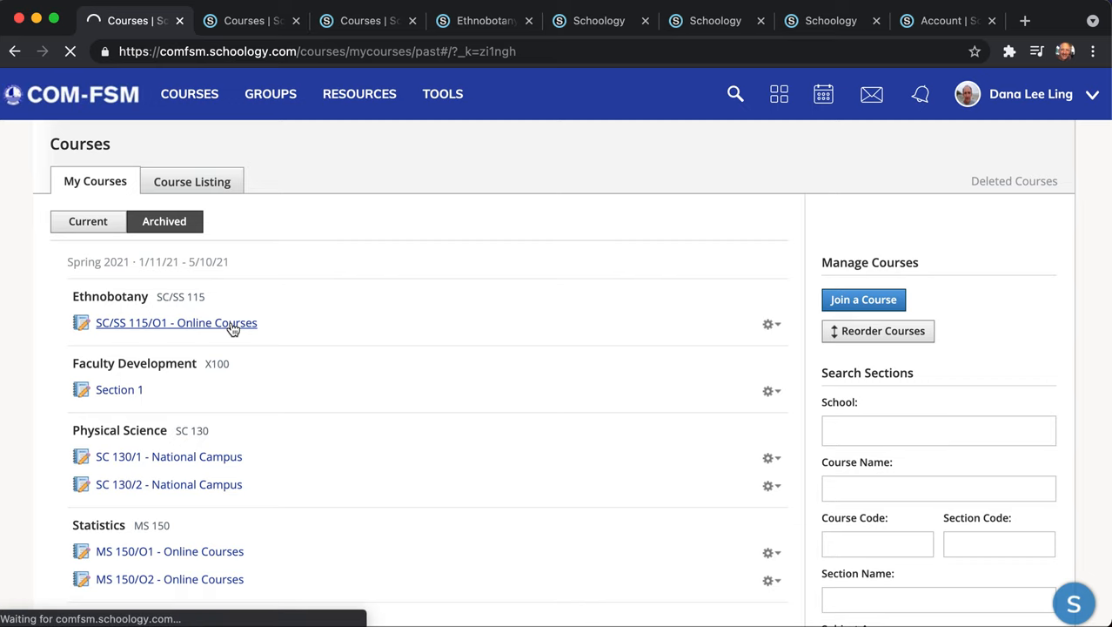
{"action": "left_click", "coordinate": [176, 322]}
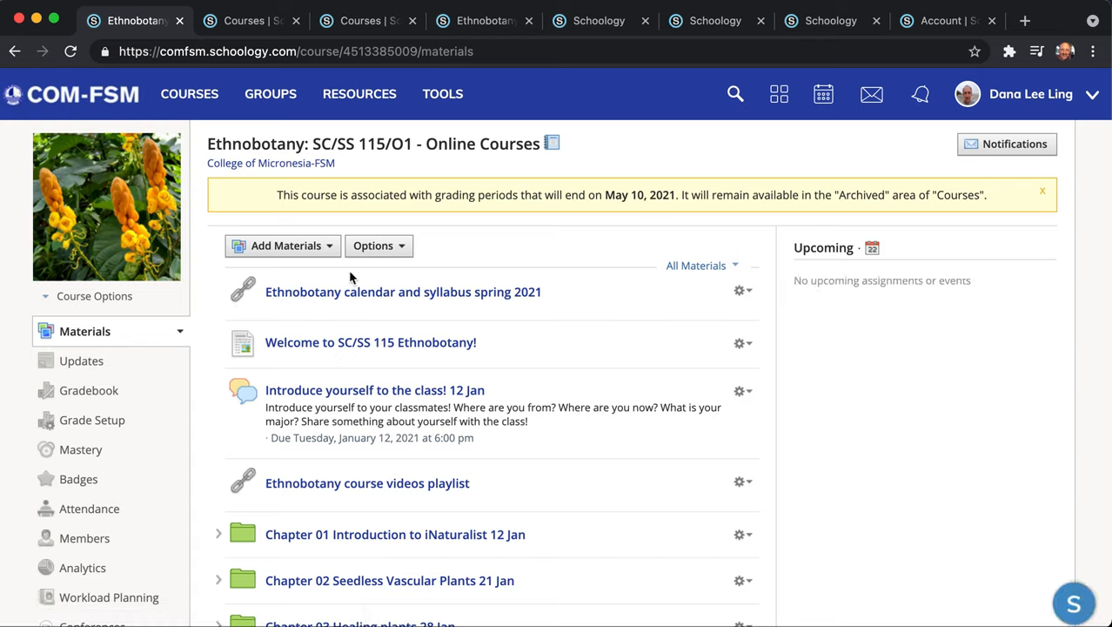
Save the Ethnobotany course to the Home collection with no folder
{"action": "left_click", "coordinate": [379, 245]}
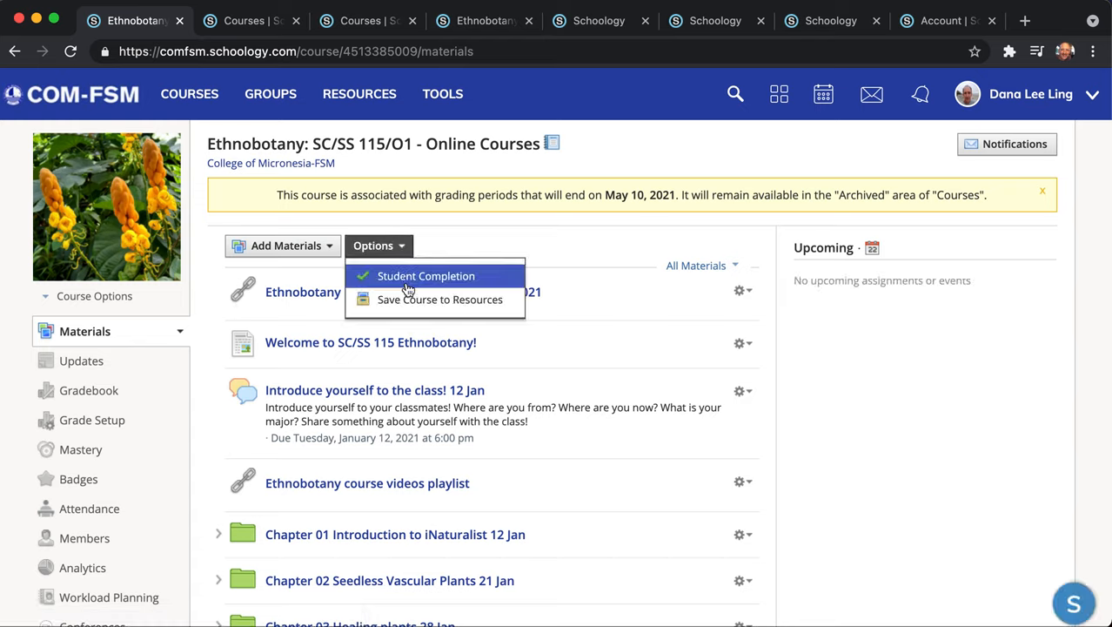
{"action": "mouse_move", "coordinate": [440, 298]}
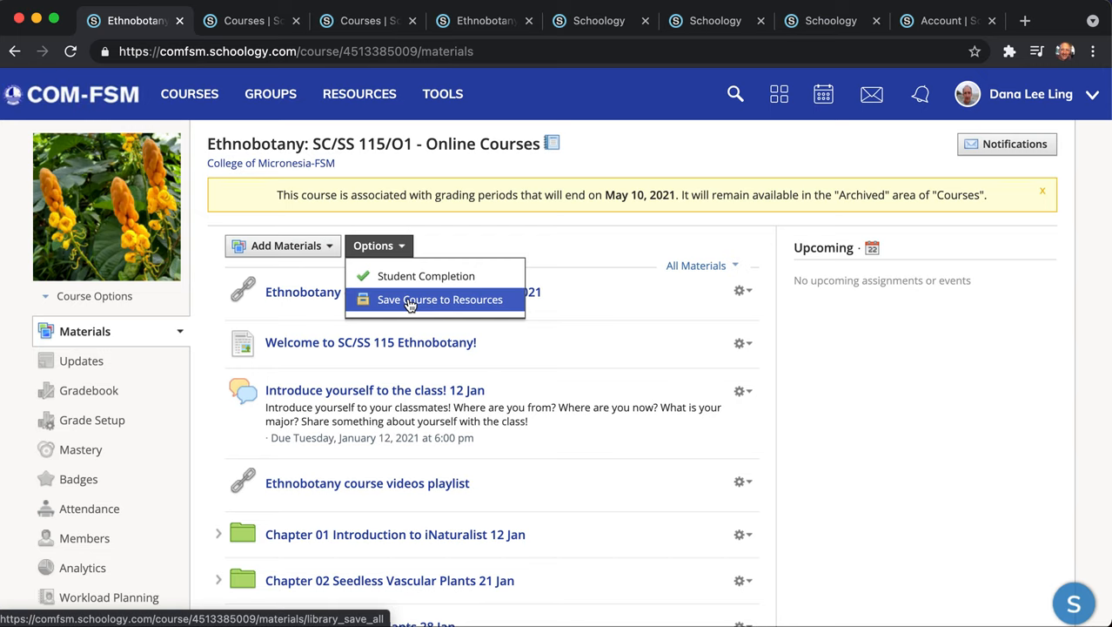
{"action": "left_click", "coordinate": [441, 299]}
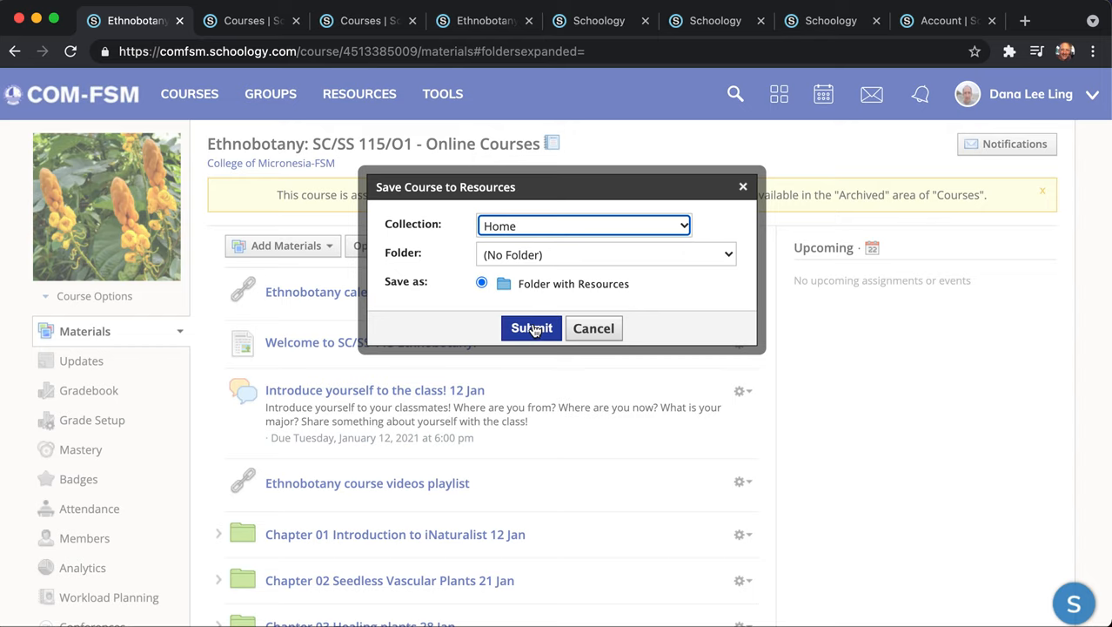
{"action": "left_click", "coordinate": [531, 328]}
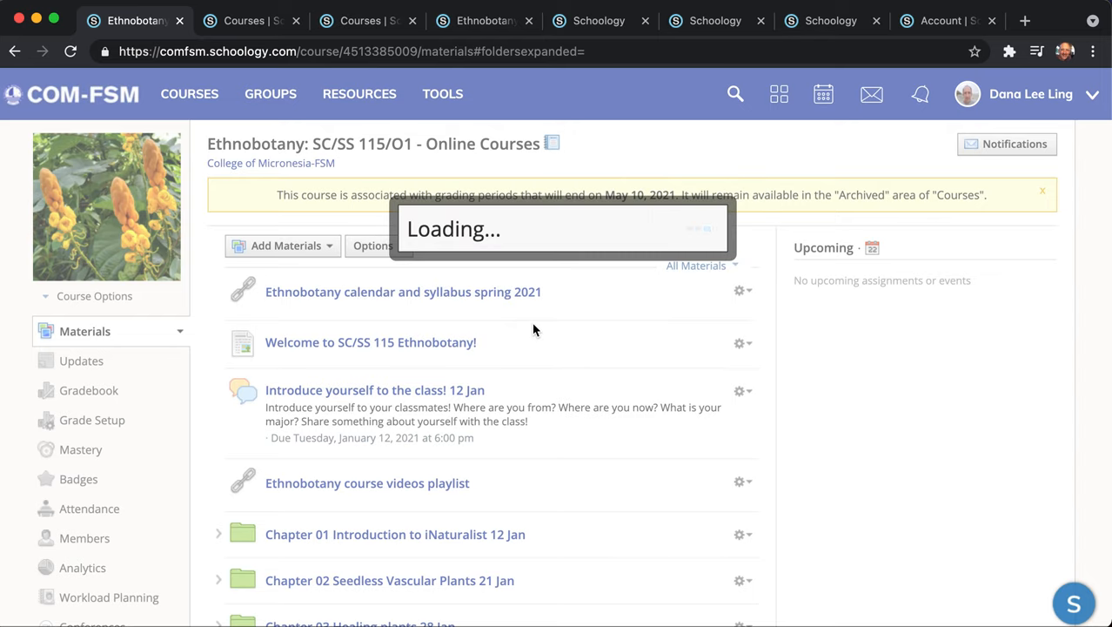
{"action": "mouse_move", "coordinate": [572, 258]}
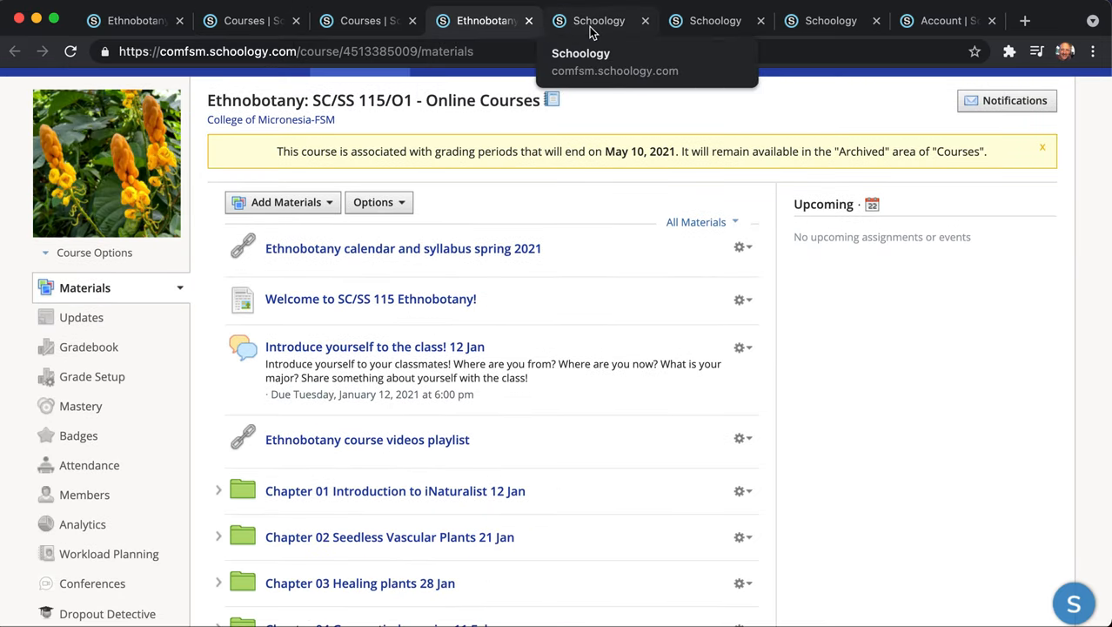
Check Resources for the Ethnobotany folder and open the My Resources options menu
{"action": "left_click", "coordinate": [599, 20]}
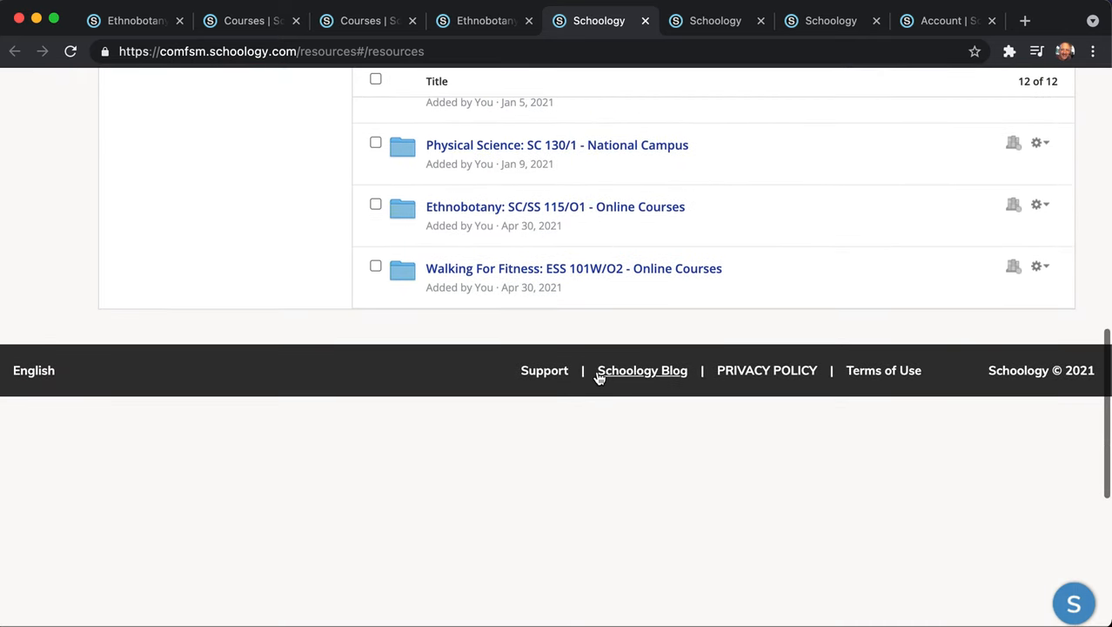
{"action": "scroll", "scroll_direction": "up", "scroll_amount": 3}
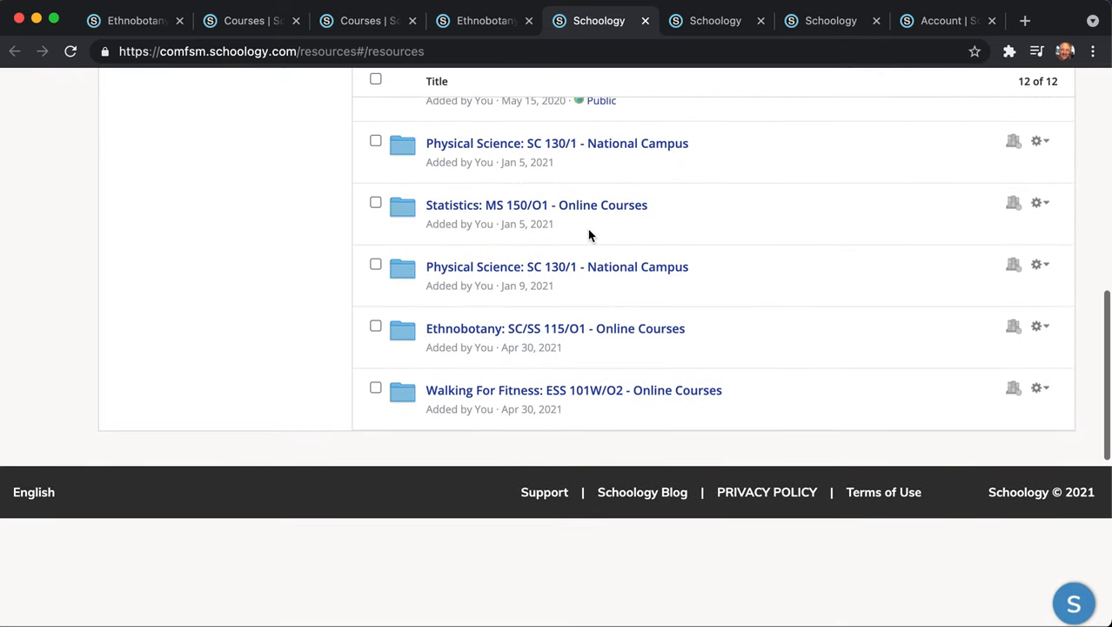
{"action": "scroll", "scroll_direction": "up", "scroll_amount": 3}
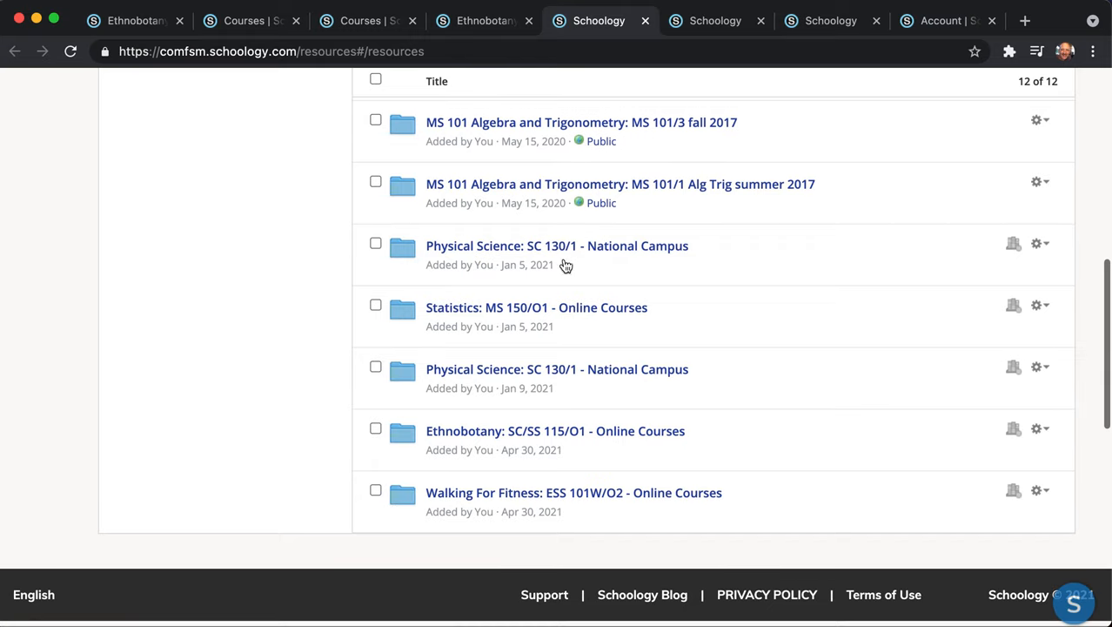
{"action": "mouse_move", "coordinate": [779, 446]}
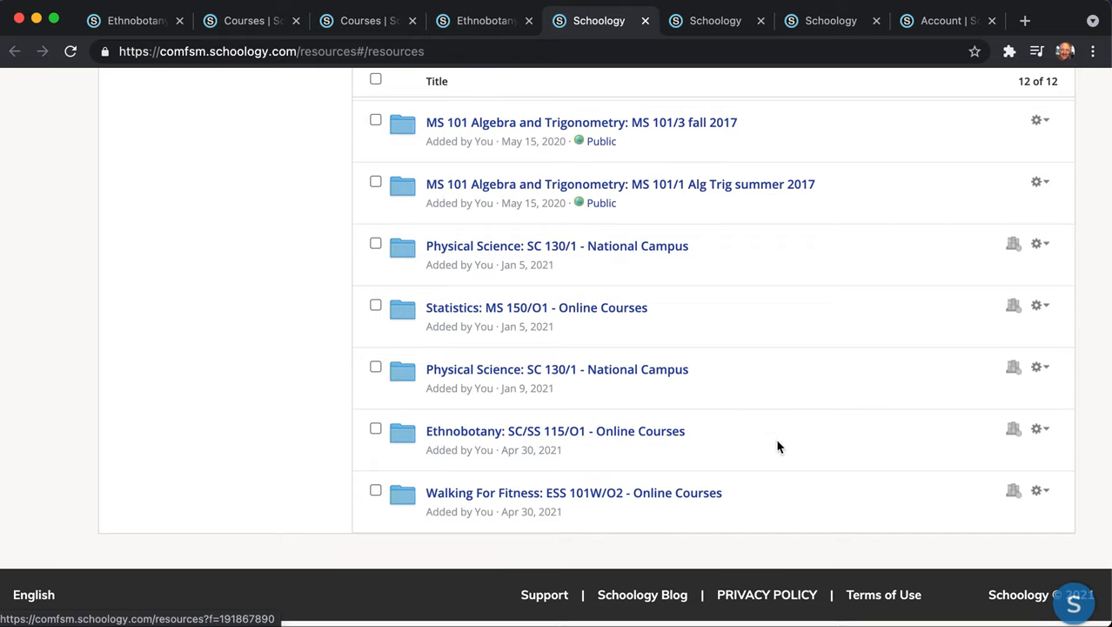
{"action": "mouse_move", "coordinate": [895, 435]}
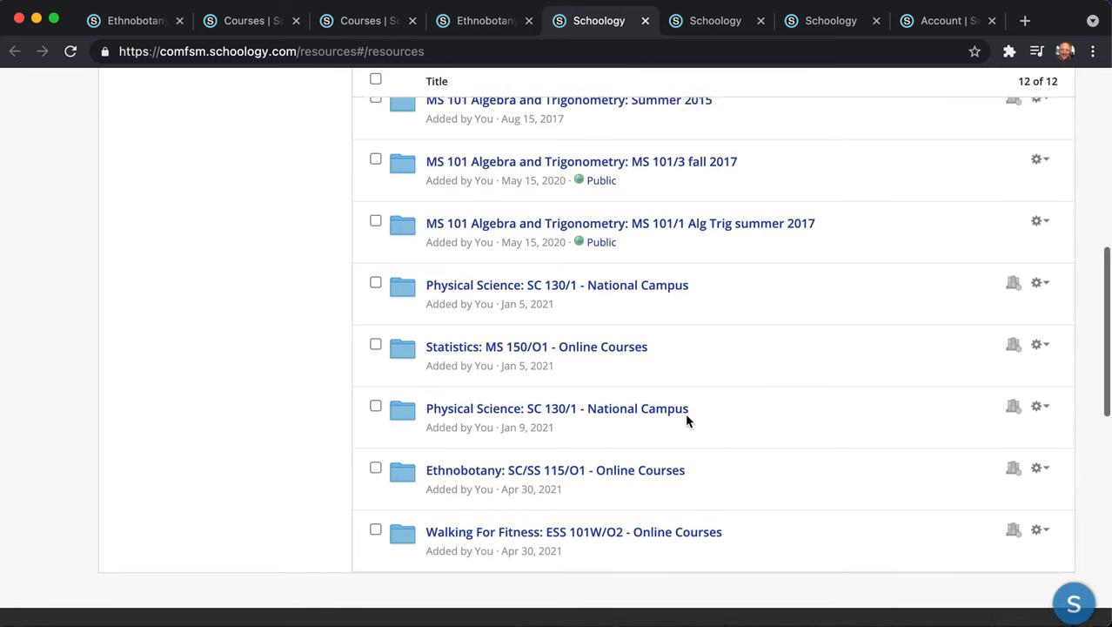
{"action": "scroll", "scroll_direction": "up", "scroll_amount": 3}
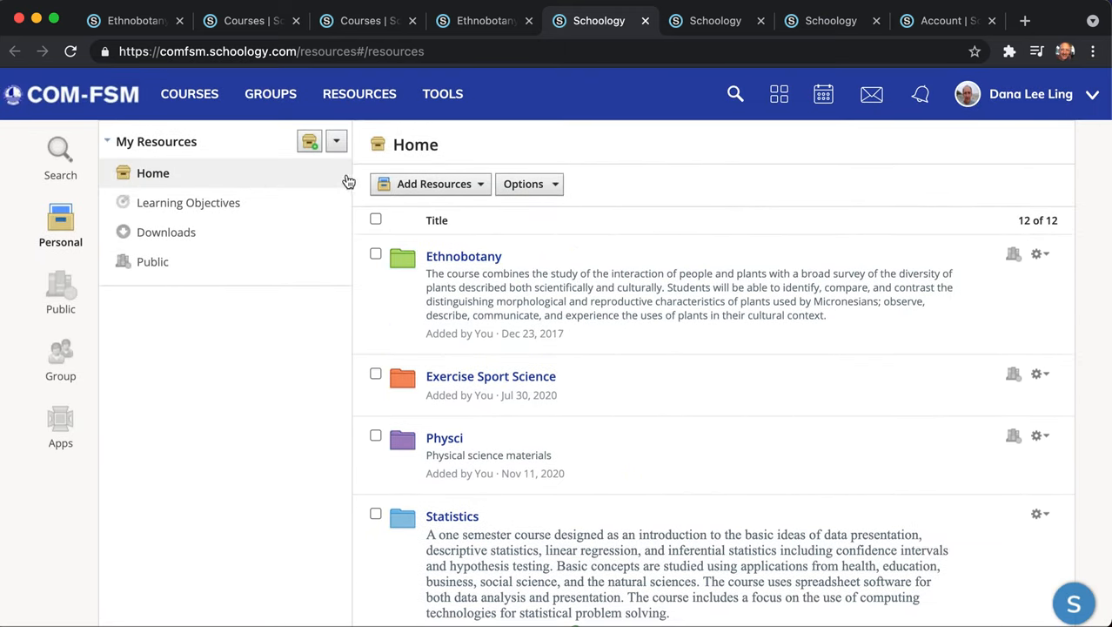
{"action": "left_click", "coordinate": [336, 141]}
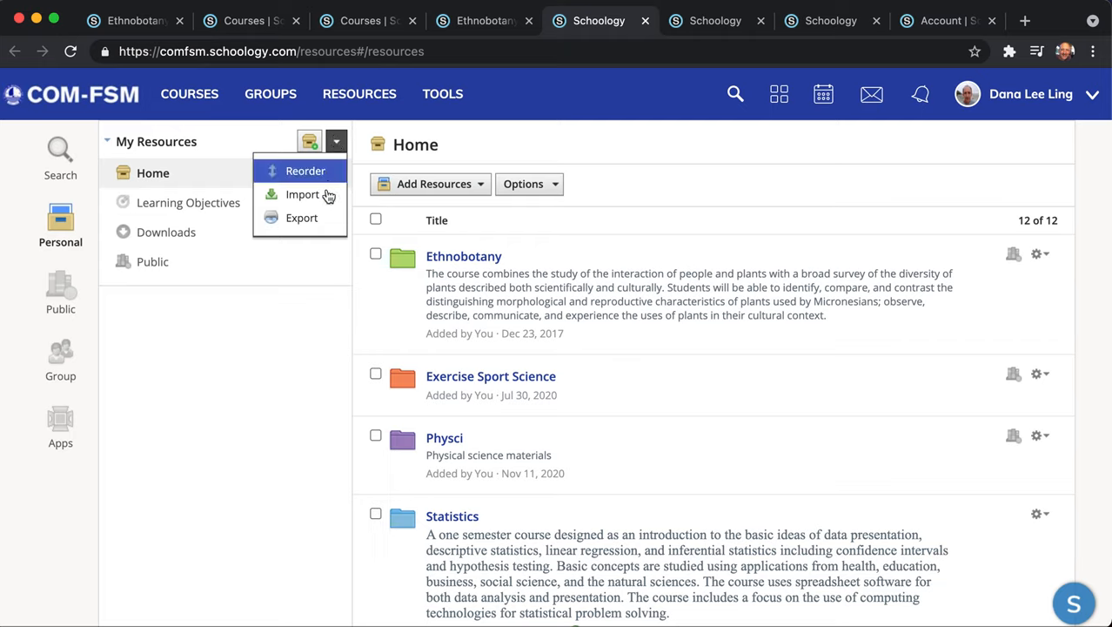
{"action": "mouse_move", "coordinate": [339, 141]}
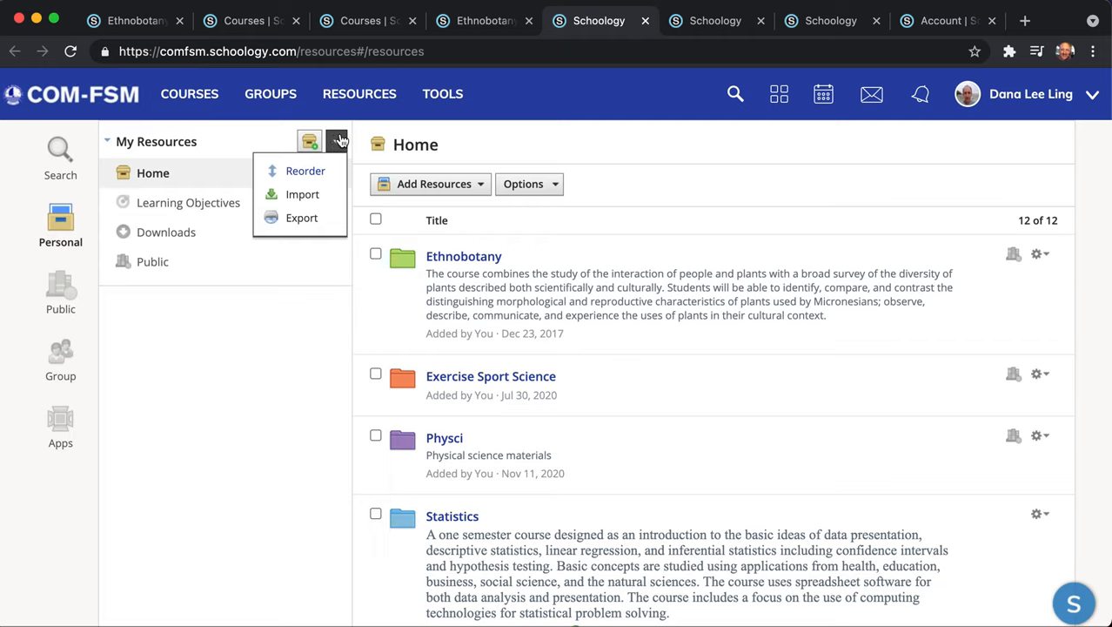
{"action": "mouse_move", "coordinate": [356, 127]}
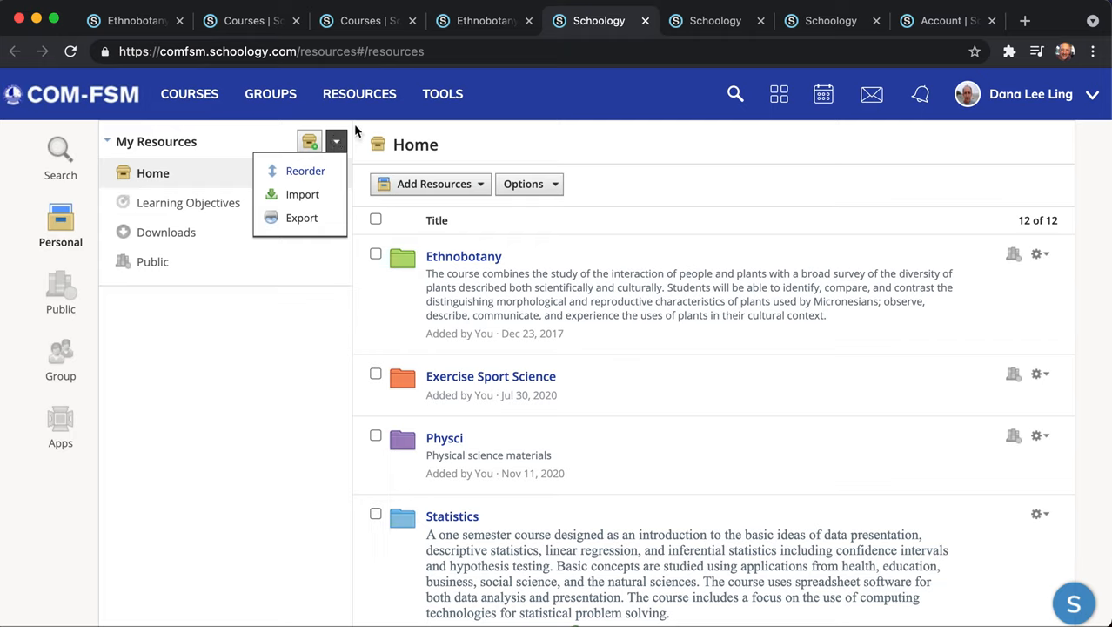
Start exporting the Home collection and browse the Folder choices
{"action": "left_click", "coordinate": [302, 218]}
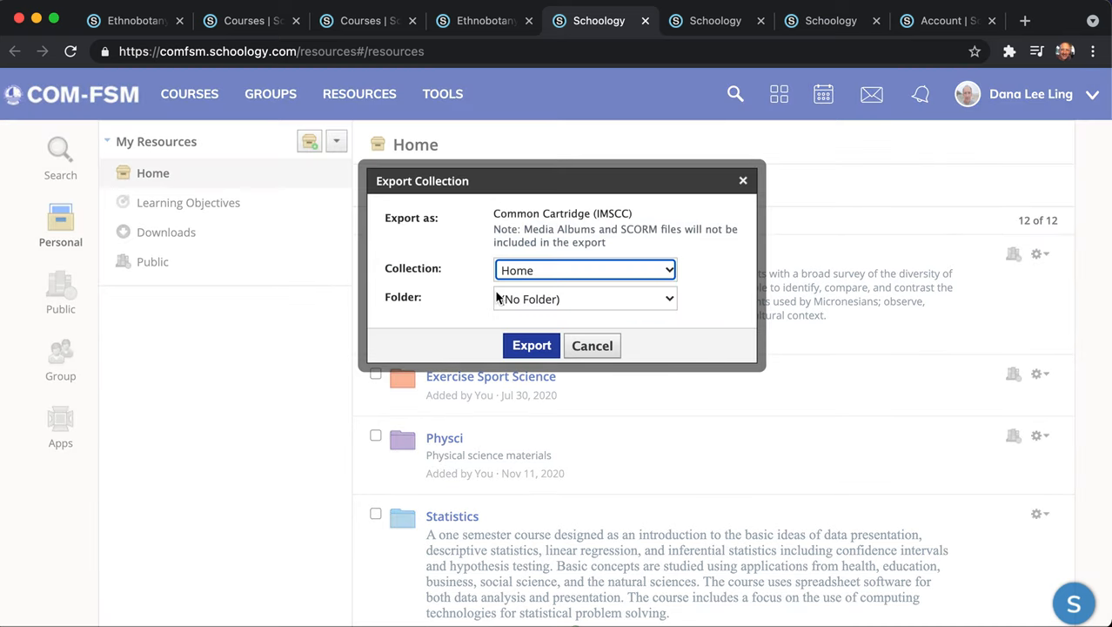
{"action": "left_click", "coordinate": [585, 269]}
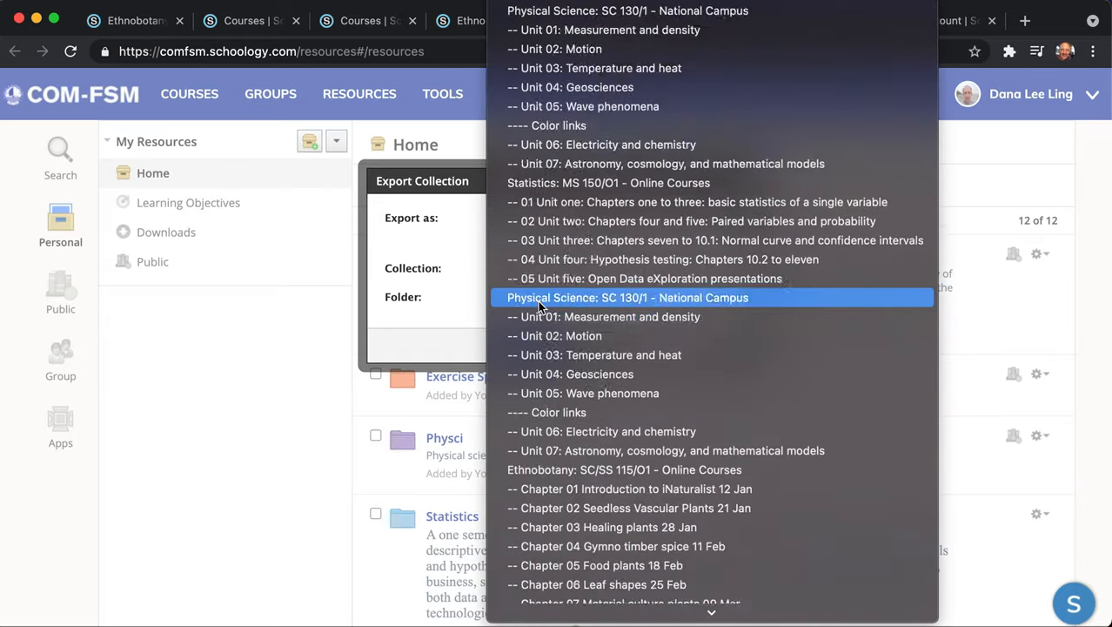
{"action": "scroll", "scroll_direction": "down", "scroll_amount": 3}
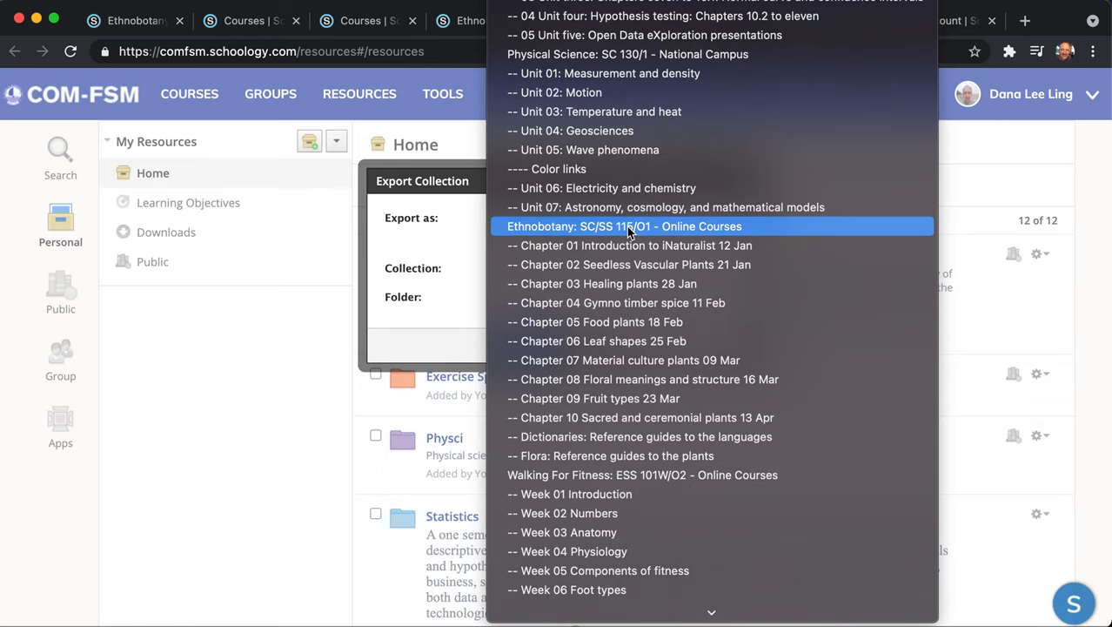
{"action": "scroll", "scroll_direction": "down", "scroll_amount": 3}
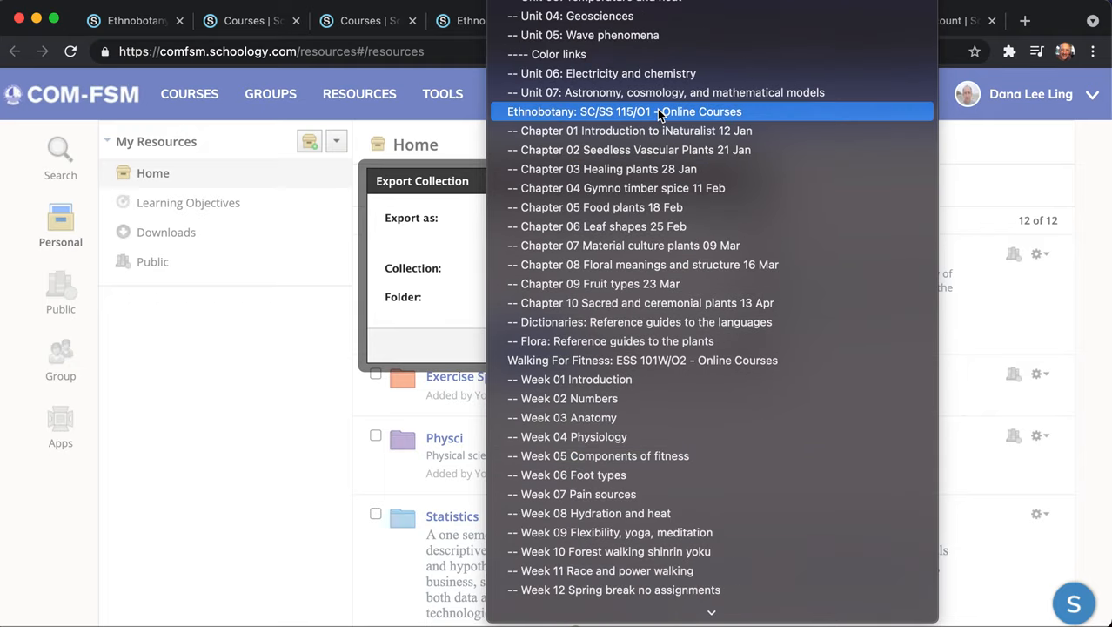
Choose the Ethnobotany: SC/SS 115/O1 - Online Courses folder and export it
{"action": "left_click", "coordinate": [624, 111]}
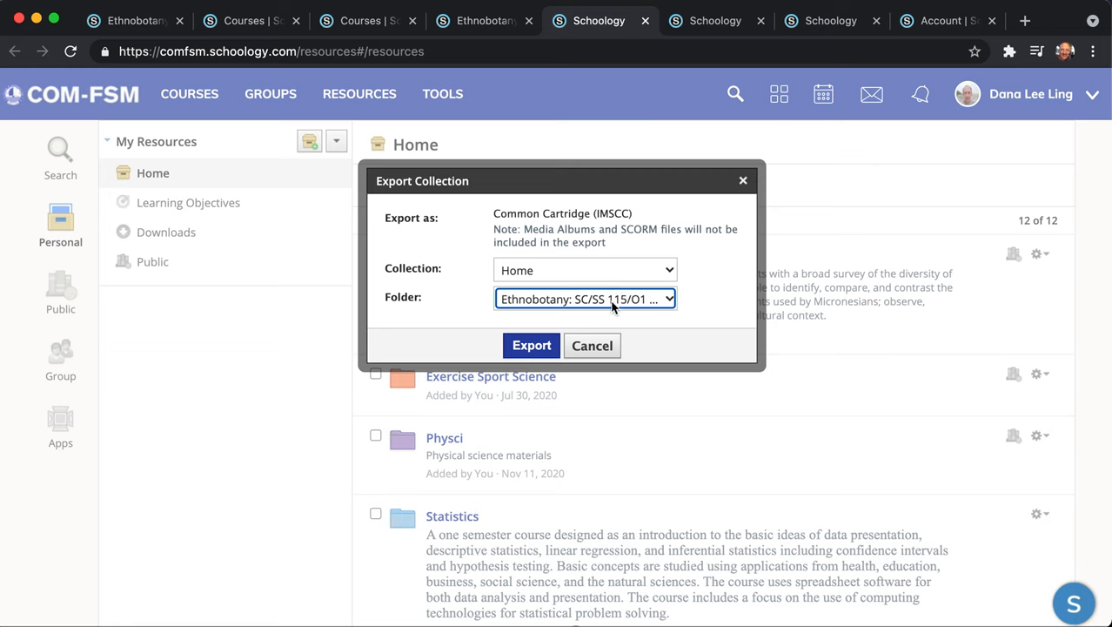
{"action": "left_click", "coordinate": [585, 298]}
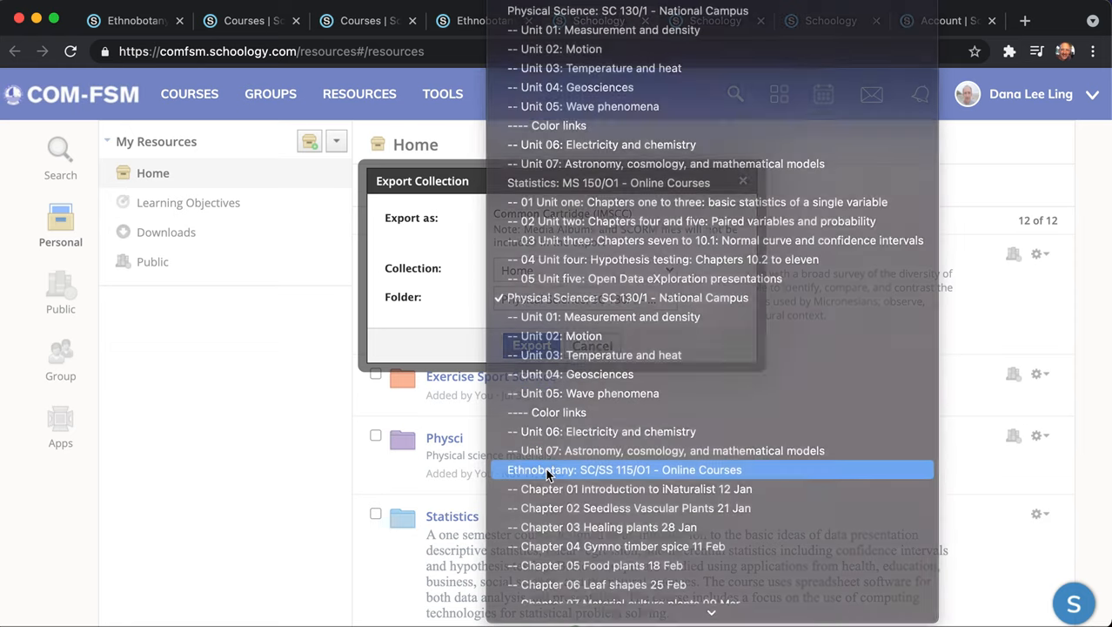
{"action": "left_click", "coordinate": [624, 470]}
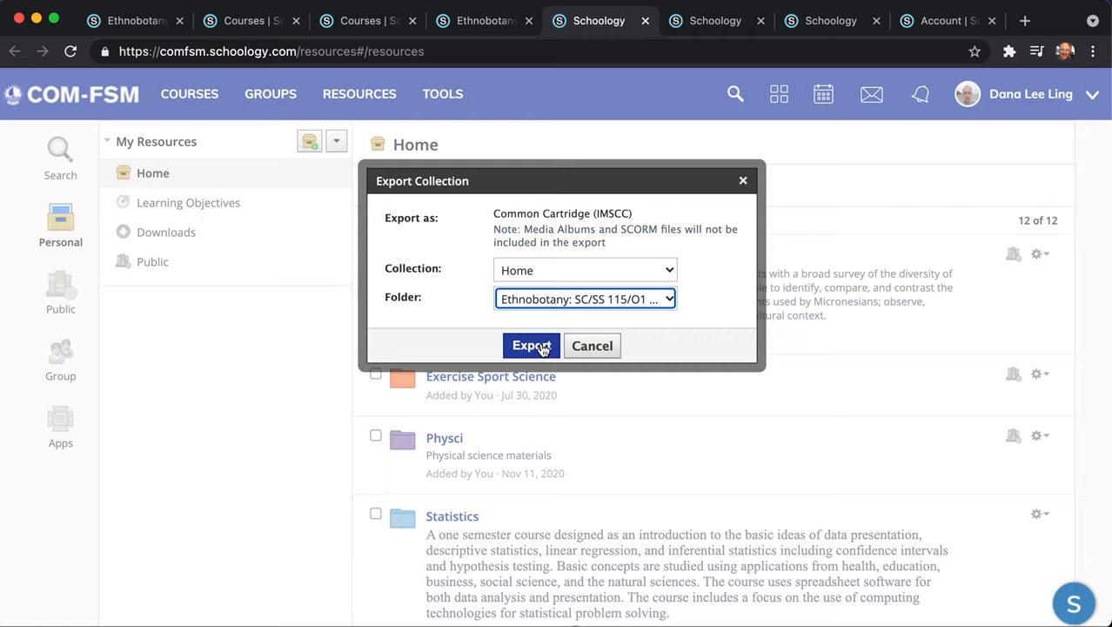
{"action": "left_click", "coordinate": [531, 346]}
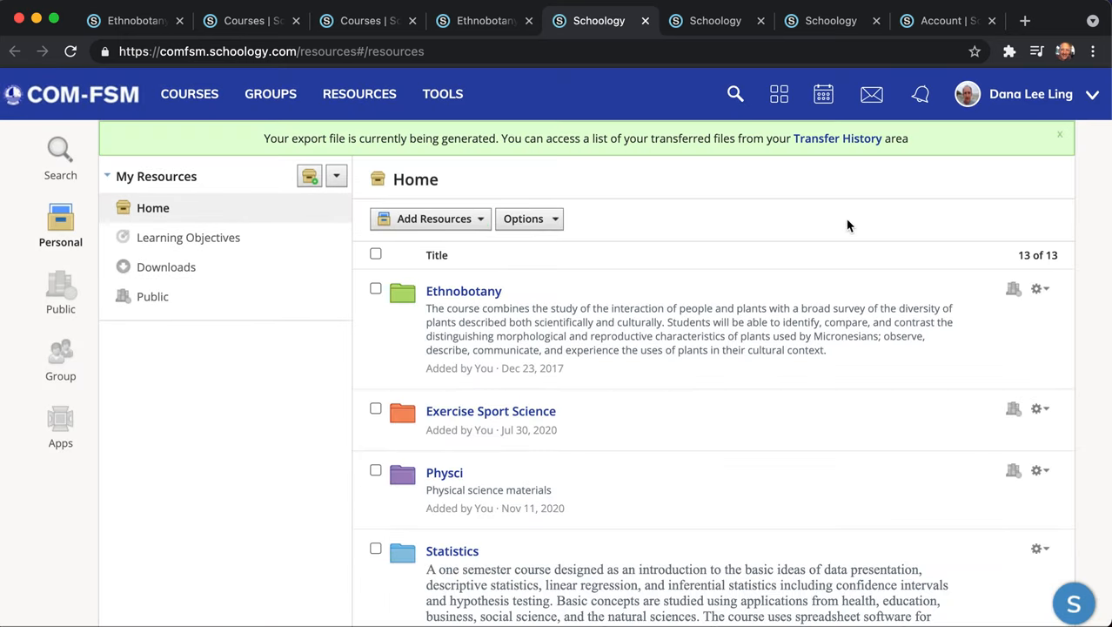
{"action": "mouse_move", "coordinate": [801, 131]}
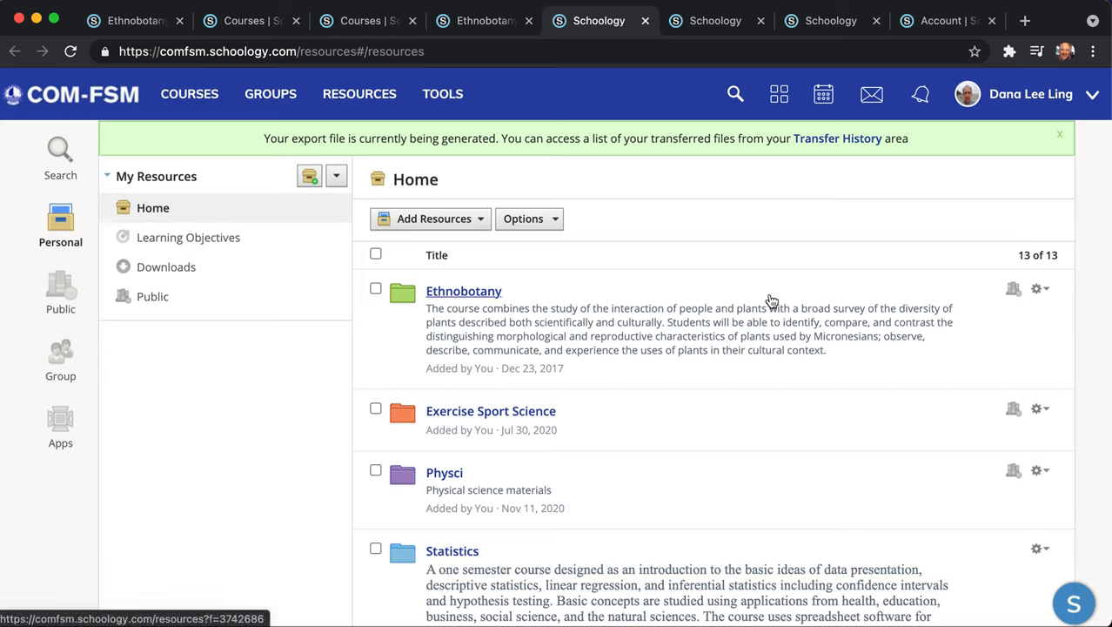
{"action": "mouse_move", "coordinate": [743, 206]}
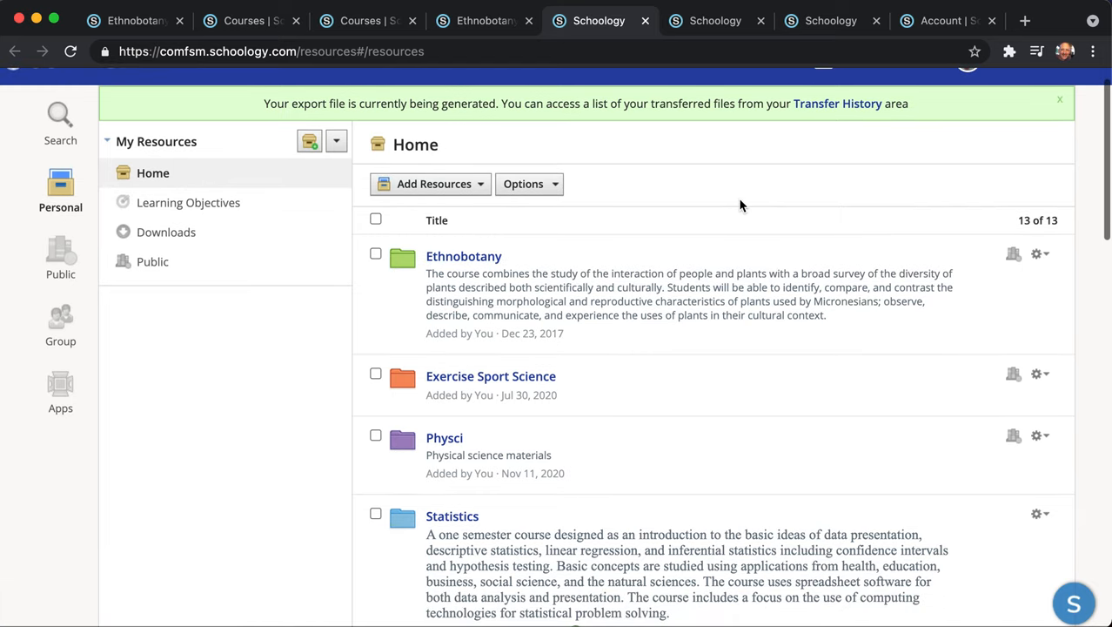
Open Transfer History from the export notice banner
{"action": "scroll", "scroll_direction": "down", "scroll_amount": 3}
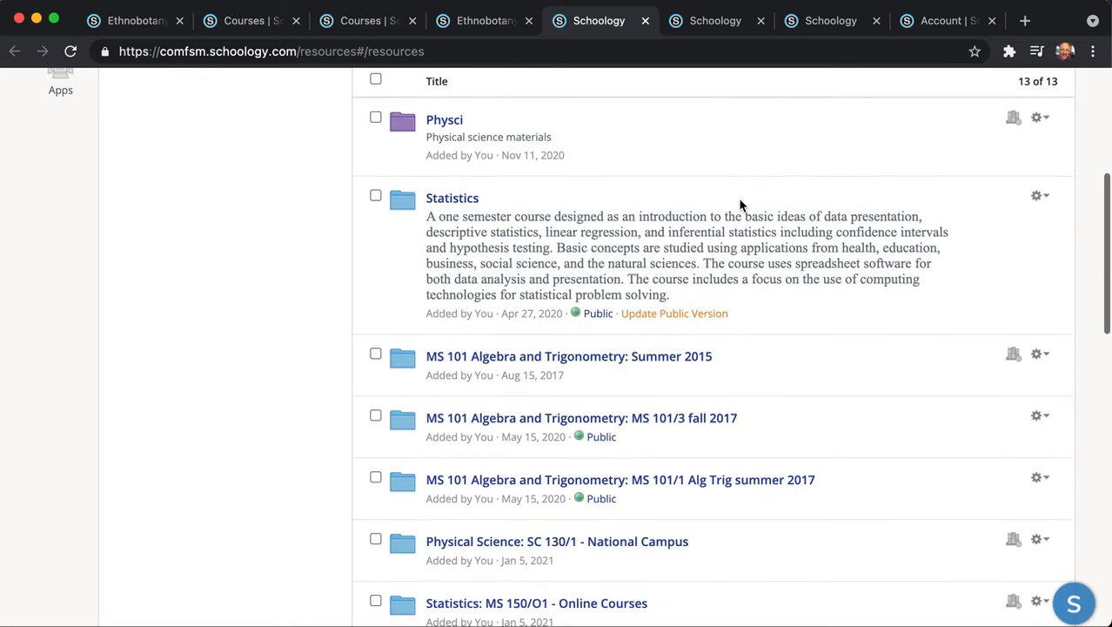
{"action": "mouse_move", "coordinate": [452, 198]}
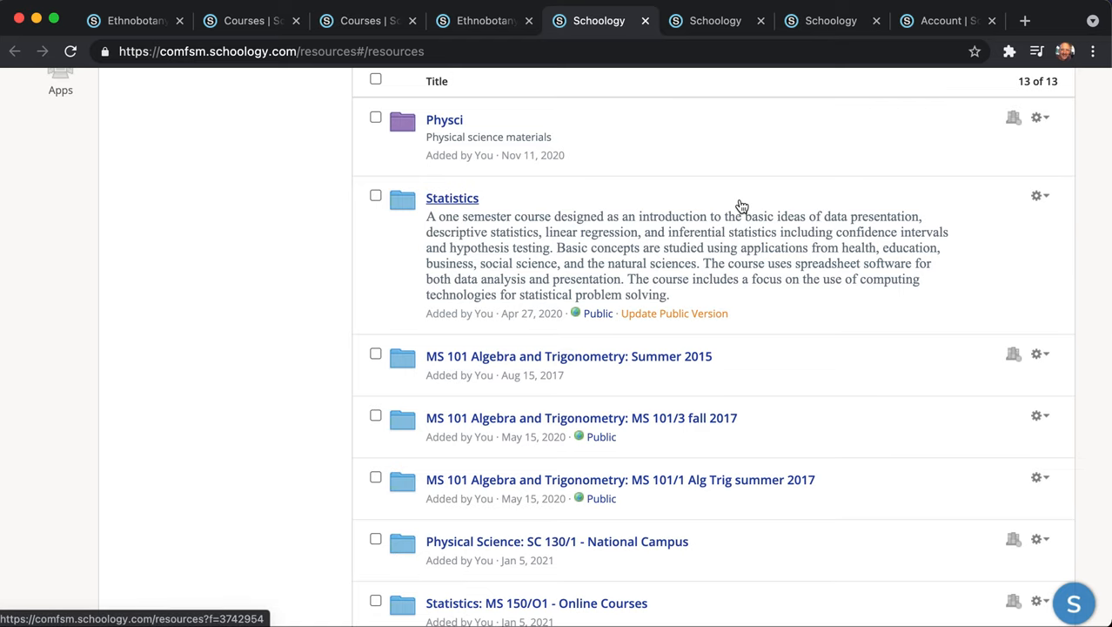
{"action": "scroll", "scroll_direction": "down", "scroll_amount": 3}
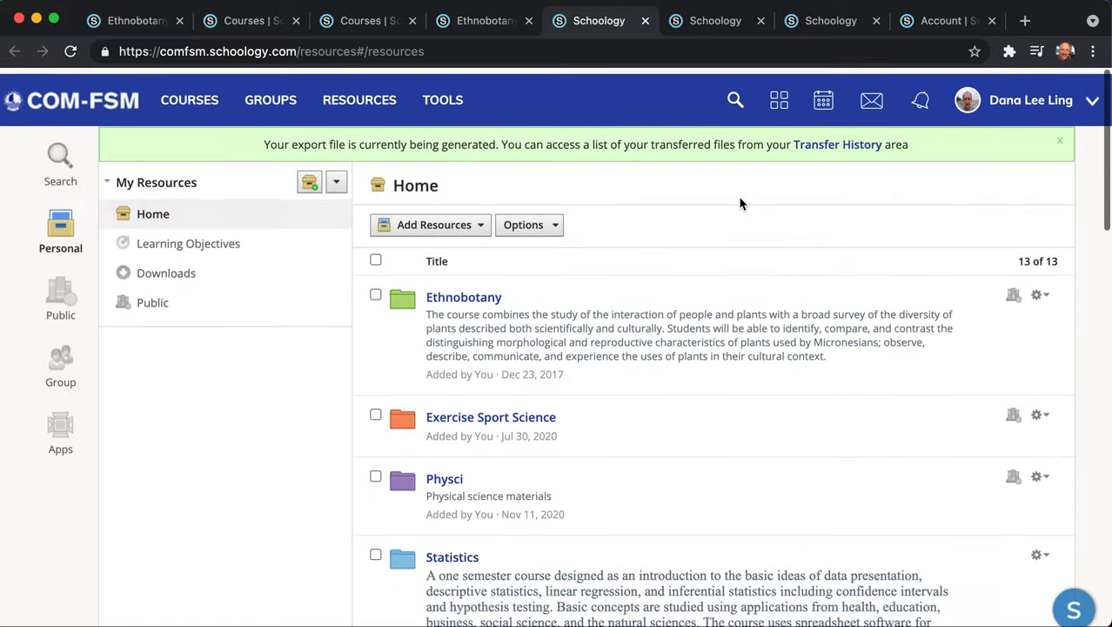
{"action": "left_click", "coordinate": [836, 144]}
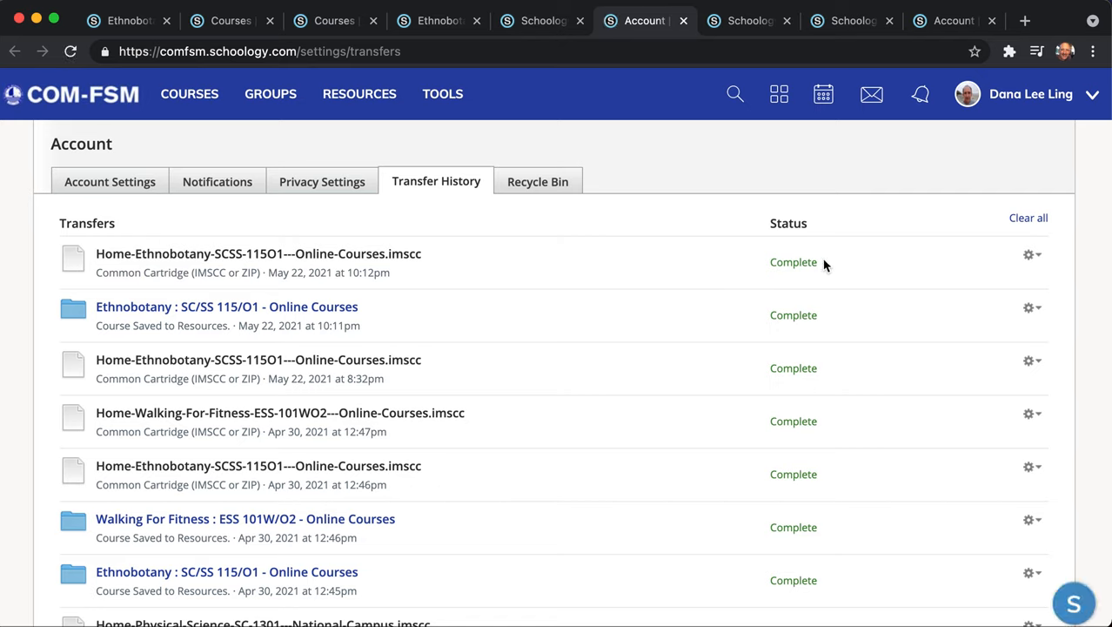
{"action": "mouse_move", "coordinate": [808, 266]}
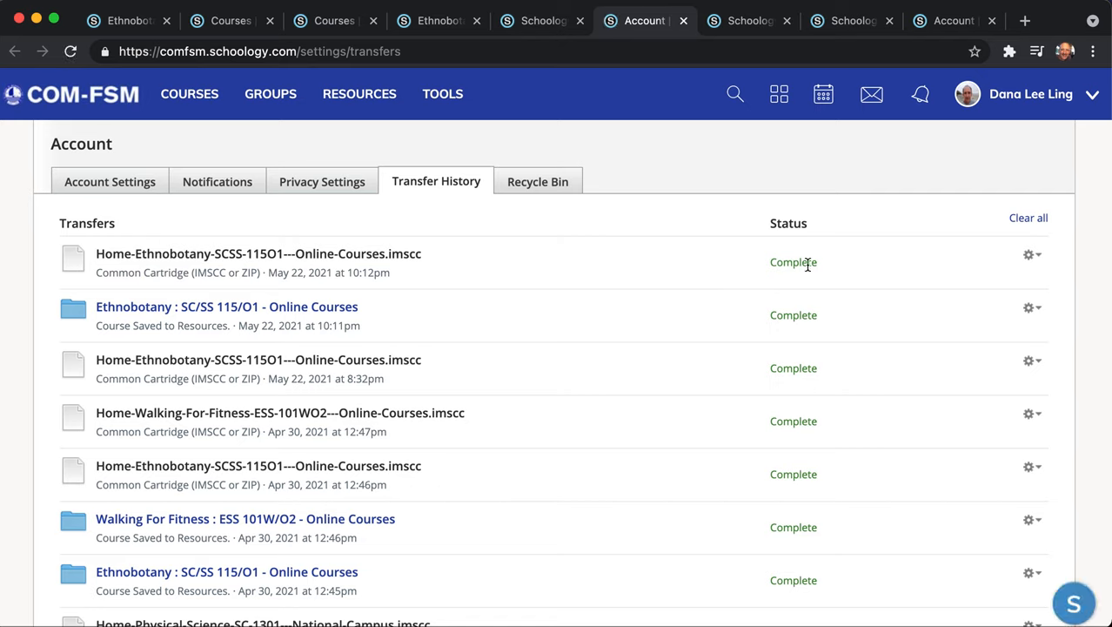
Download the top Home-Ethnobotany-SCSS-115O1 .imscc export from its gear menu
{"action": "left_click", "coordinate": [1032, 254]}
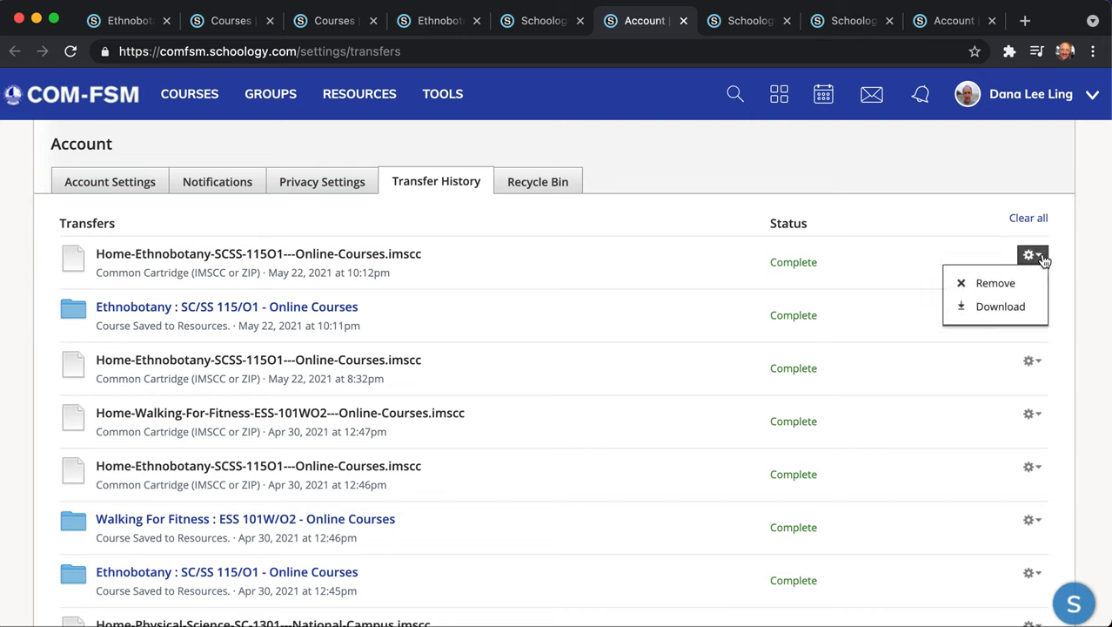
{"action": "mouse_move", "coordinate": [1000, 306]}
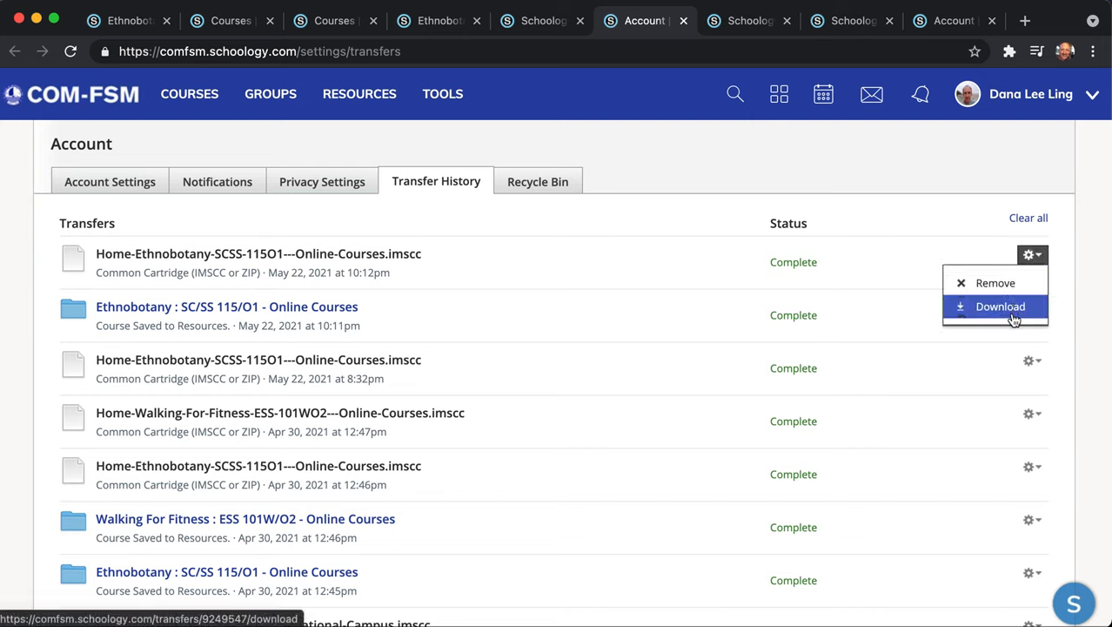
{"action": "mouse_move", "coordinate": [644, 270]}
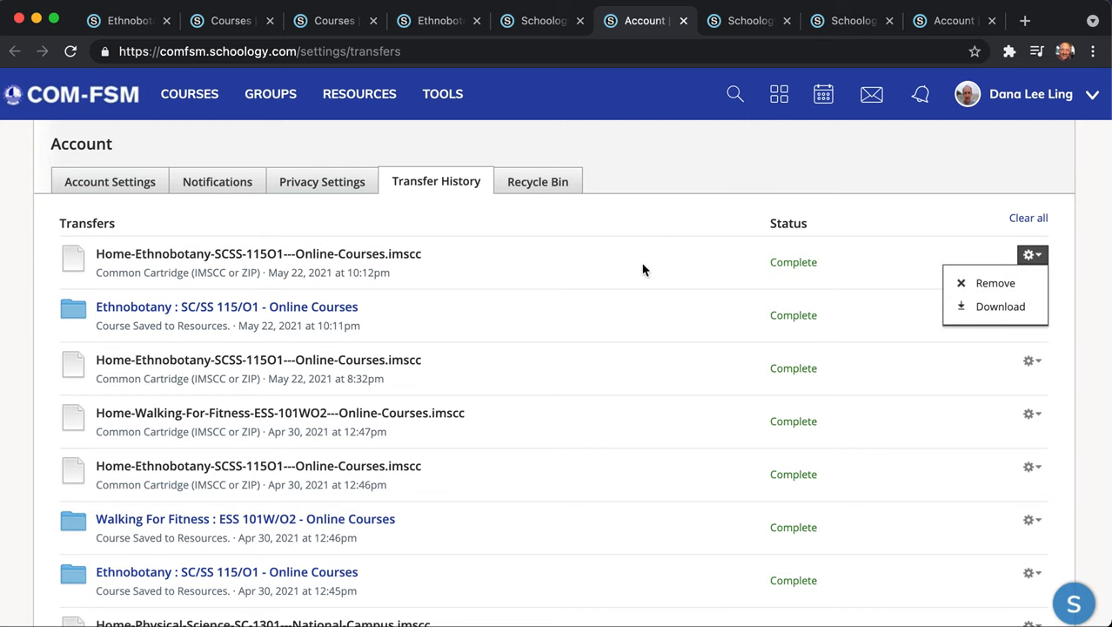
{"action": "mouse_move", "coordinate": [474, 266]}
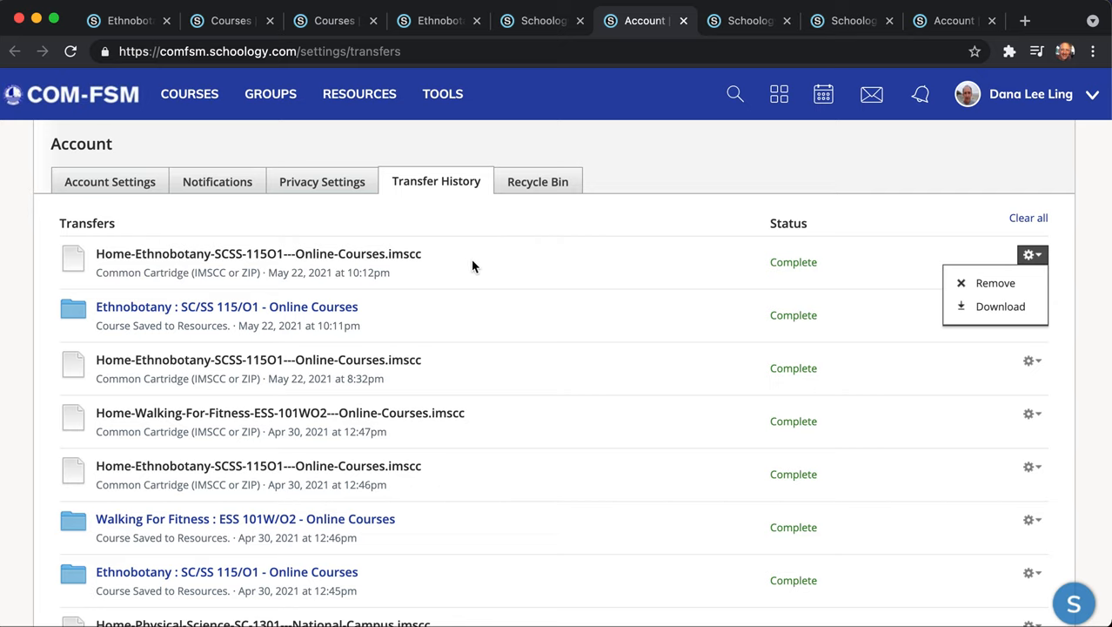
{"action": "left_click", "coordinate": [1077, 270]}
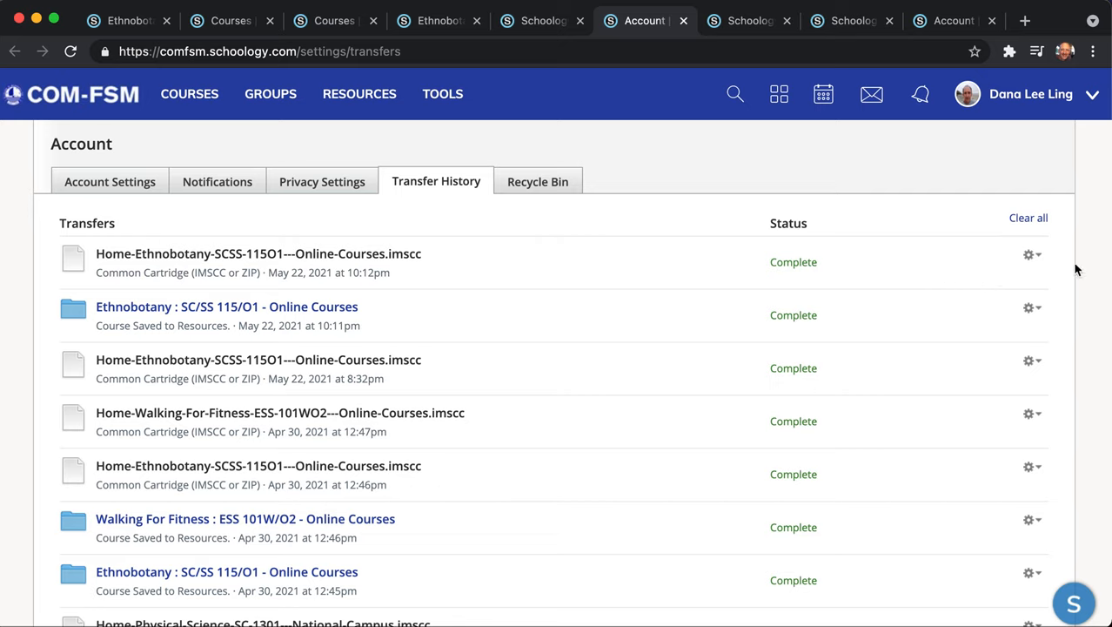
{"action": "left_click", "coordinate": [1032, 254]}
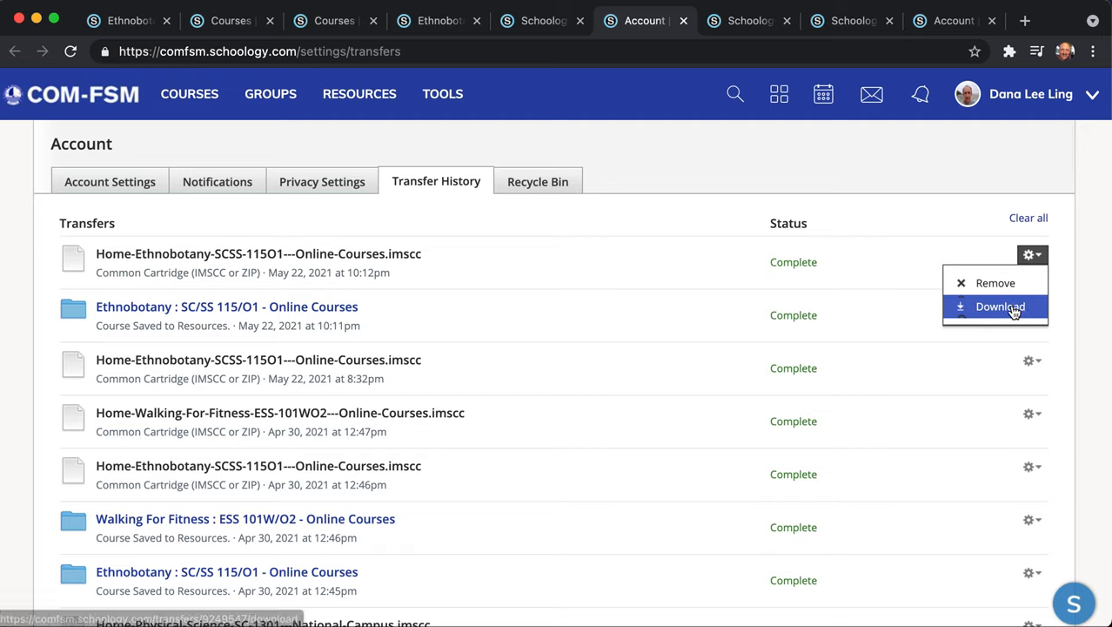
{"action": "left_click", "coordinate": [1000, 306]}
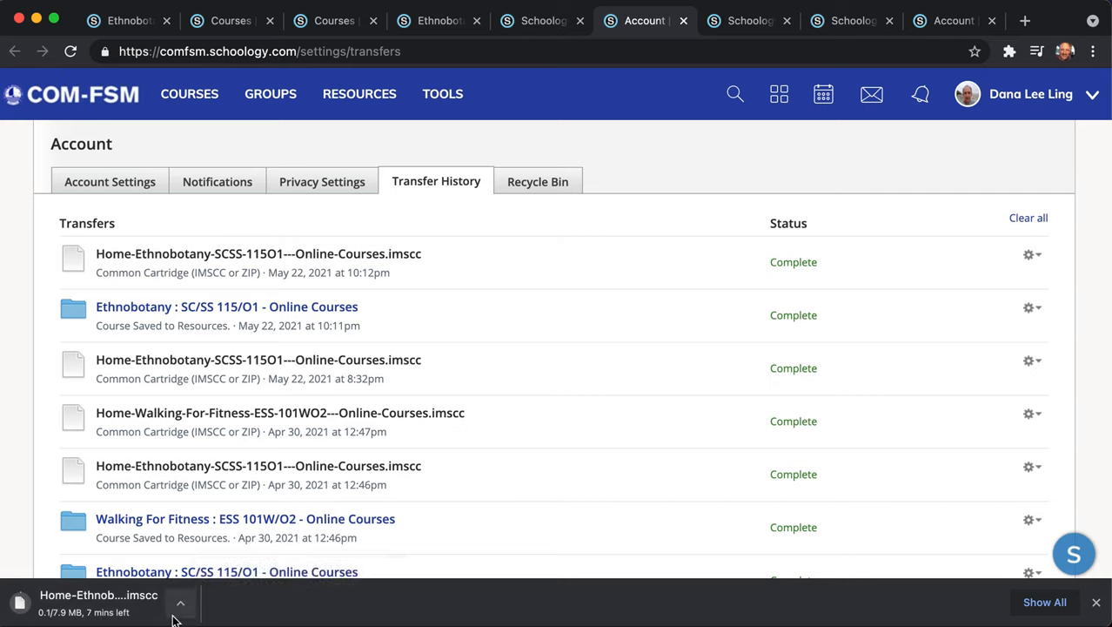
{"action": "mouse_move", "coordinate": [599, 333]}
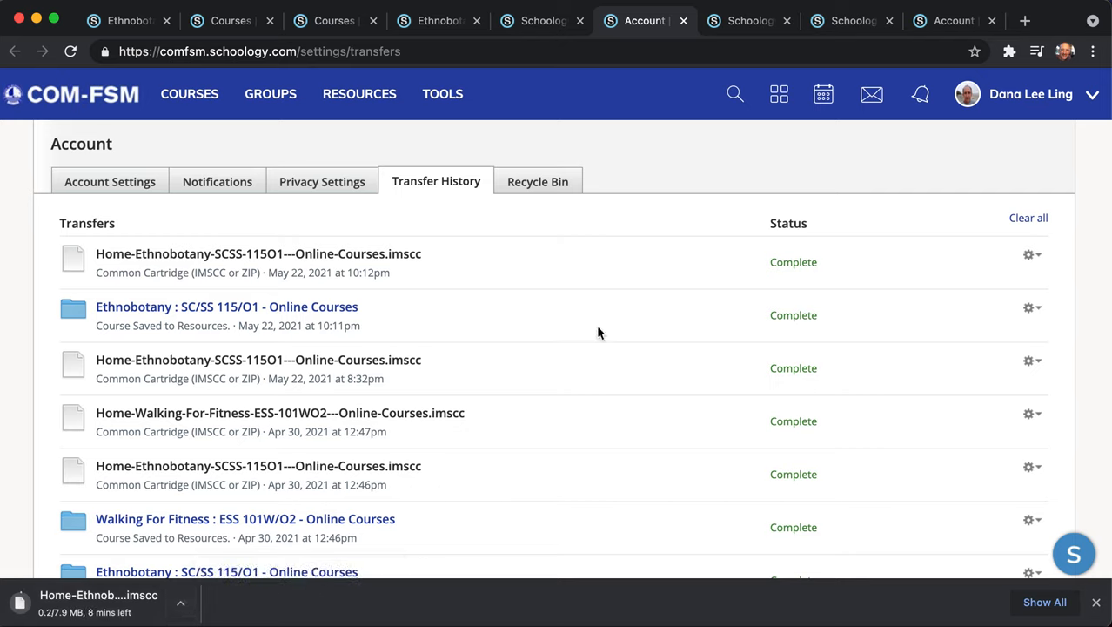
{"action": "mouse_move", "coordinate": [622, 357]}
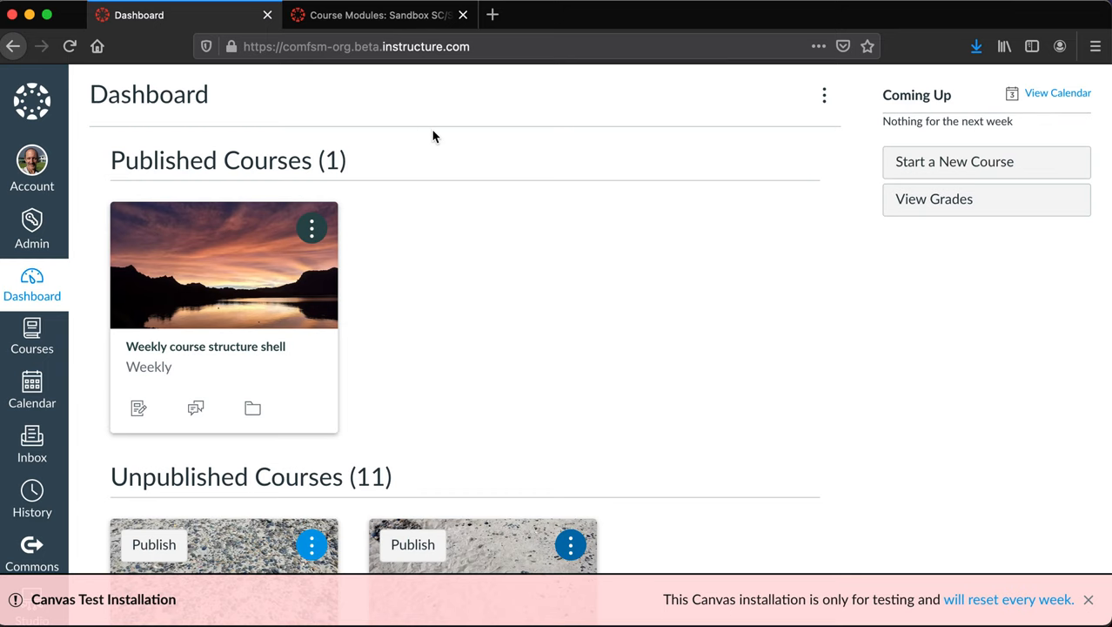
Open the Sandbox import demonstrator course card on the Canvas Dashboard
{"action": "scroll", "scroll_direction": "down", "scroll_amount": 3}
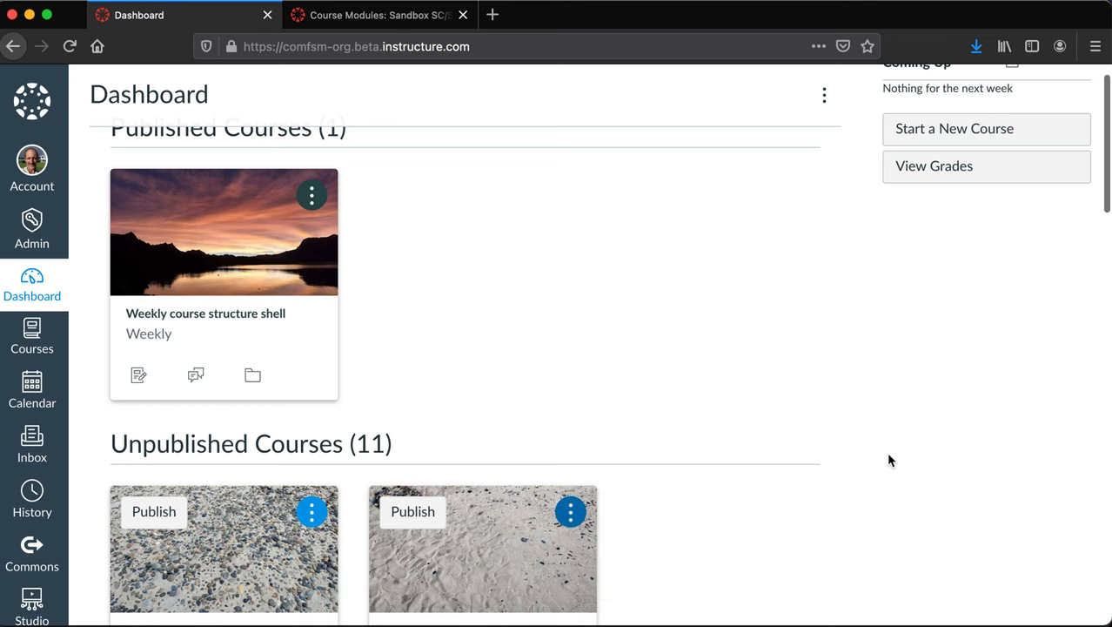
{"action": "scroll", "scroll_direction": "down", "scroll_amount": 3}
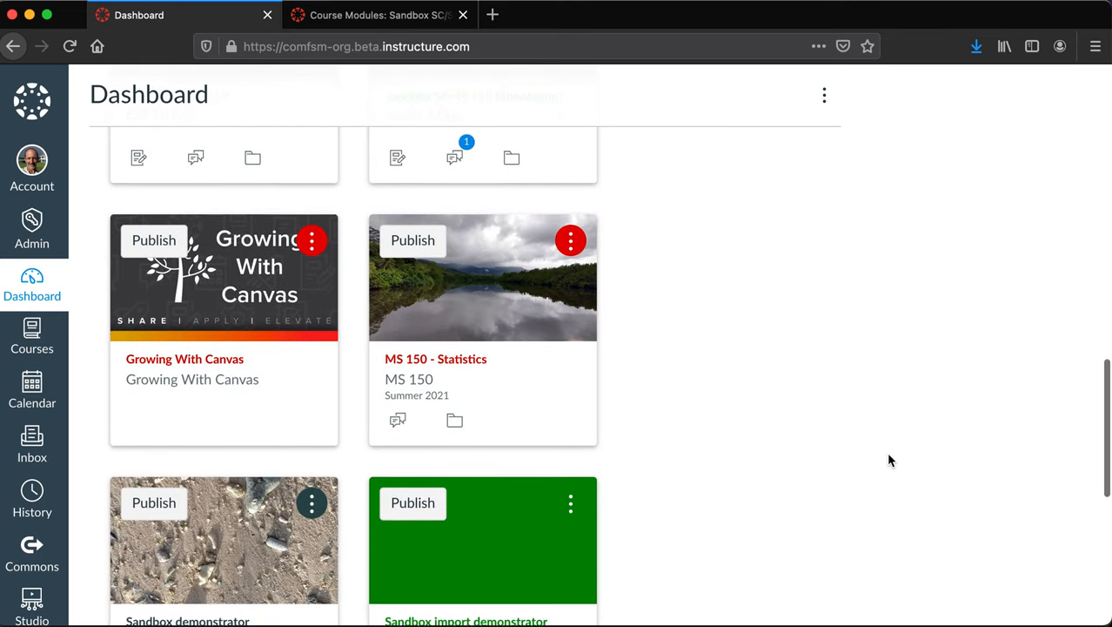
{"action": "scroll", "scroll_direction": "down", "scroll_amount": 3}
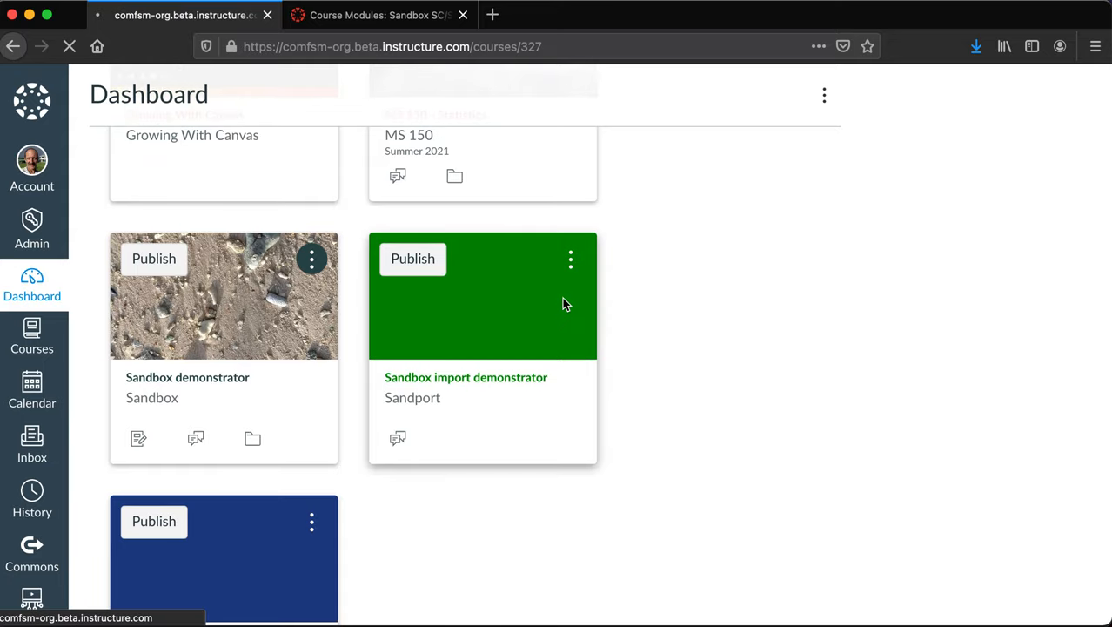
{"action": "left_click", "coordinate": [465, 377]}
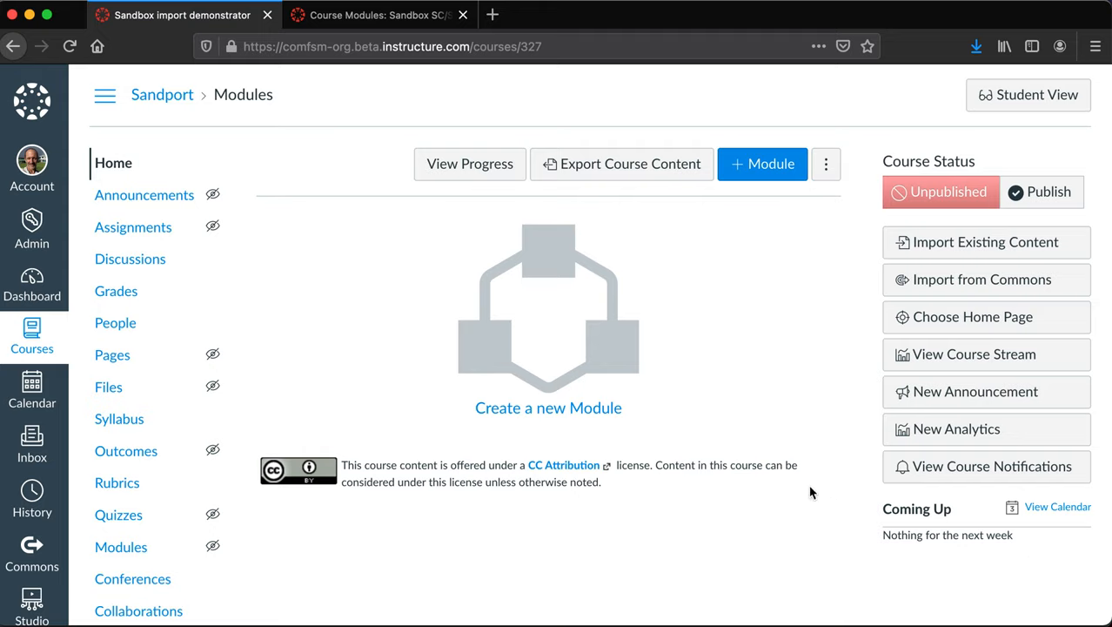
{"action": "mouse_move", "coordinate": [575, 220]}
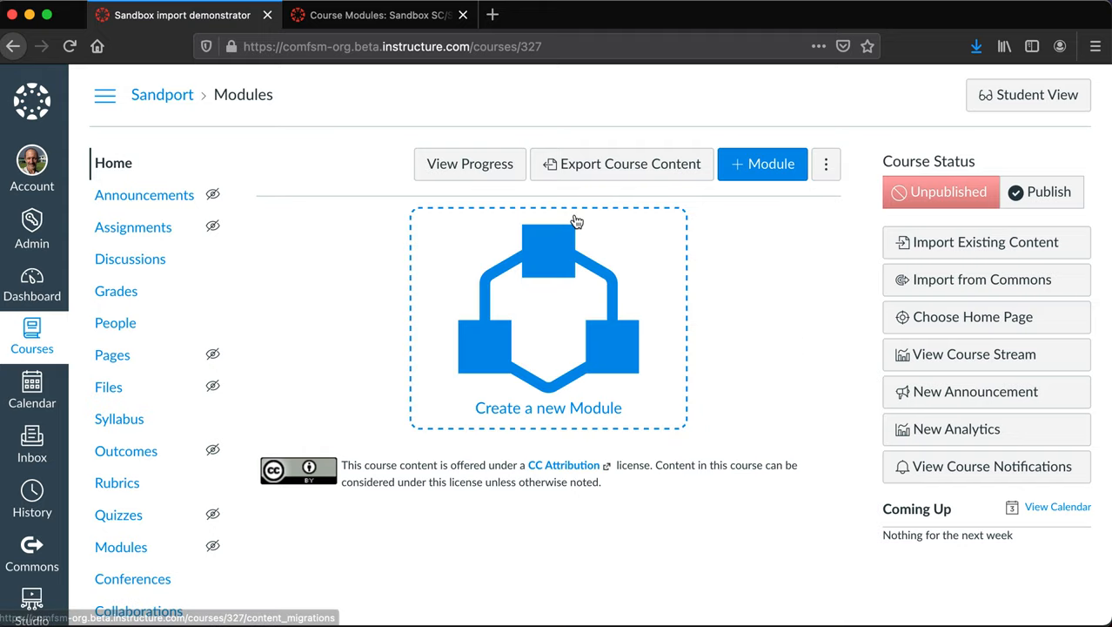
{"action": "mouse_move", "coordinate": [161, 94]}
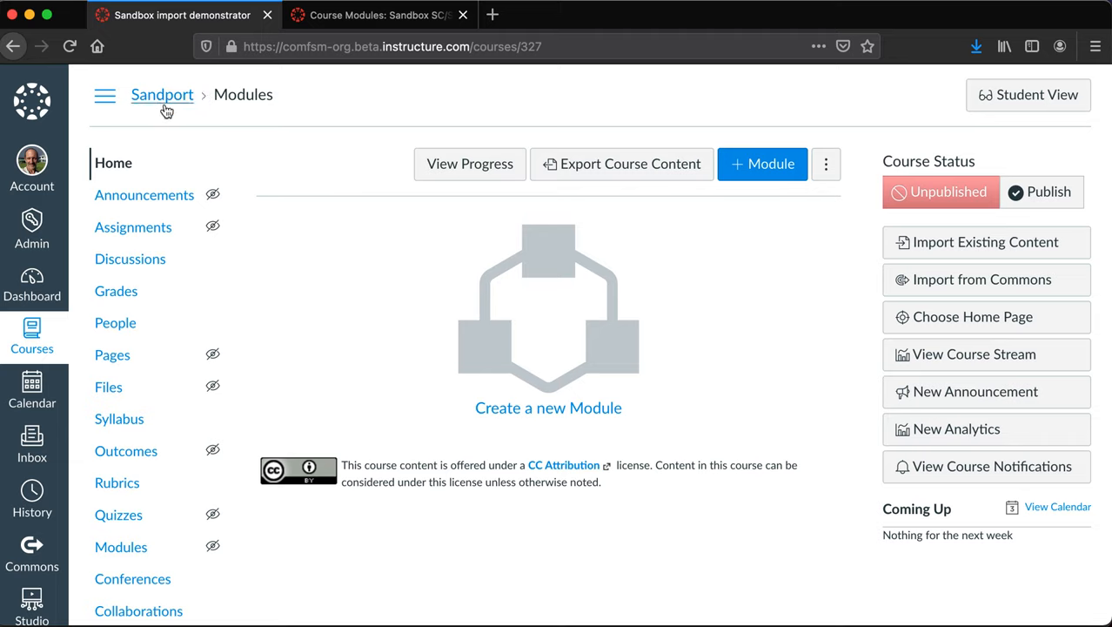
{"action": "mouse_move", "coordinate": [157, 122]}
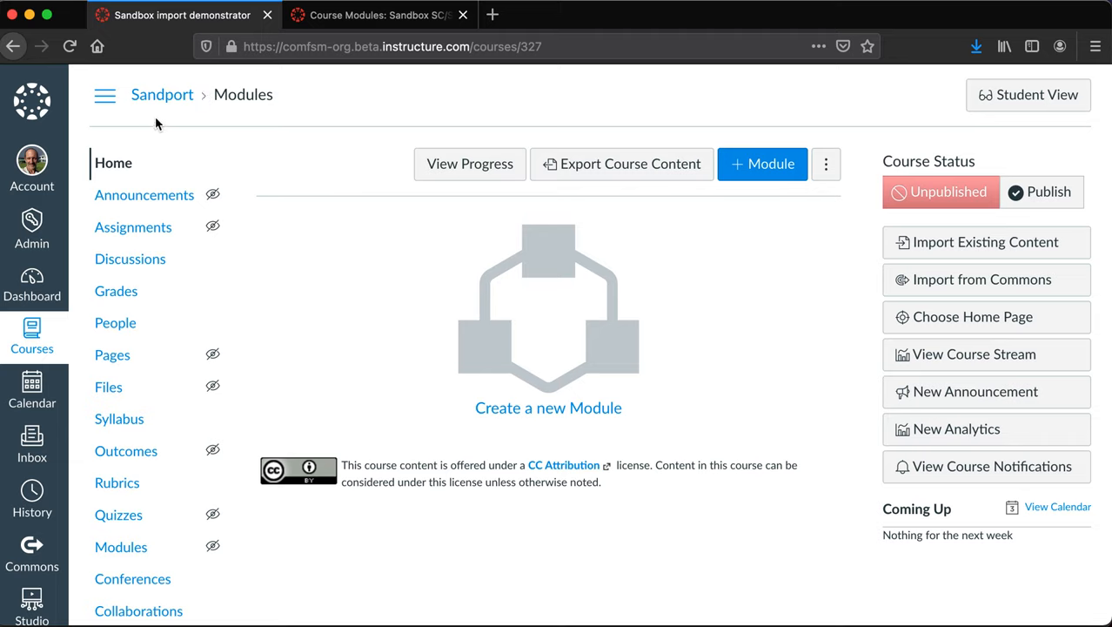
{"action": "mouse_move", "coordinate": [318, 271]}
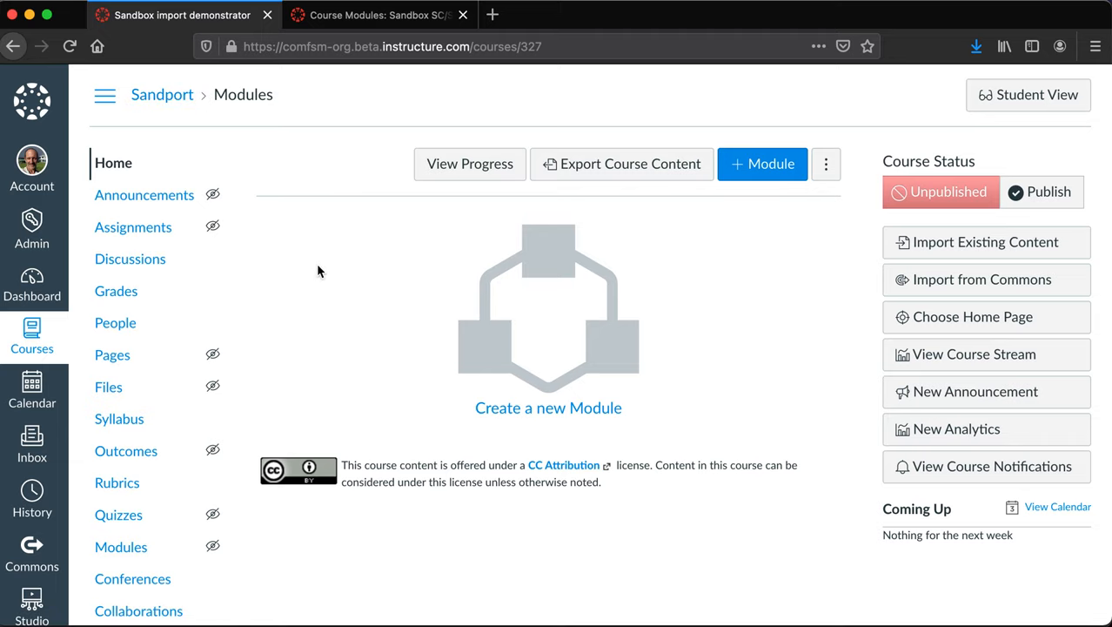
{"action": "mouse_move", "coordinate": [113, 187]}
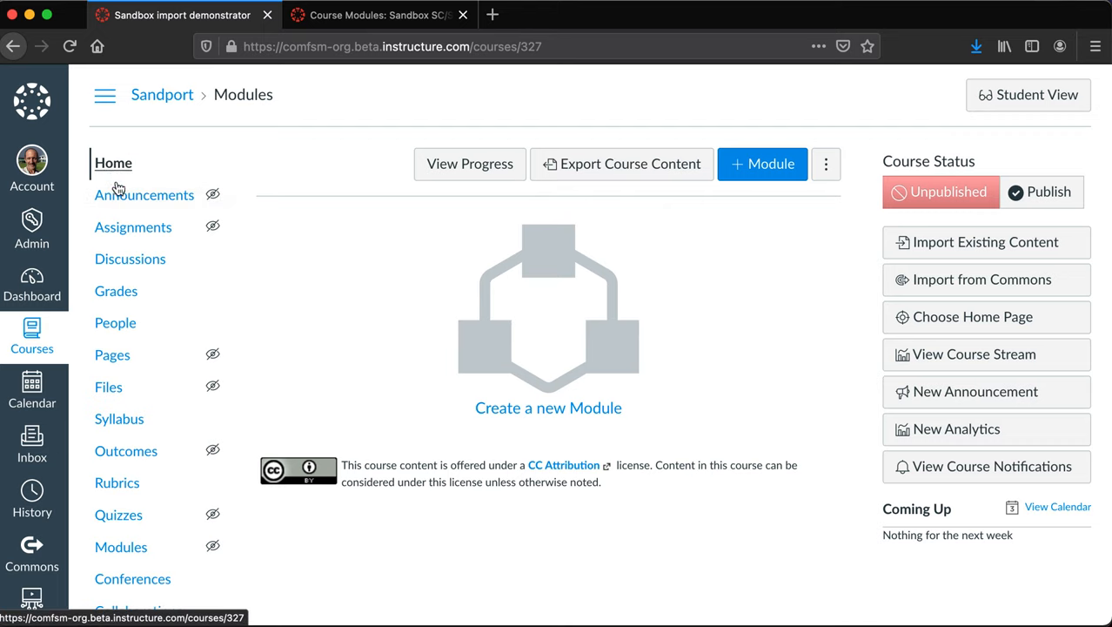
{"action": "left_click", "coordinate": [32, 338]}
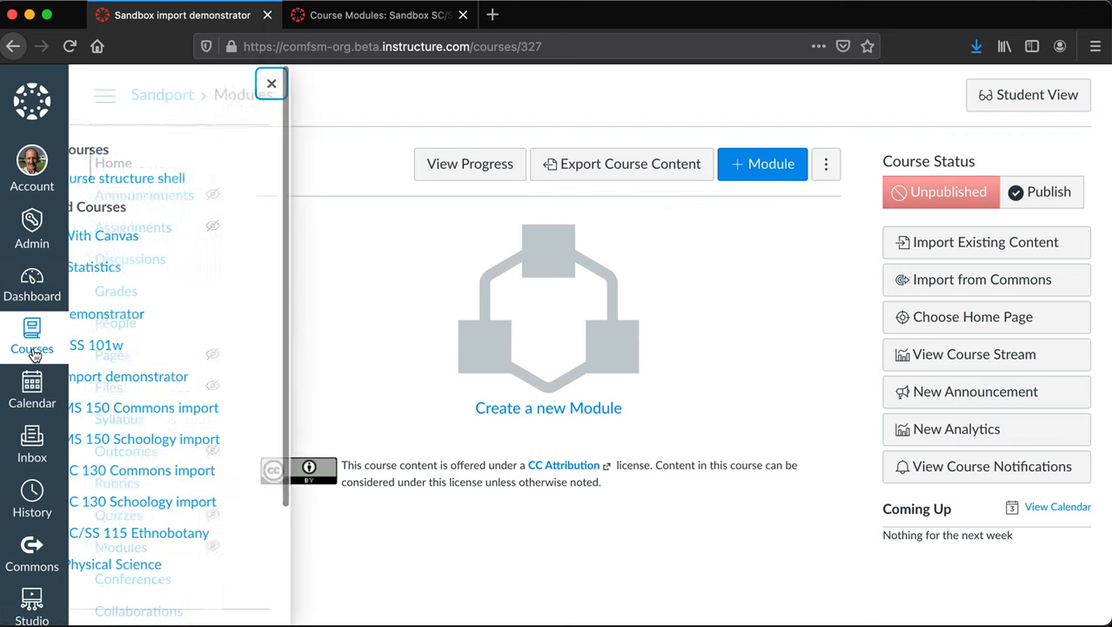
{"action": "left_click", "coordinate": [31, 335]}
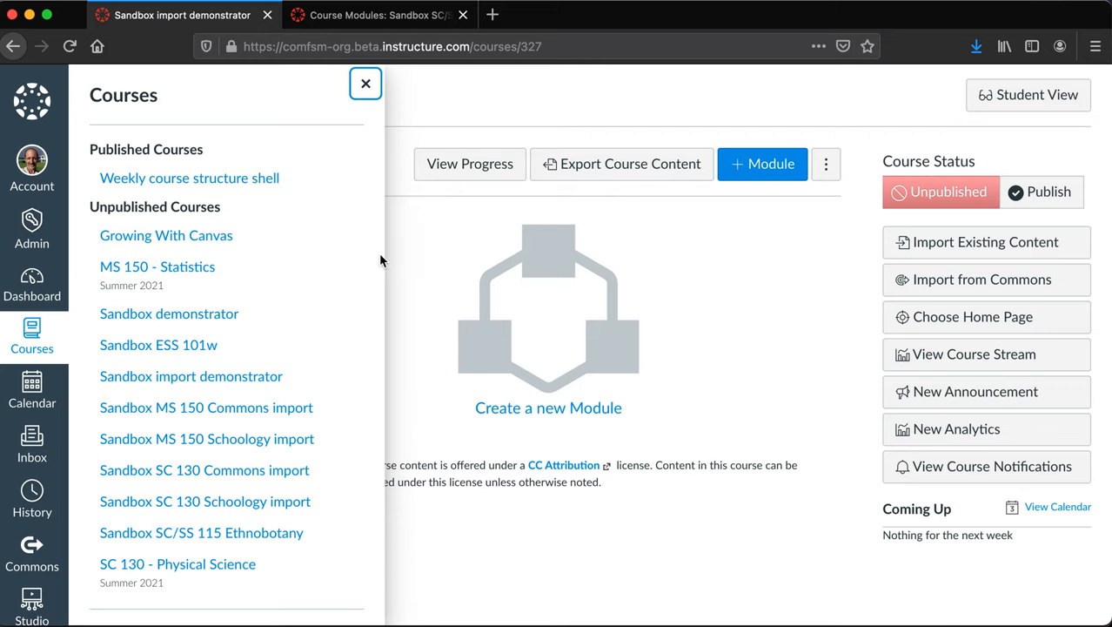
{"action": "mouse_move", "coordinate": [730, 365]}
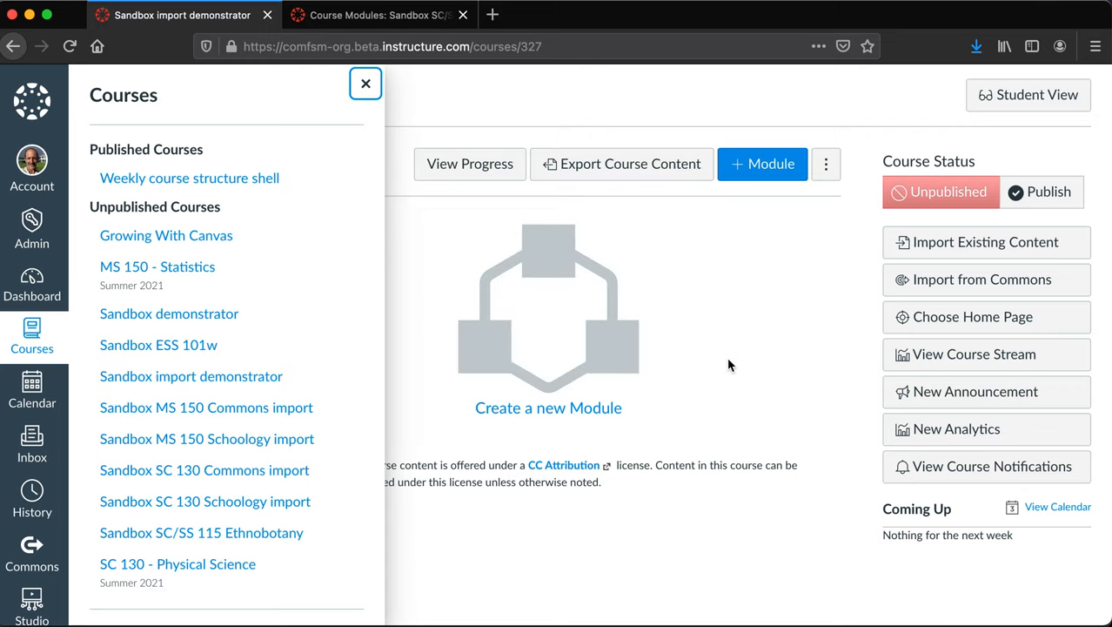
{"action": "left_click", "coordinate": [365, 84]}
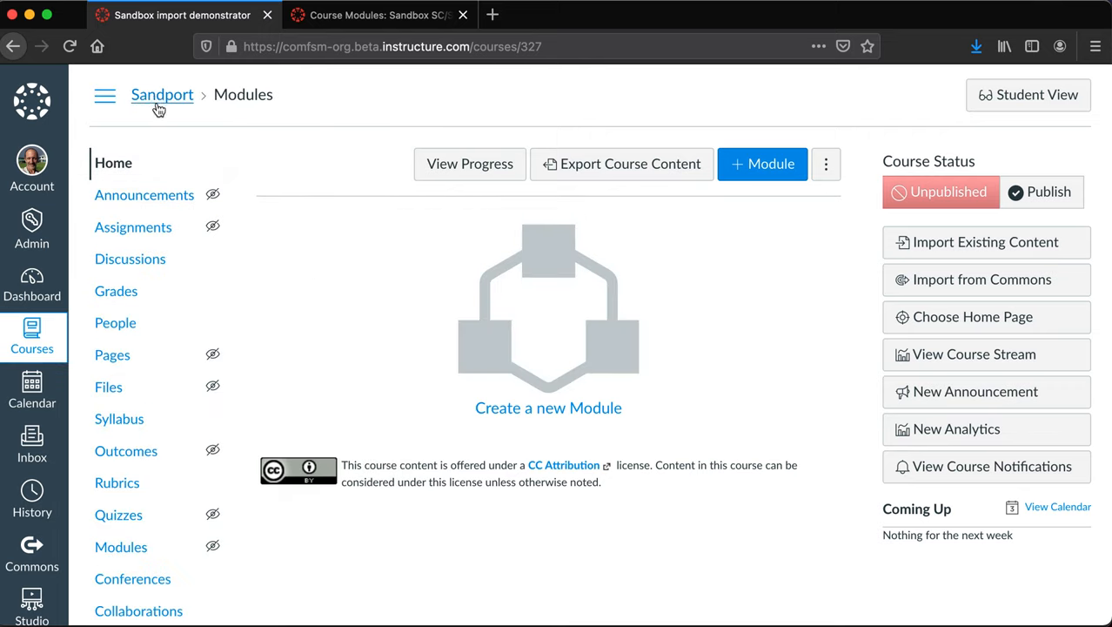
{"action": "mouse_move", "coordinate": [403, 256]}
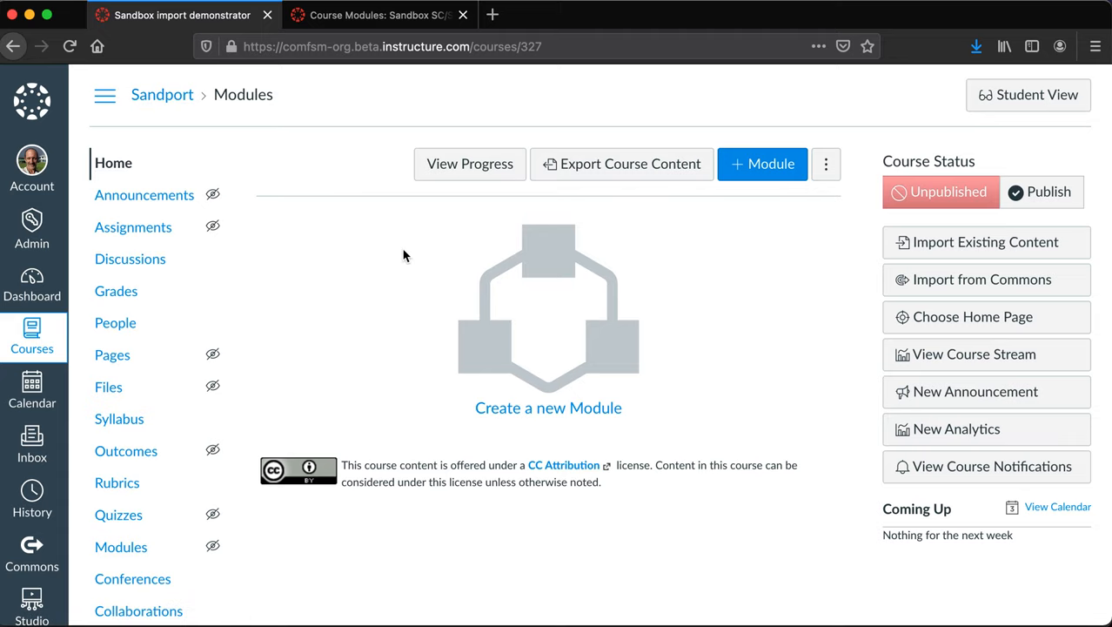
{"action": "mouse_move", "coordinate": [943, 251]}
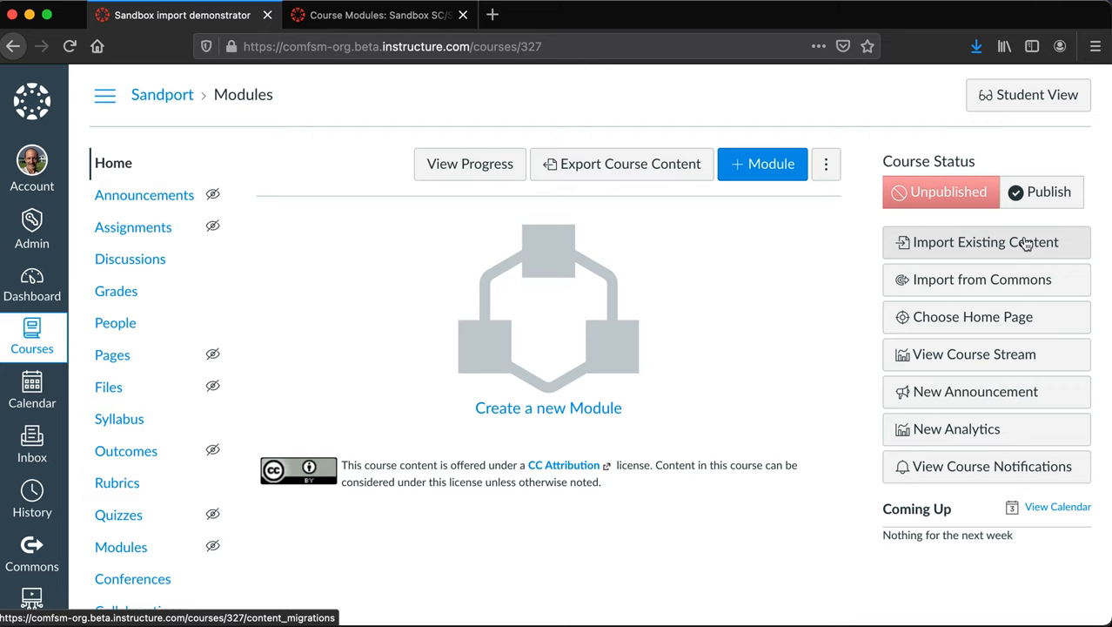
Choose Common Cartridge 1.x Package as the import content type
{"action": "left_click", "coordinate": [985, 242]}
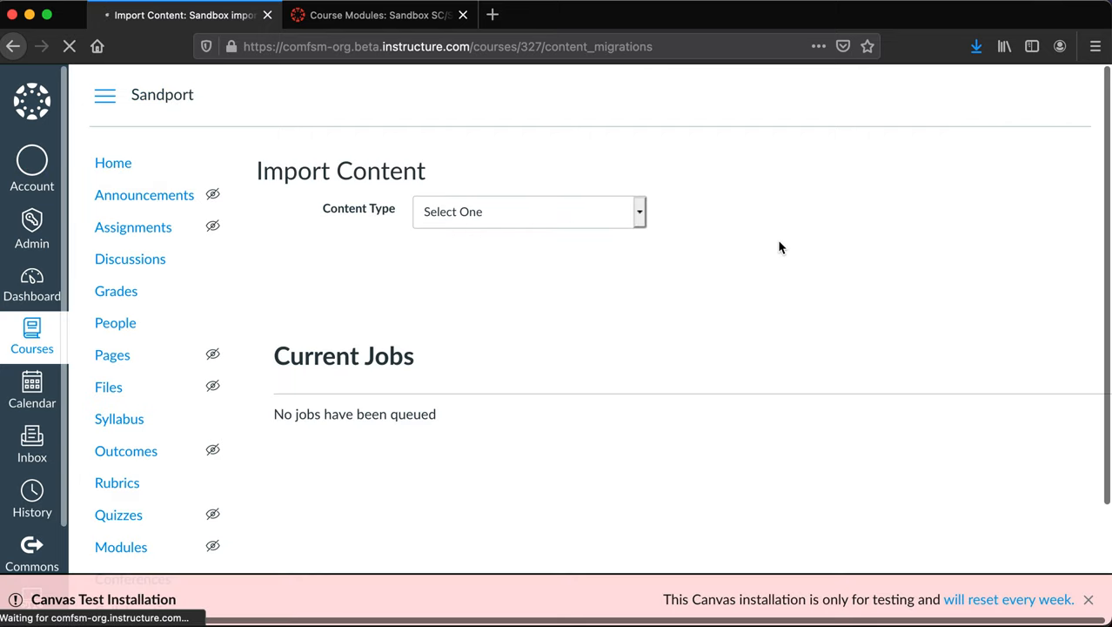
{"action": "left_click", "coordinate": [528, 212]}
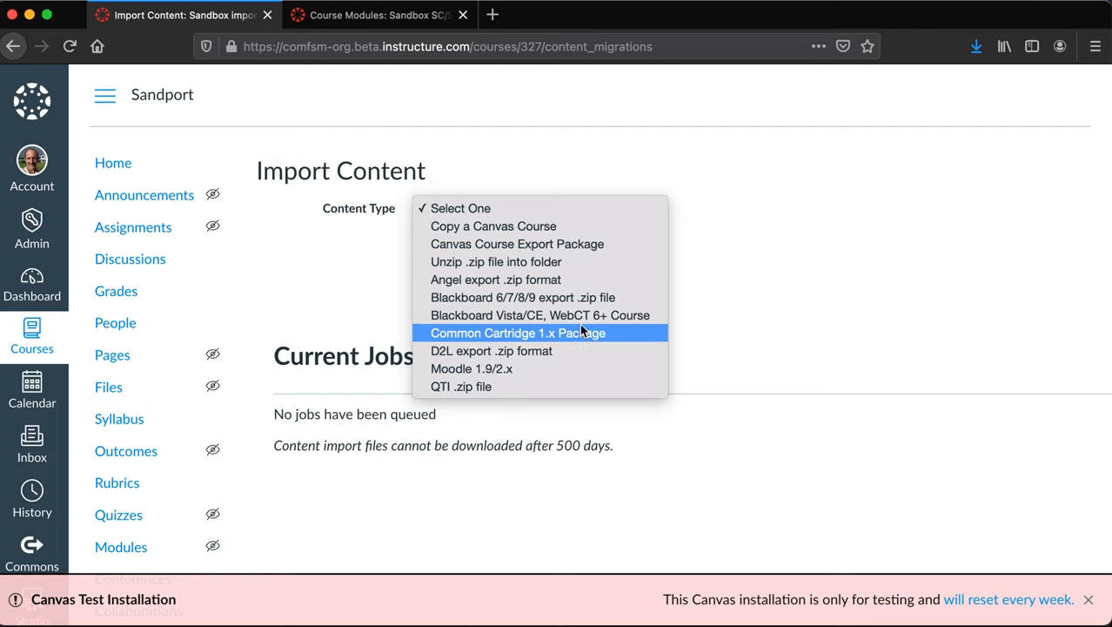
{"action": "mouse_move", "coordinate": [581, 339]}
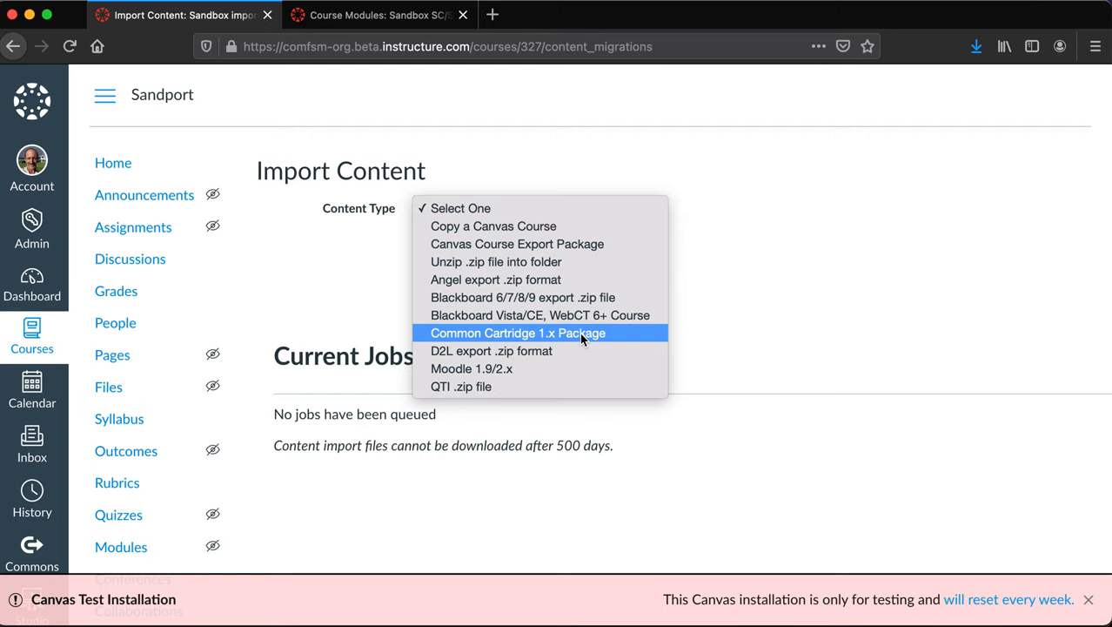
{"action": "left_click", "coordinate": [517, 332]}
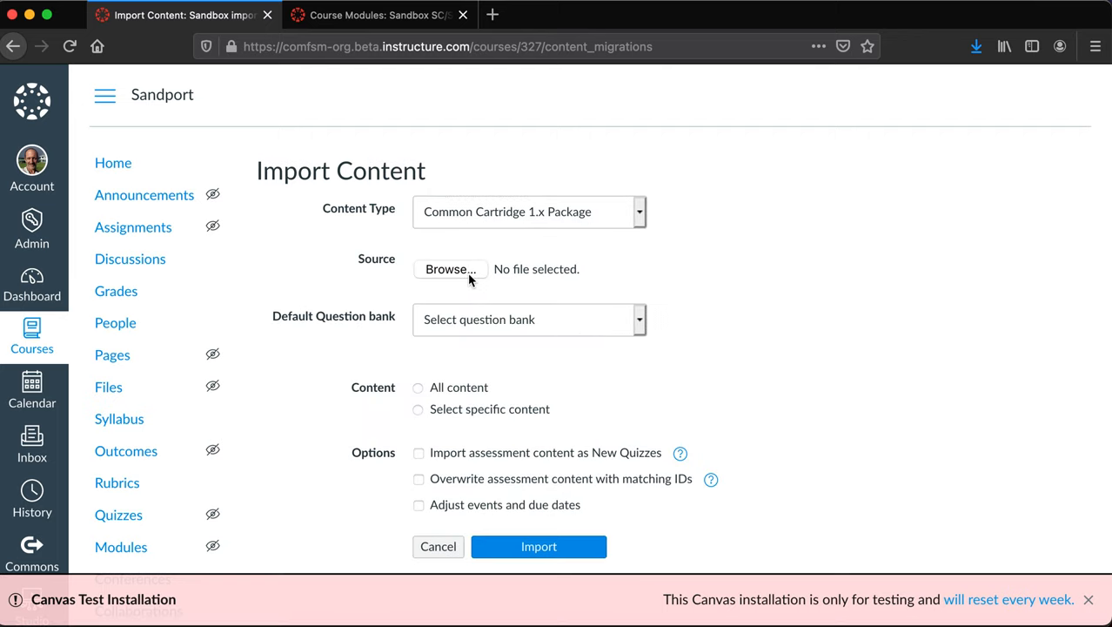
Select Home-Ethnobotany-SCSS-115O1---Online-Courses.imscc from the Desktop as the import file
{"action": "left_click", "coordinate": [450, 269]}
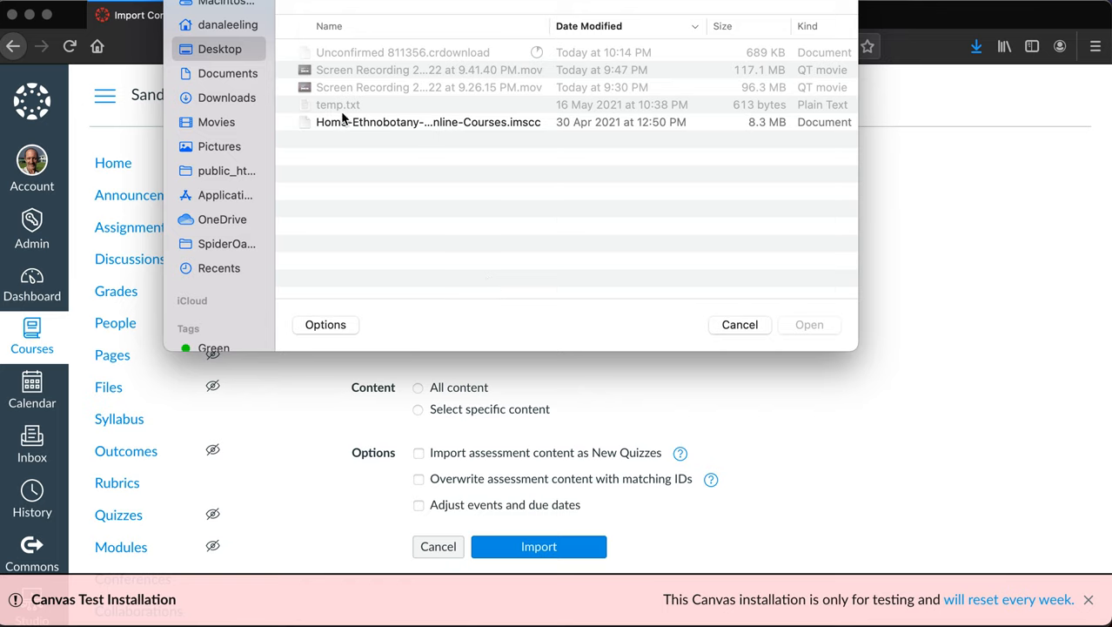
{"action": "left_click", "coordinate": [428, 121]}
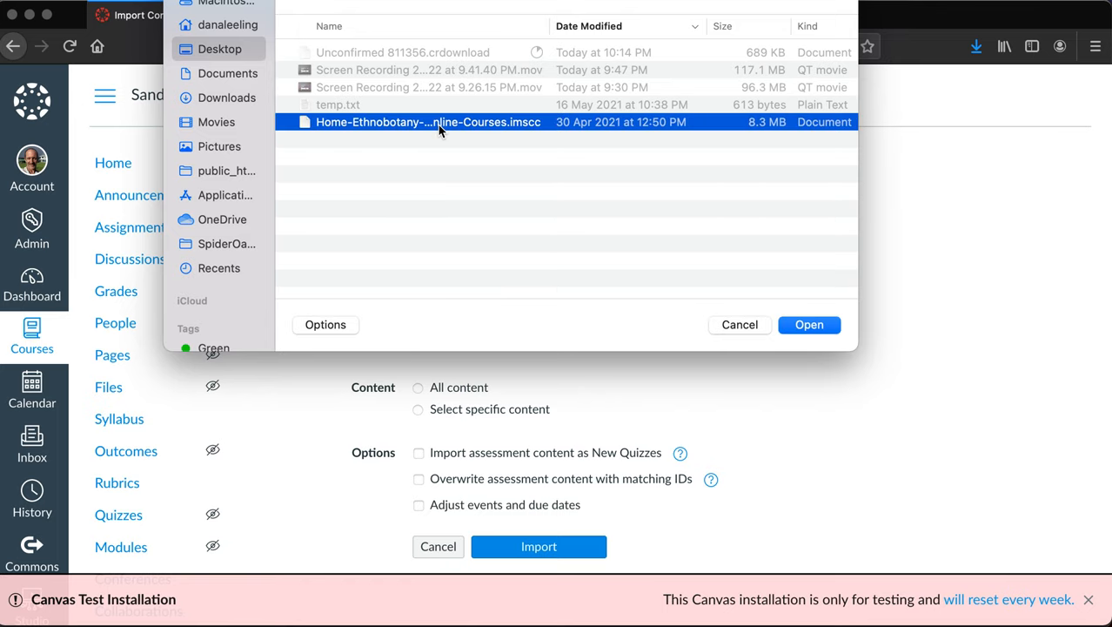
{"action": "mouse_move", "coordinate": [597, 259]}
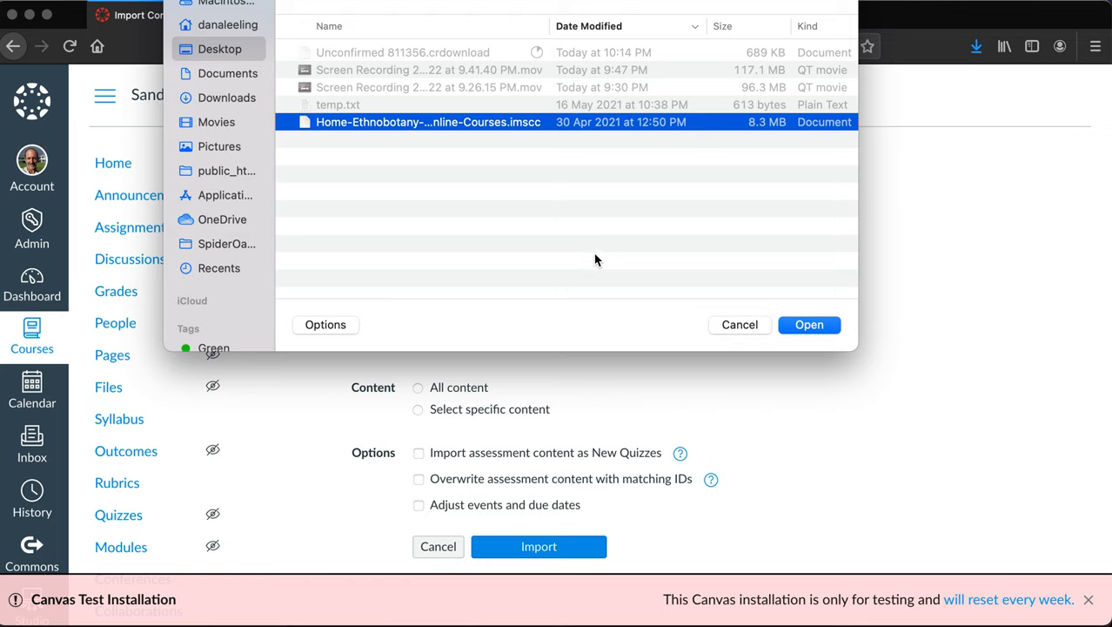
{"action": "mouse_move", "coordinate": [620, 52]}
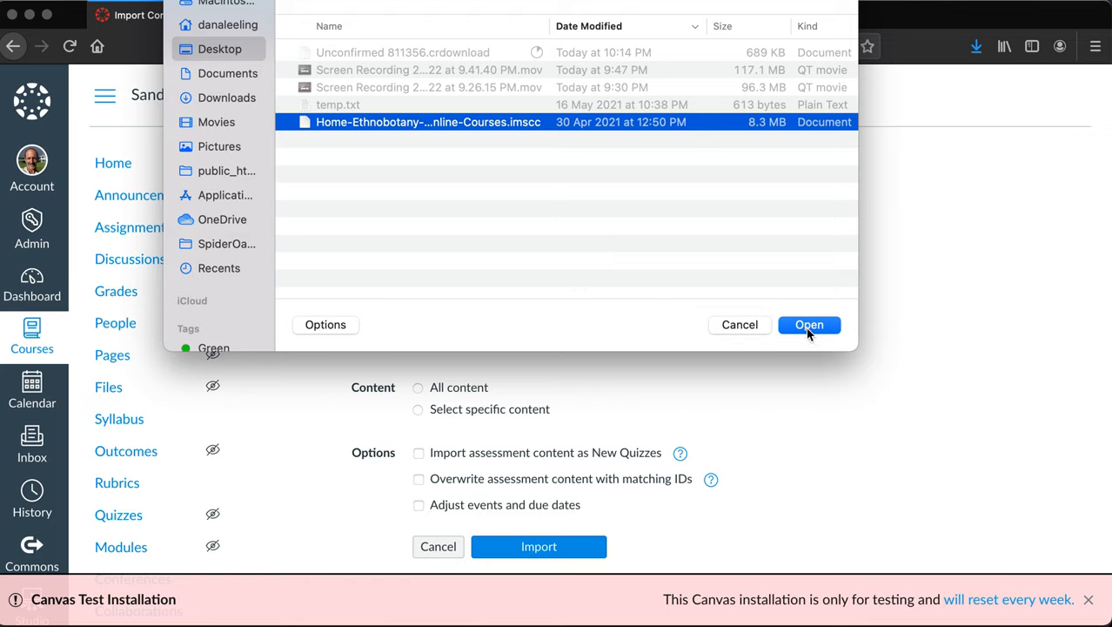
{"action": "mouse_move", "coordinate": [757, 272]}
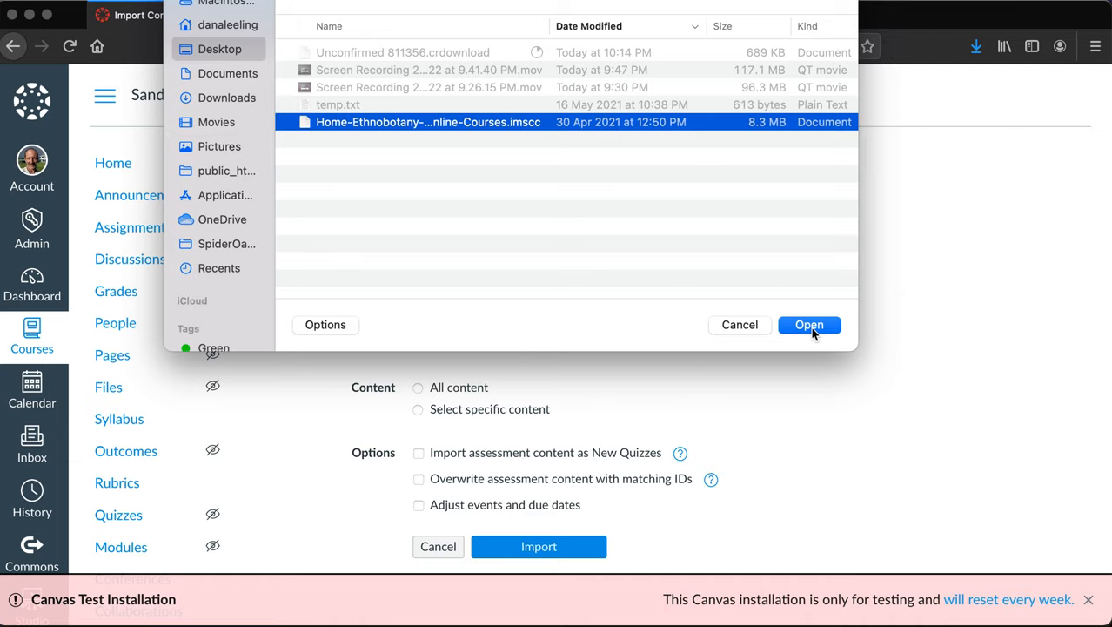
{"action": "left_click", "coordinate": [809, 325]}
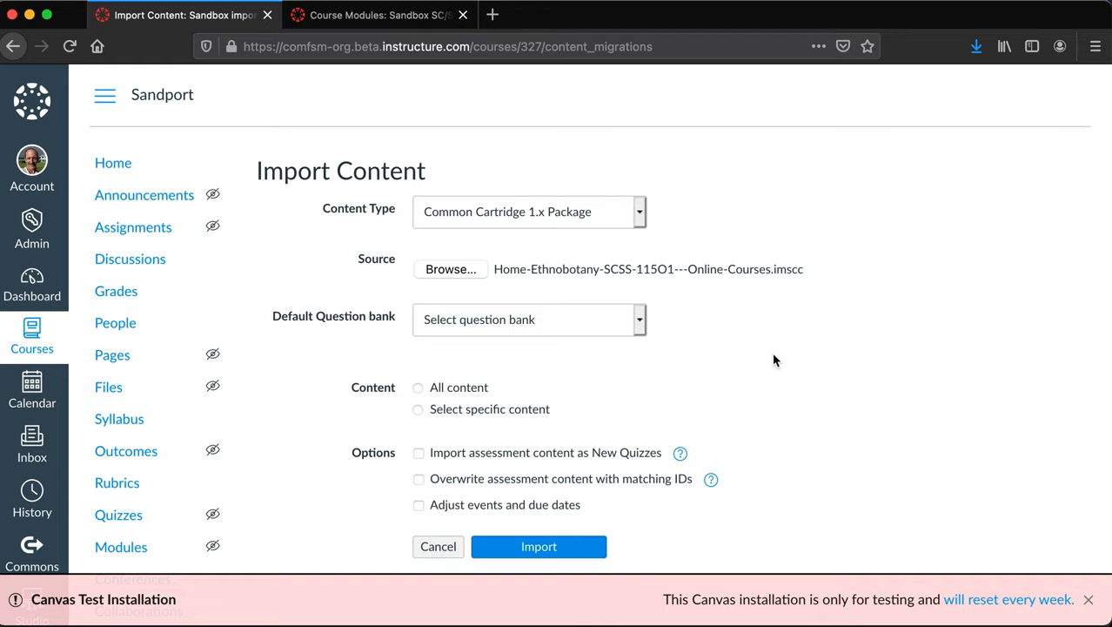
{"action": "mouse_move", "coordinate": [665, 297]}
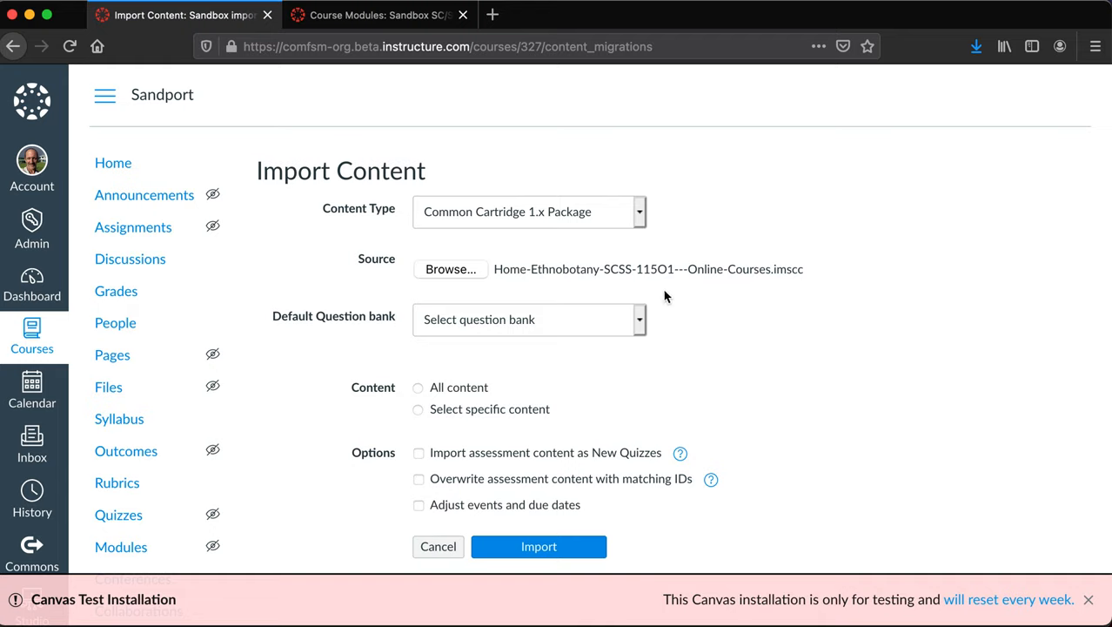
{"action": "left_click", "coordinate": [529, 320]}
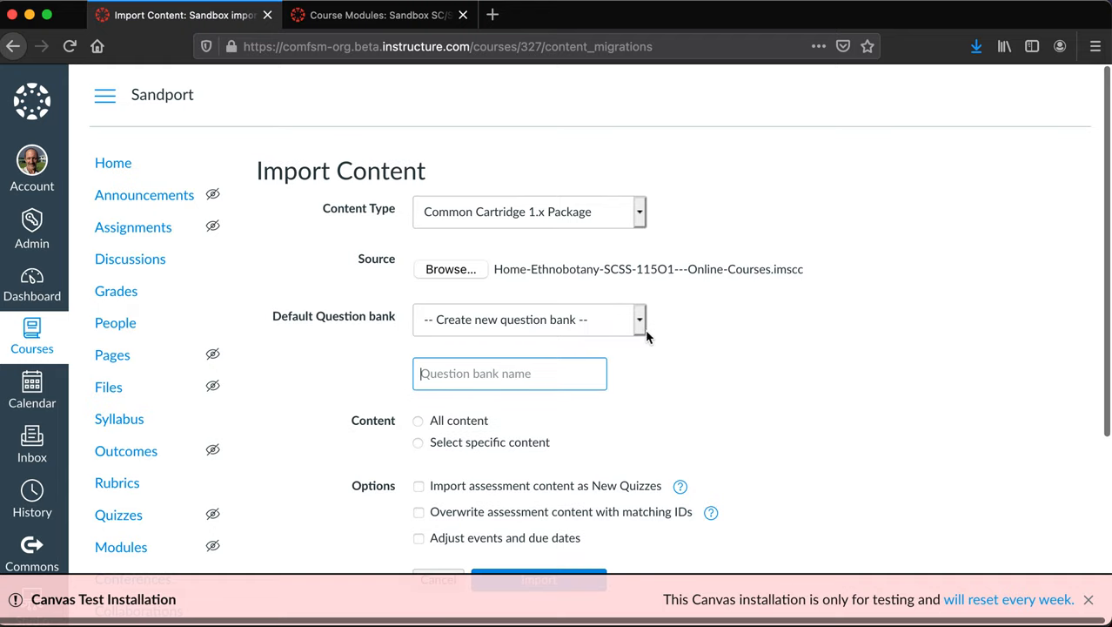
{"action": "left_click", "coordinate": [640, 319]}
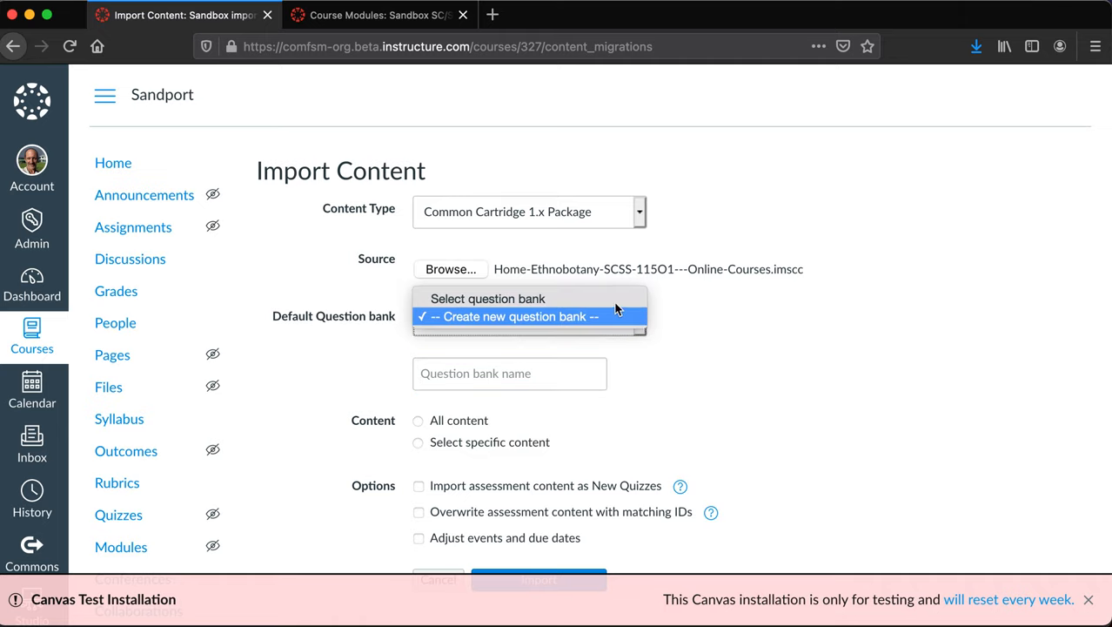
{"action": "left_click", "coordinate": [488, 298]}
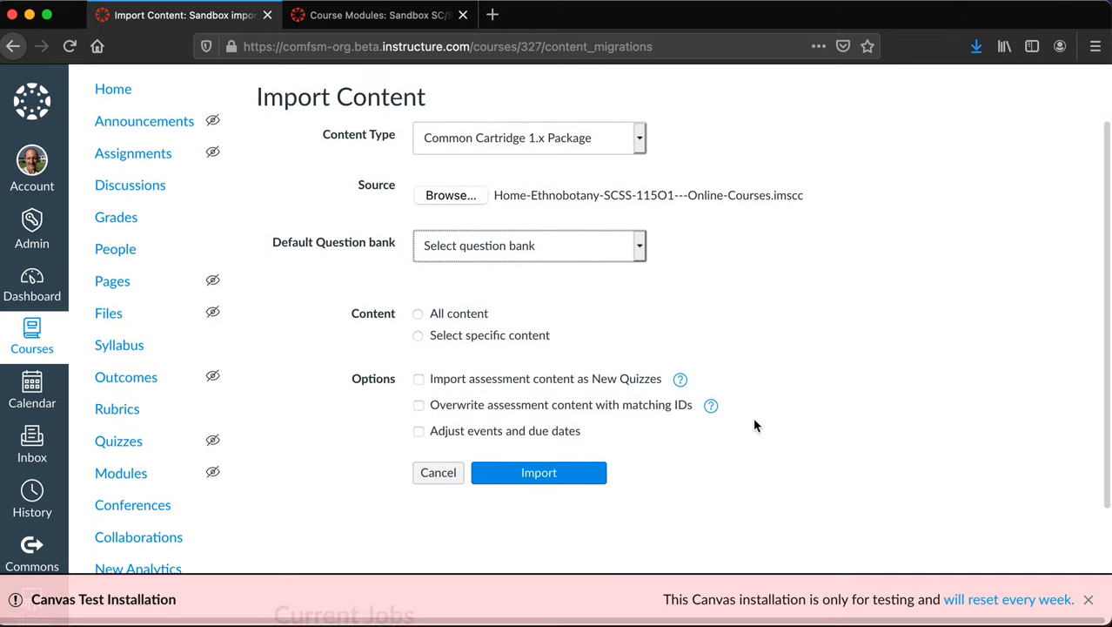
{"action": "mouse_move", "coordinate": [600, 329]}
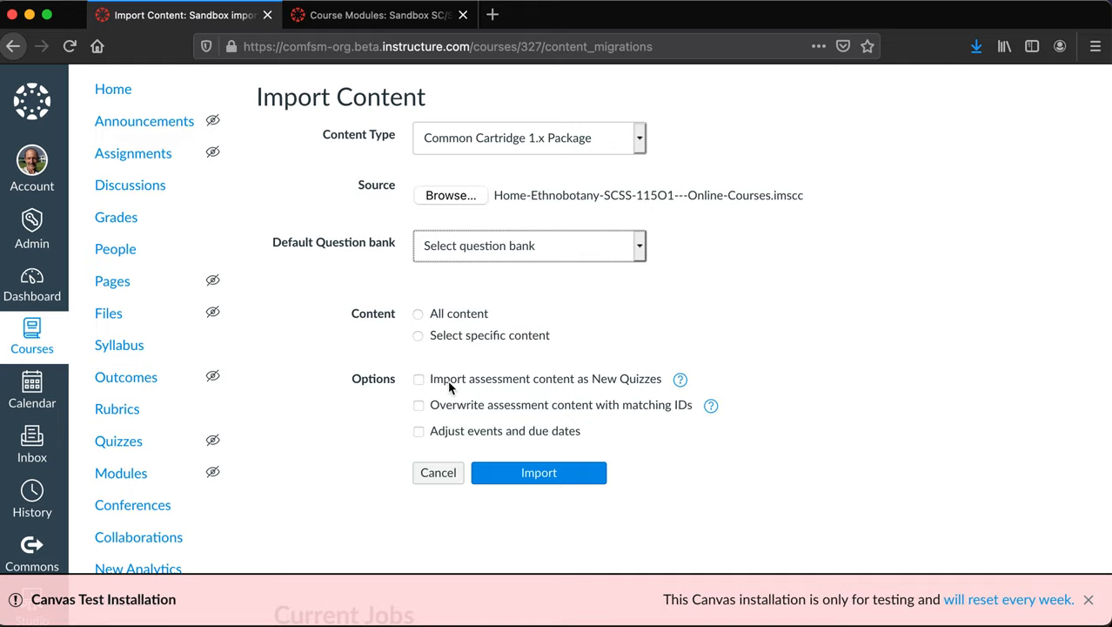
{"action": "mouse_move", "coordinate": [535, 388]}
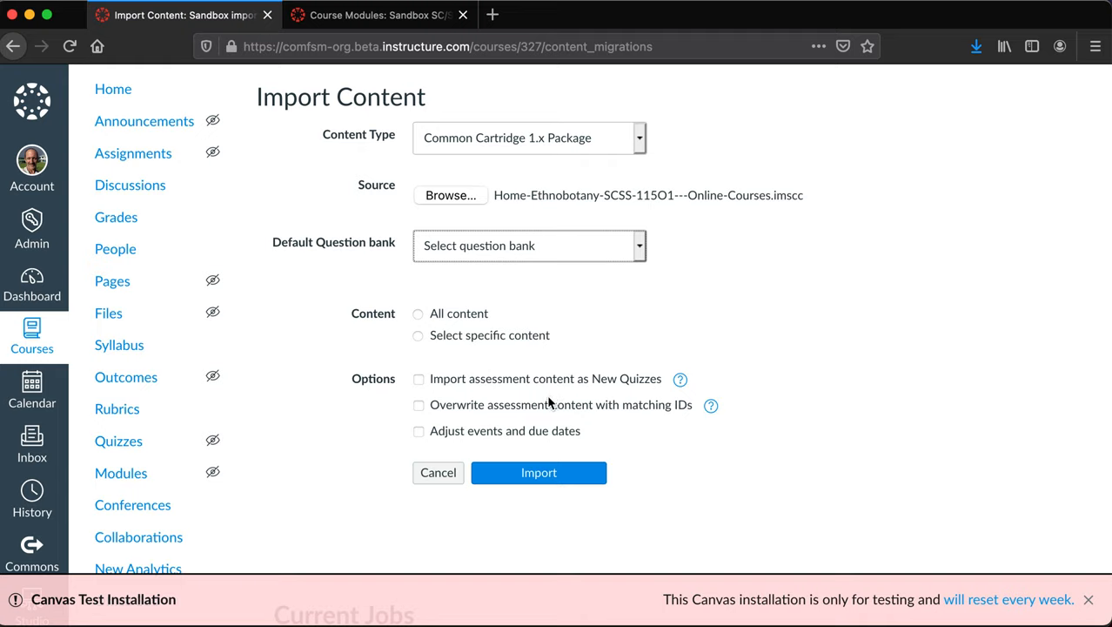
{"action": "mouse_move", "coordinate": [606, 437]}
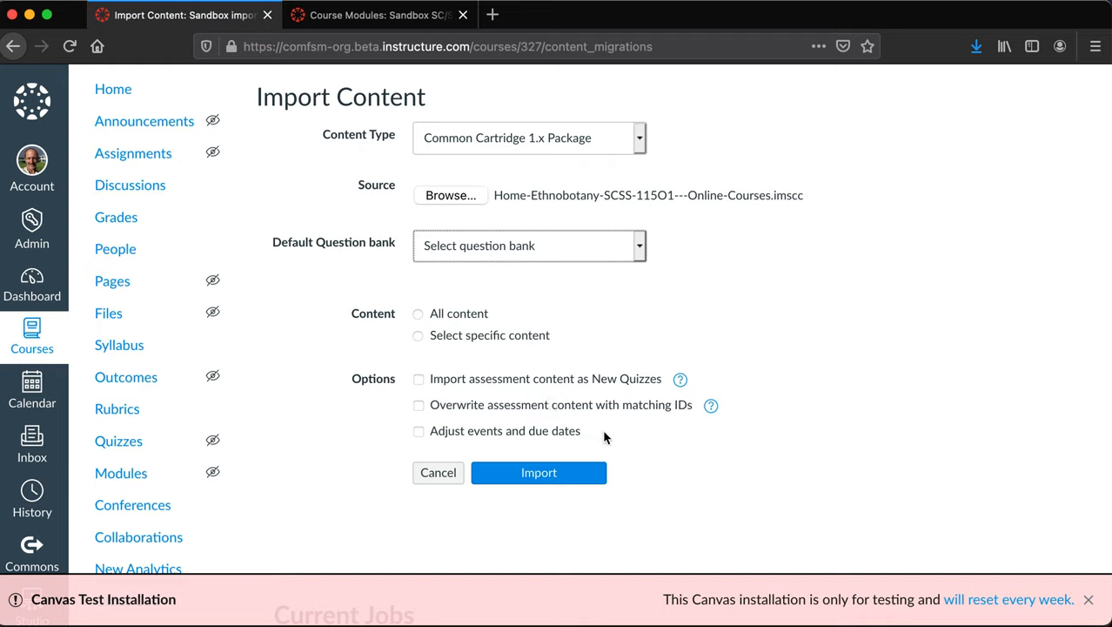
{"action": "mouse_move", "coordinate": [630, 448]}
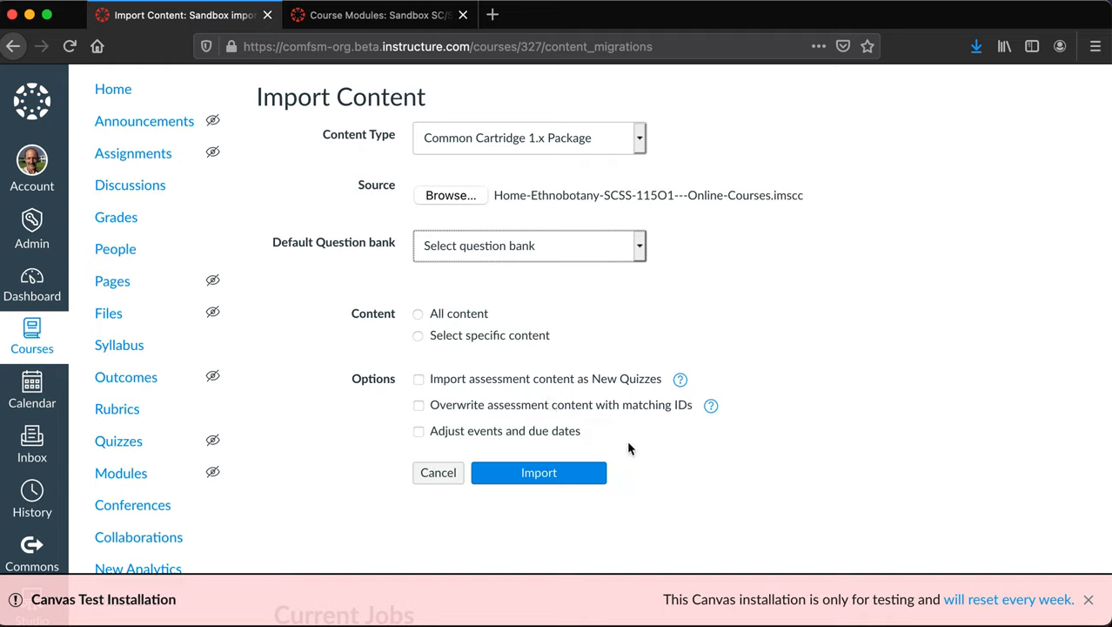
{"action": "mouse_move", "coordinate": [639, 451]}
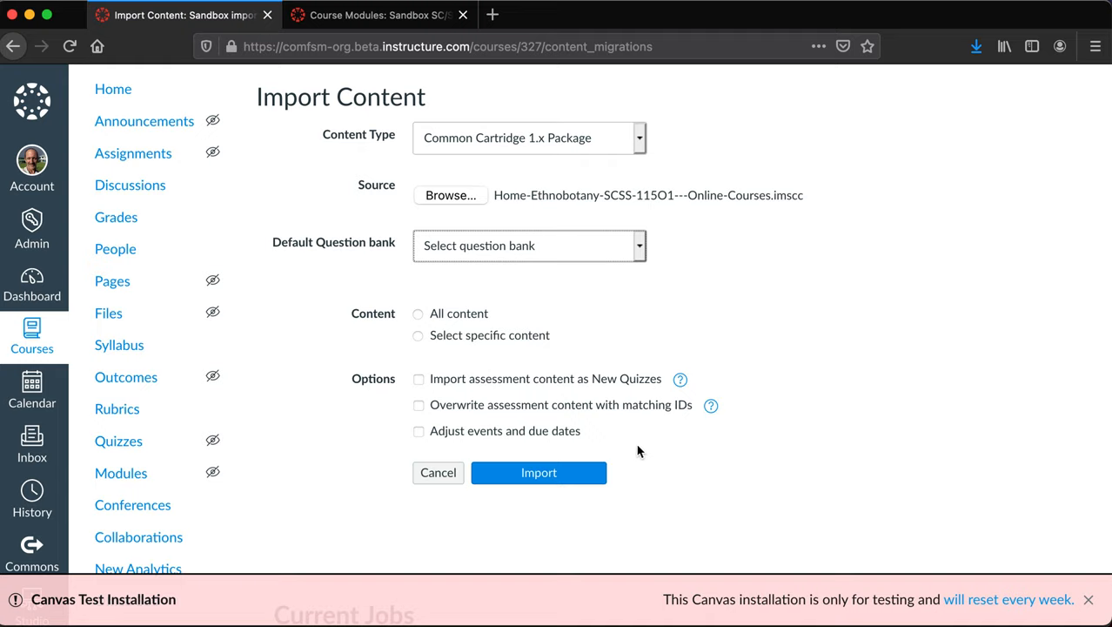
{"action": "mouse_move", "coordinate": [645, 445]}
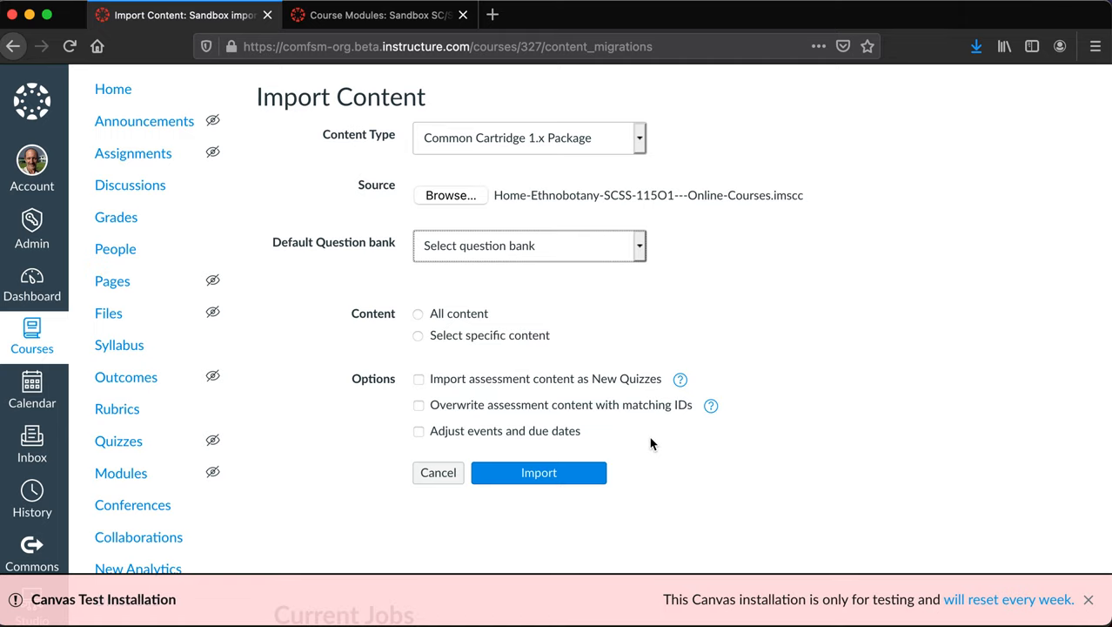
Choose 'All content' for the Ethnobotany cartridge import, leaving no import options ticked
{"action": "scroll", "scroll_direction": "down", "scroll_amount": 3}
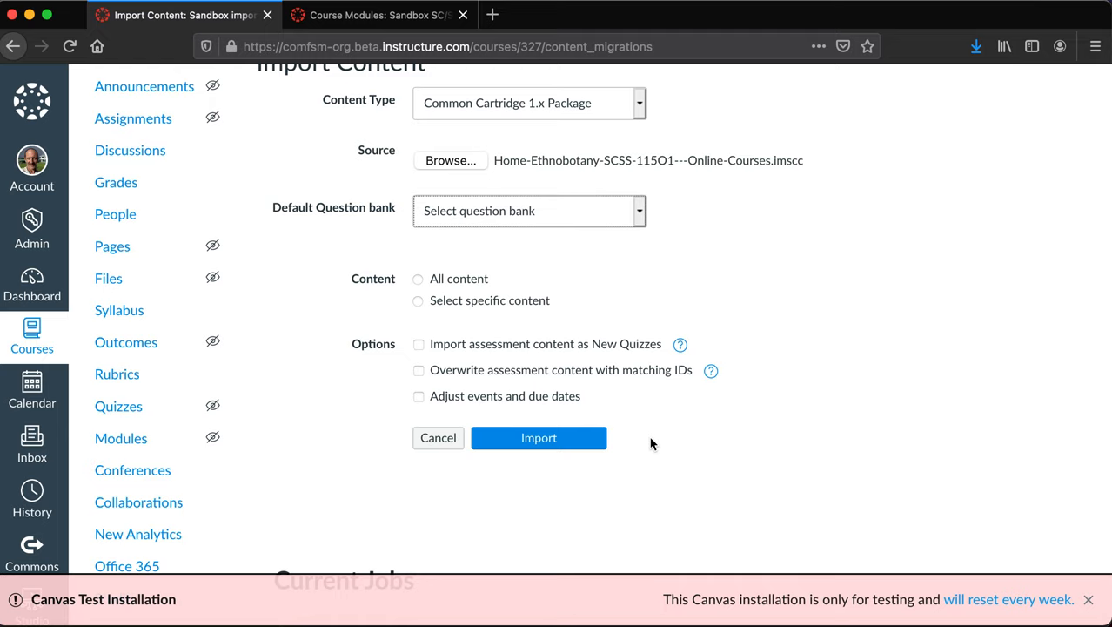
{"action": "scroll", "scroll_direction": "down", "scroll_amount": 3}
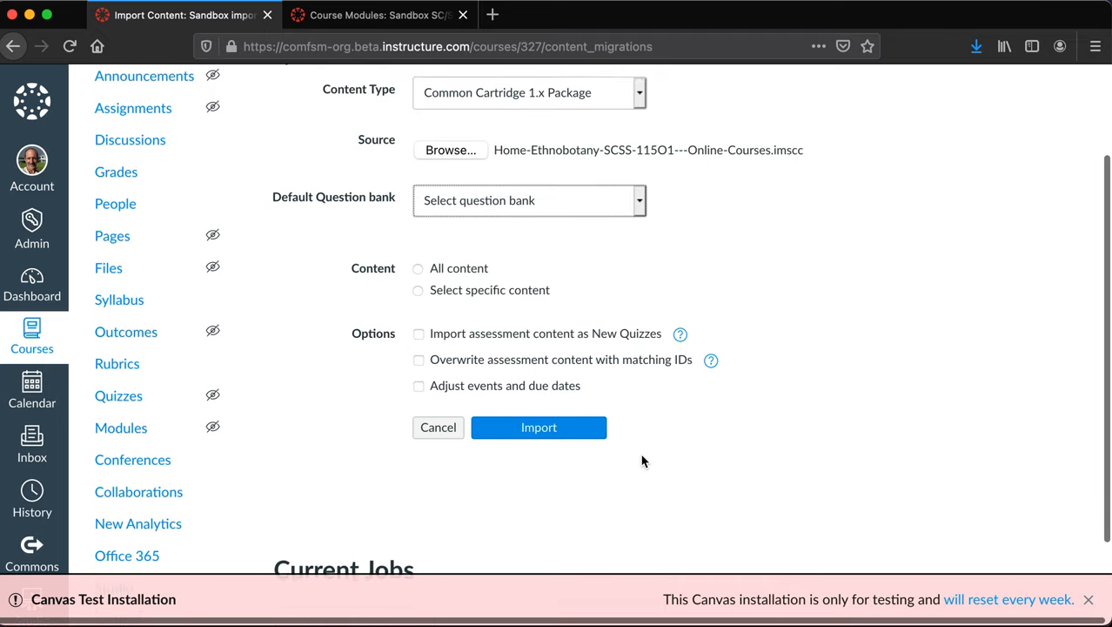
{"action": "left_click", "coordinate": [418, 268]}
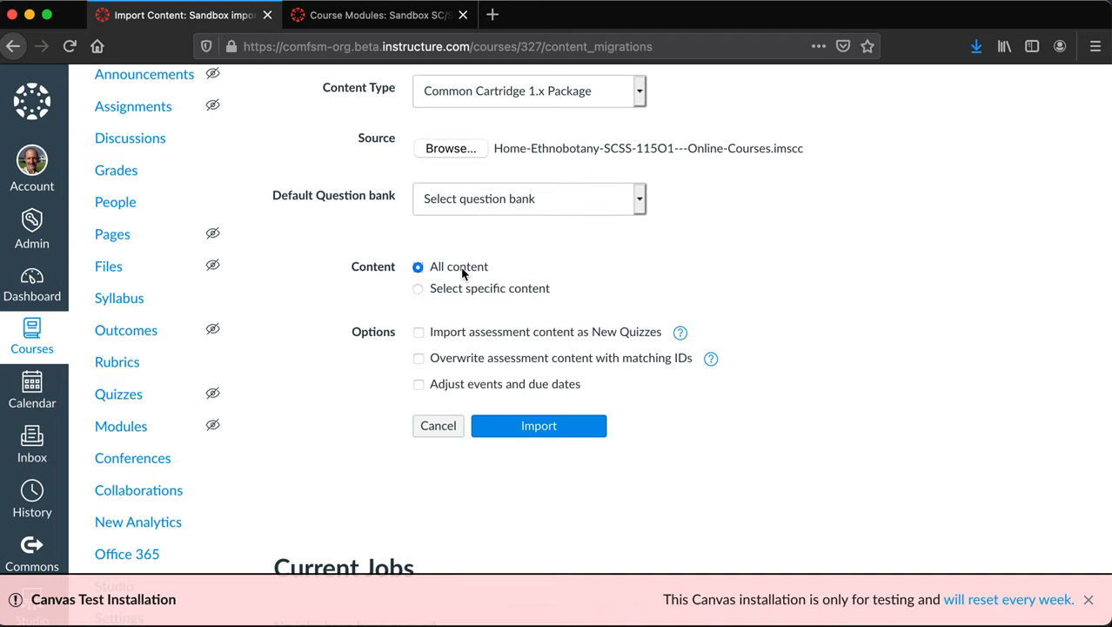
{"action": "mouse_move", "coordinate": [654, 443]}
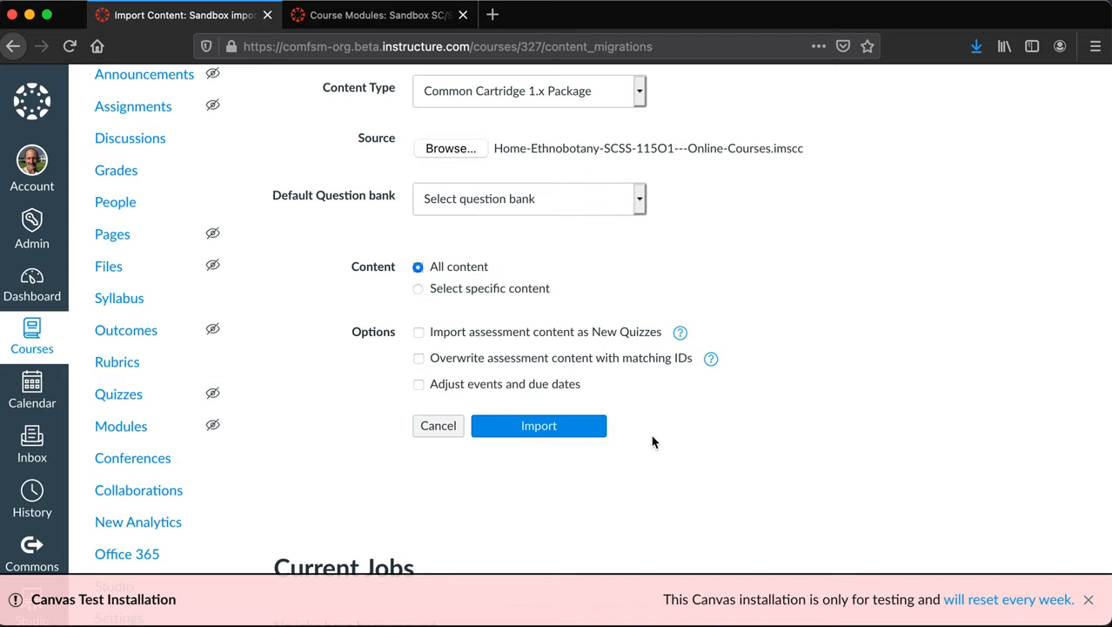
{"action": "scroll", "scroll_direction": "down", "scroll_amount": 3}
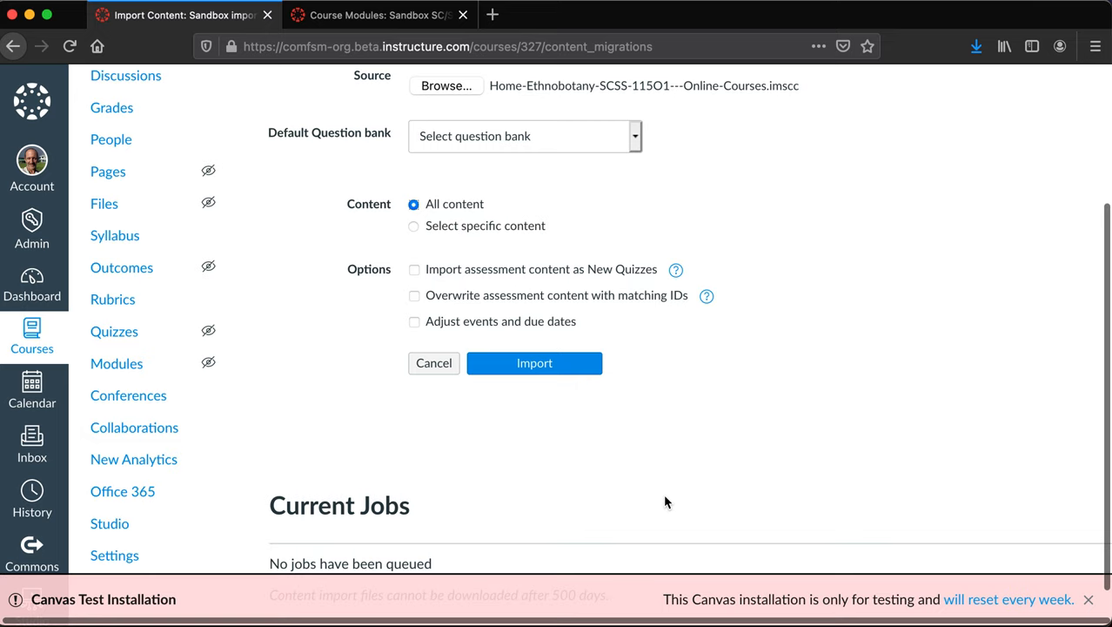
{"action": "scroll", "scroll_direction": "up", "scroll_amount": 3}
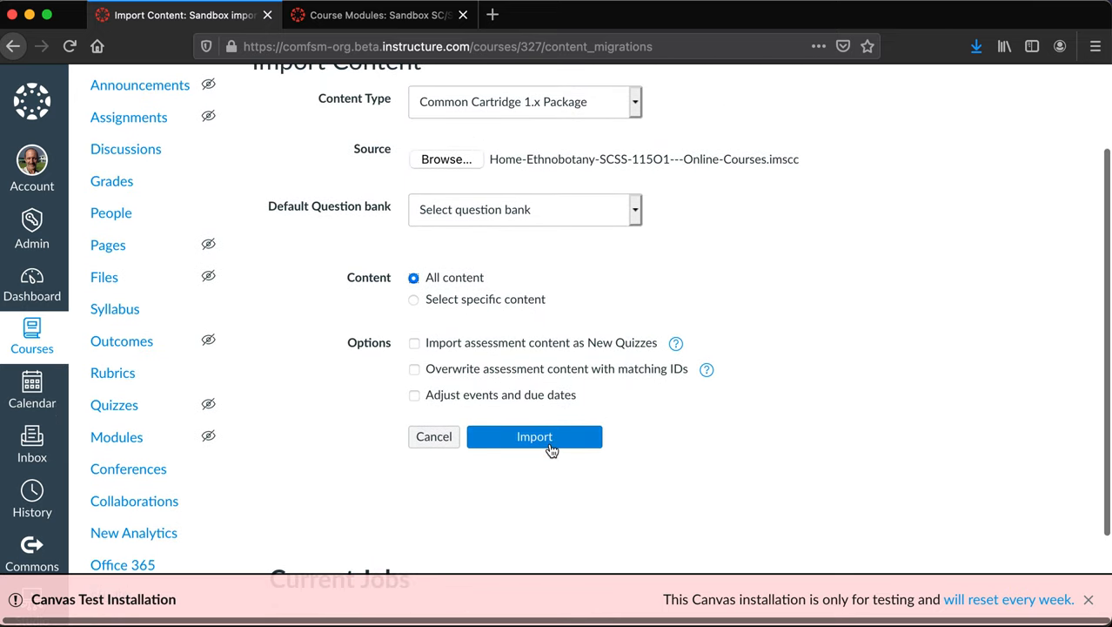
Submit the Ethnobotany cartridge import into Sandport and dismiss the Canvas Test Installation banner
{"action": "left_click", "coordinate": [534, 436]}
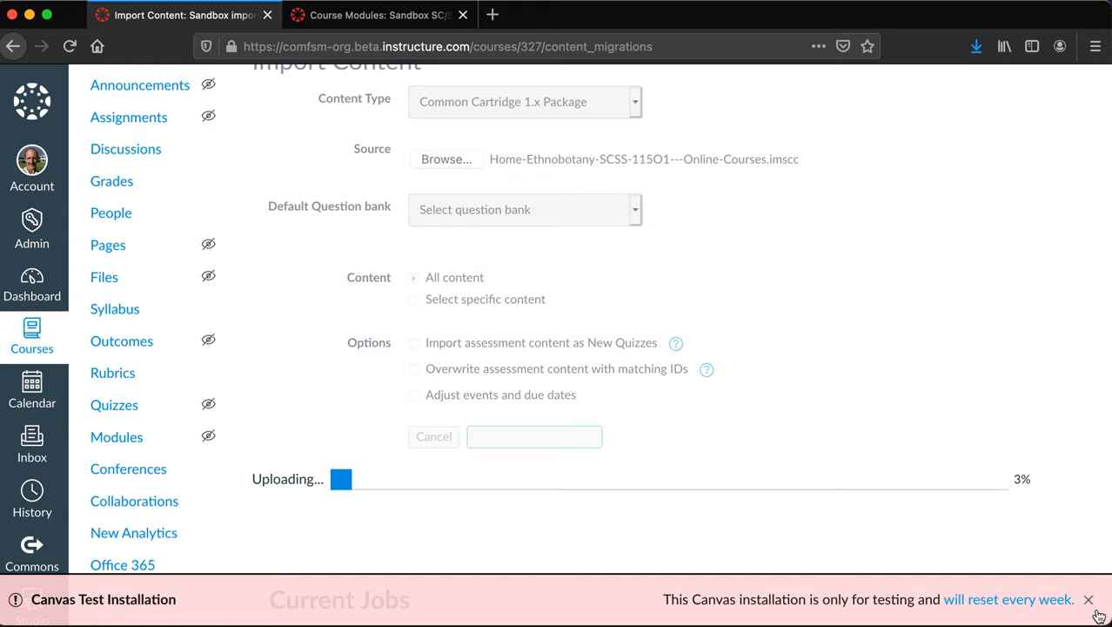
{"action": "left_click", "coordinate": [1088, 600]}
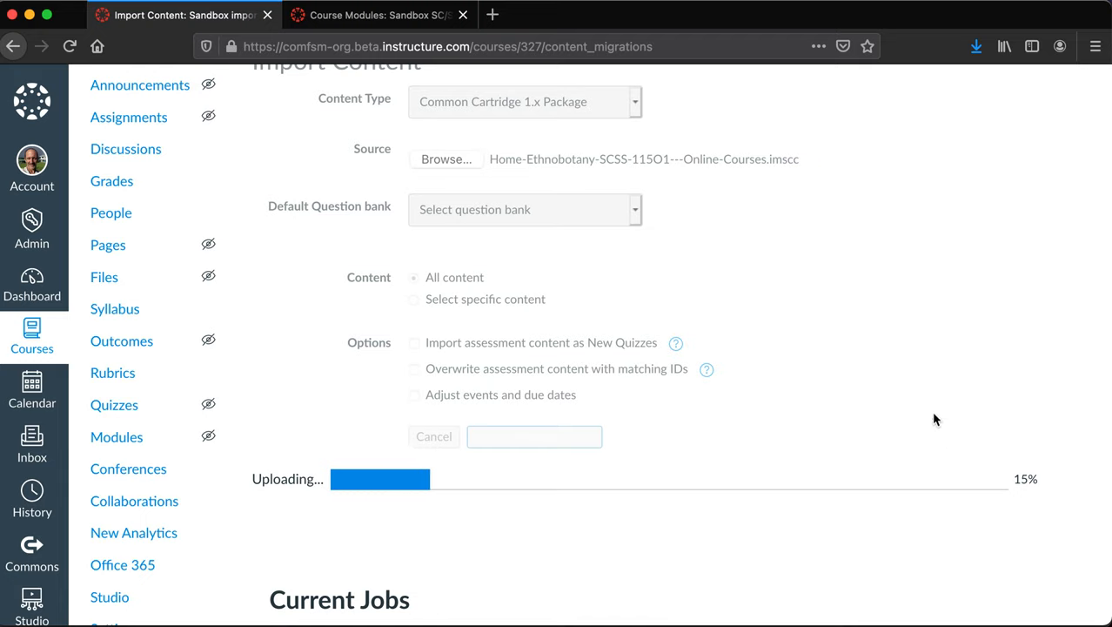
Return to the course modules page and go to the Dashboard of courses
{"action": "left_click", "coordinate": [376, 15]}
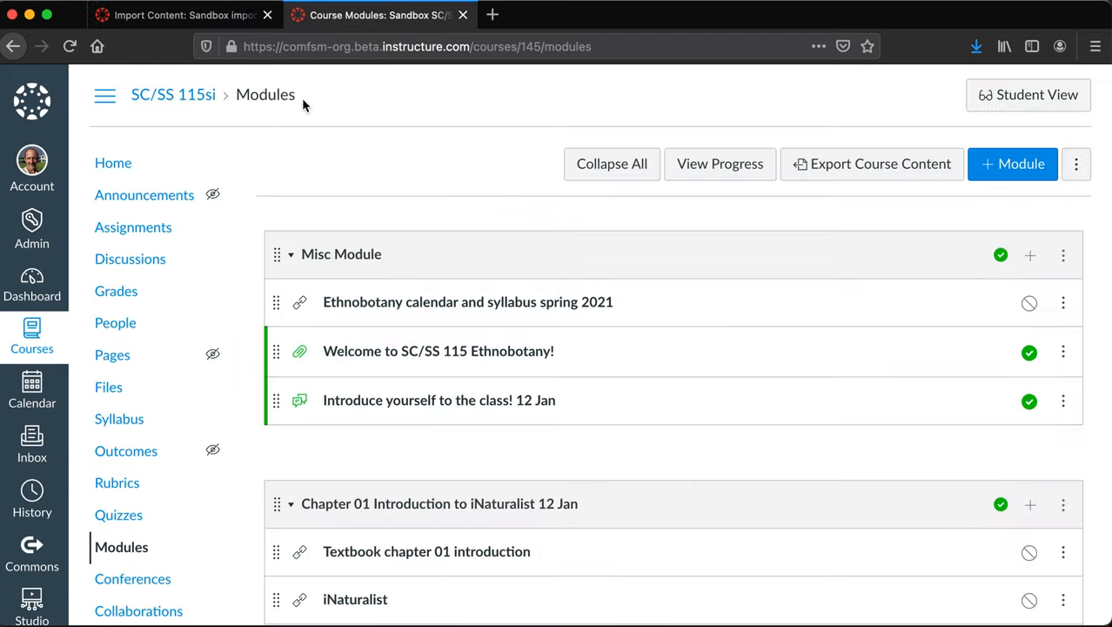
{"action": "mouse_move", "coordinate": [33, 275]}
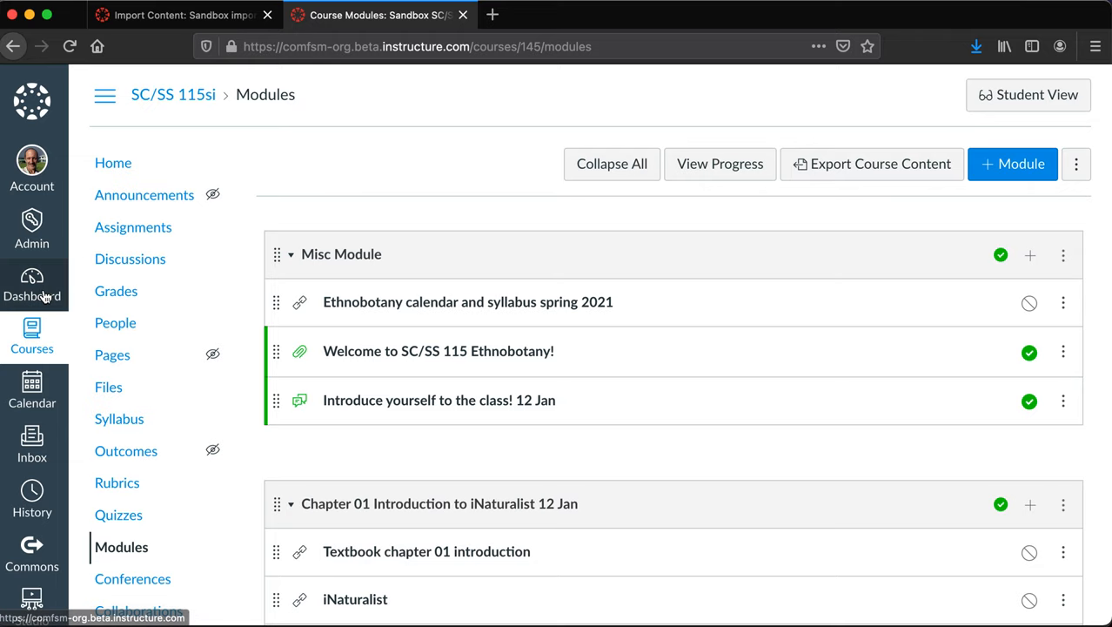
{"action": "left_click", "coordinate": [130, 258]}
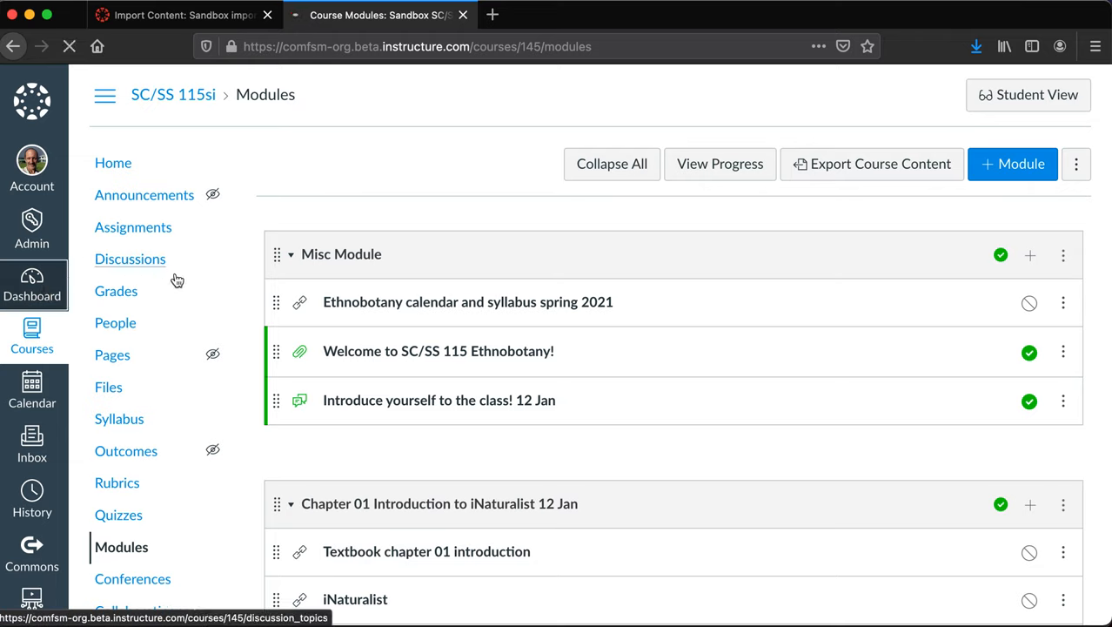
{"action": "left_click", "coordinate": [32, 284]}
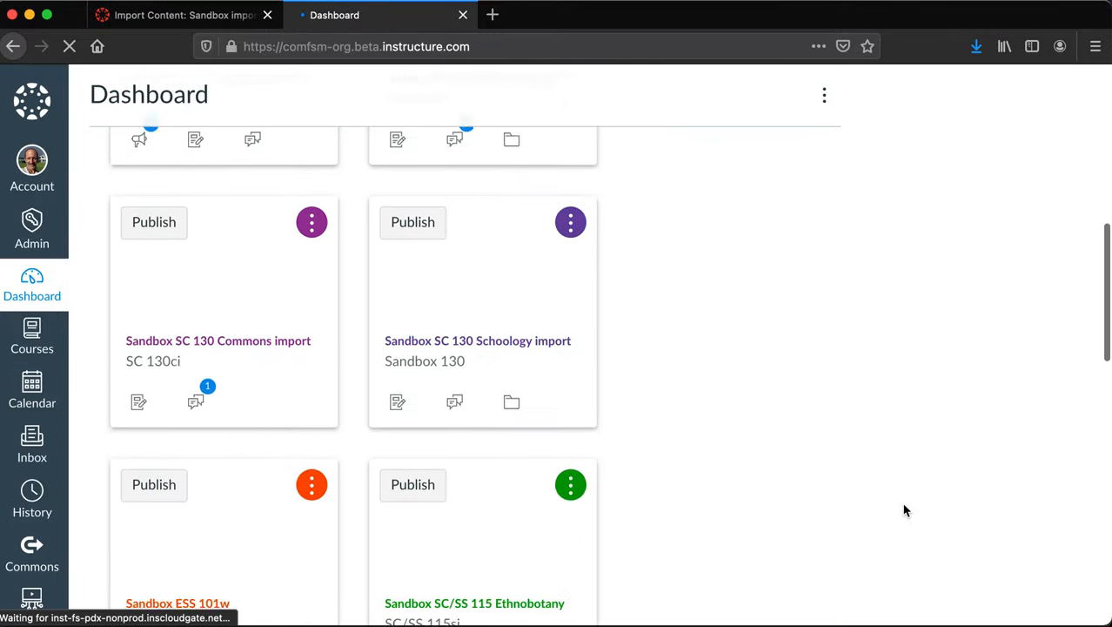
{"action": "scroll", "scroll_direction": "down", "scroll_amount": 3}
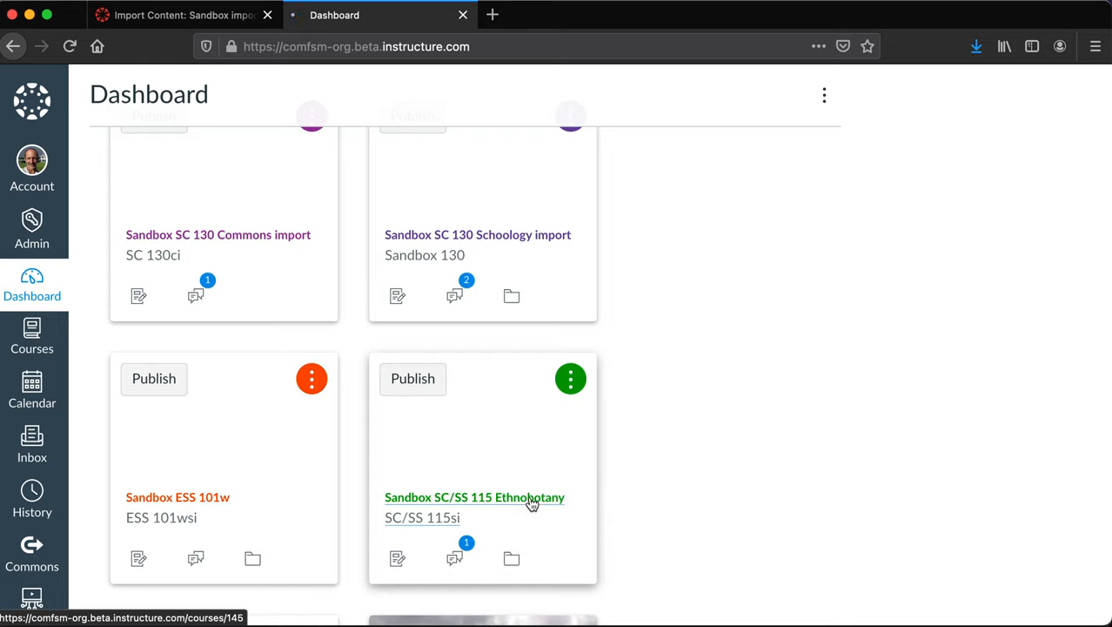
Open the Sandbox SC/SS 115 Ethnobotany course and browse Misc and Chapters 01–04
{"action": "left_click", "coordinate": [475, 497]}
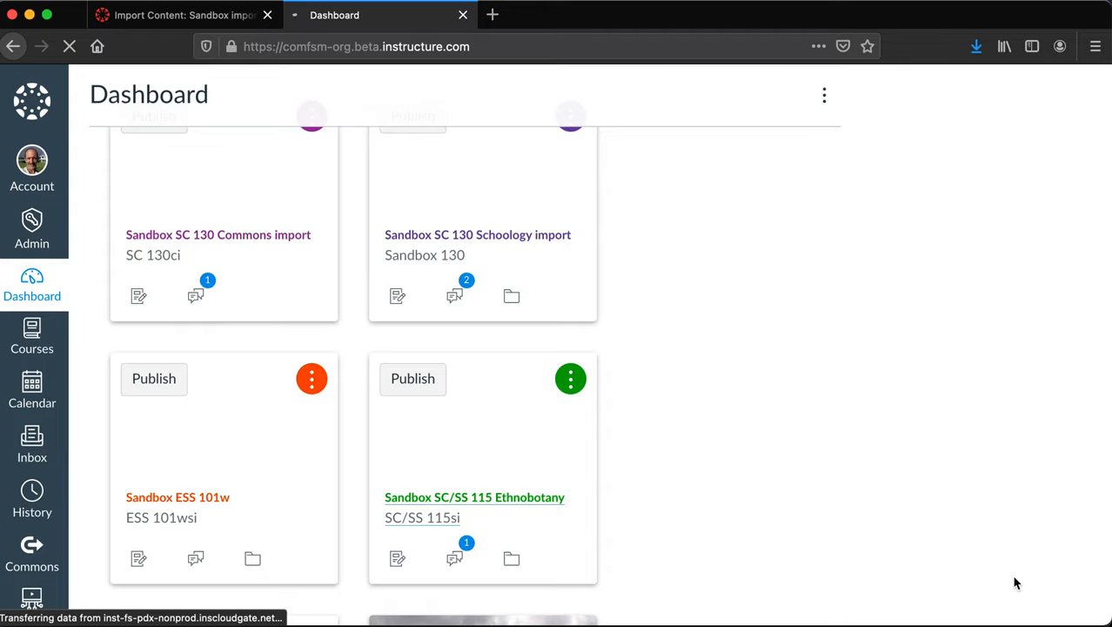
{"action": "left_click", "coordinate": [474, 497]}
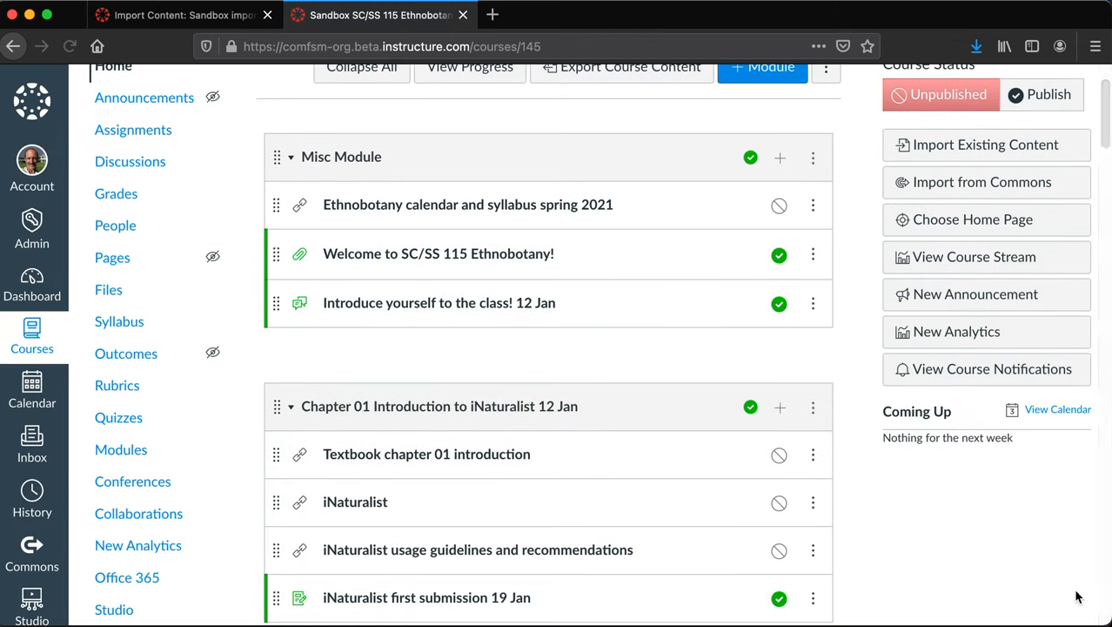
{"action": "scroll", "scroll_direction": "down", "scroll_amount": 3}
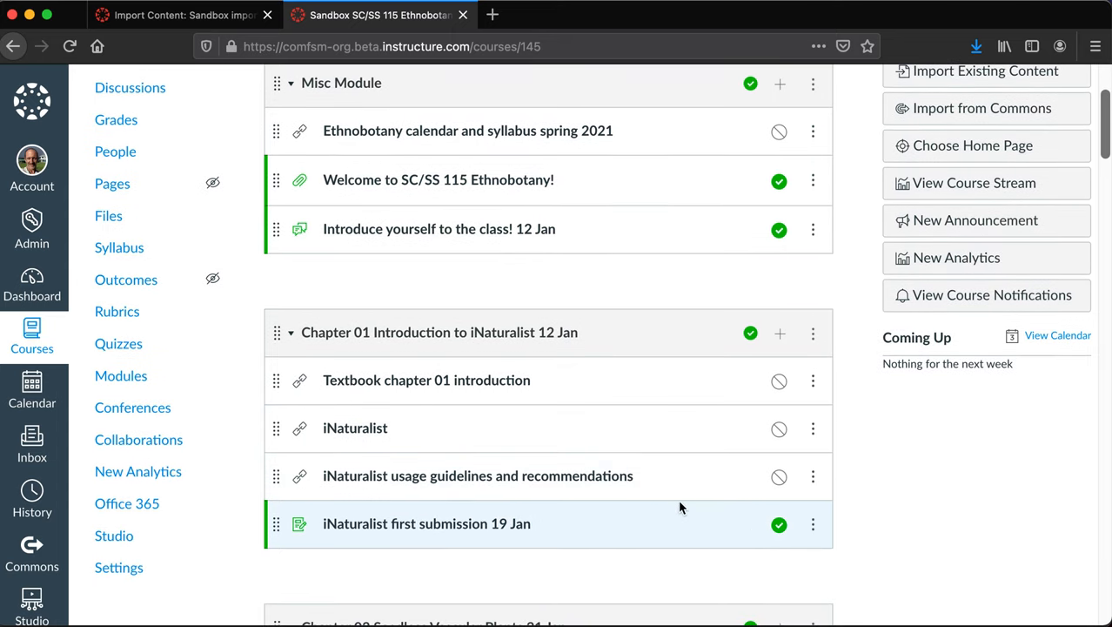
{"action": "scroll", "scroll_direction": "up", "scroll_amount": 3}
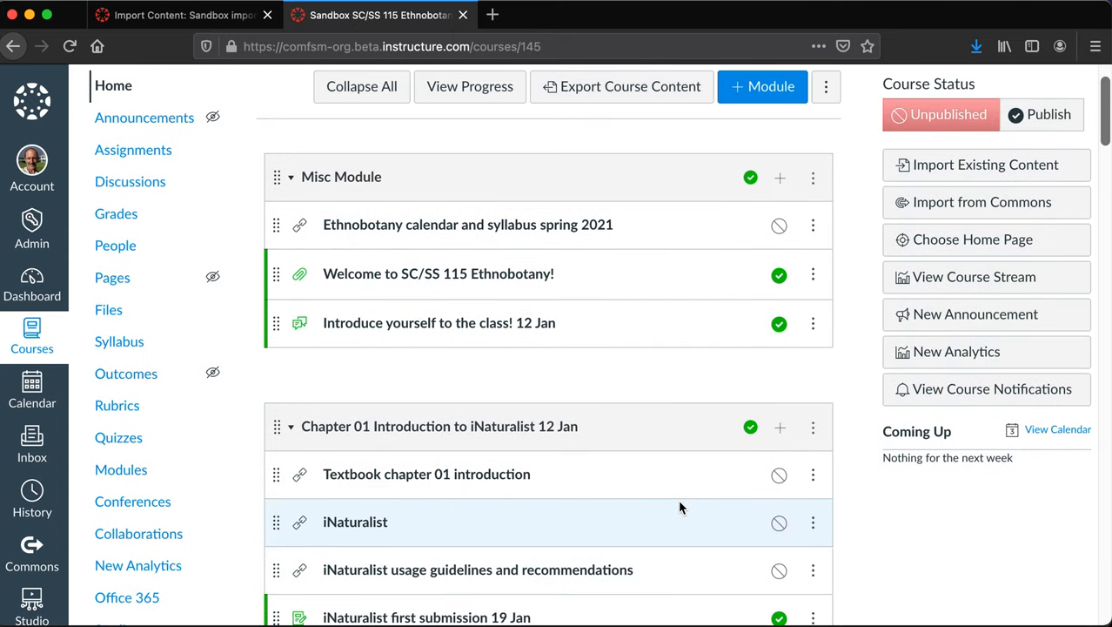
{"action": "scroll", "scroll_direction": "down", "scroll_amount": 3}
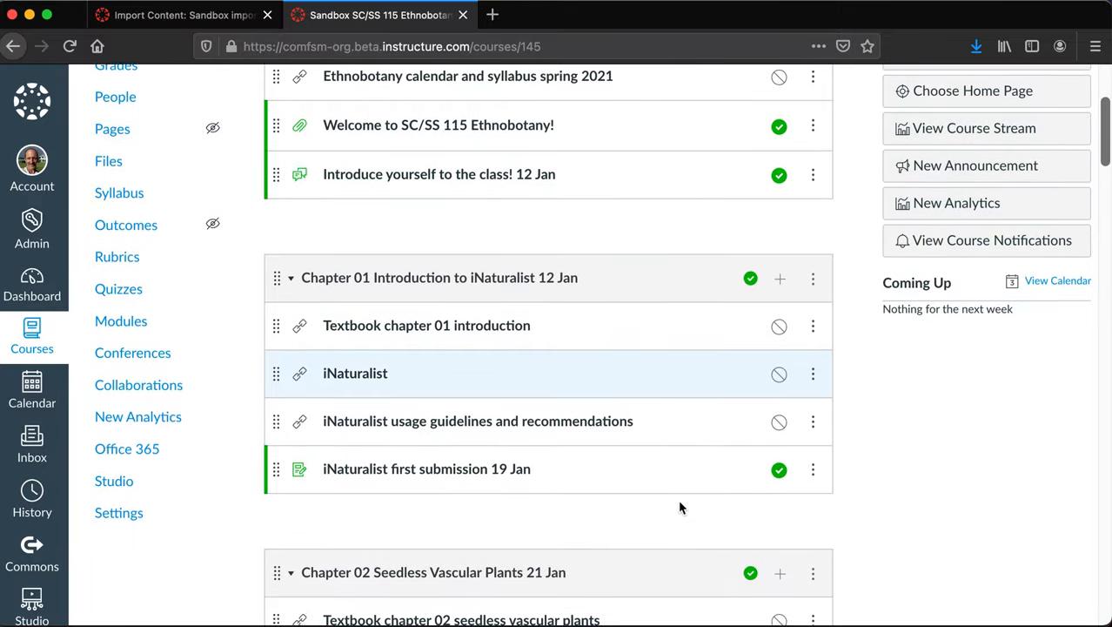
{"action": "scroll", "scroll_direction": "down", "scroll_amount": 3}
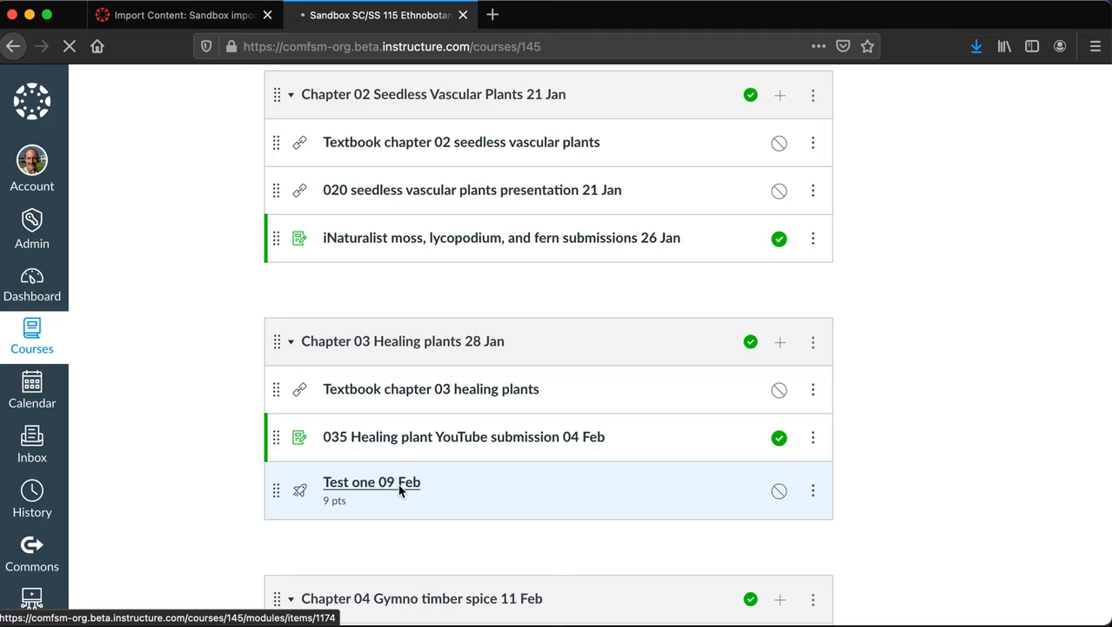
Edit the unpublished 9-point Test one 09 Feb quiz and view its Pohnpei plant questions
{"action": "left_click", "coordinate": [372, 481]}
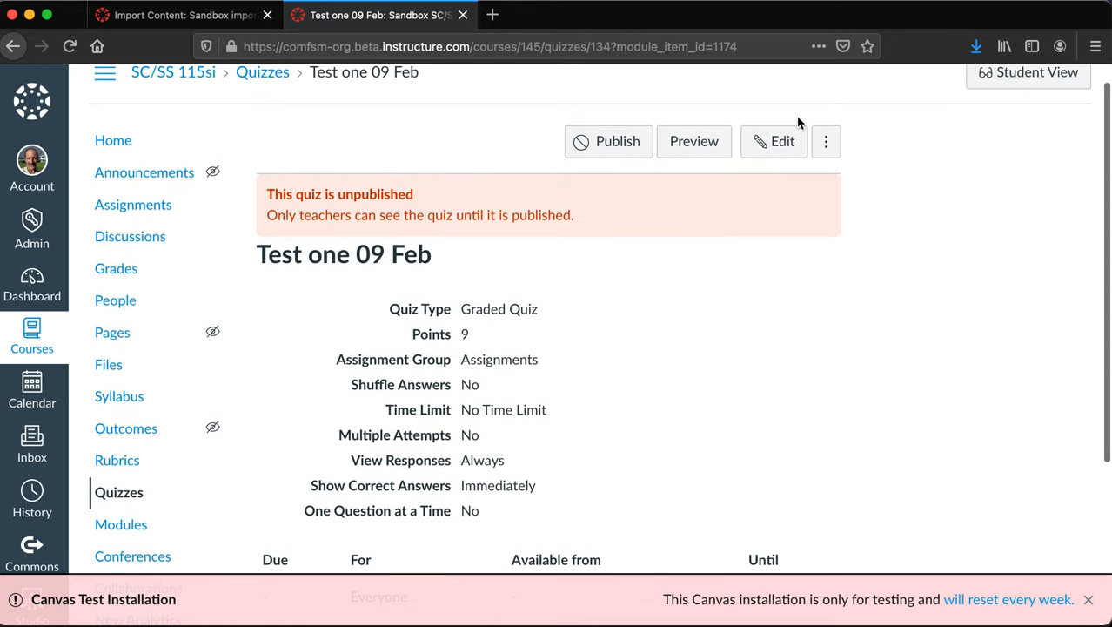
{"action": "left_click", "coordinate": [773, 141]}
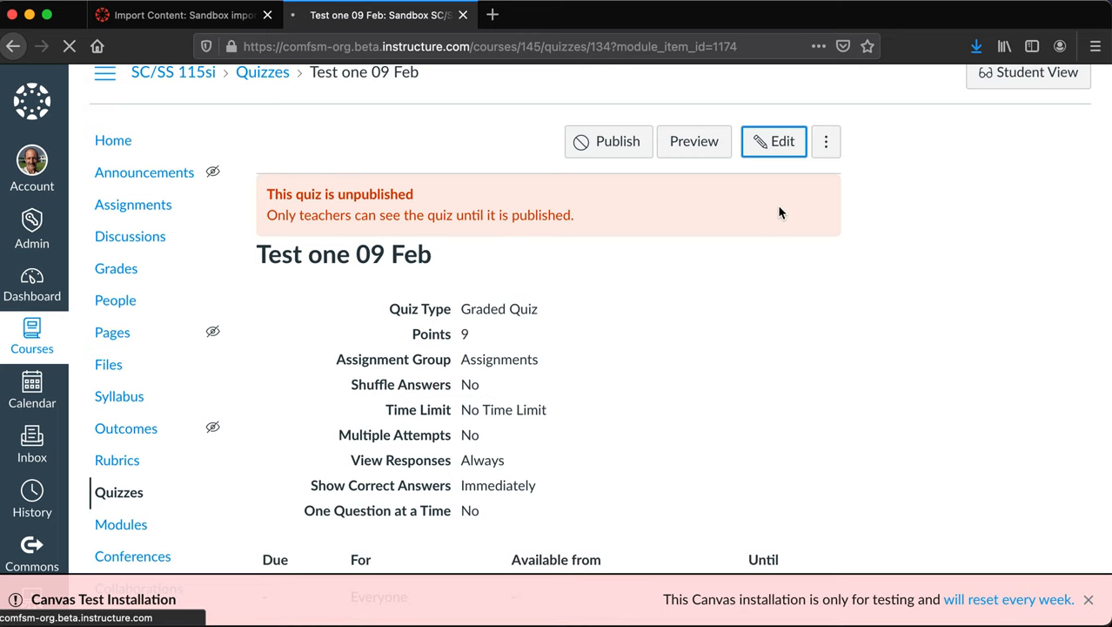
{"action": "left_click", "coordinate": [772, 141]}
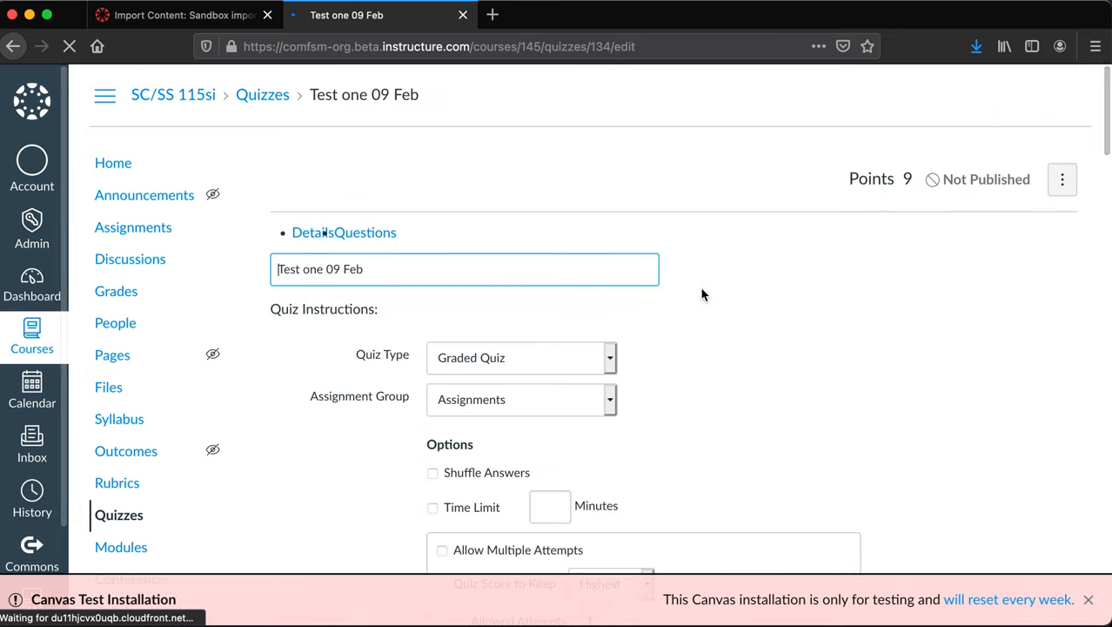
{"action": "scroll", "scroll_direction": "down", "scroll_amount": 3}
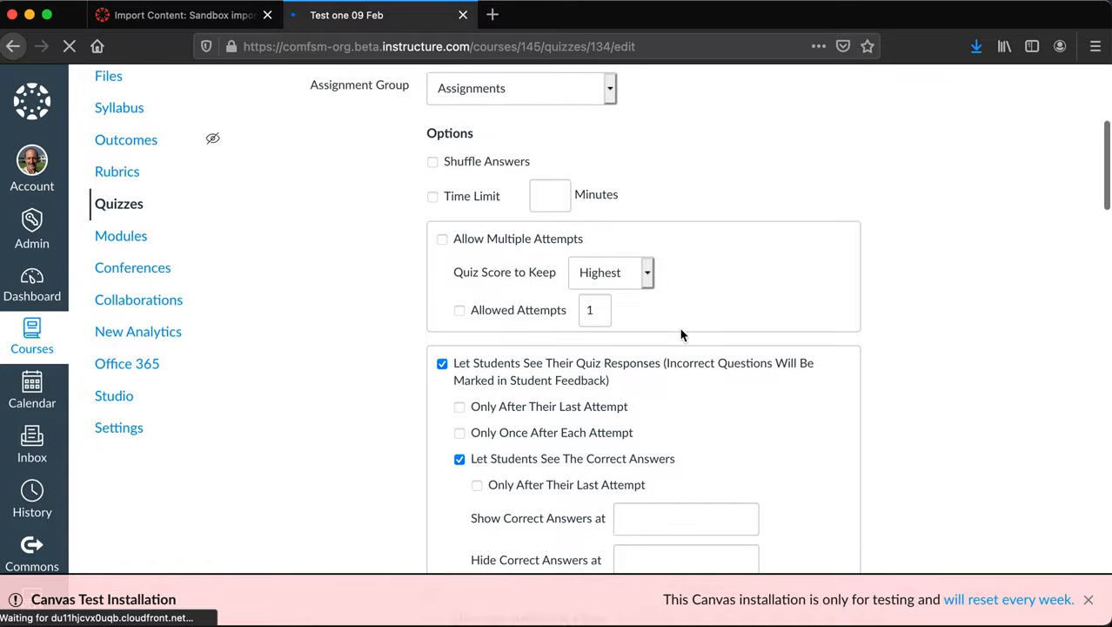
{"action": "scroll", "scroll_direction": "down", "scroll_amount": 3}
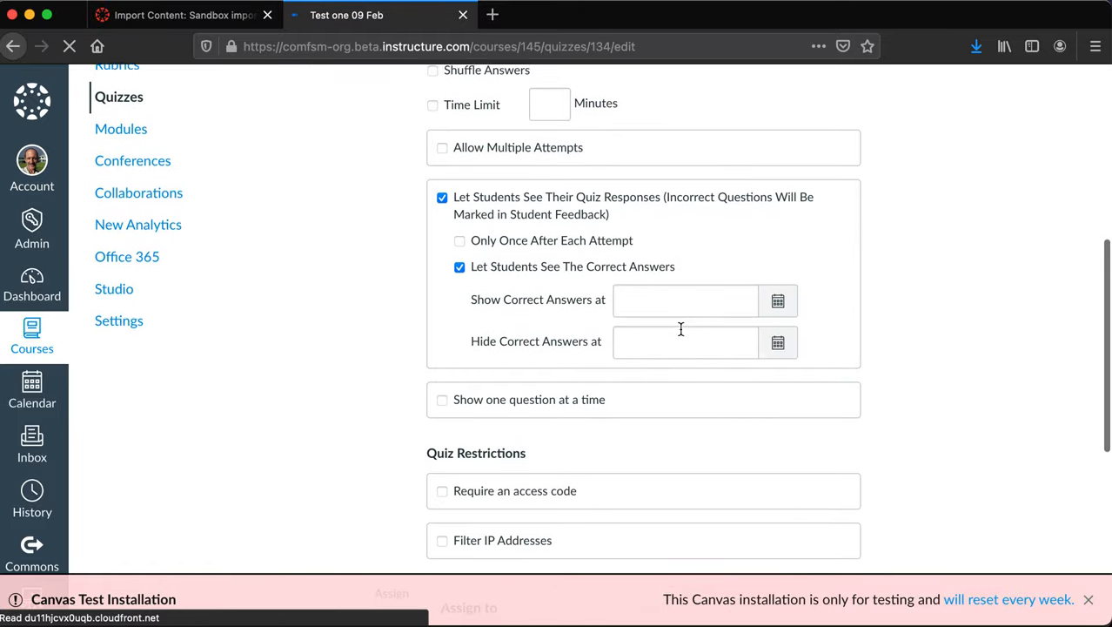
{"action": "scroll", "scroll_direction": "down", "scroll_amount": 3}
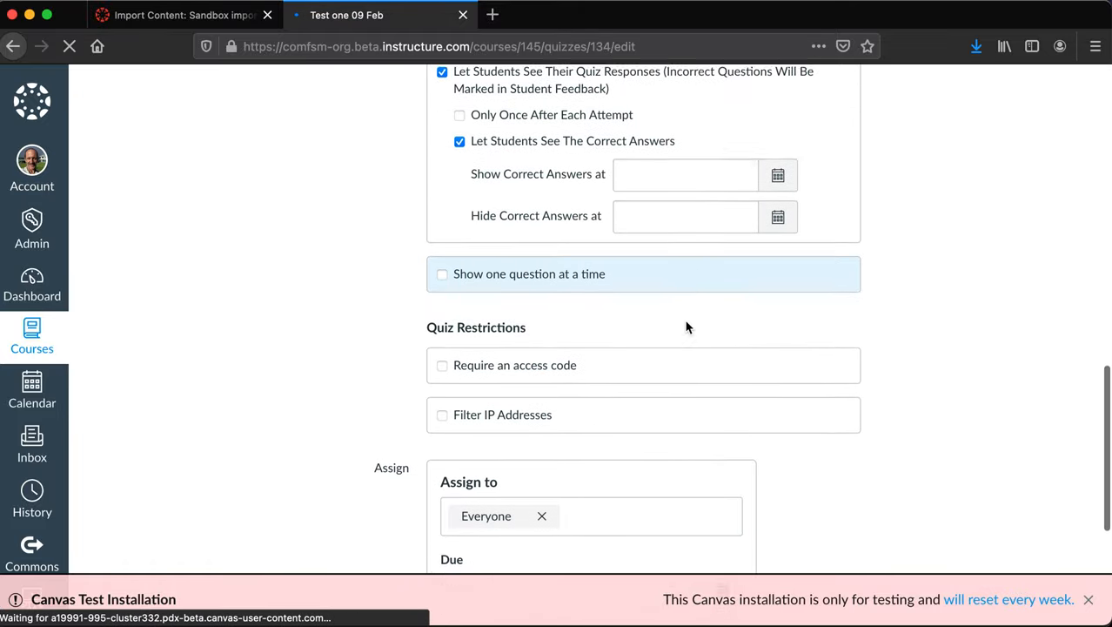
{"action": "scroll", "scroll_direction": "up", "scroll_amount": 3}
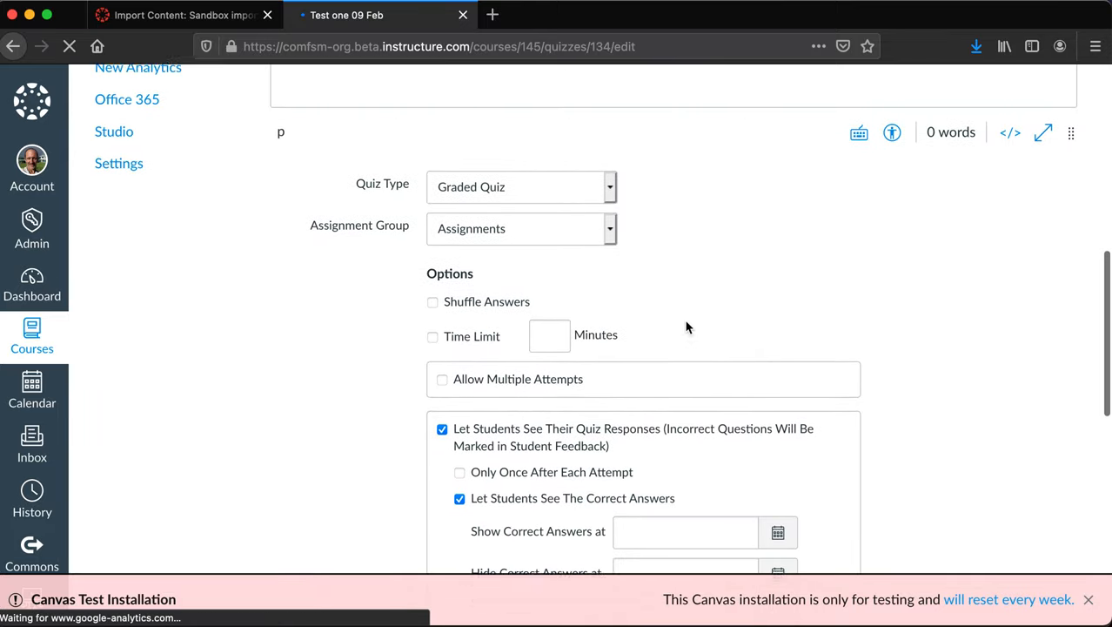
{"action": "left_click", "coordinate": [375, 213]}
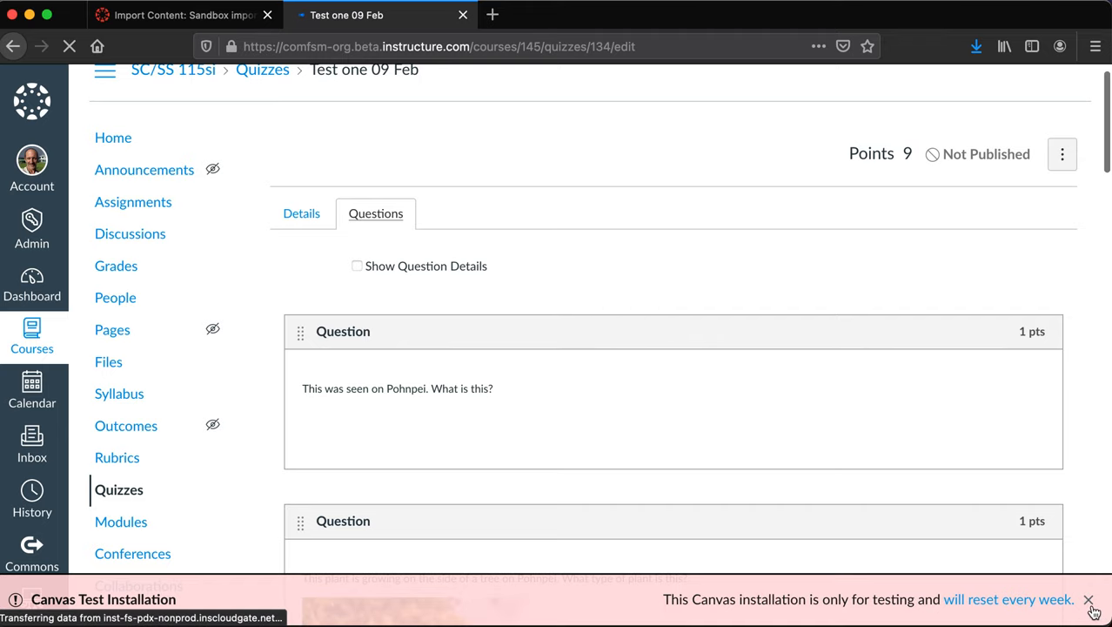
Cancel the unsaved changes to the Pohnpei question
{"action": "scroll", "scroll_direction": "down", "scroll_amount": 3}
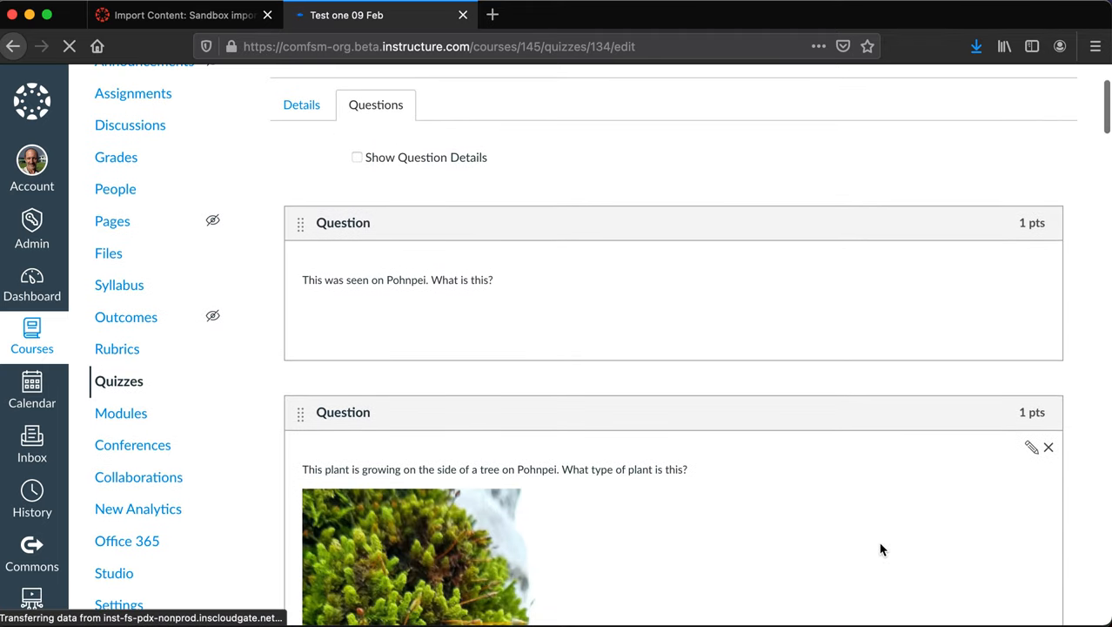
{"action": "mouse_move", "coordinate": [1031, 261]}
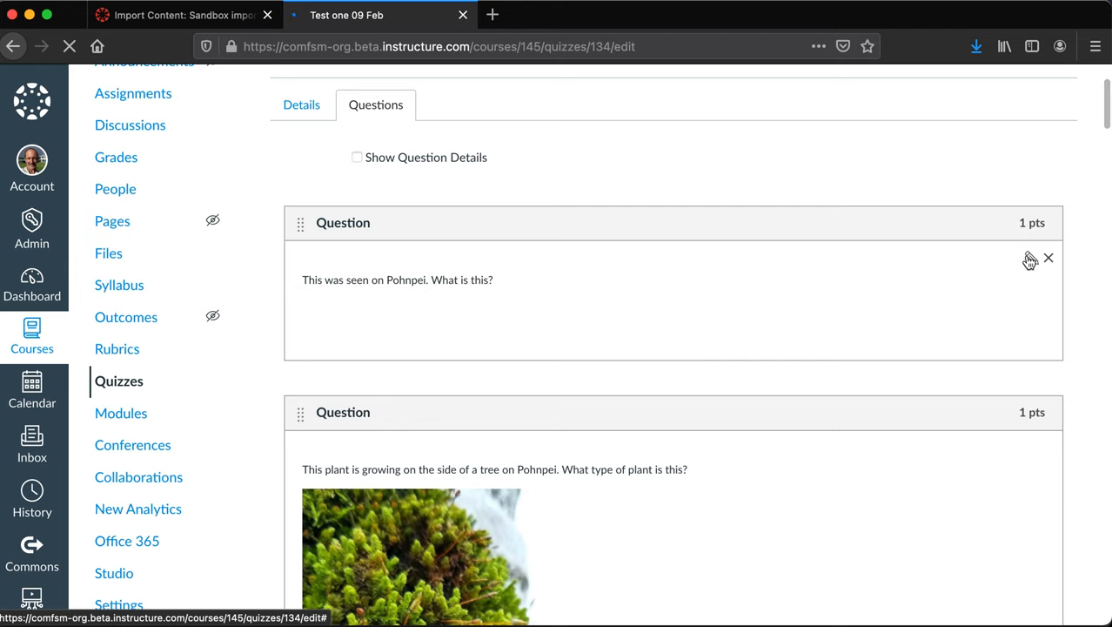
{"action": "left_click", "coordinate": [1030, 259]}
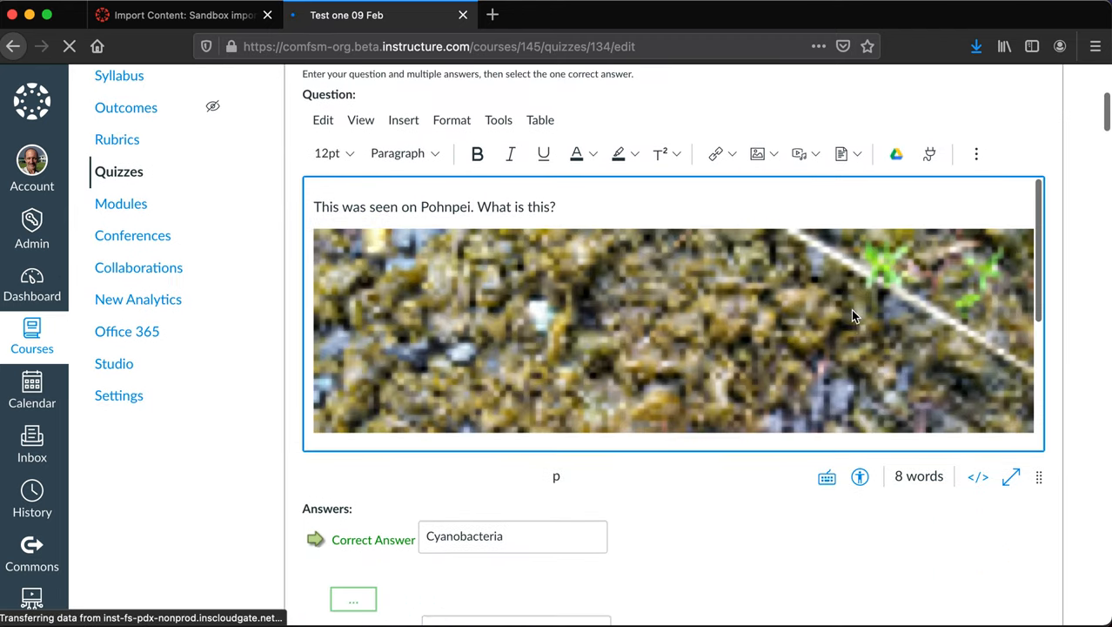
{"action": "scroll", "scroll_direction": "down", "scroll_amount": 3}
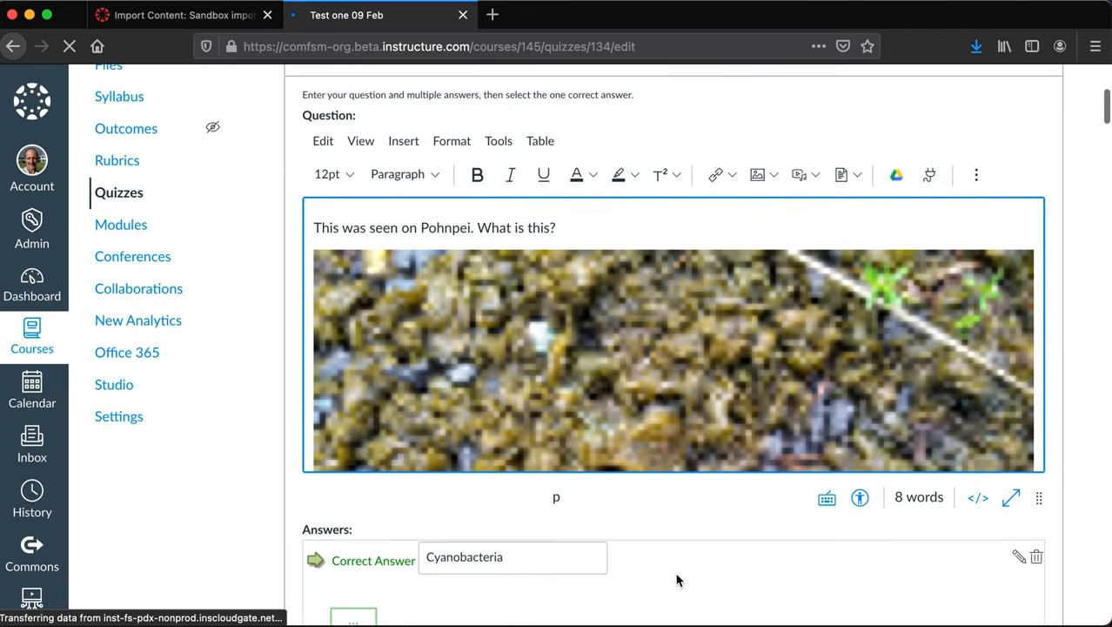
{"action": "scroll", "scroll_direction": "down", "scroll_amount": 3}
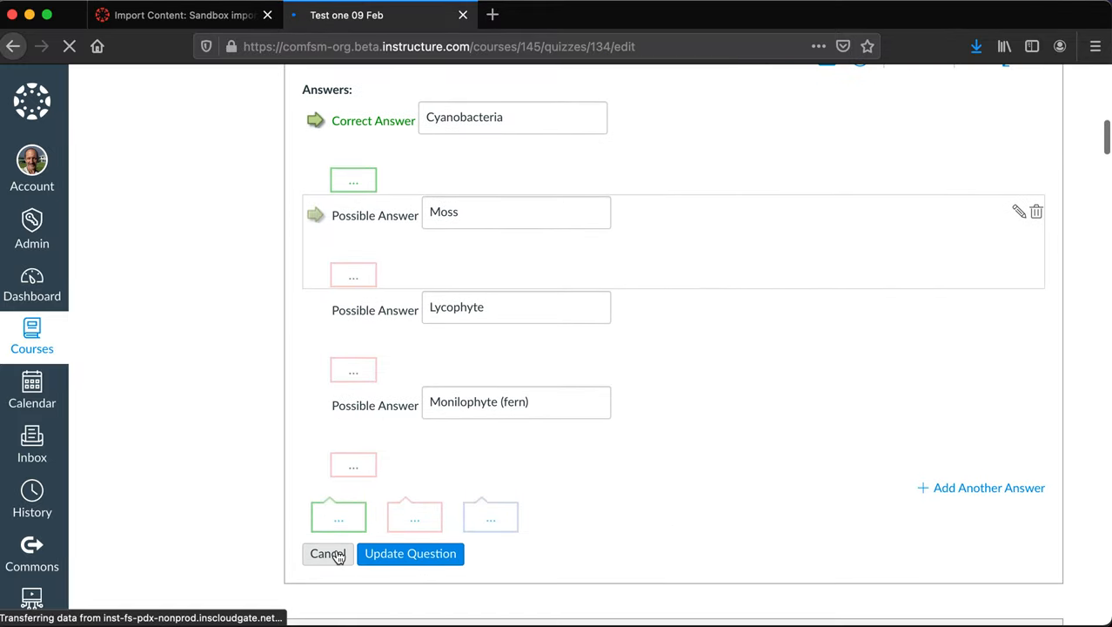
{"action": "left_click", "coordinate": [410, 553]}
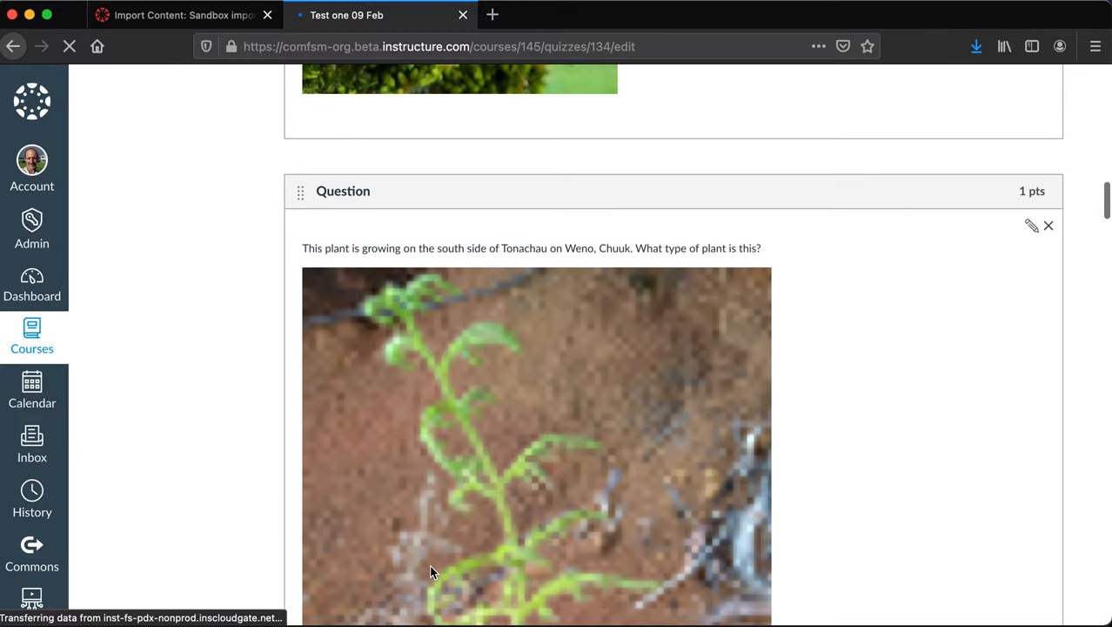
Review the quiz's plant image questions, including the healing-use one, and try opening Modules
{"action": "scroll", "scroll_direction": "down", "scroll_amount": 3}
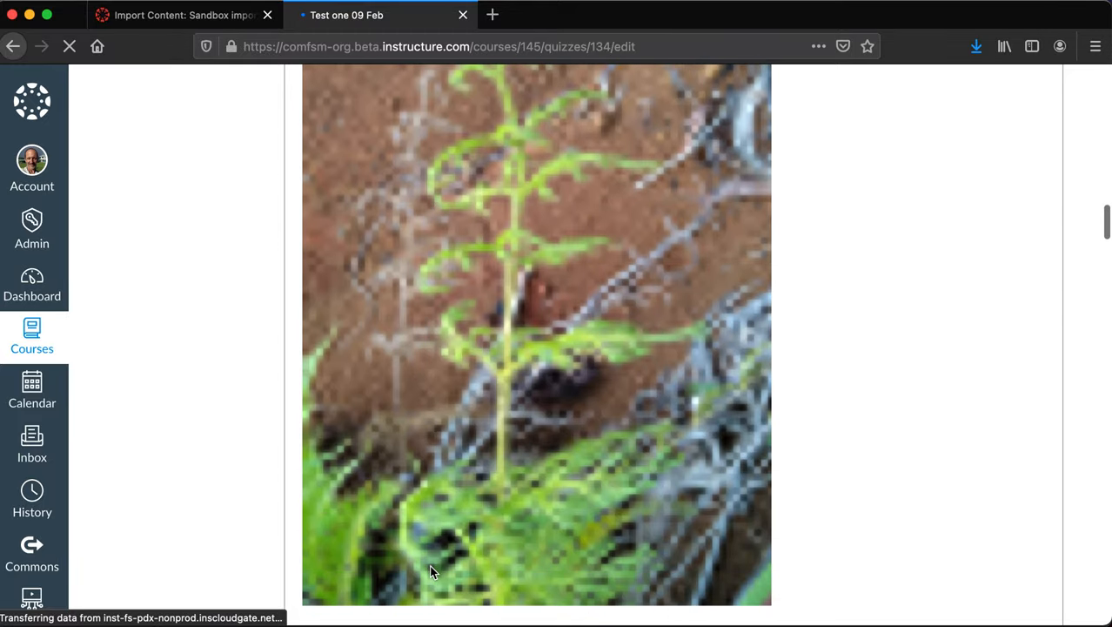
{"action": "scroll", "scroll_direction": "down", "scroll_amount": 3}
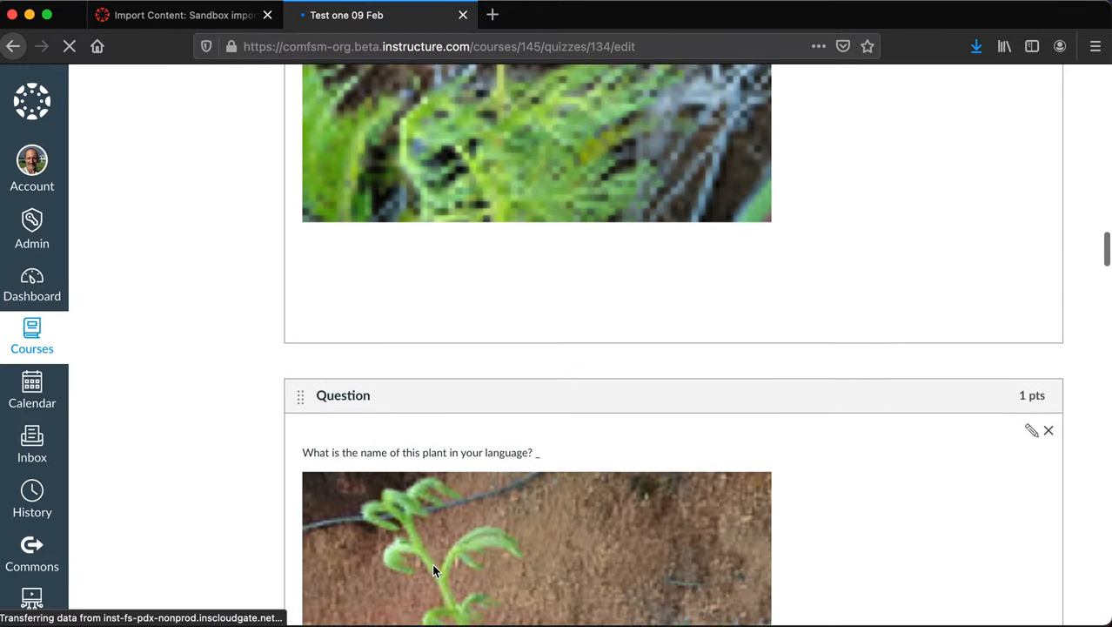
{"action": "scroll", "scroll_direction": "down", "scroll_amount": 3}
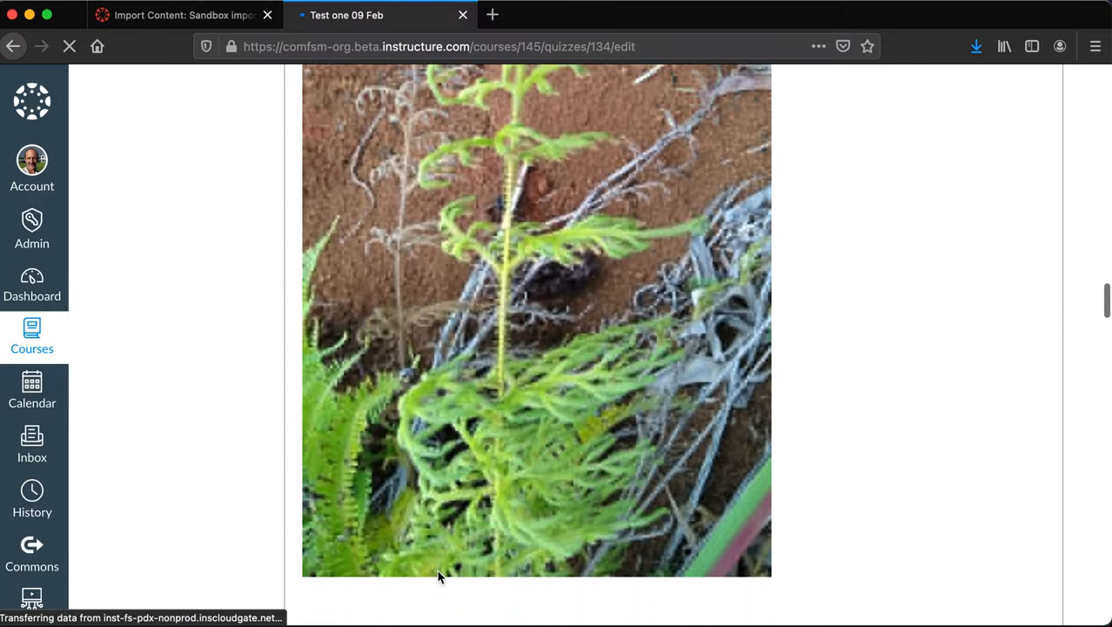
{"action": "scroll", "scroll_direction": "up", "scroll_amount": 3}
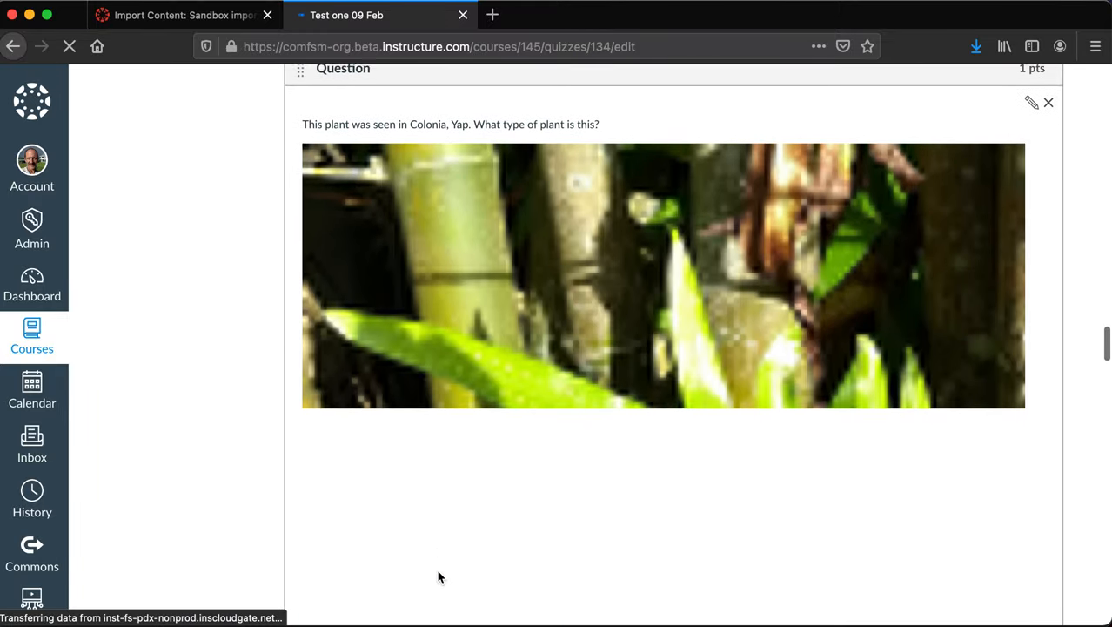
{"action": "scroll", "scroll_direction": "down", "scroll_amount": 3}
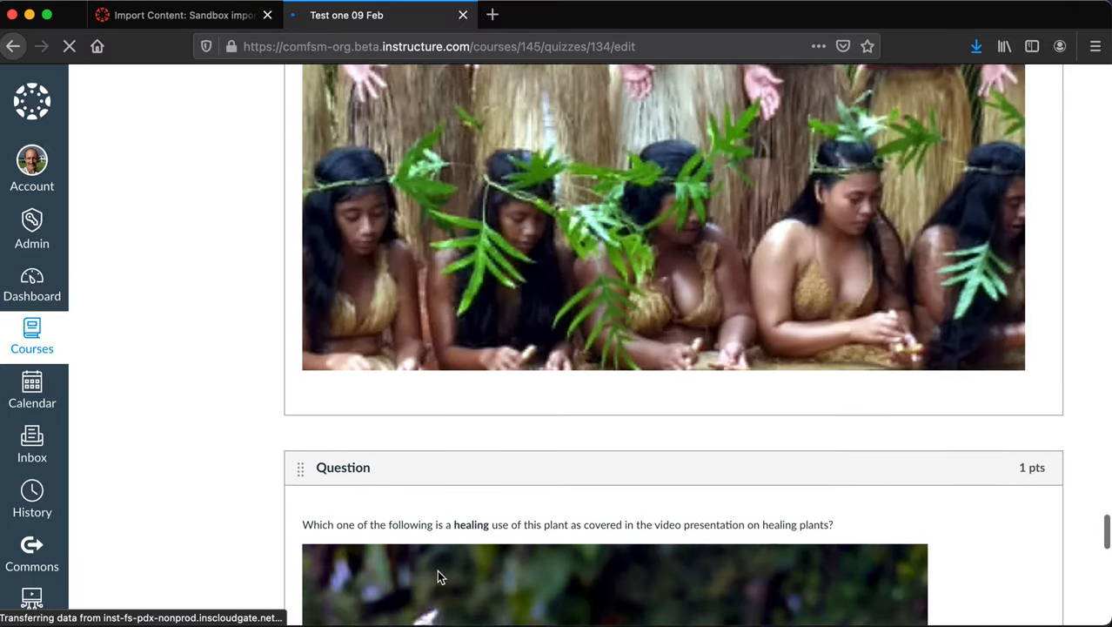
{"action": "scroll", "scroll_direction": "down", "scroll_amount": 3}
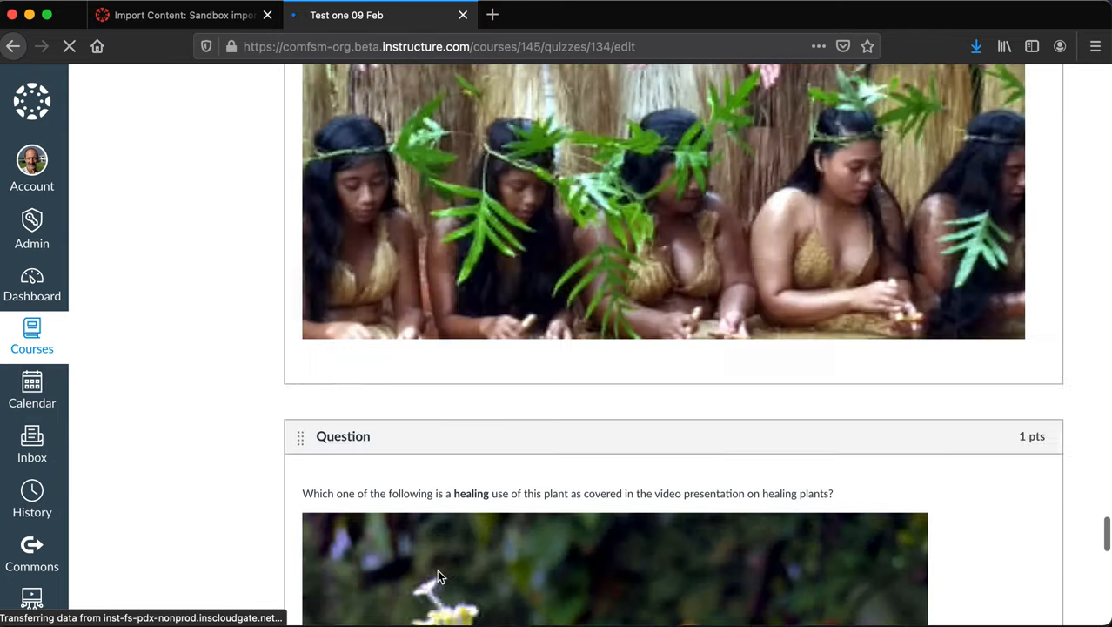
{"action": "scroll", "scroll_direction": "up", "scroll_amount": 3}
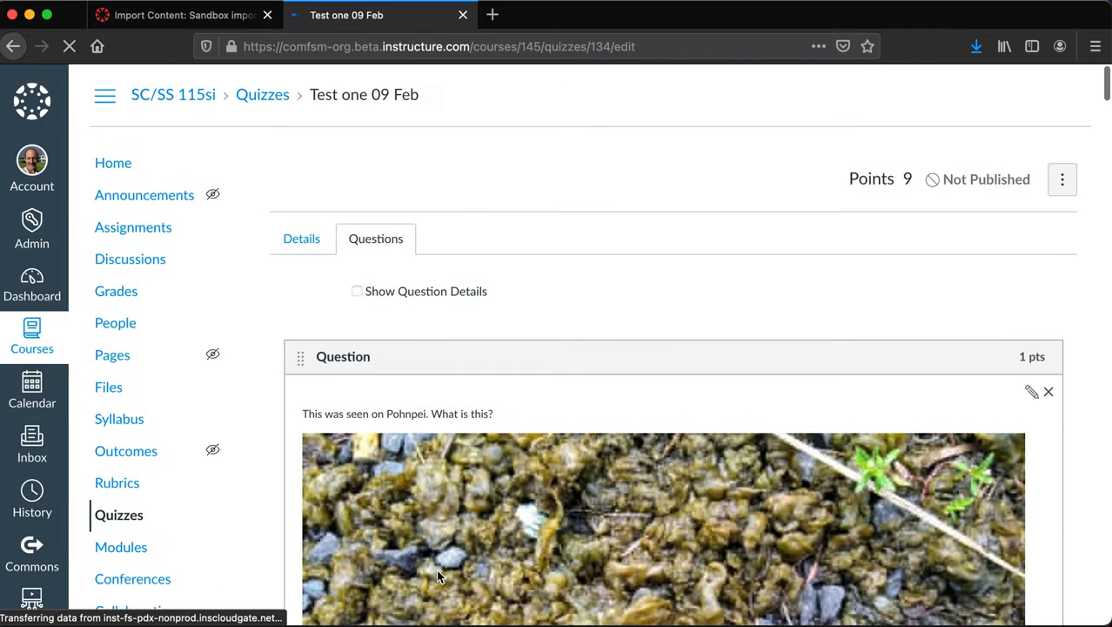
{"action": "mouse_move", "coordinate": [130, 259]}
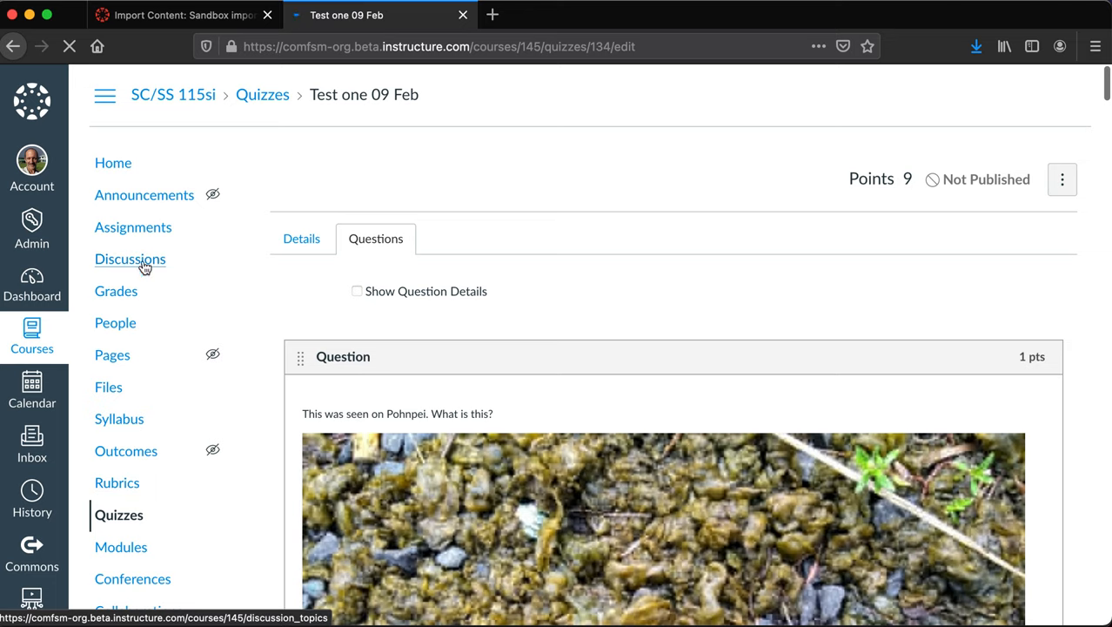
{"action": "mouse_move", "coordinate": [135, 294]}
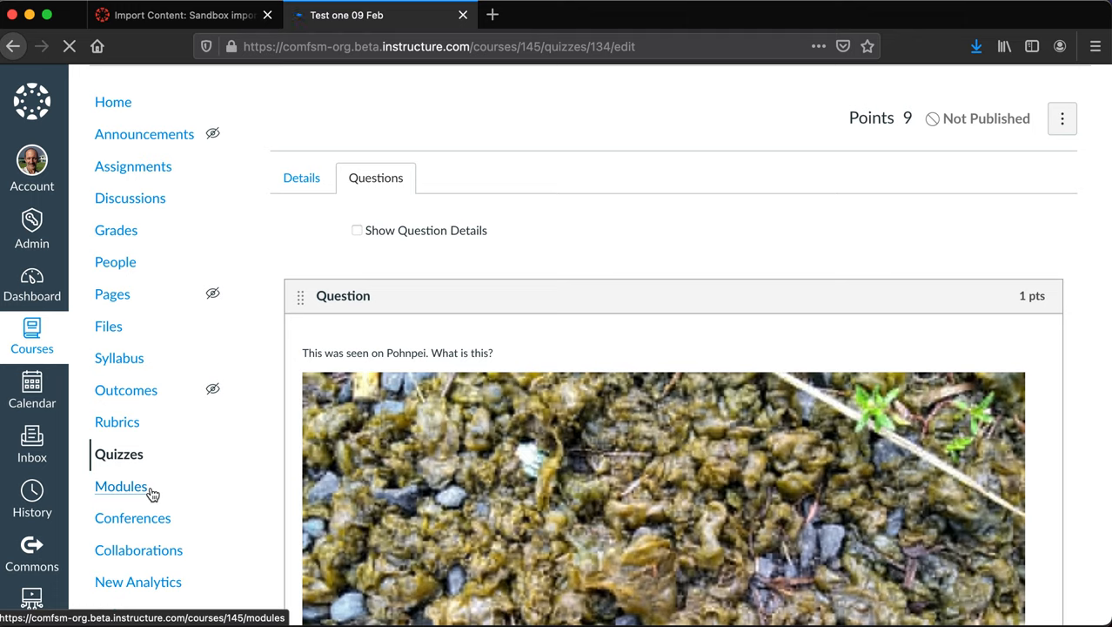
{"action": "left_click", "coordinate": [121, 486]}
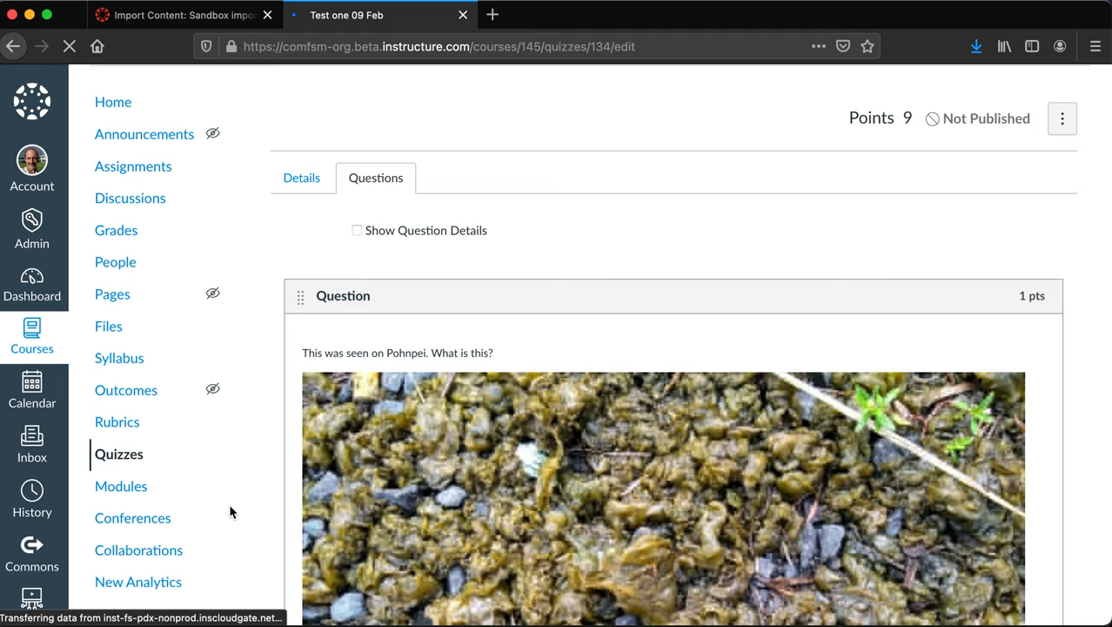
{"action": "mouse_move", "coordinate": [121, 486]}
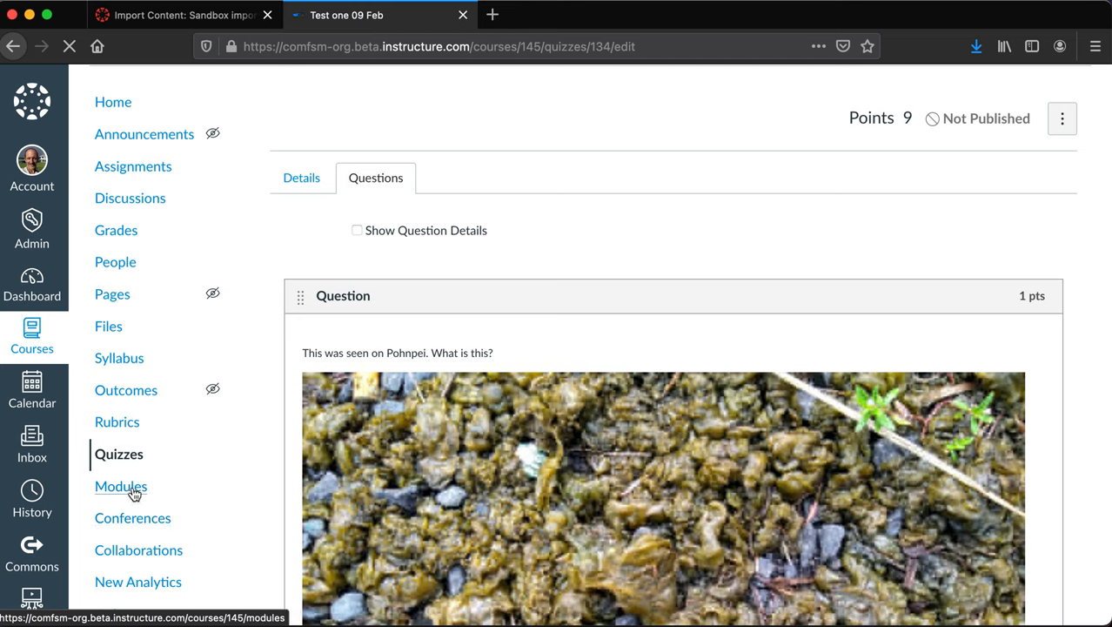
{"action": "left_click", "coordinate": [121, 485]}
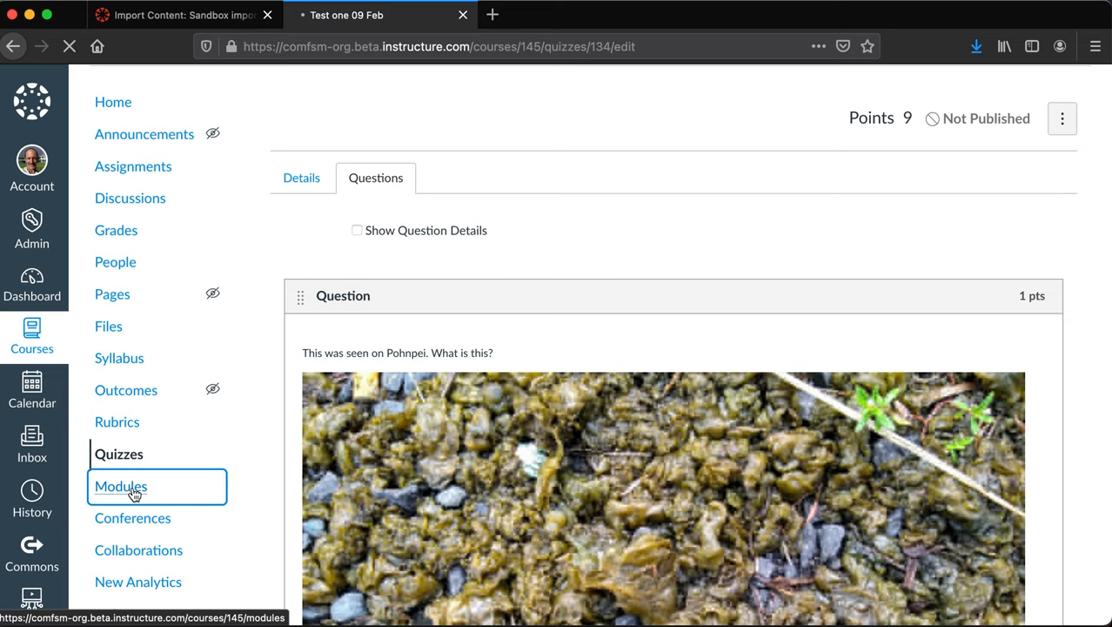
Open Modules and publish Chapter 01 Introduction to iNaturalist, including its textbook introduction item
{"action": "left_click", "coordinate": [120, 486]}
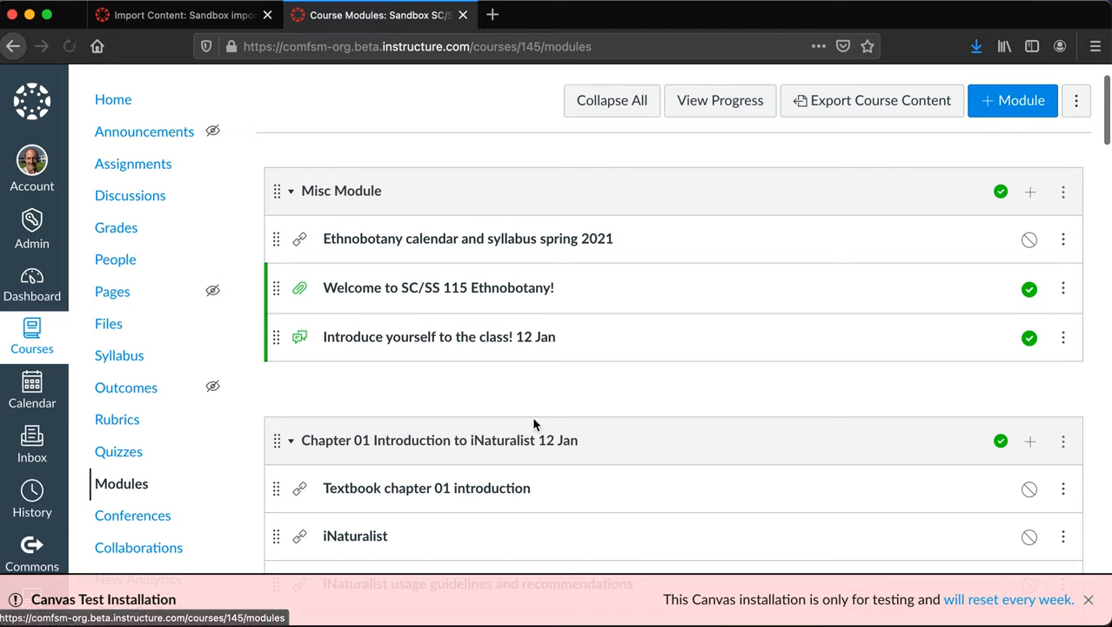
{"action": "mouse_move", "coordinate": [1030, 240]}
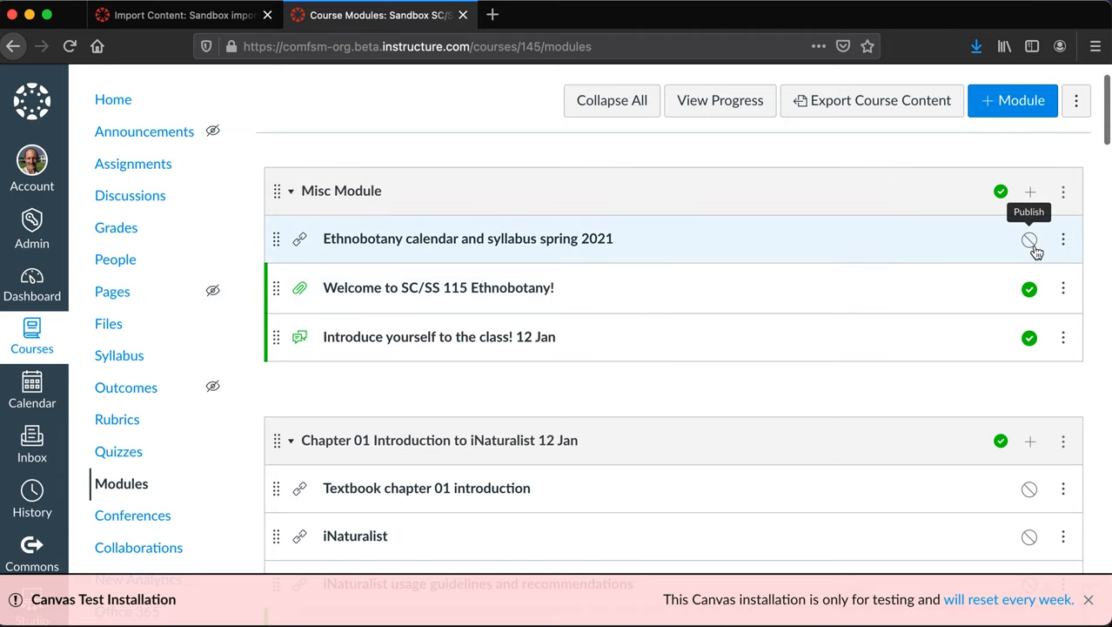
{"action": "mouse_move", "coordinate": [896, 255]}
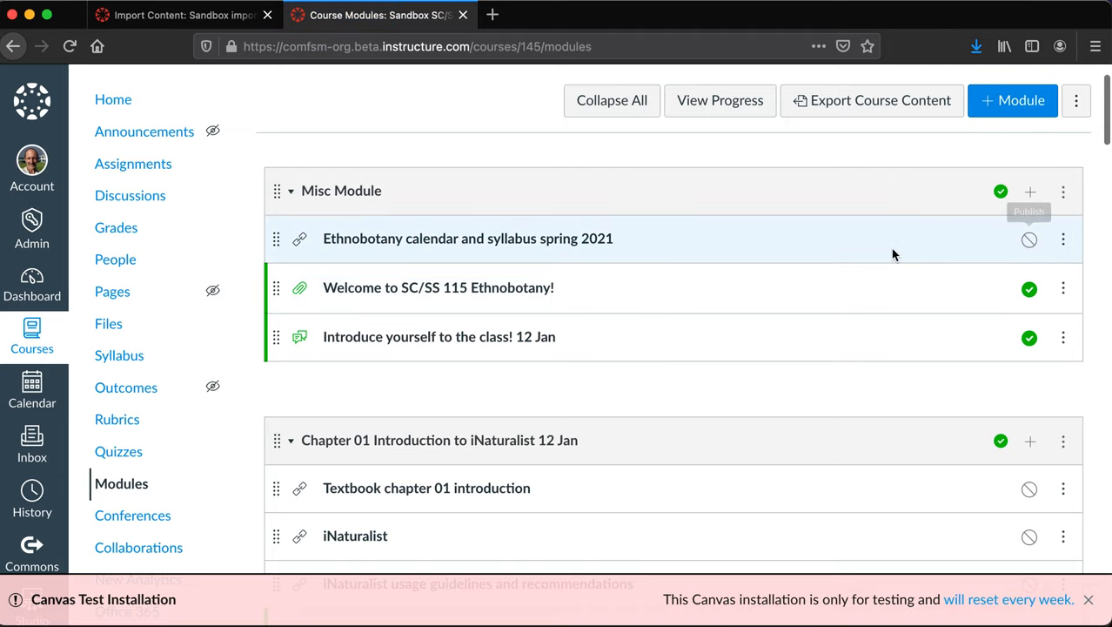
{"action": "scroll", "scroll_direction": "down", "scroll_amount": 3}
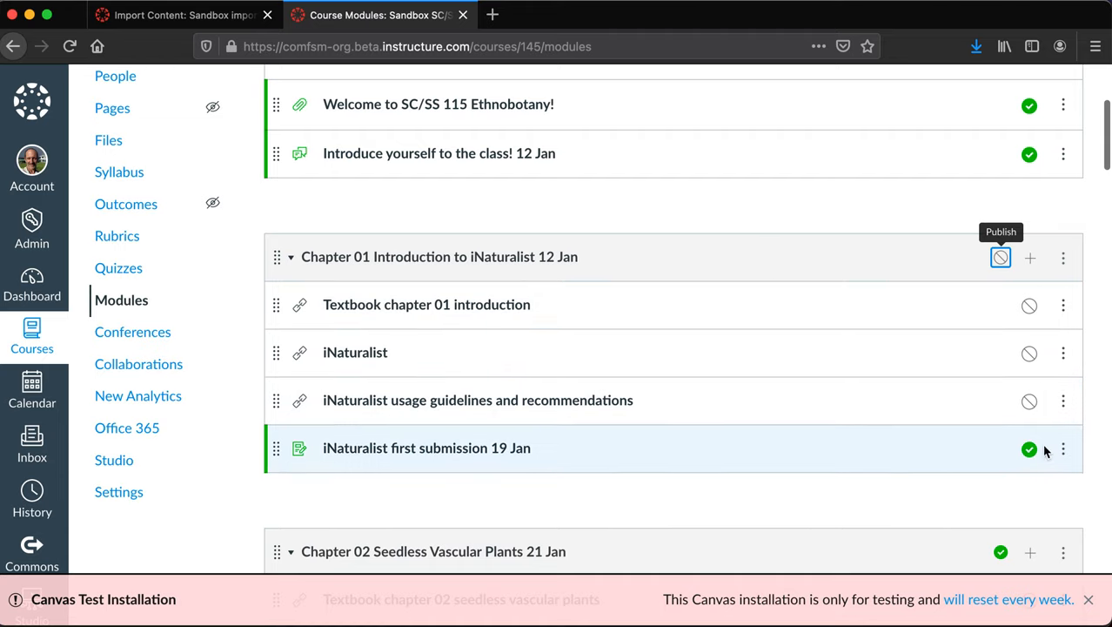
{"action": "mouse_move", "coordinate": [779, 471]}
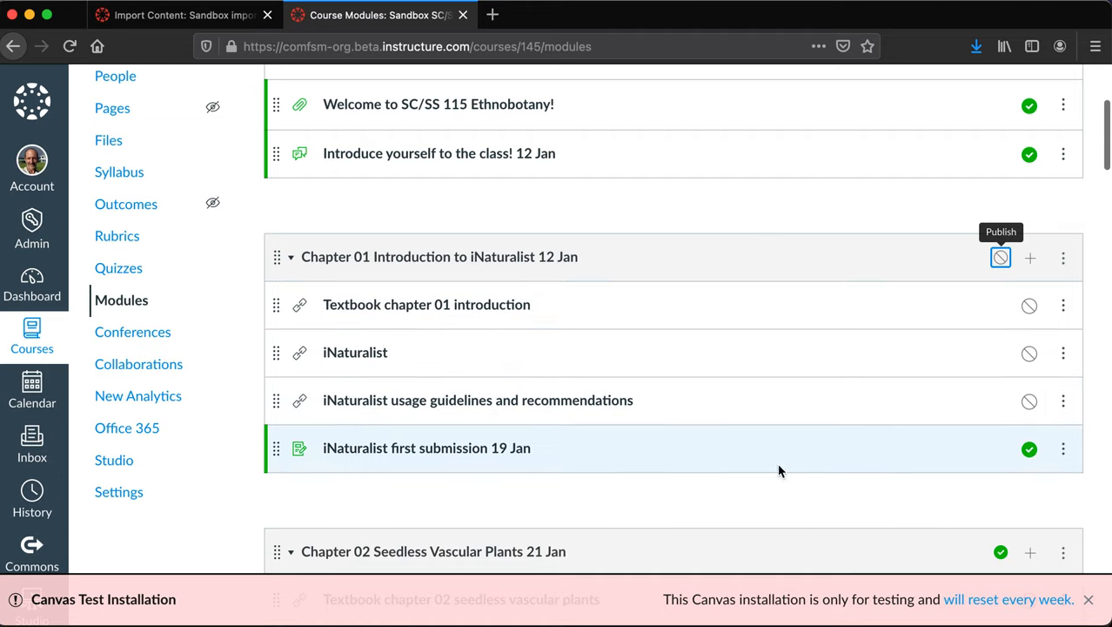
{"action": "mouse_move", "coordinate": [792, 466]}
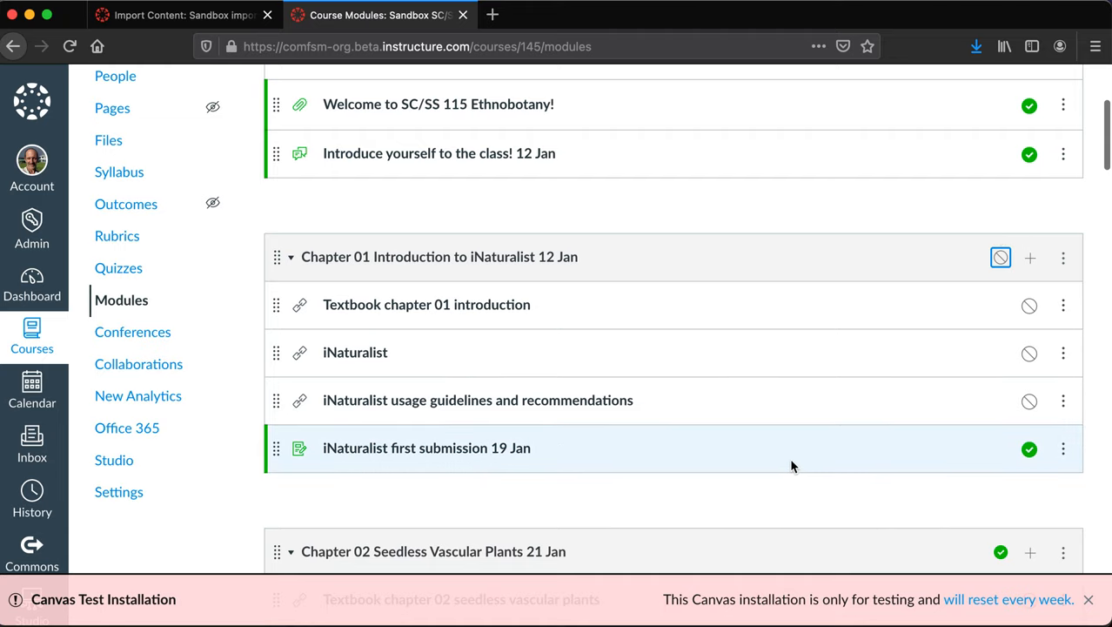
{"action": "mouse_move", "coordinate": [425, 447]}
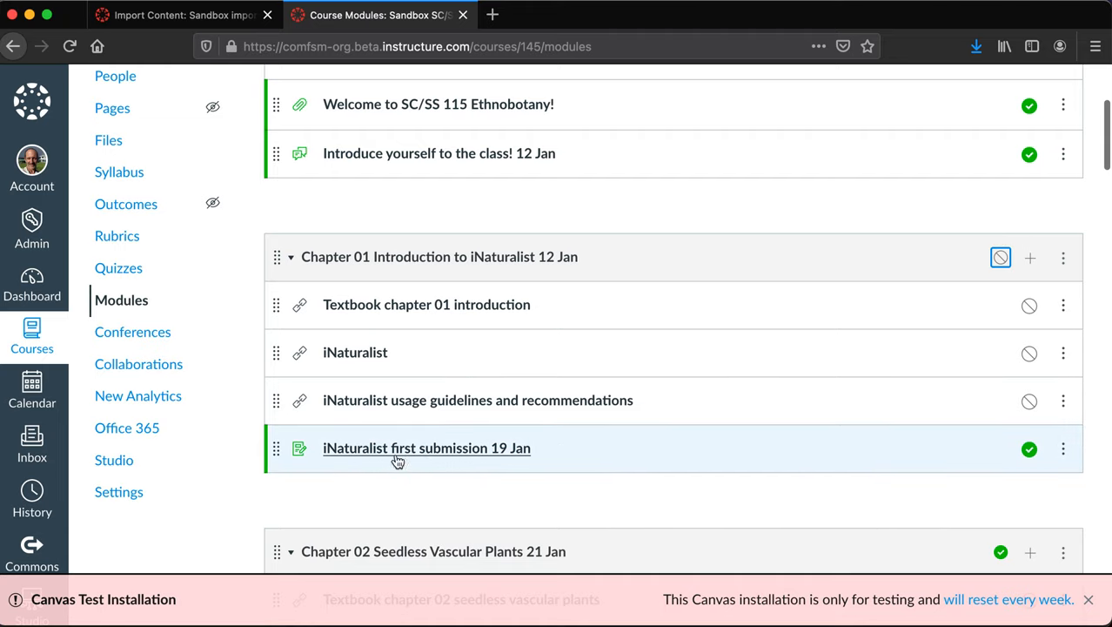
{"action": "scroll", "scroll_direction": "up", "scroll_amount": 3}
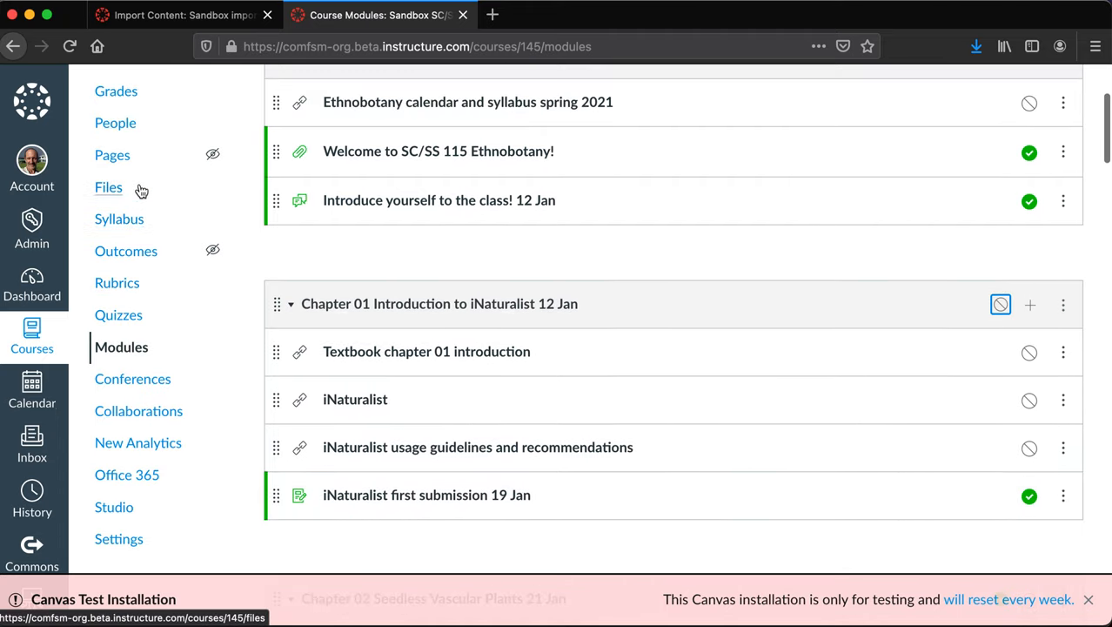
{"action": "scroll", "scroll_direction": "up", "scroll_amount": 3}
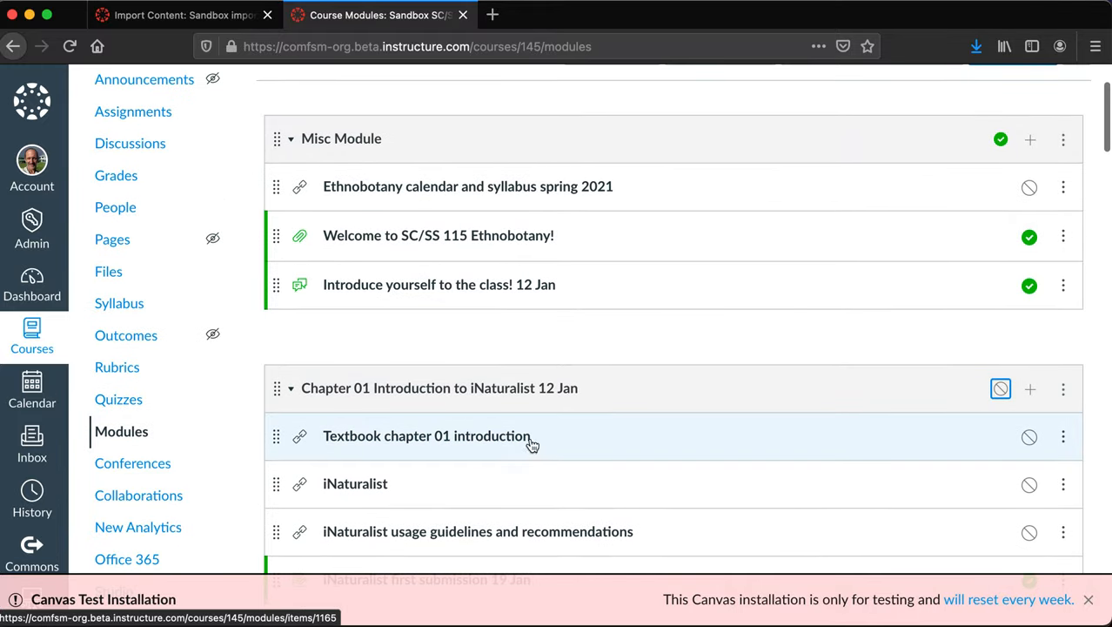
{"action": "scroll", "scroll_direction": "down", "scroll_amount": 3}
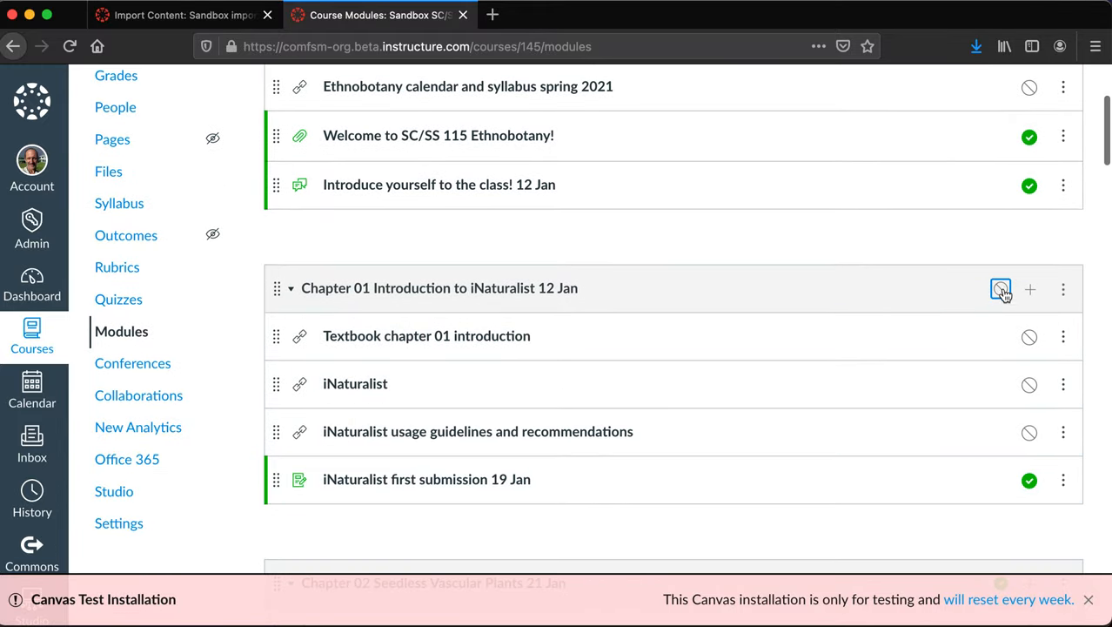
{"action": "scroll", "scroll_direction": "up", "scroll_amount": 3}
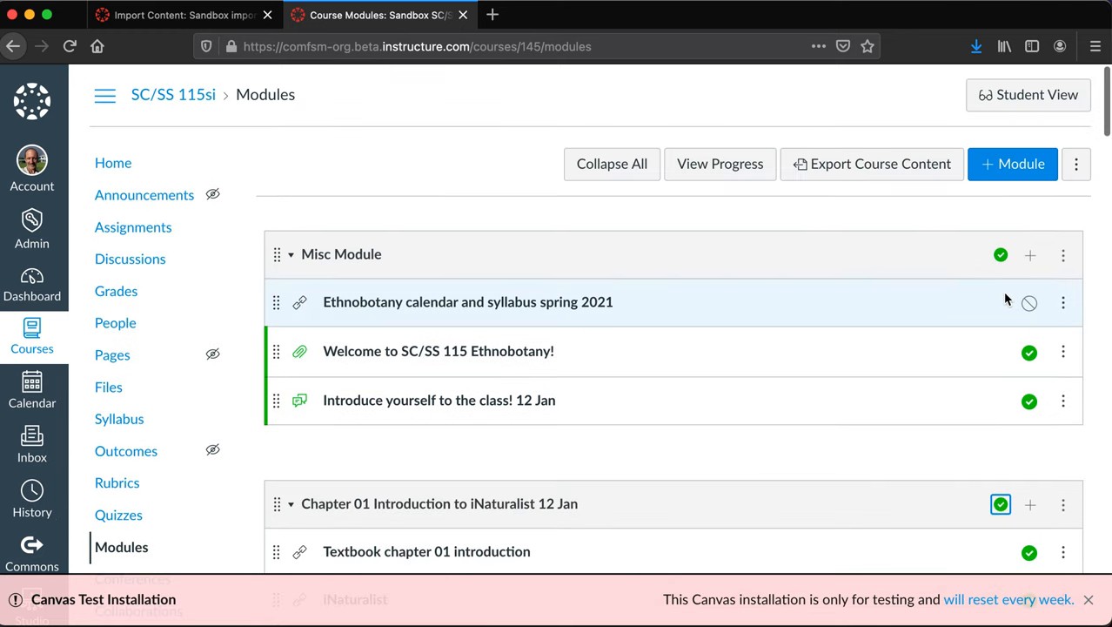
{"action": "mouse_move", "coordinate": [810, 304]}
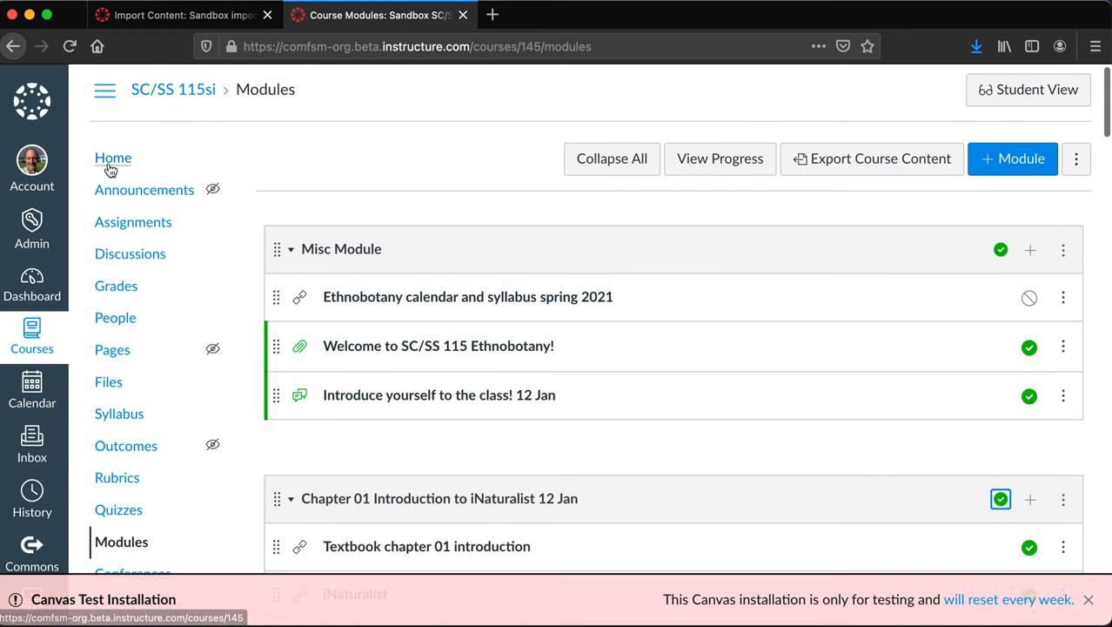
{"action": "left_click", "coordinate": [112, 157]}
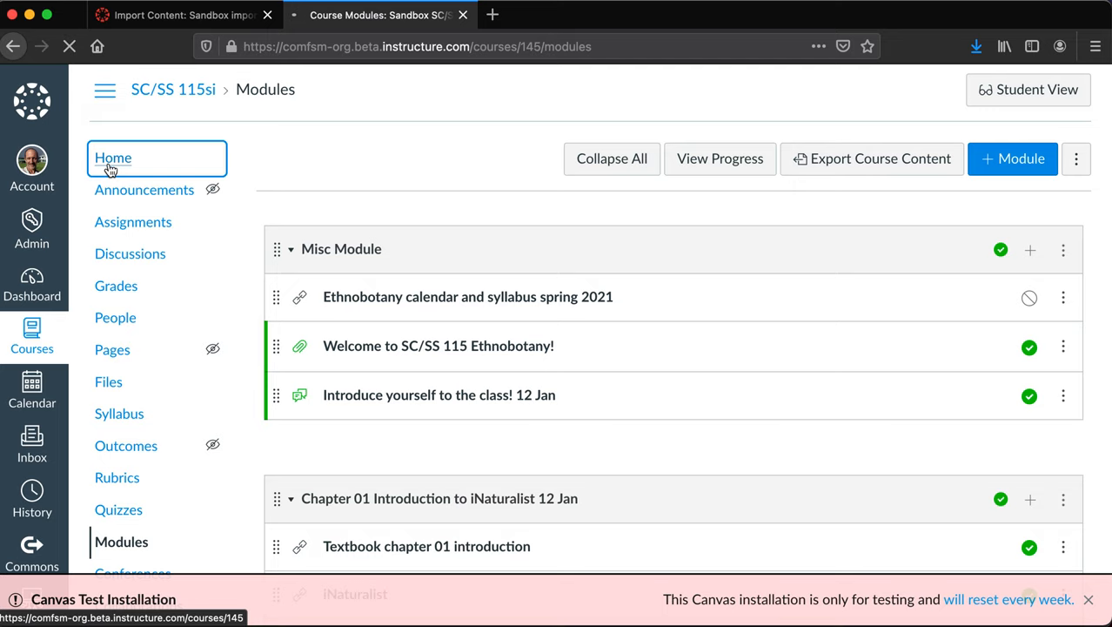
{"action": "left_click", "coordinate": [113, 157]}
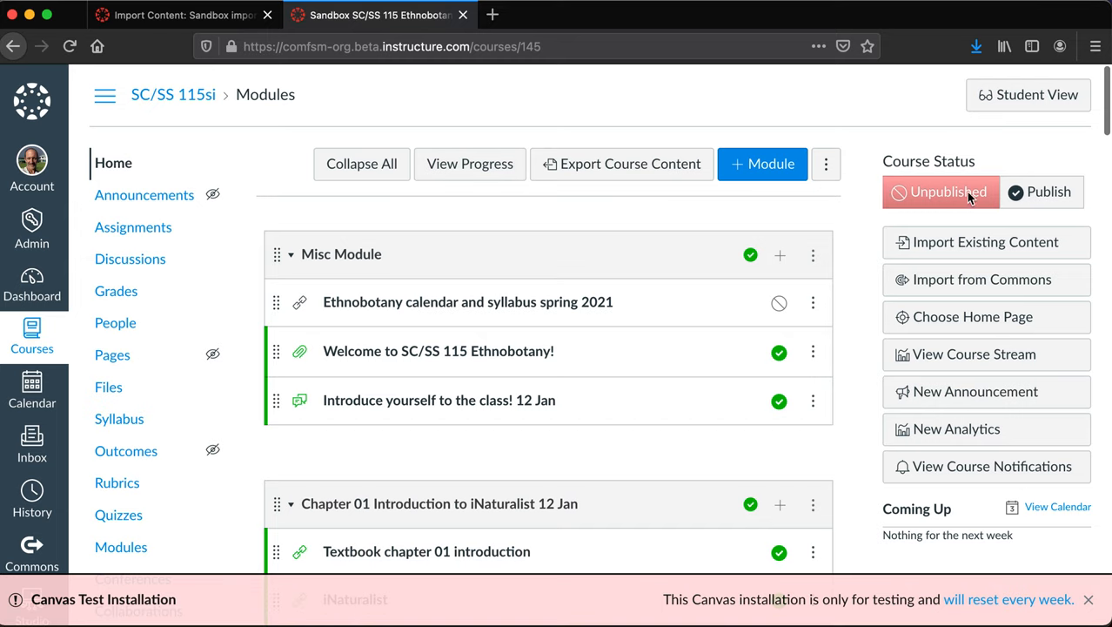
{"action": "mouse_move", "coordinate": [1042, 192]}
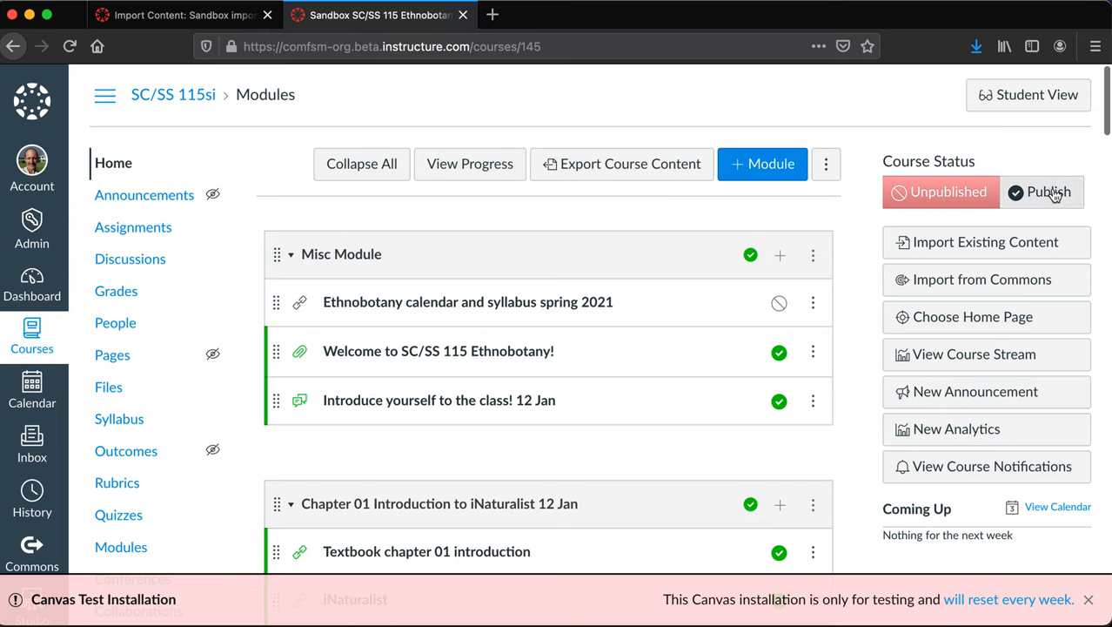
{"action": "mouse_move", "coordinate": [825, 215]}
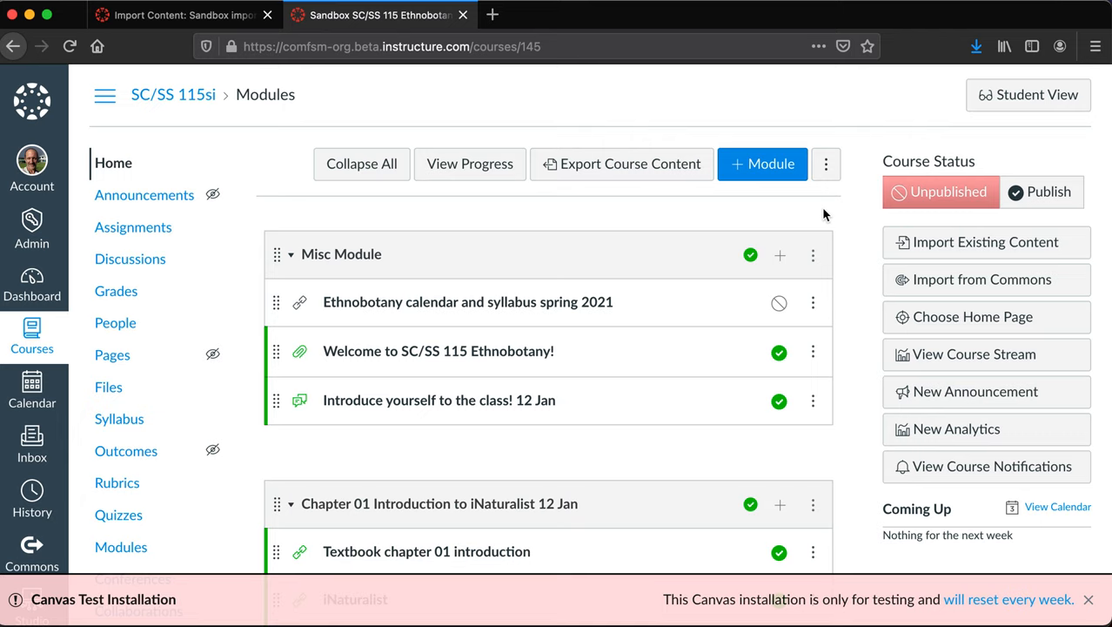
{"action": "scroll", "scroll_direction": "down", "scroll_amount": 3}
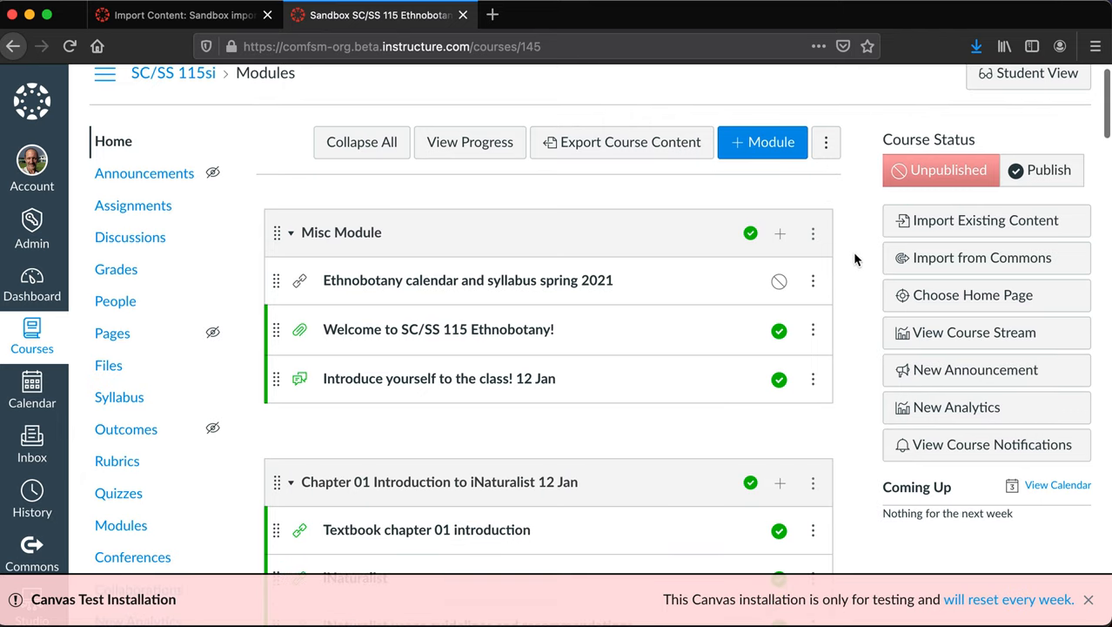
{"action": "scroll", "scroll_direction": "down", "scroll_amount": 3}
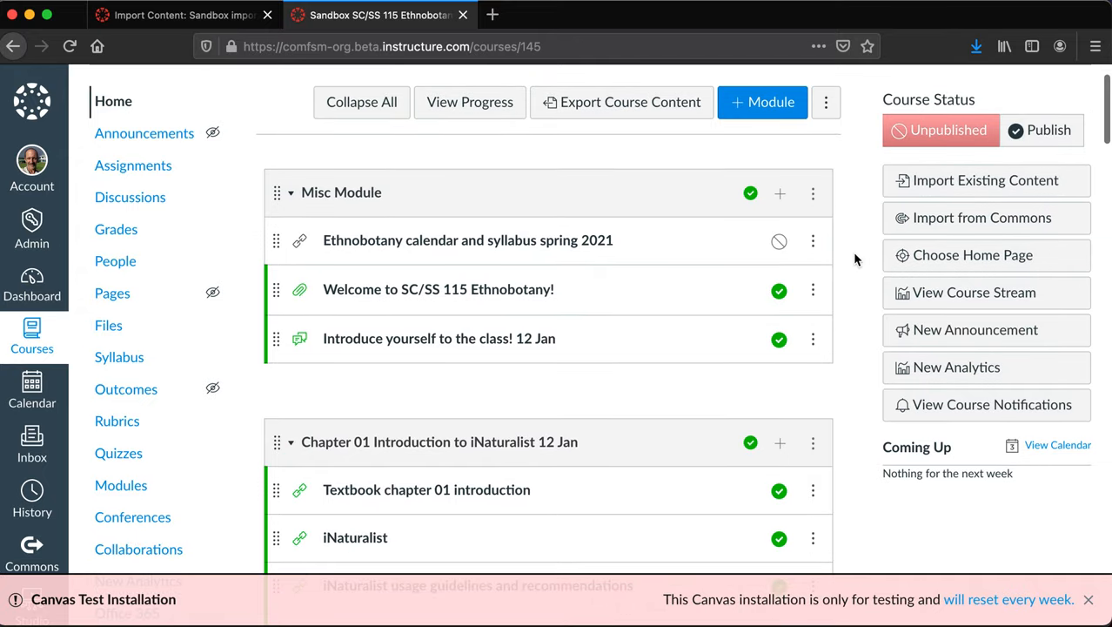
{"action": "scroll", "scroll_direction": "down", "scroll_amount": 3}
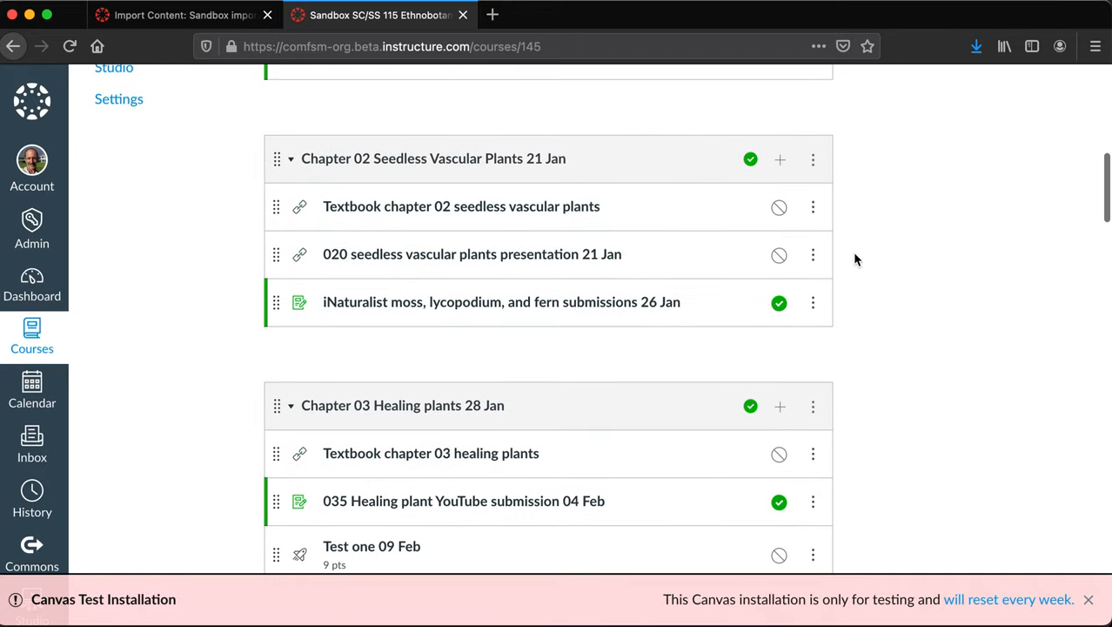
{"action": "scroll", "scroll_direction": "down", "scroll_amount": 3}
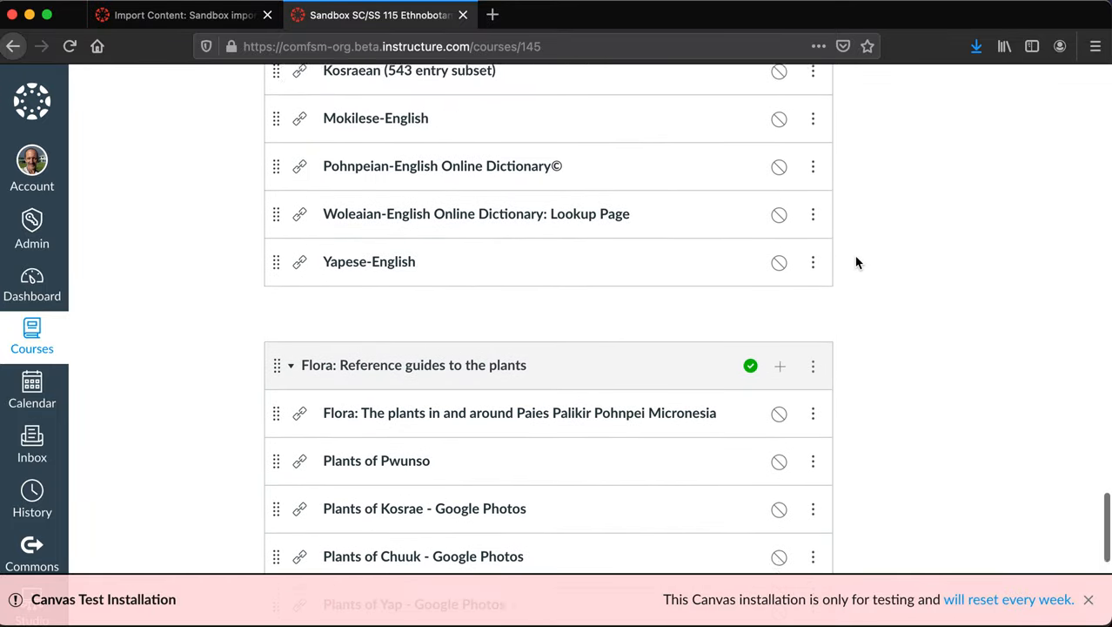
{"action": "scroll", "scroll_direction": "up", "scroll_amount": 3}
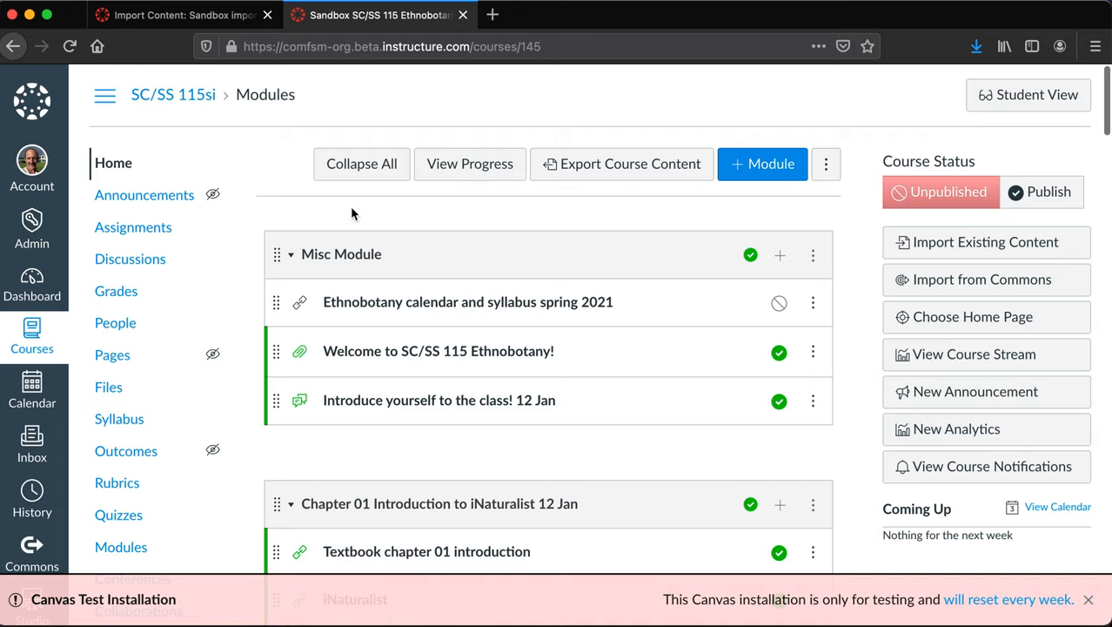
Open the Sandbox SC/SS 115 Ethnobotany People roster, which lists only the teacher
{"action": "left_click", "coordinate": [114, 323]}
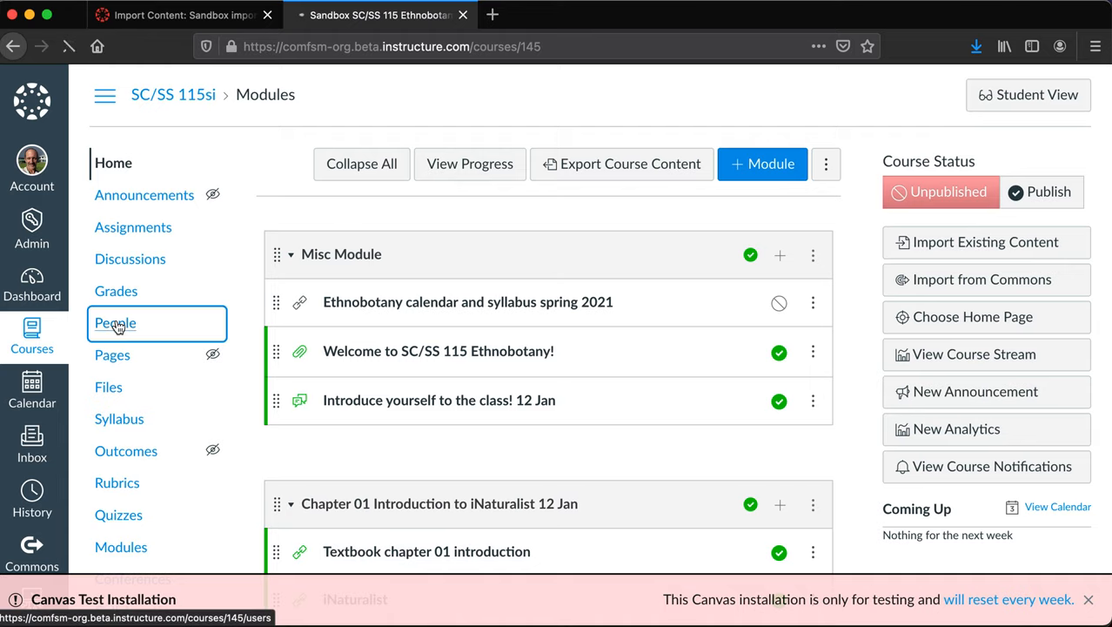
{"action": "left_click", "coordinate": [116, 323]}
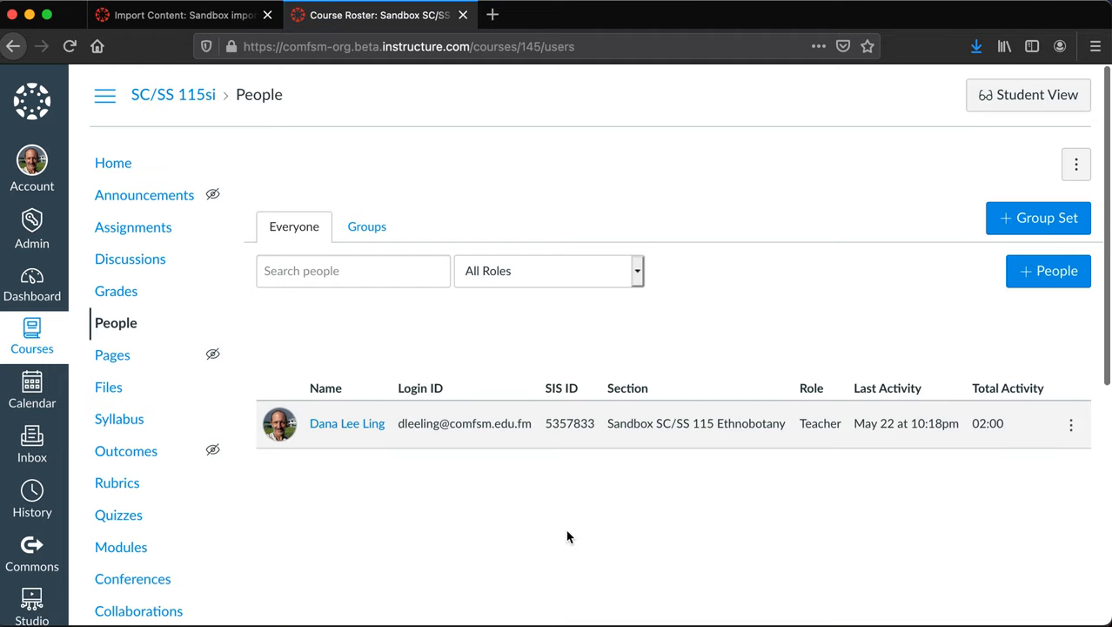
{"action": "mouse_move", "coordinate": [363, 322]}
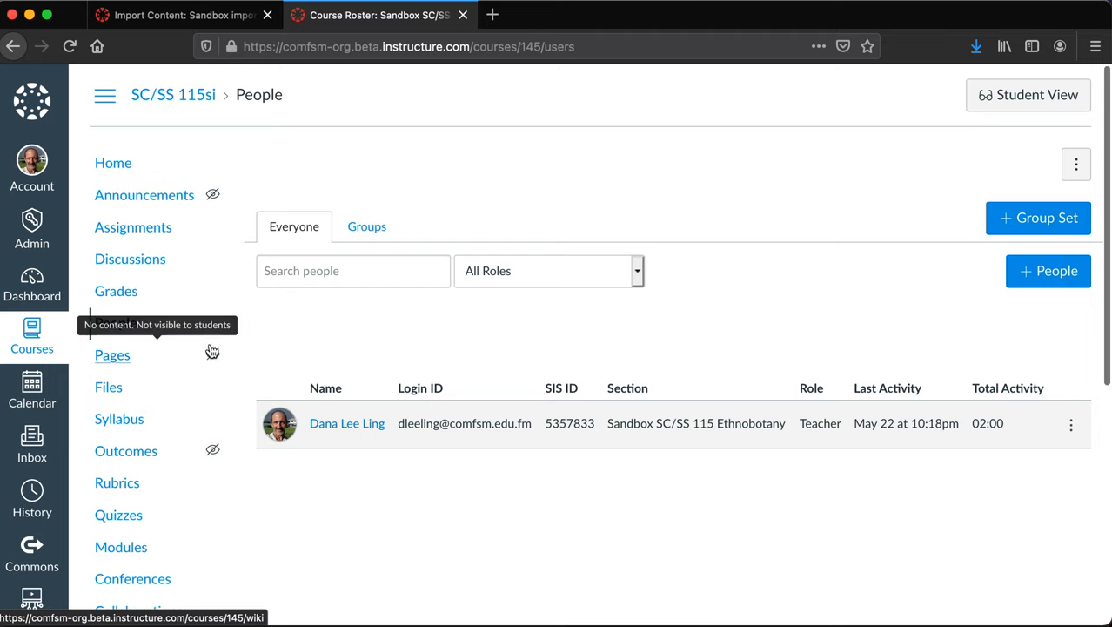
{"action": "mouse_move", "coordinate": [299, 71]}
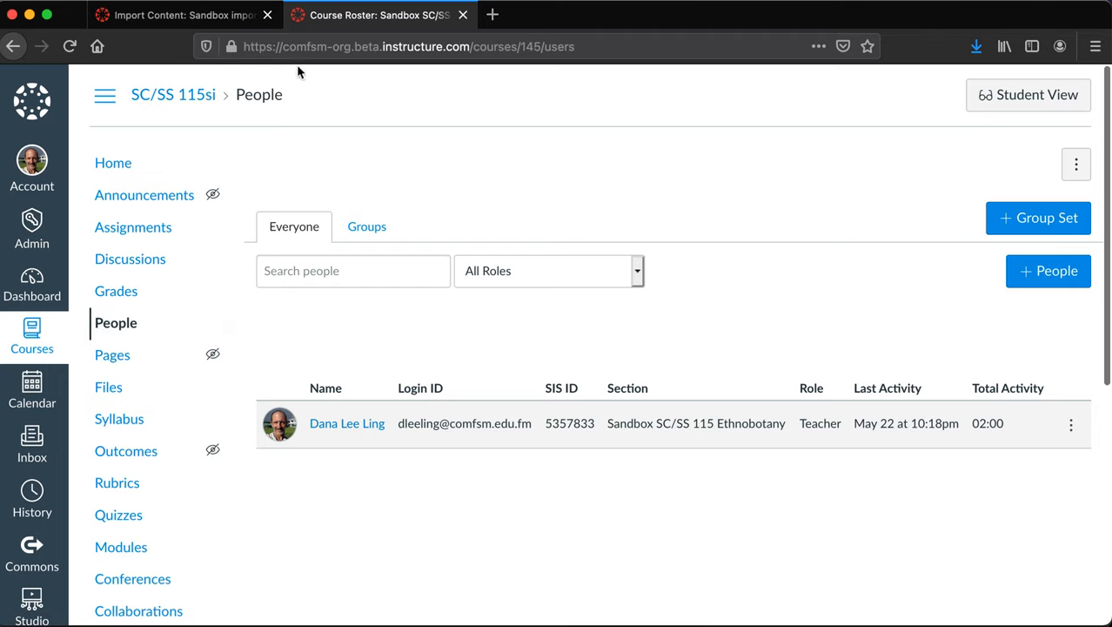
Return to Import Content and expand the completed Ethnobotany job's 6 issues
{"action": "left_click", "coordinate": [169, 15]}
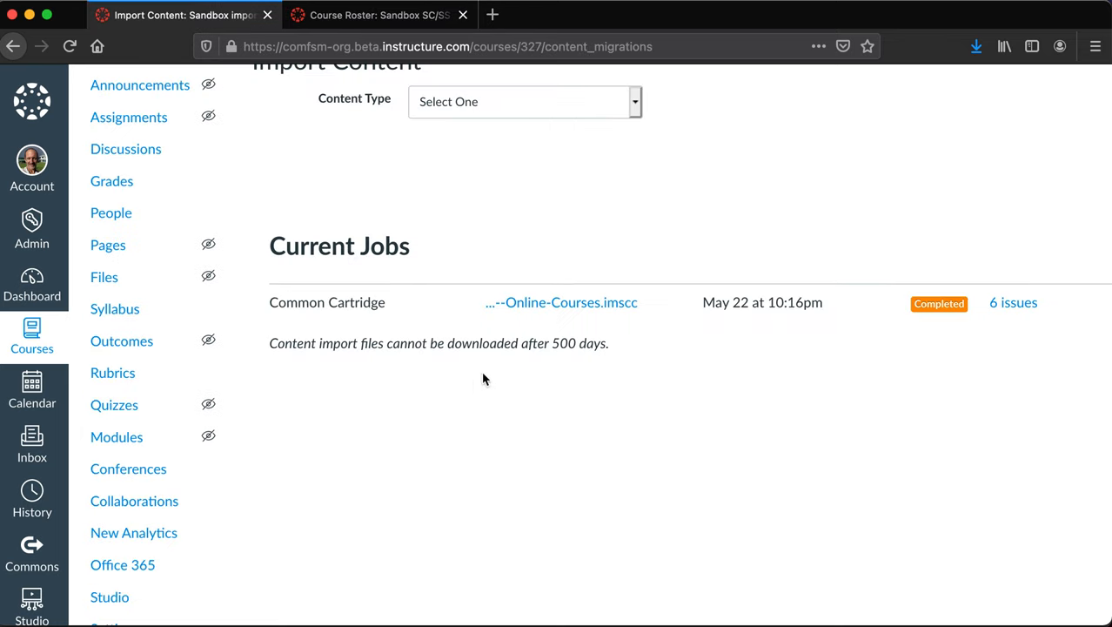
{"action": "mouse_move", "coordinate": [903, 310]}
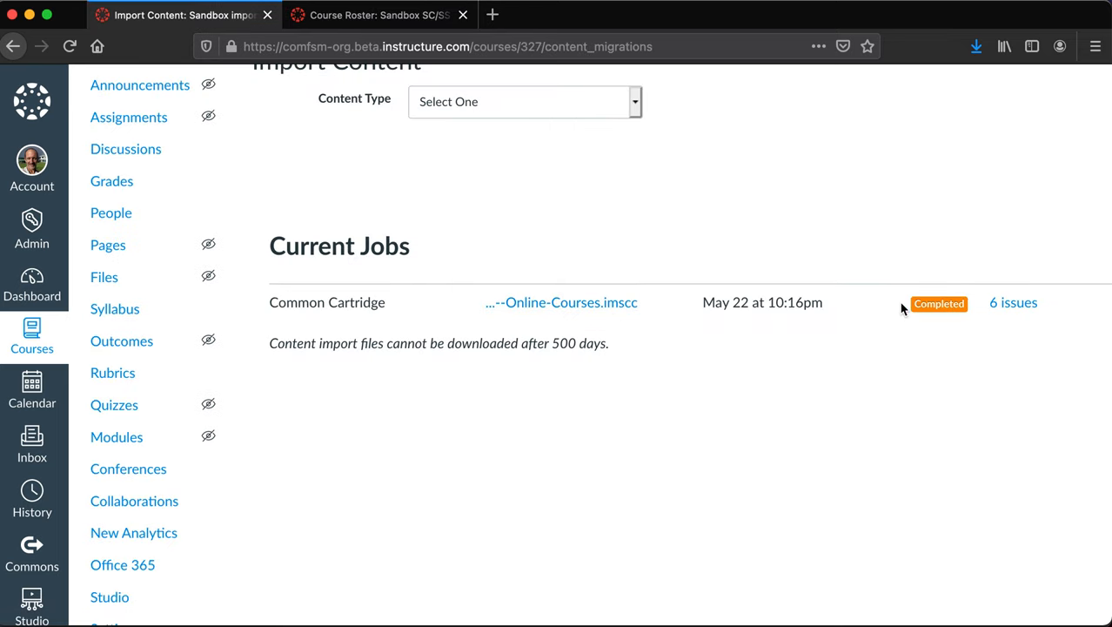
{"action": "scroll", "scroll_direction": "up", "scroll_amount": 3}
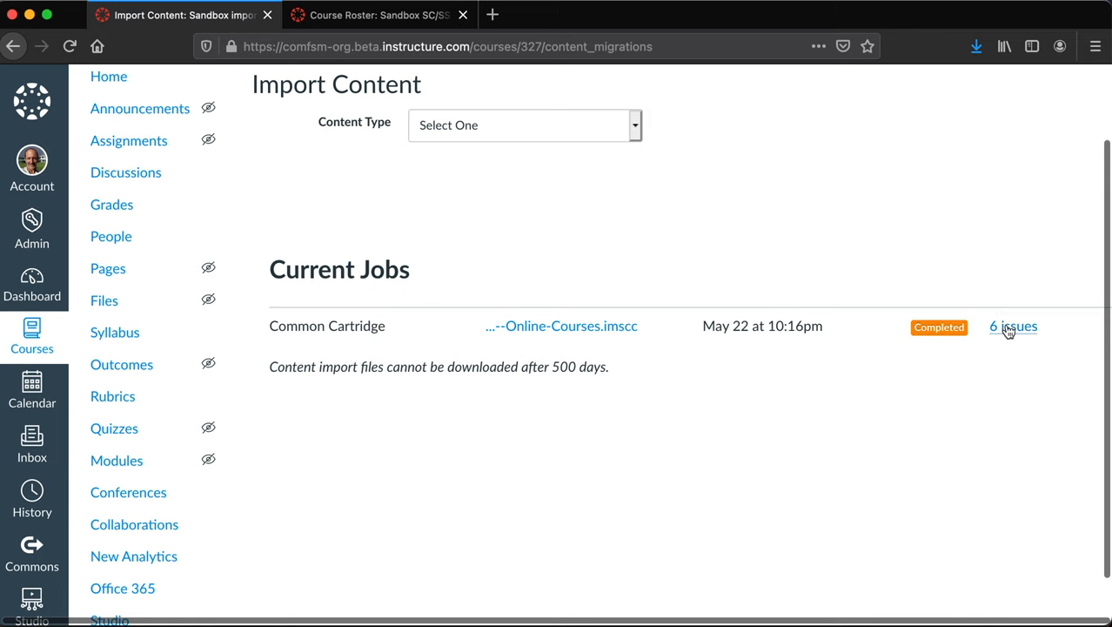
{"action": "left_click", "coordinate": [1013, 325]}
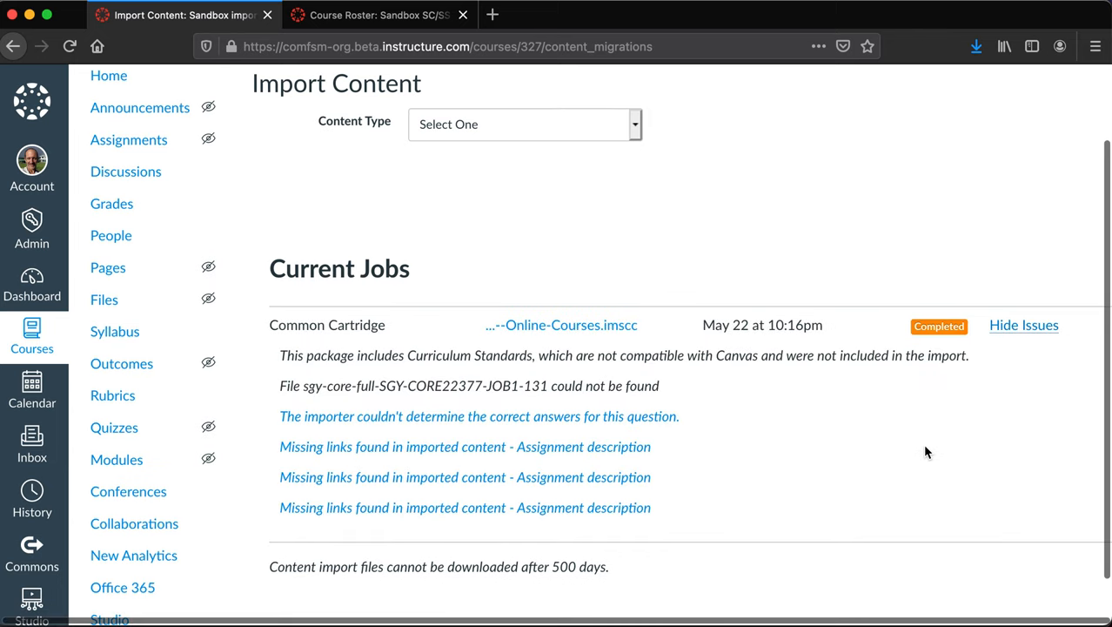
{"action": "mouse_move", "coordinate": [636, 399]}
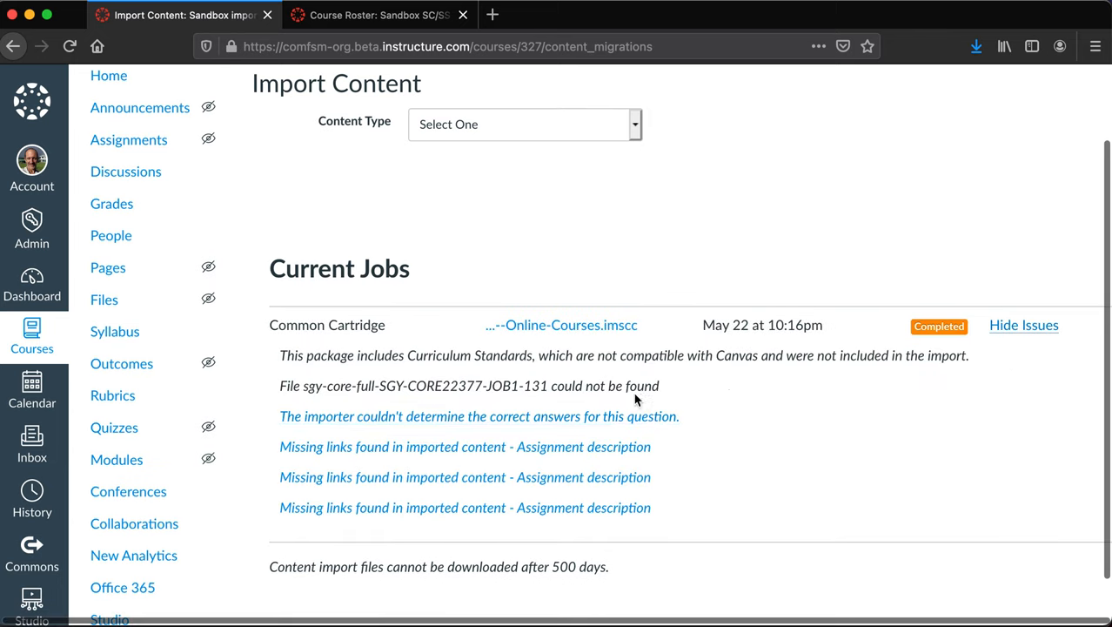
{"action": "mouse_move", "coordinate": [635, 447]}
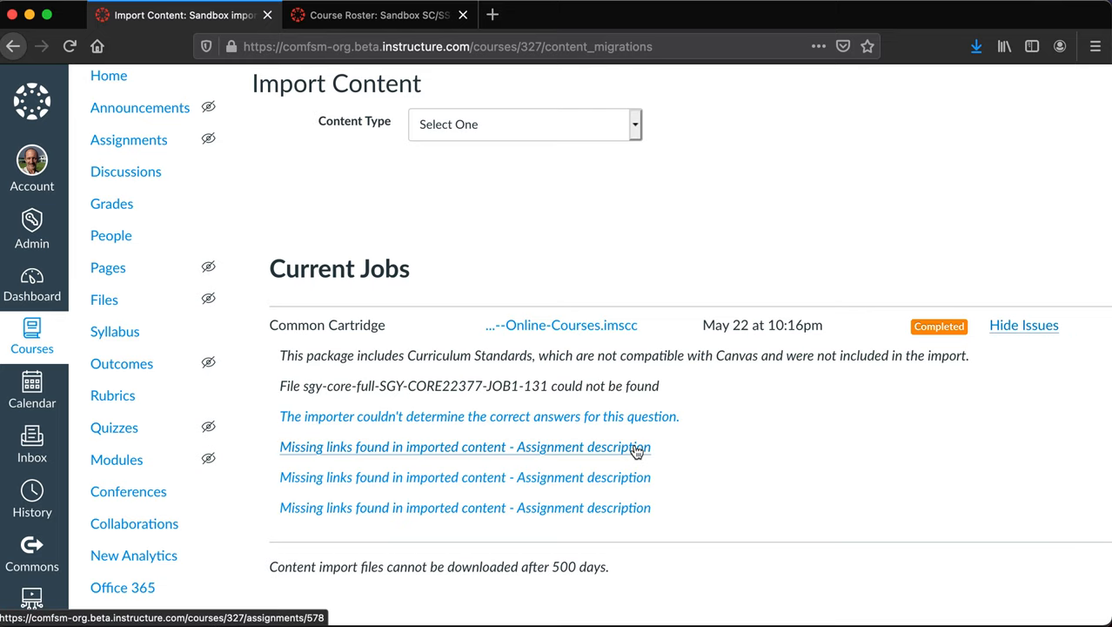
{"action": "mouse_move", "coordinate": [599, 513]}
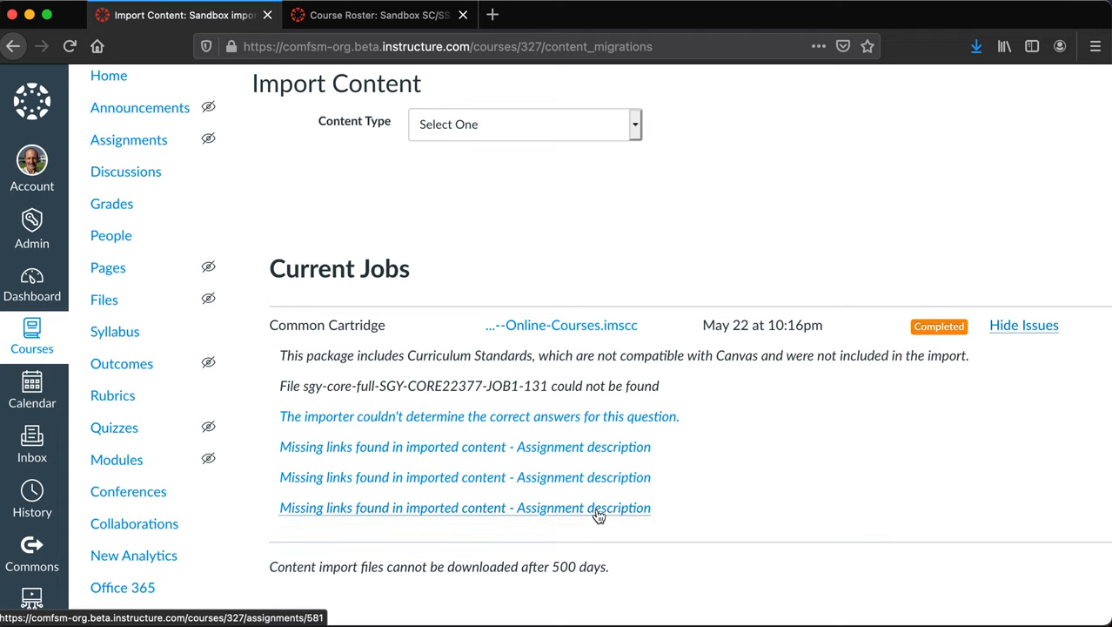
{"action": "mouse_move", "coordinate": [599, 477]}
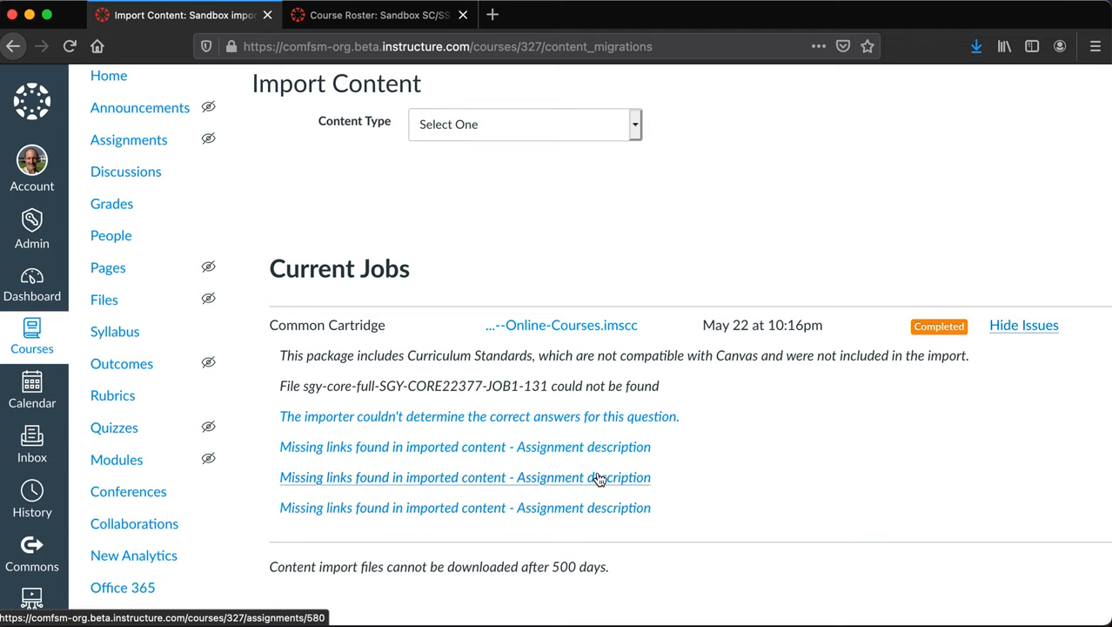
{"action": "mouse_move", "coordinate": [615, 398]}
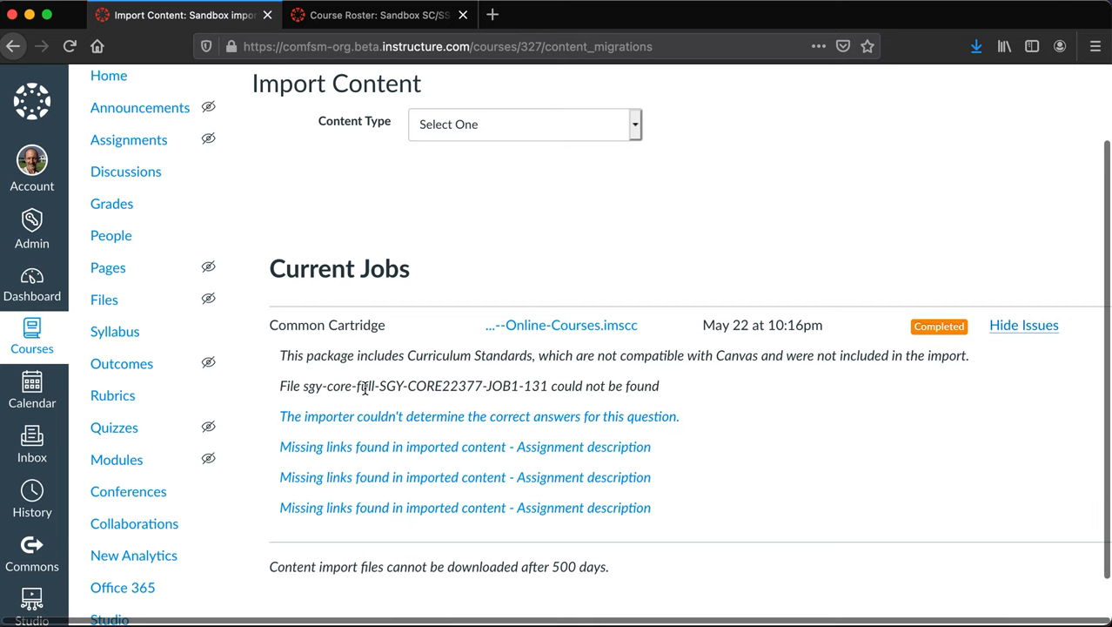
{"action": "scroll", "scroll_direction": "up", "scroll_amount": 3}
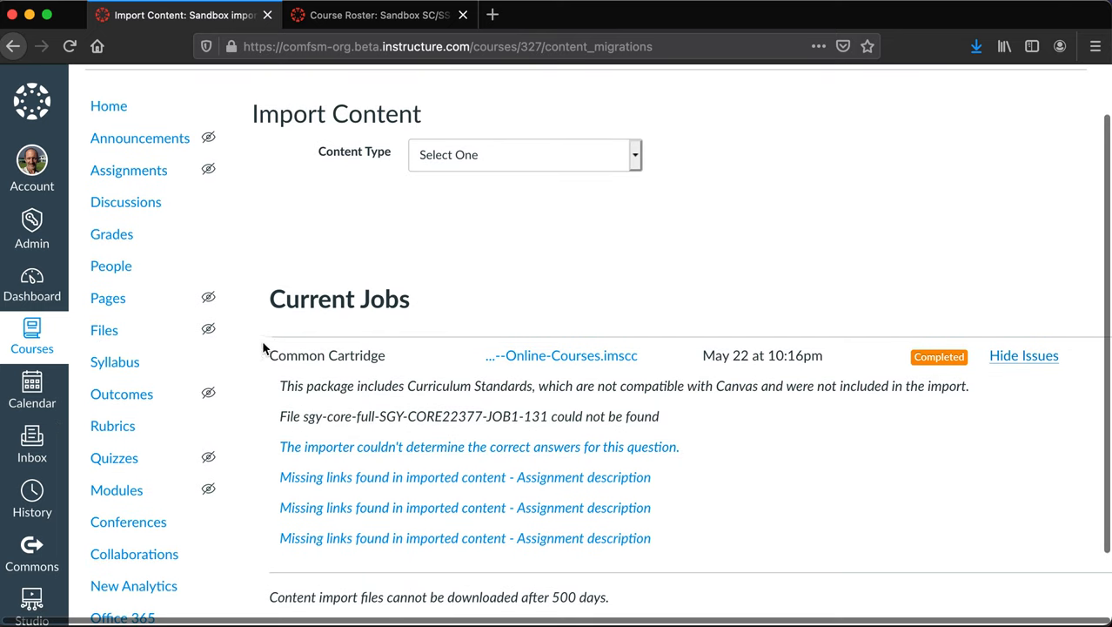
{"action": "mouse_move", "coordinate": [465, 476]}
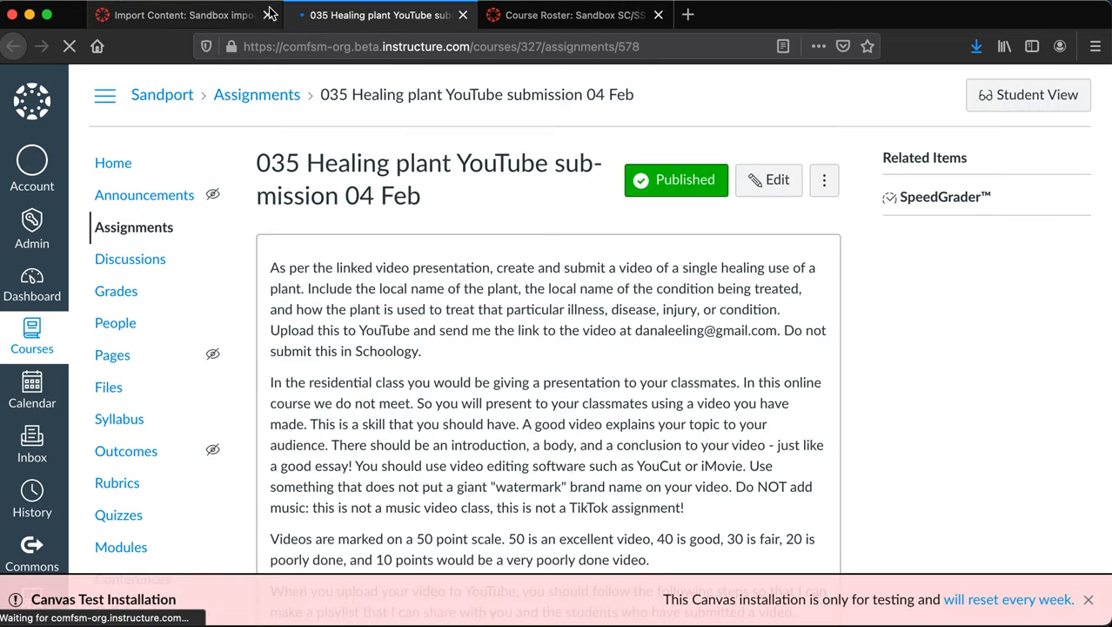
Read the 035 Healing plant YouTube submission 04 Feb instructions, then open it for editing
{"action": "scroll", "scroll_direction": "down", "scroll_amount": 3}
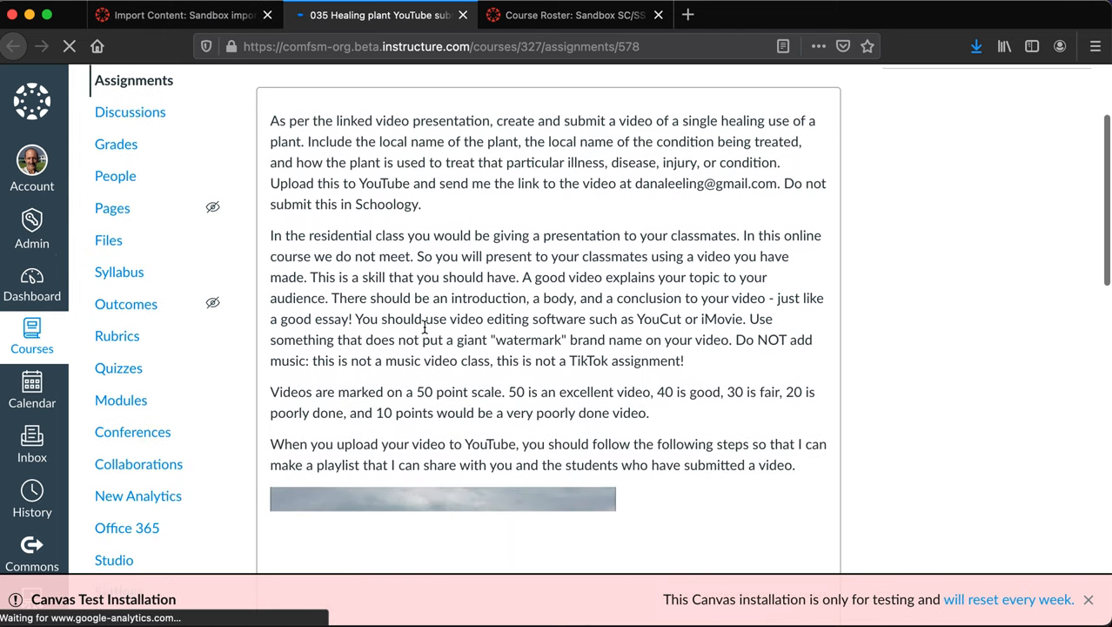
{"action": "scroll", "scroll_direction": "down", "scroll_amount": 3}
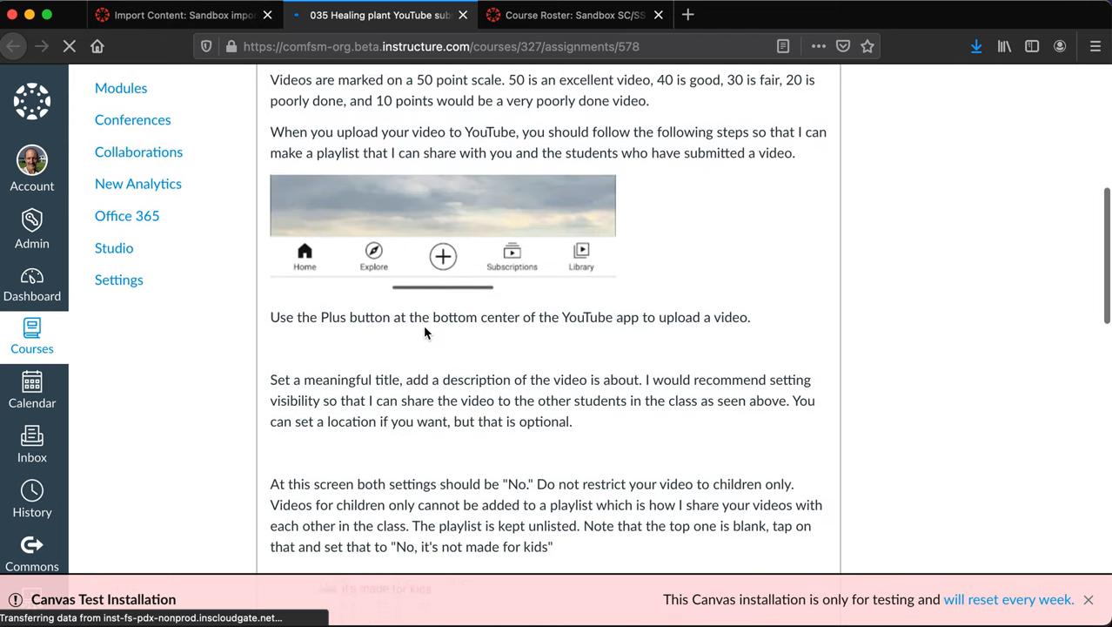
{"action": "scroll", "scroll_direction": "down", "scroll_amount": 3}
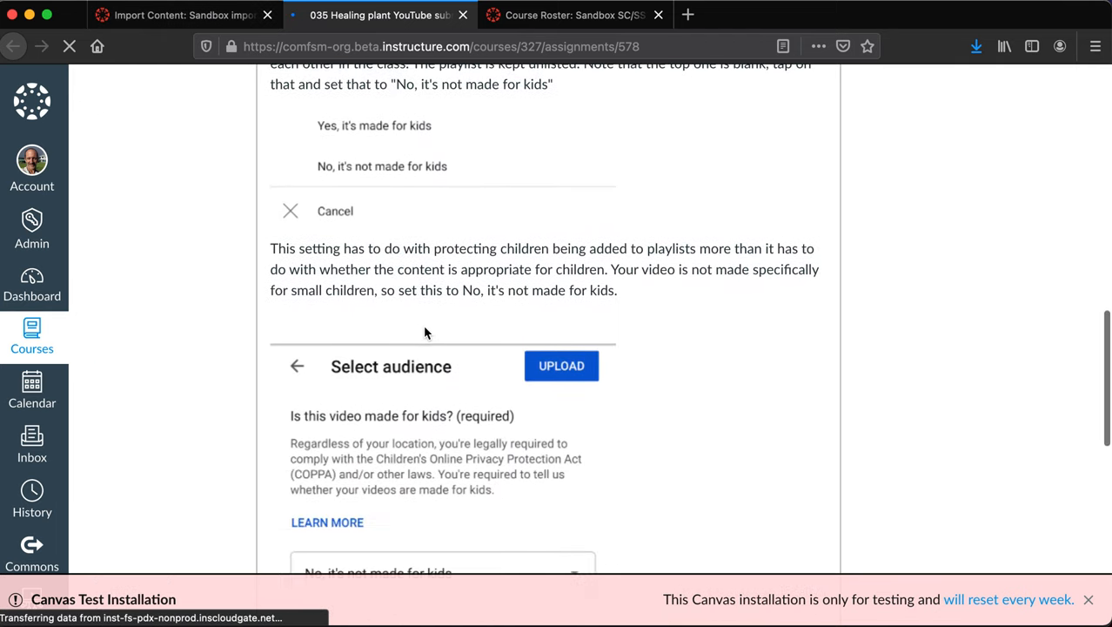
{"action": "scroll", "scroll_direction": "down", "scroll_amount": 3}
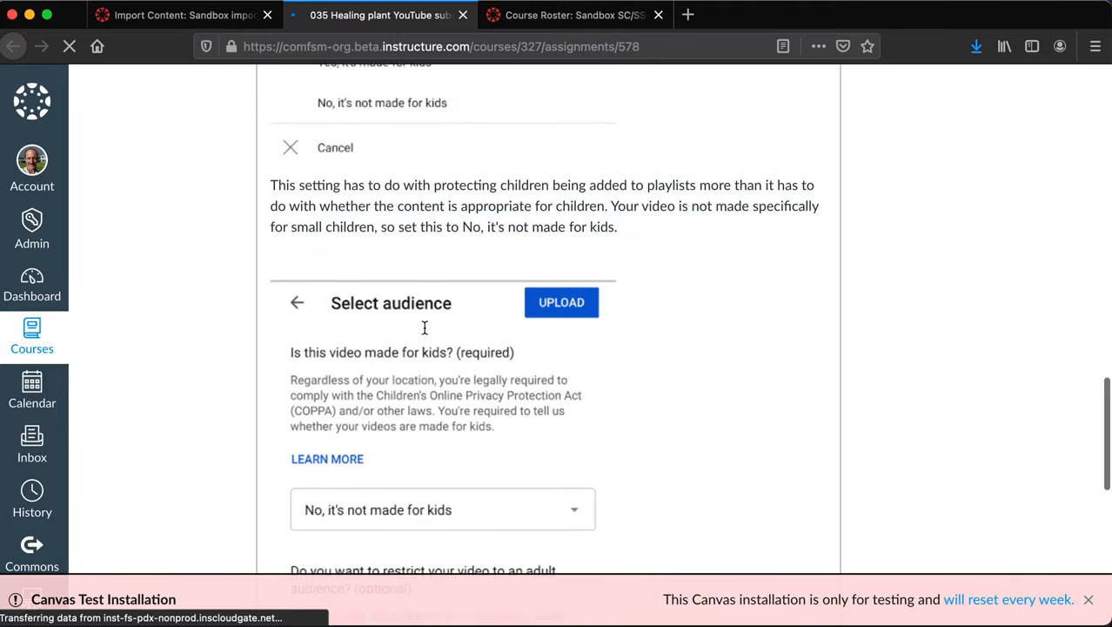
{"action": "scroll", "scroll_direction": "down", "scroll_amount": 3}
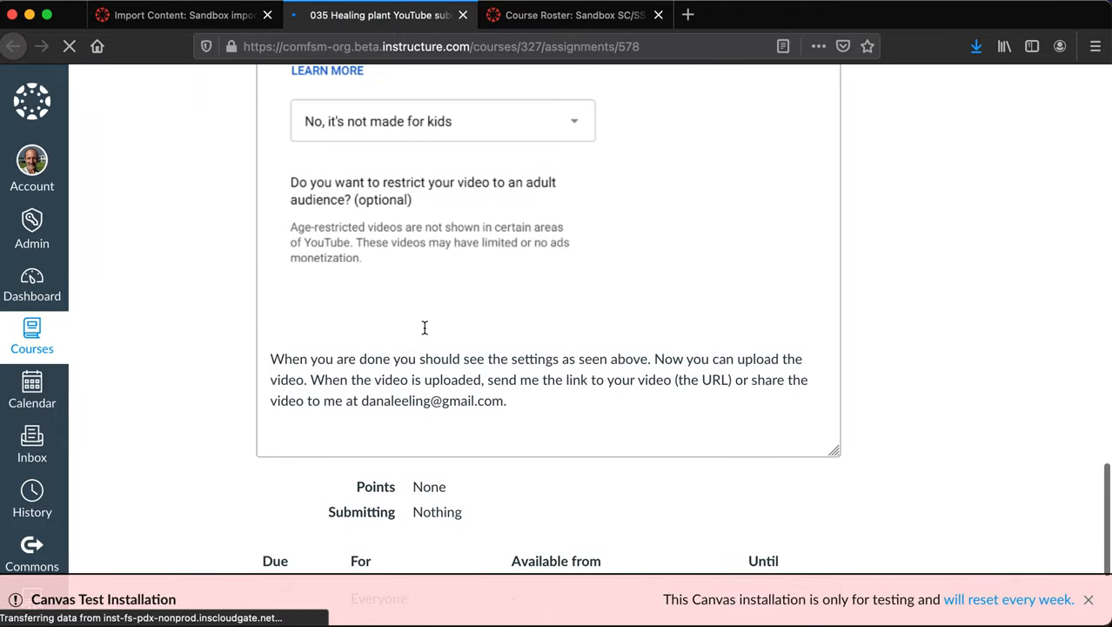
{"action": "scroll", "scroll_direction": "up", "scroll_amount": 3}
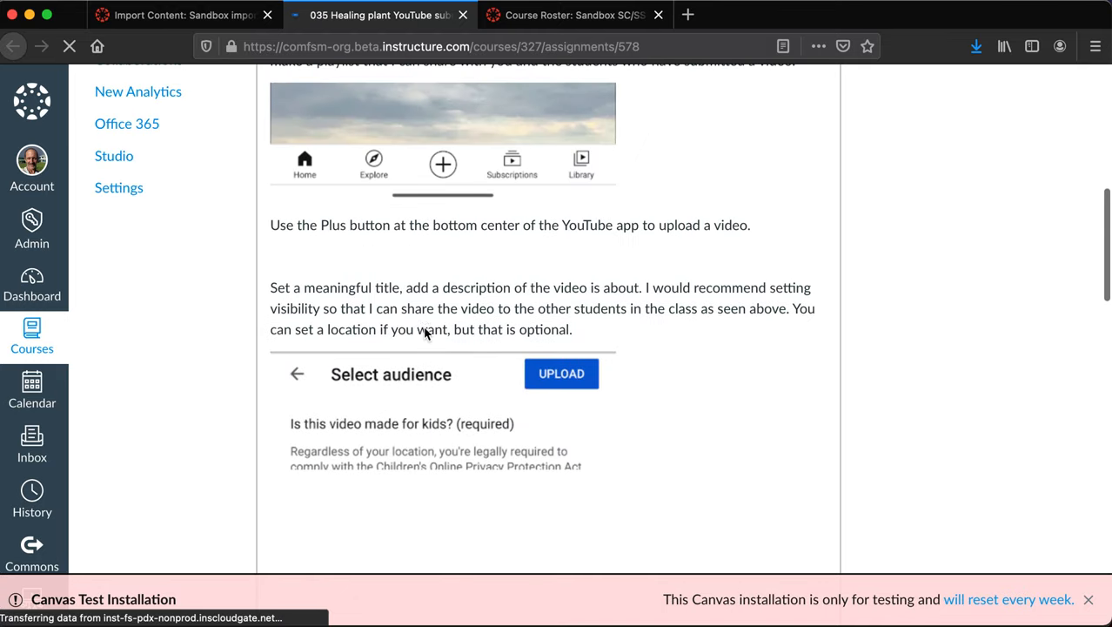
{"action": "scroll", "scroll_direction": "up", "scroll_amount": 3}
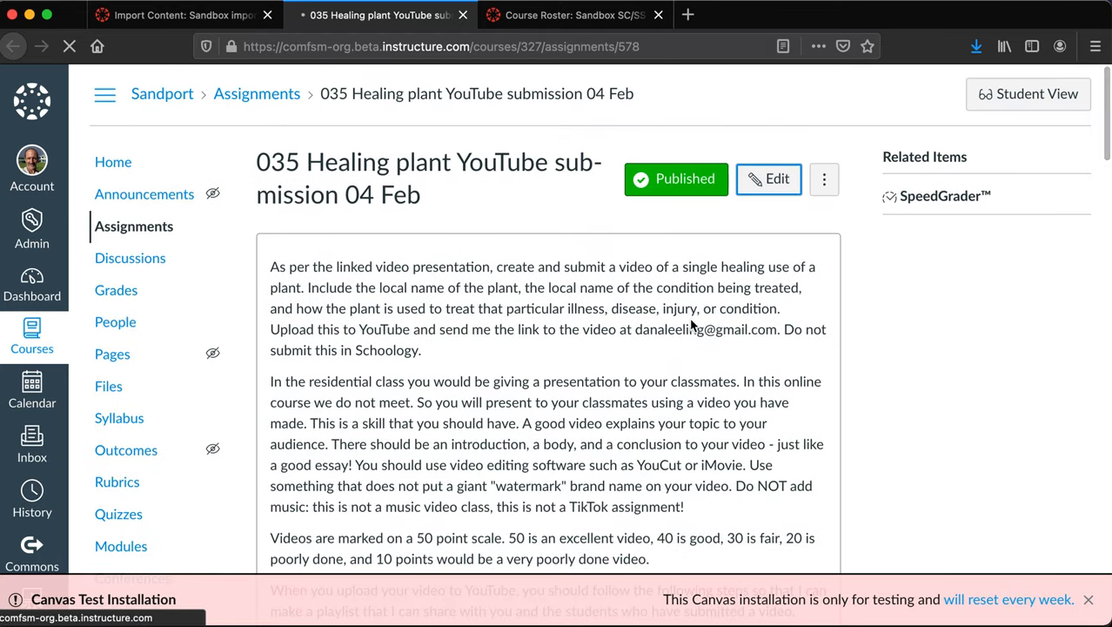
{"action": "left_click", "coordinate": [768, 178]}
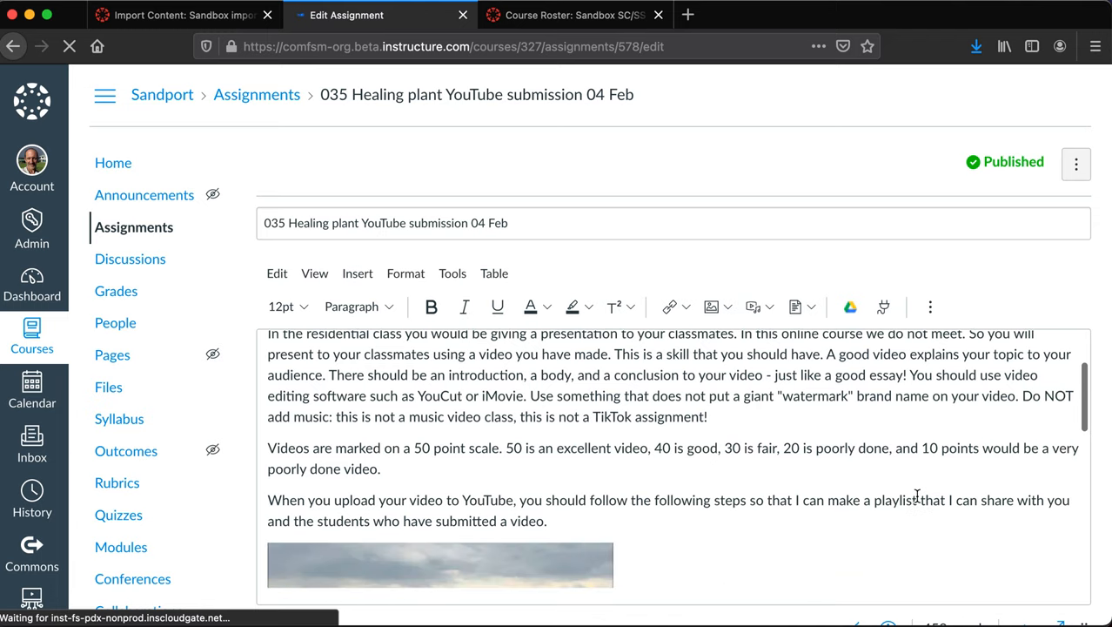
Scroll through the assignment's raw HTML code to inspect its embedded course file image links
{"action": "scroll", "scroll_direction": "down", "scroll_amount": 3}
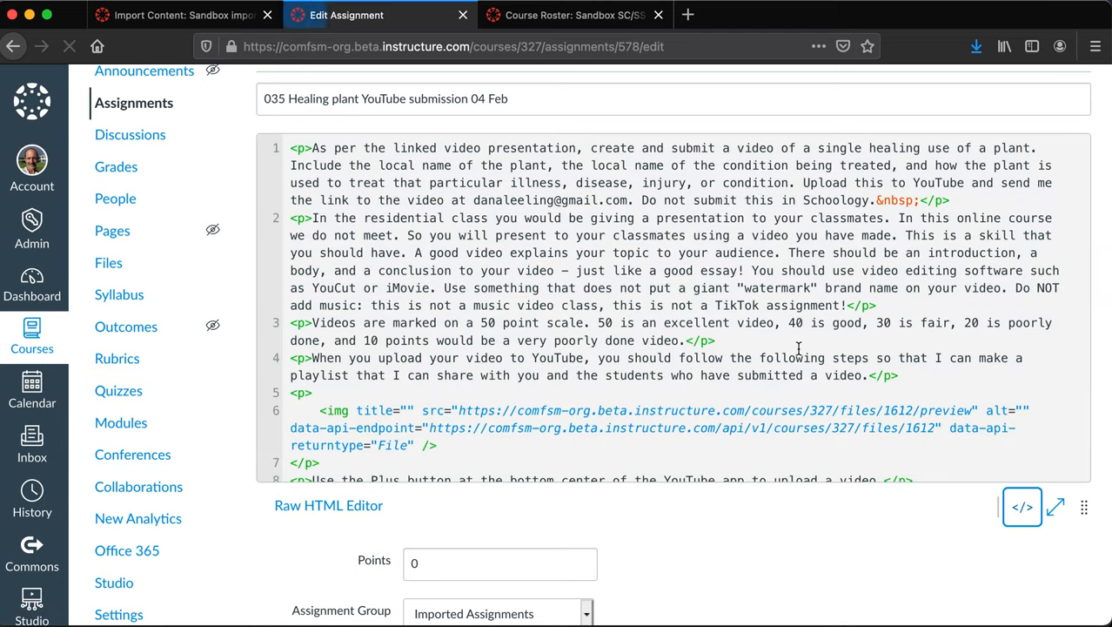
{"action": "scroll", "scroll_direction": "down", "scroll_amount": 3}
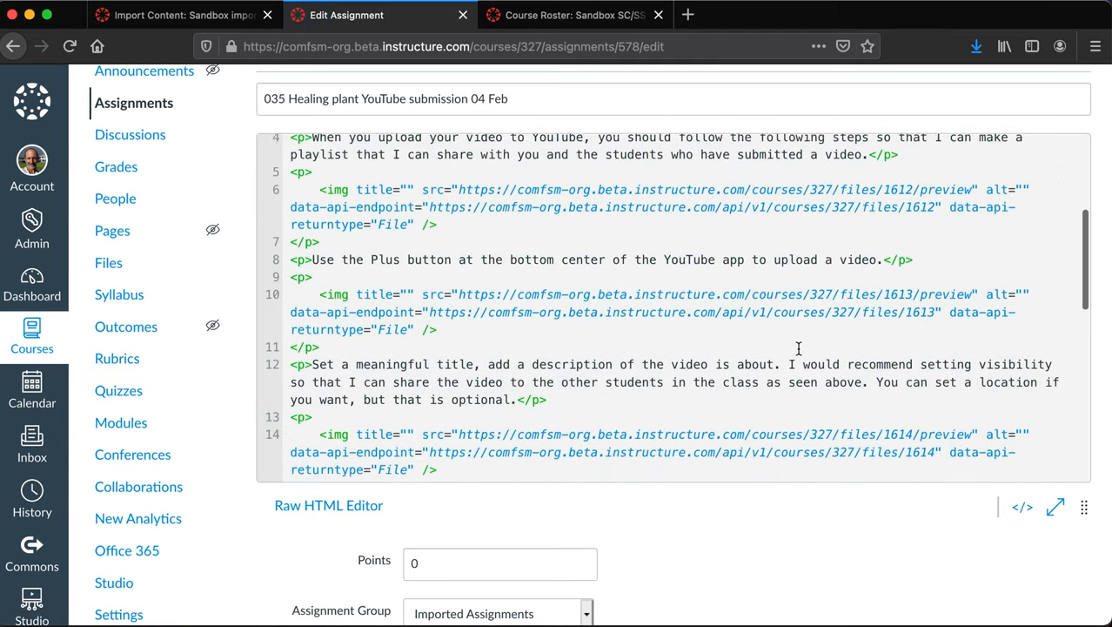
{"action": "scroll", "scroll_direction": "down", "scroll_amount": 3}
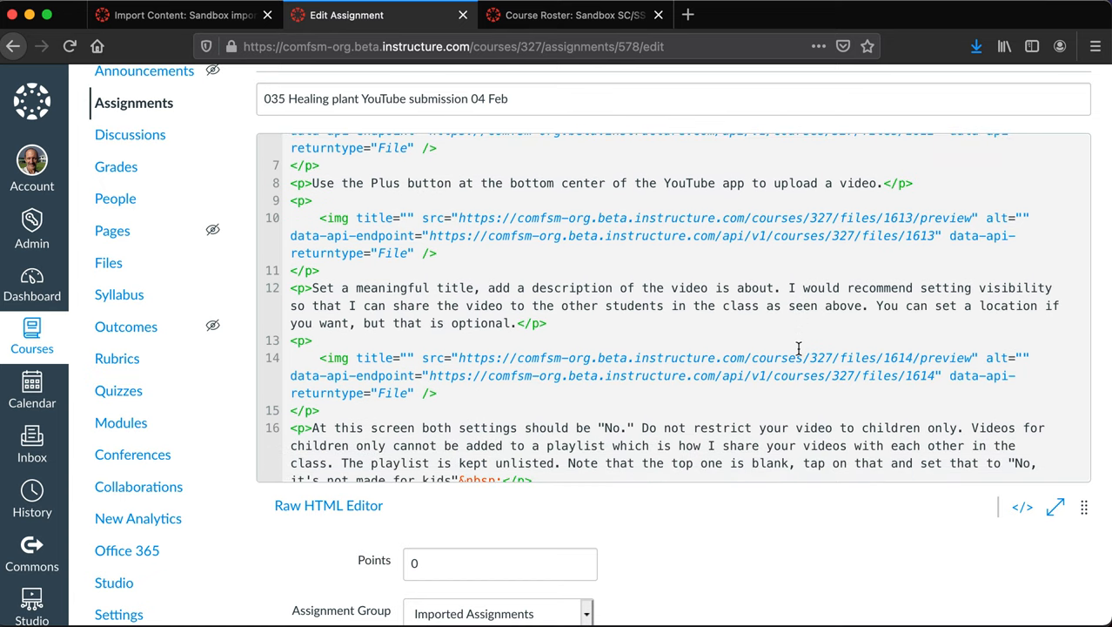
{"action": "scroll", "scroll_direction": "down", "scroll_amount": 3}
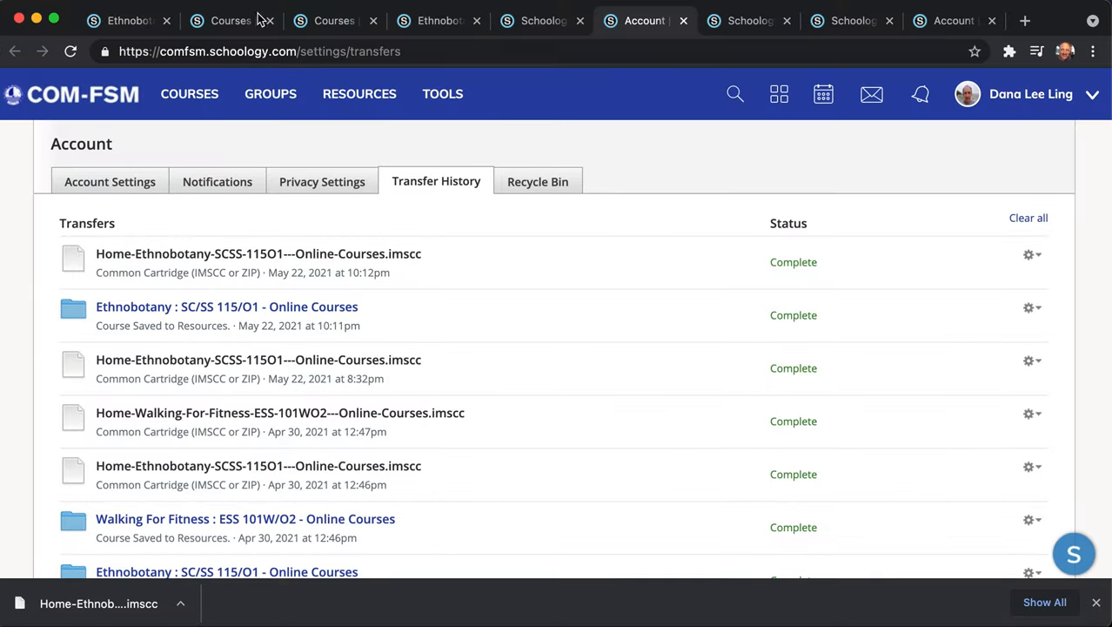
{"action": "mouse_move", "coordinate": [439, 20]}
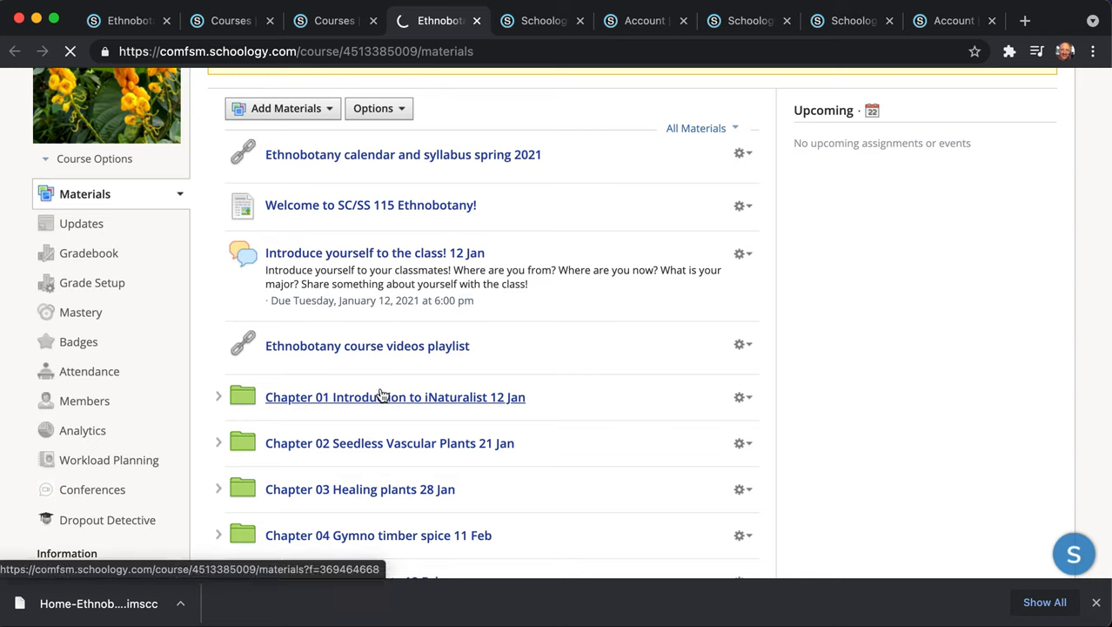
Open the iNaturalist first submission assignment from Chapter 01 and bring up its edit form
{"action": "left_click", "coordinate": [394, 396]}
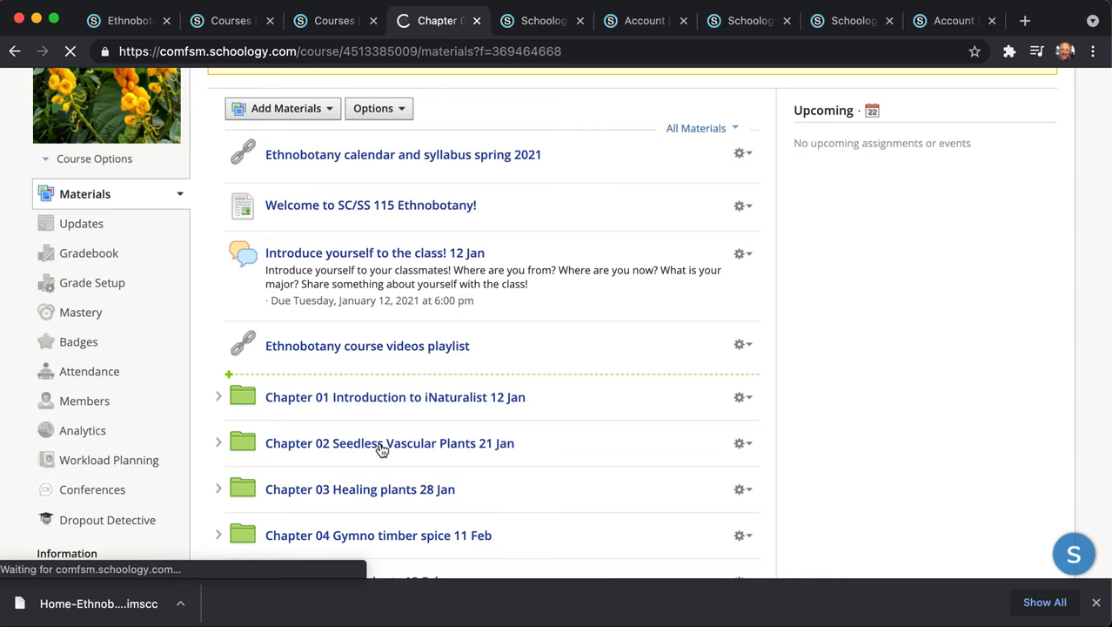
{"action": "left_click", "coordinate": [395, 396]}
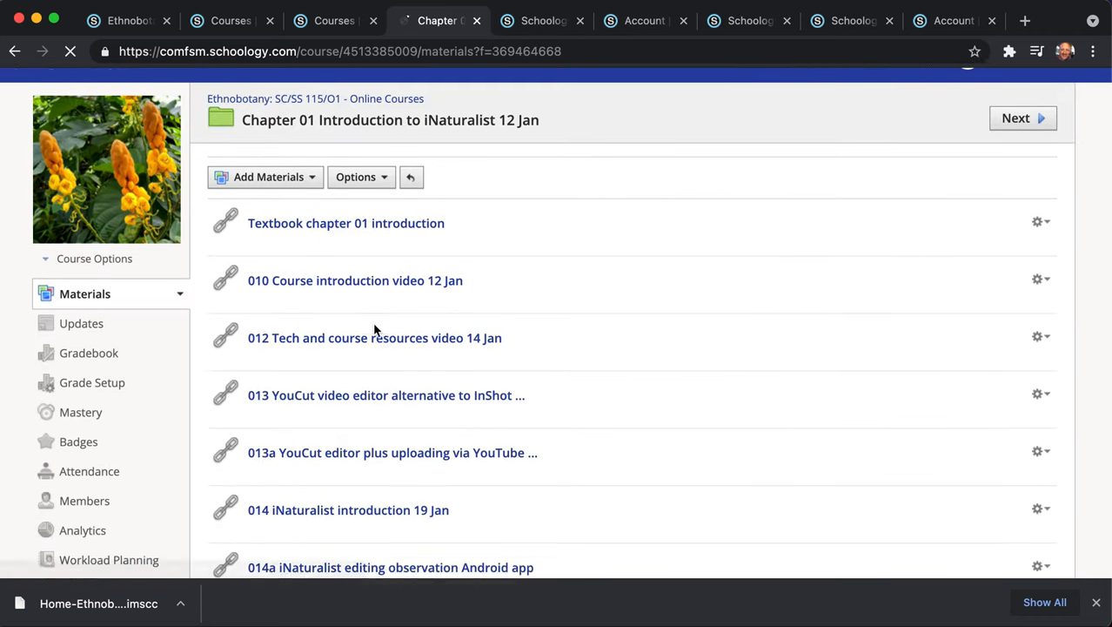
{"action": "scroll", "scroll_direction": "down", "scroll_amount": 3}
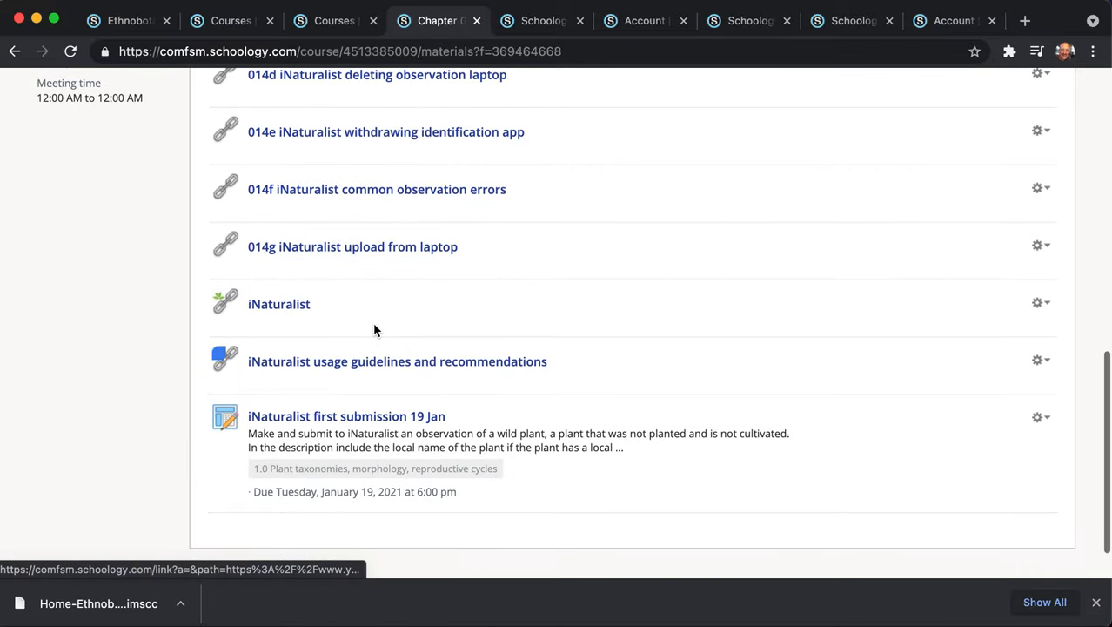
{"action": "scroll", "scroll_direction": "down", "scroll_amount": 3}
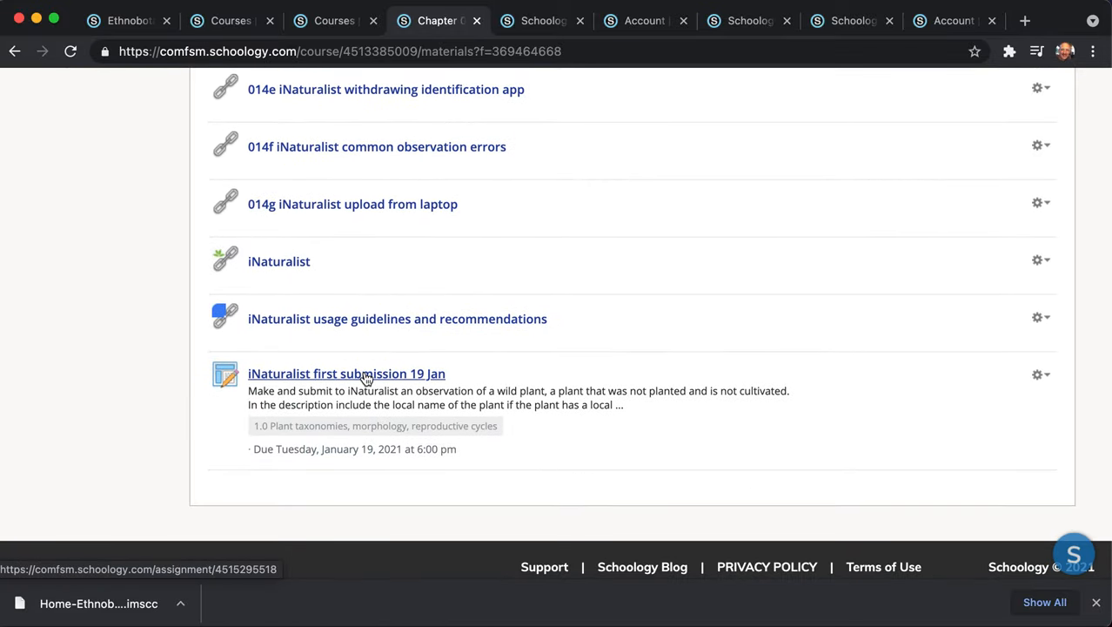
{"action": "left_click", "coordinate": [345, 373]}
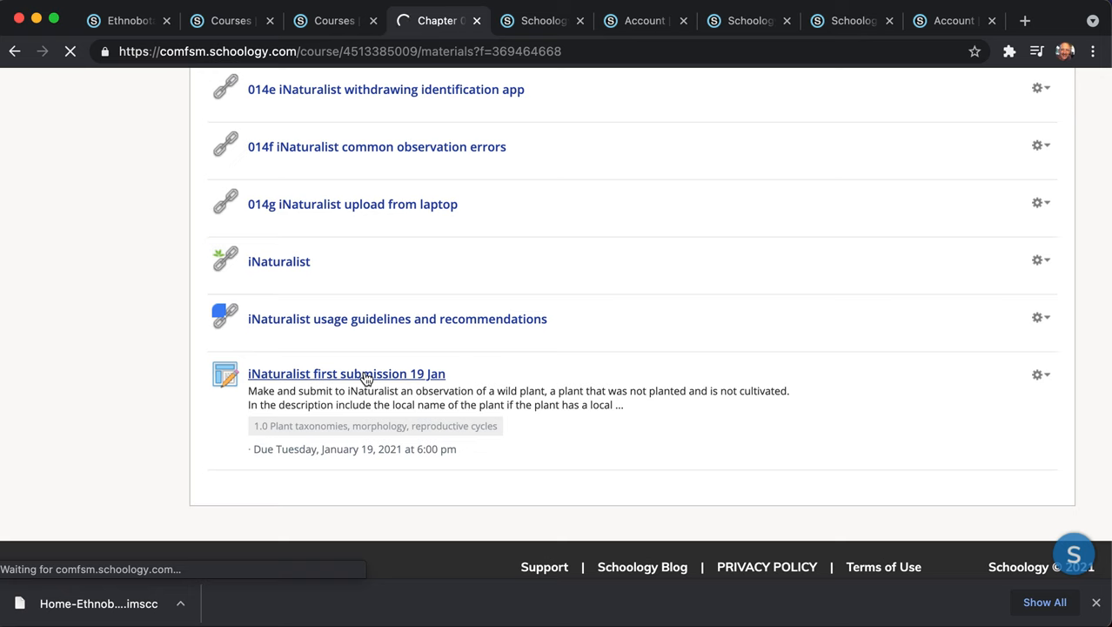
{"action": "left_click", "coordinate": [346, 372]}
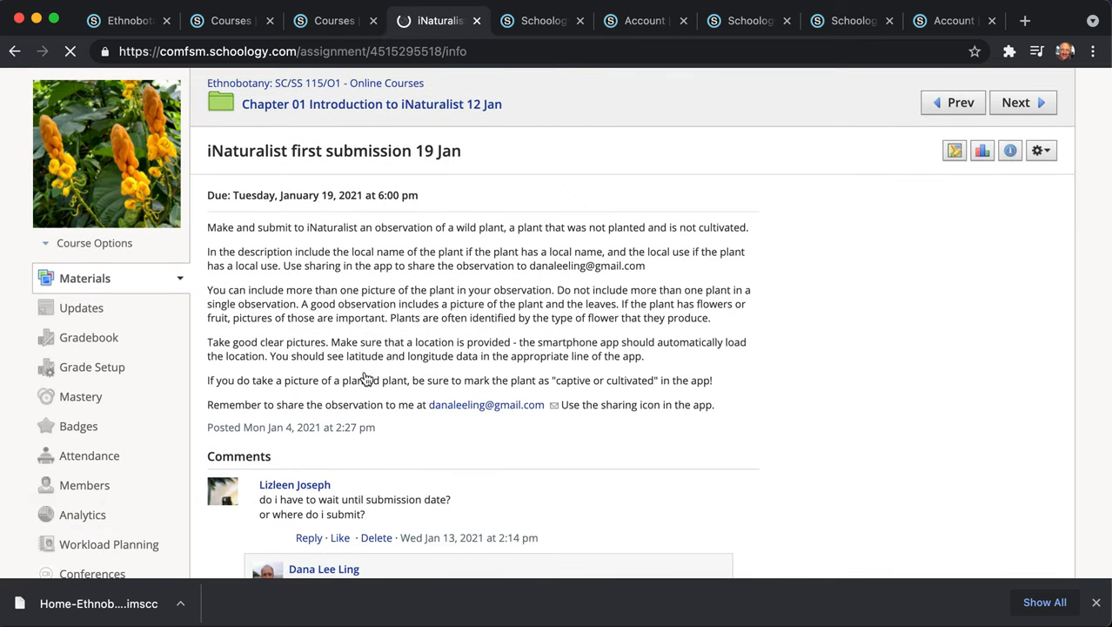
{"action": "left_click", "coordinate": [1041, 175]}
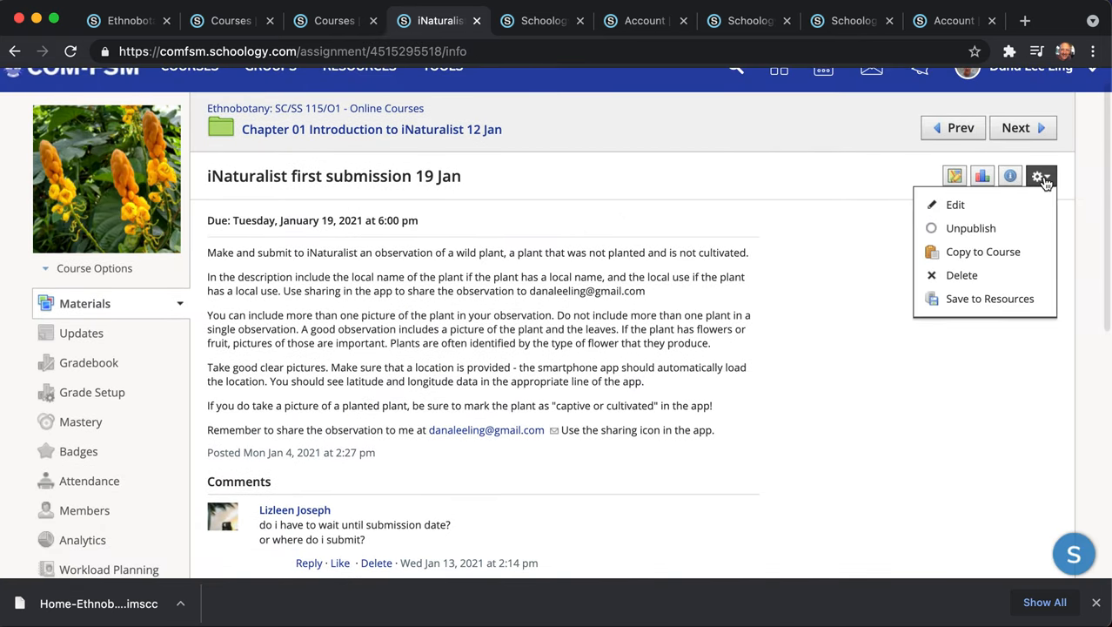
{"action": "left_click", "coordinate": [955, 205]}
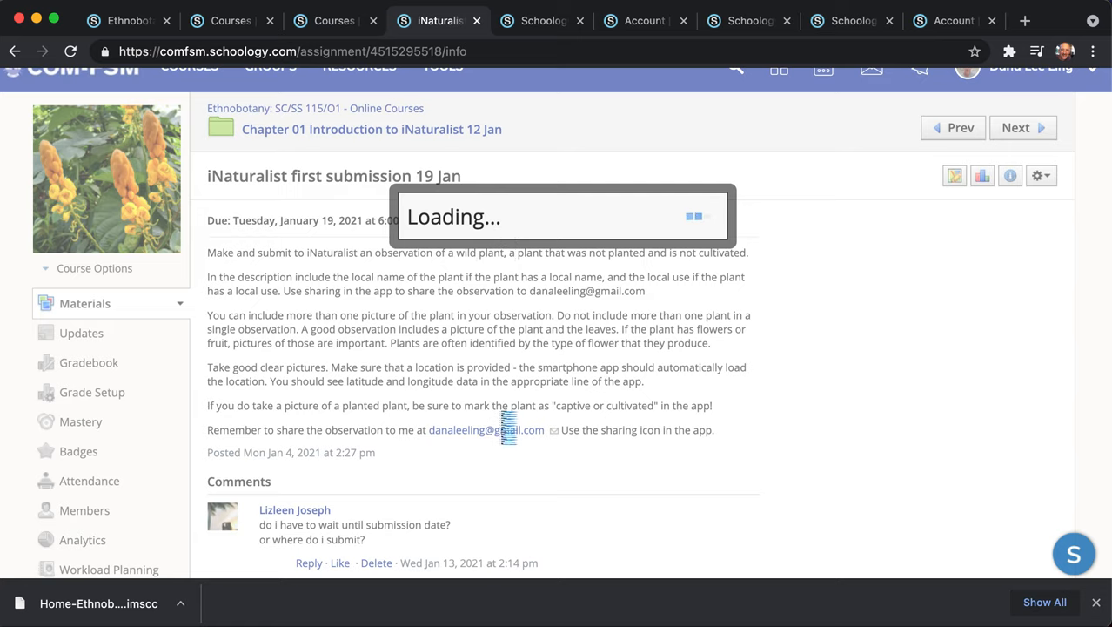
Check Attach Link/Embed without attaching, close the edit form unsaved, and browse Chapters 01–07
{"action": "left_click", "coordinate": [1041, 175]}
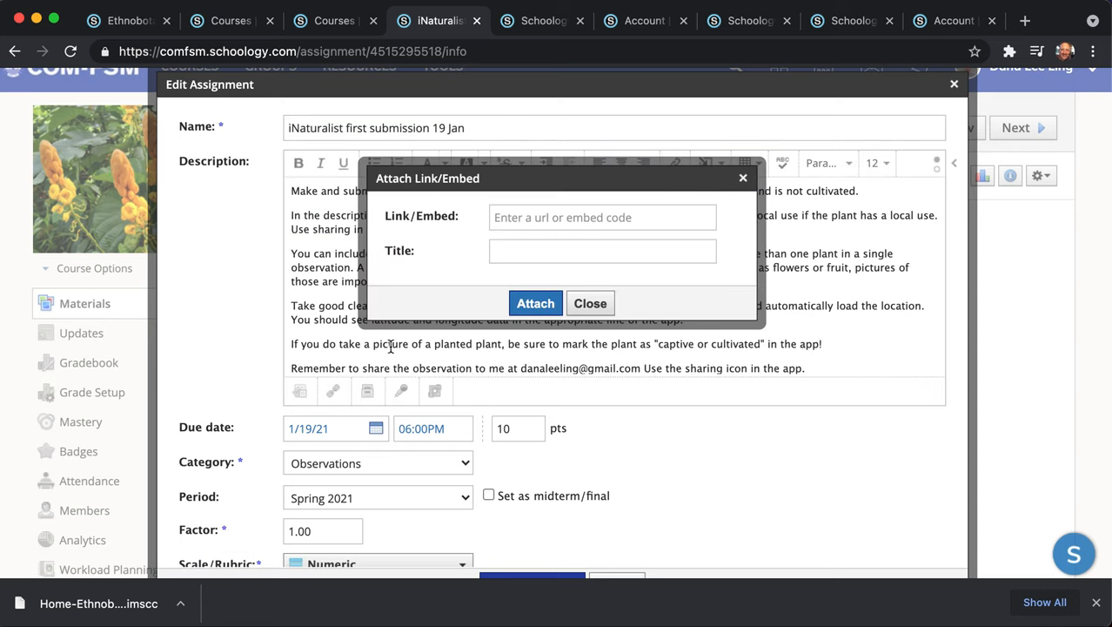
{"action": "left_click", "coordinate": [590, 302]}
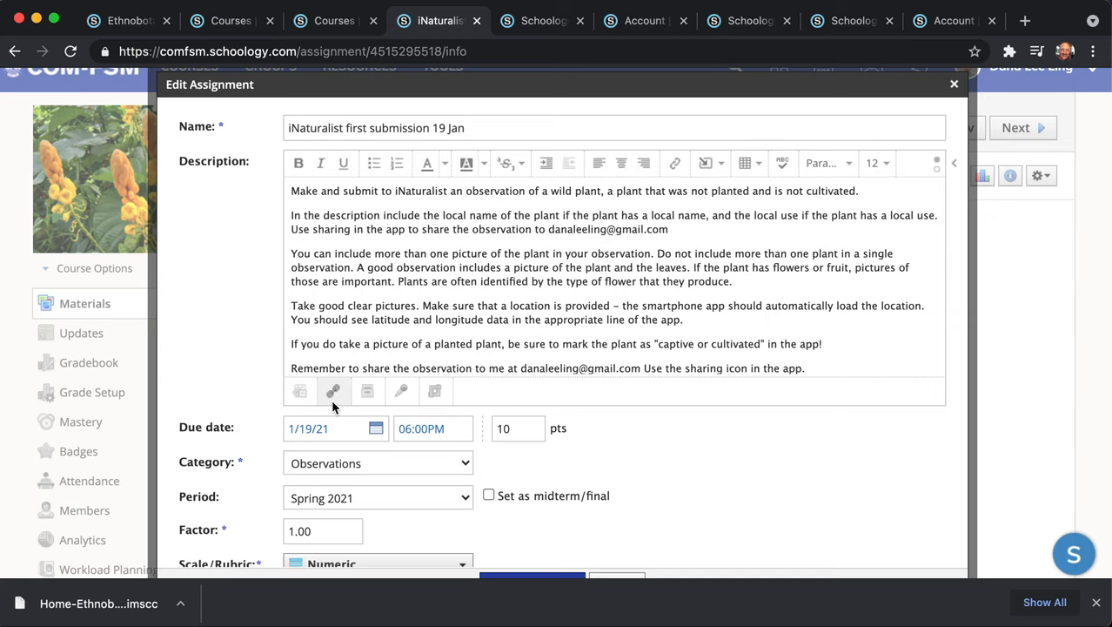
{"action": "left_click", "coordinate": [334, 390]}
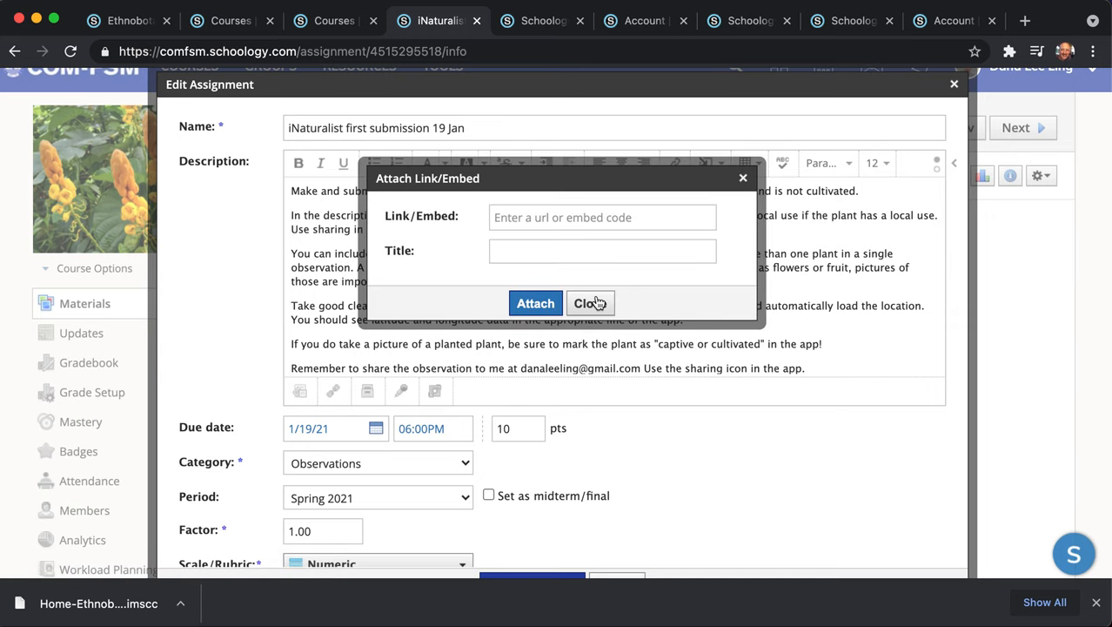
{"action": "left_click", "coordinate": [590, 303]}
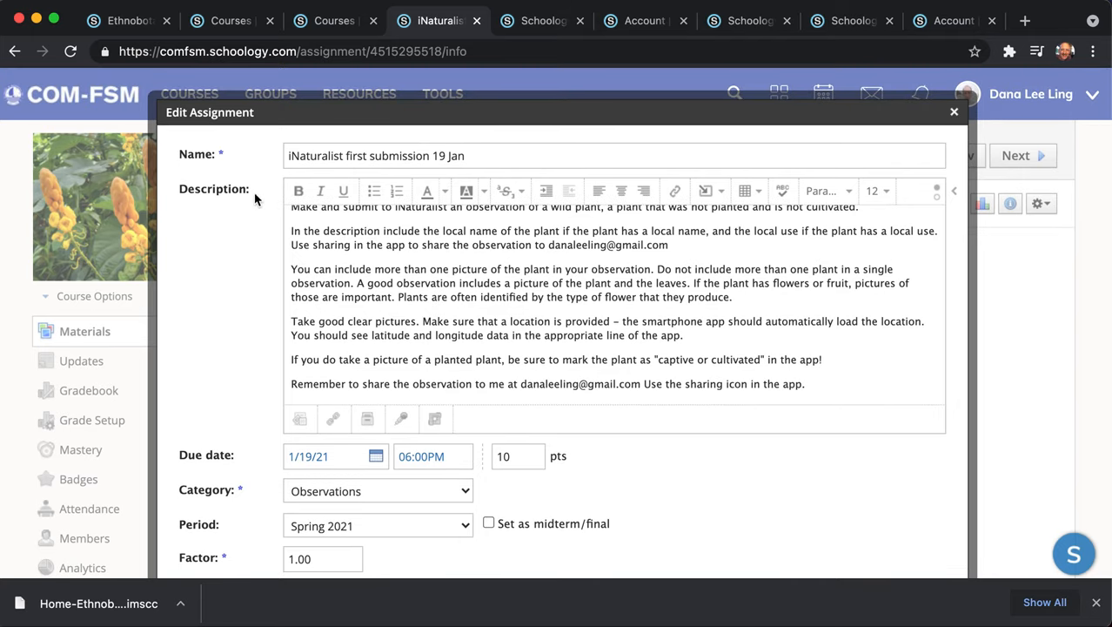
{"action": "left_click", "coordinate": [954, 111]}
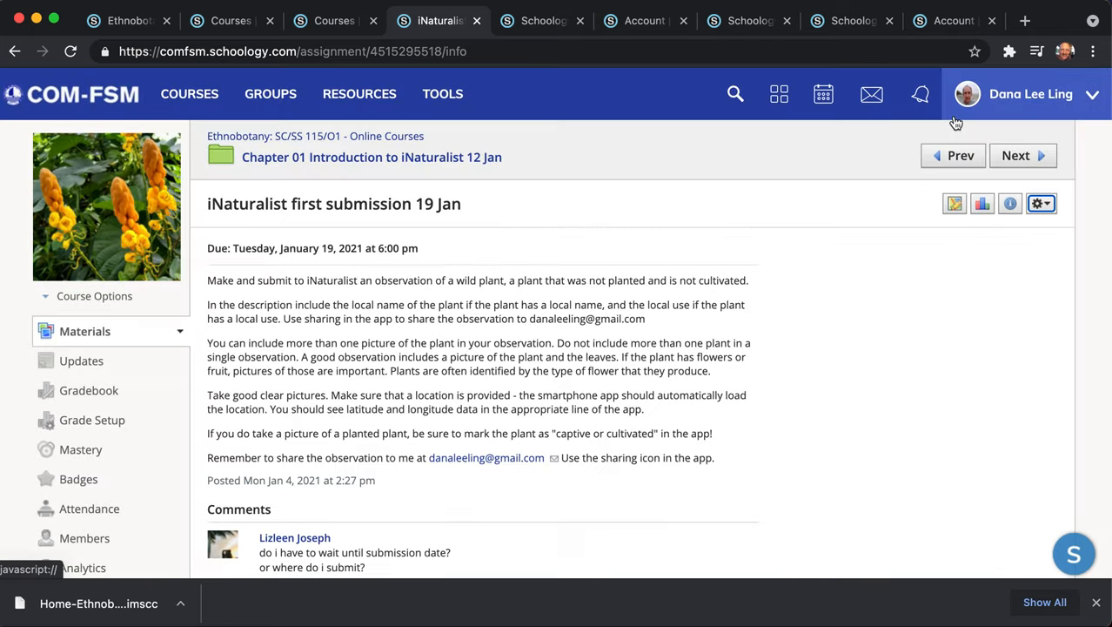
{"action": "scroll", "scroll_direction": "down", "scroll_amount": 3}
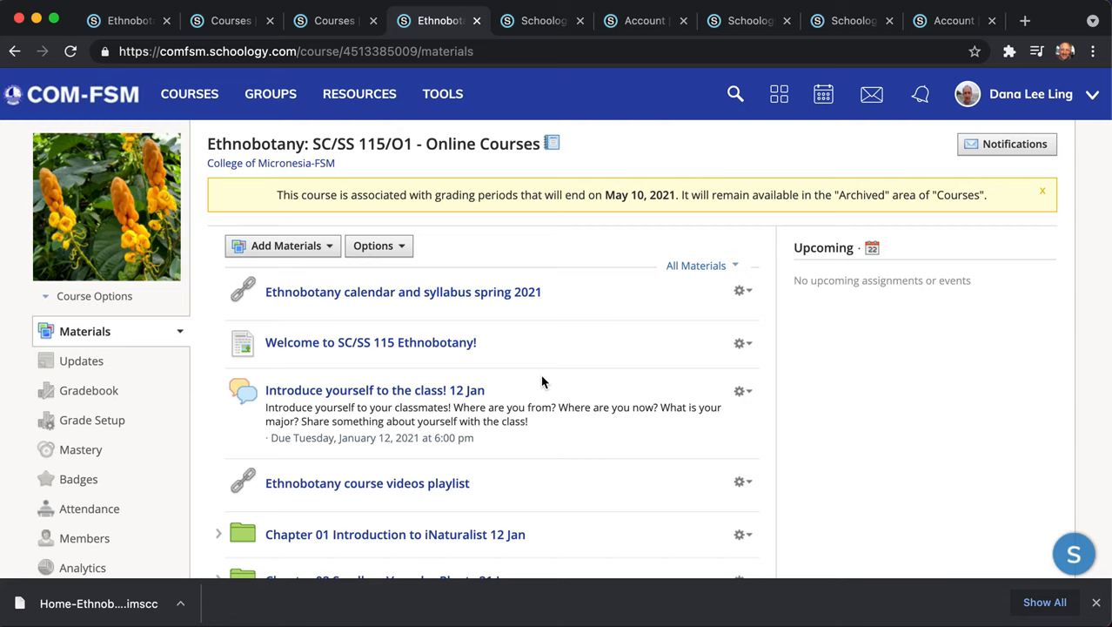
{"action": "scroll", "scroll_direction": "down", "scroll_amount": 3}
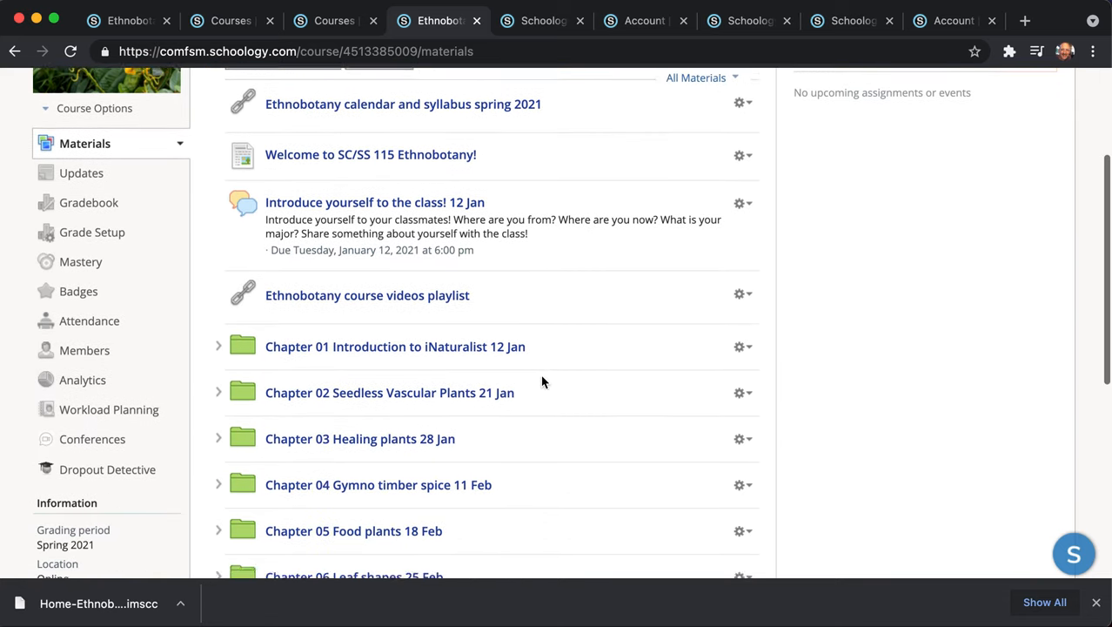
{"action": "scroll", "scroll_direction": "down", "scroll_amount": 3}
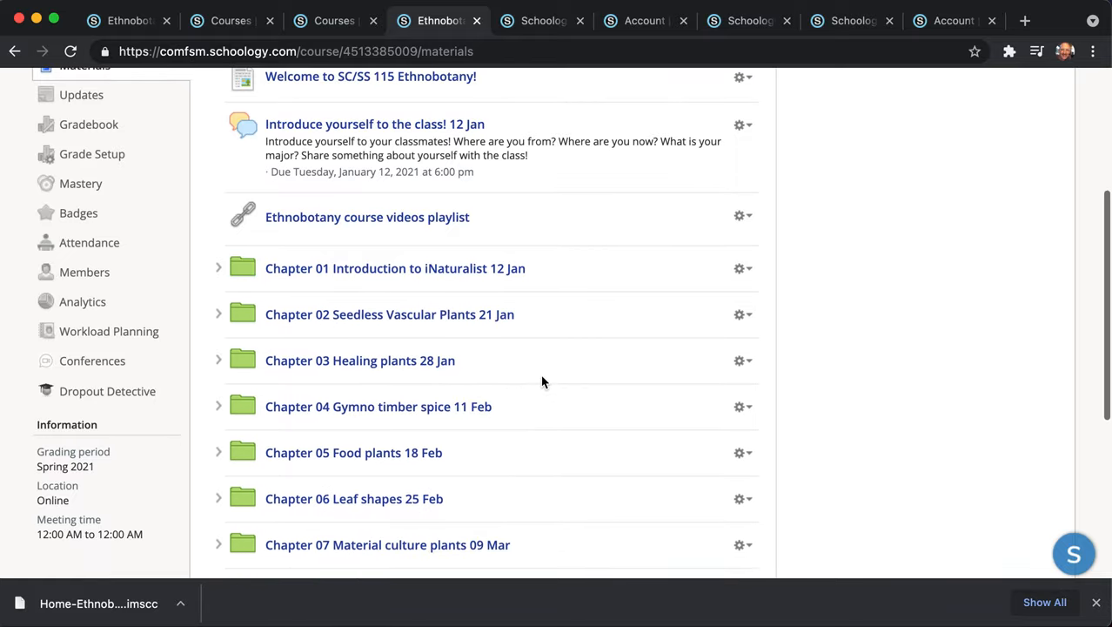
{"action": "mouse_move", "coordinate": [422, 372]}
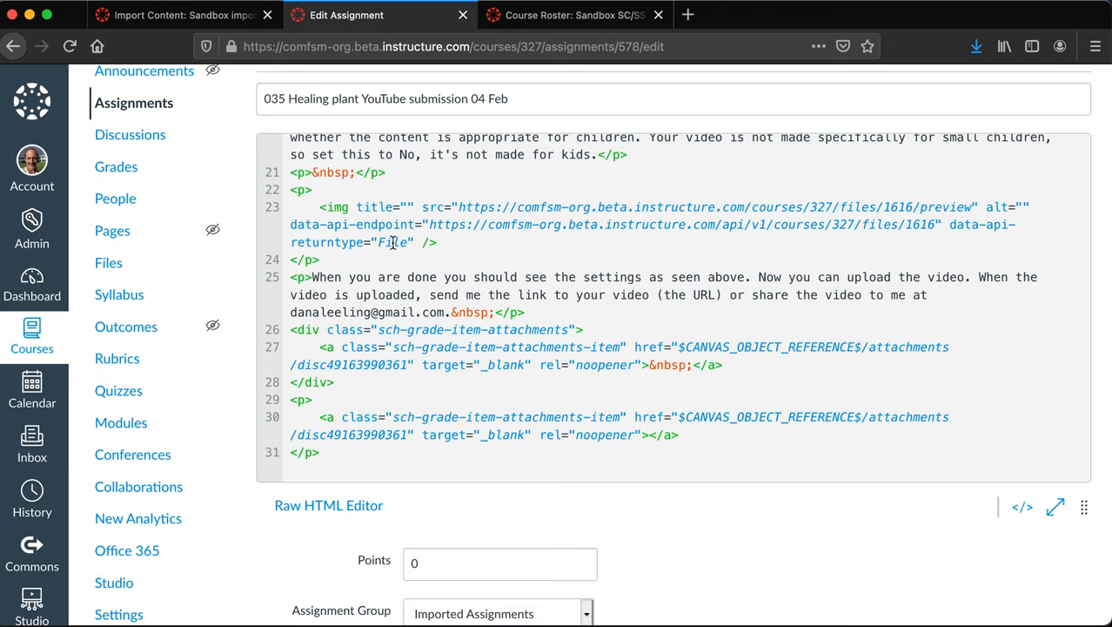
{"action": "mouse_move", "coordinate": [1021, 507]}
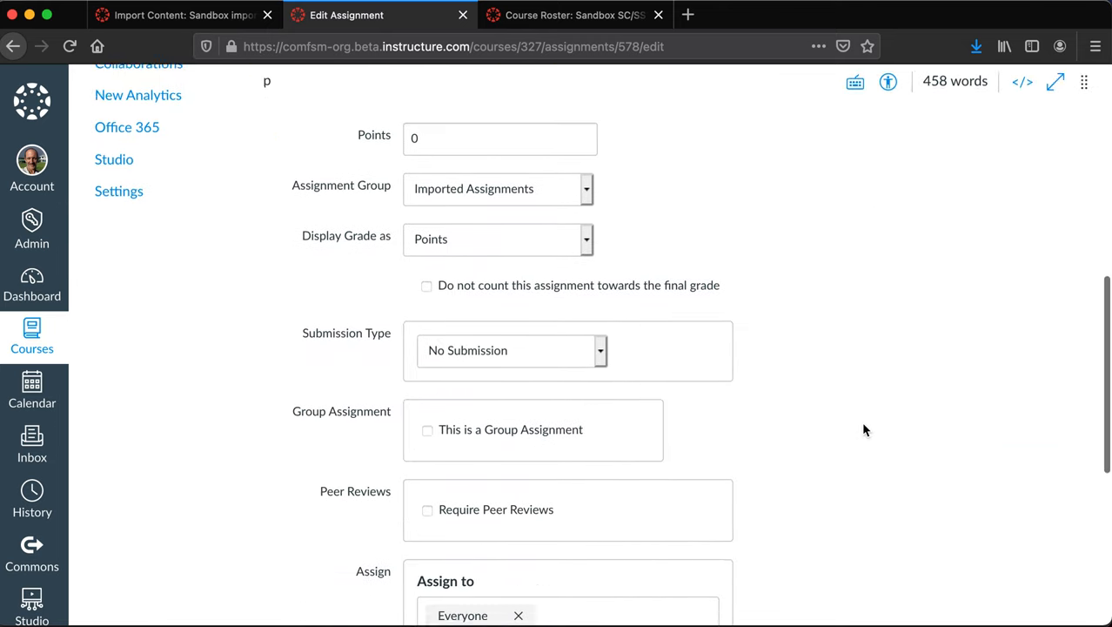
View the Healing plant assignment's raw HTML with its empty attachment links, then restore the formatted view
{"action": "scroll", "scroll_direction": "up", "scroll_amount": 3}
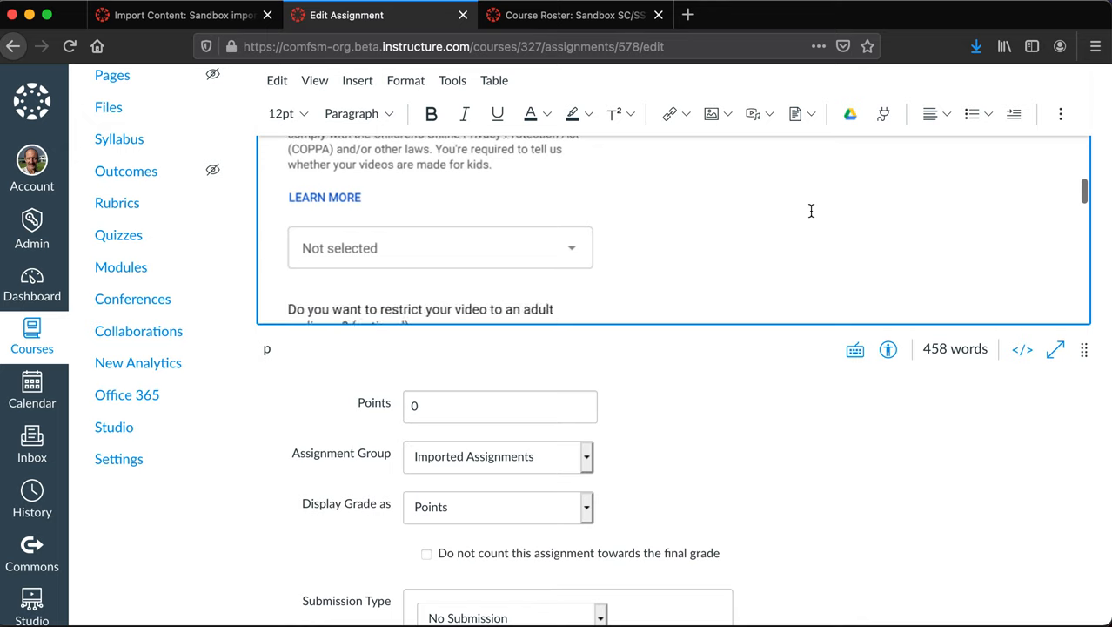
{"action": "left_click", "coordinate": [440, 247]}
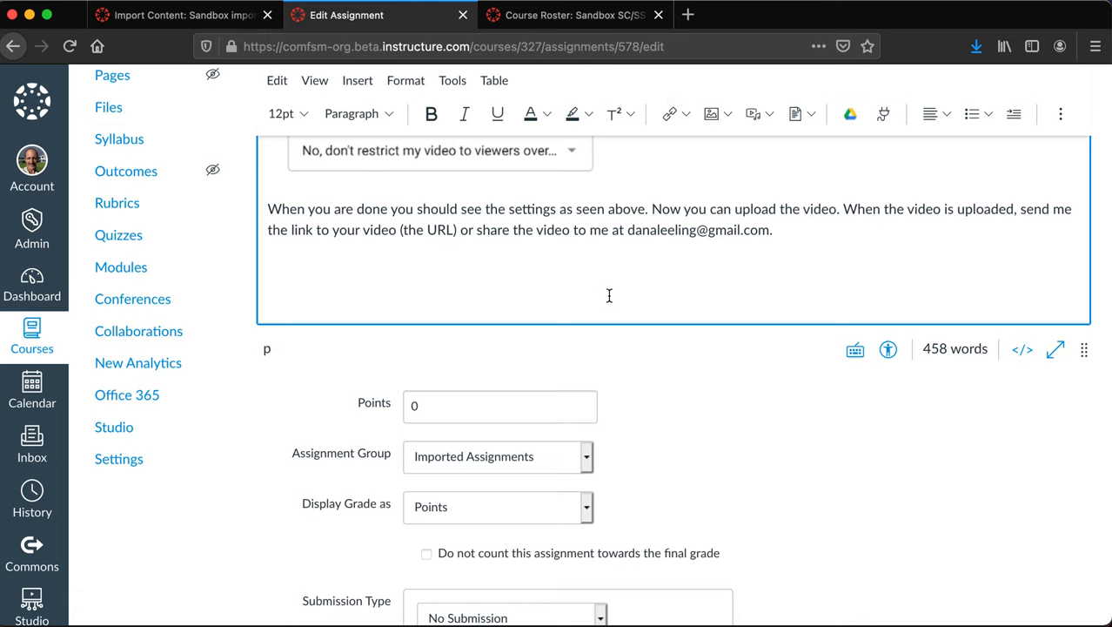
{"action": "mouse_move", "coordinate": [685, 291]}
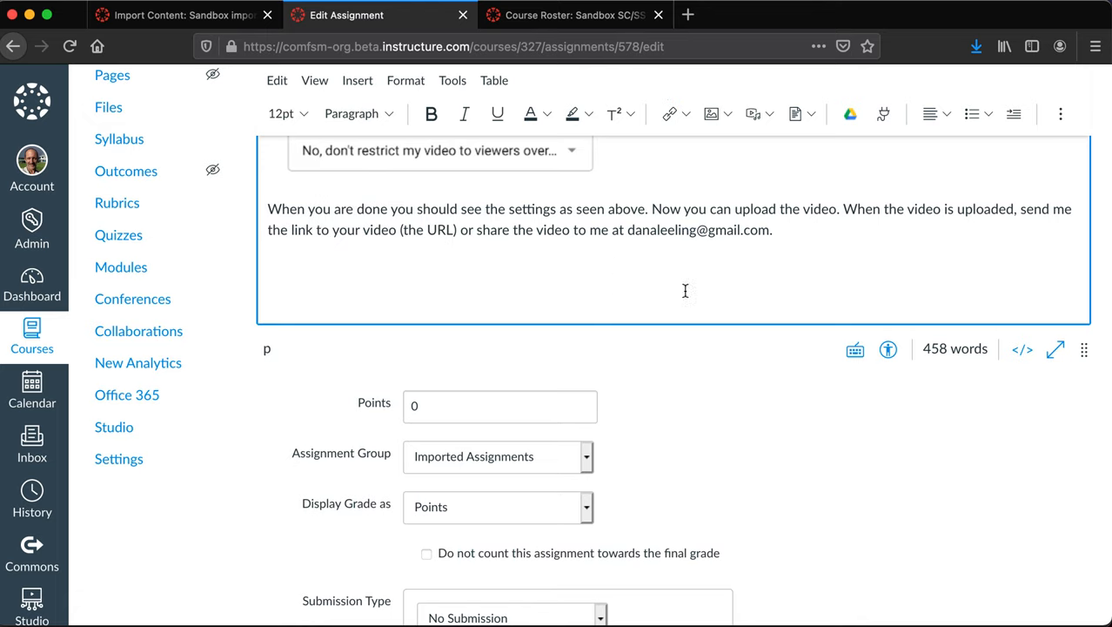
{"action": "left_click", "coordinate": [1022, 349]}
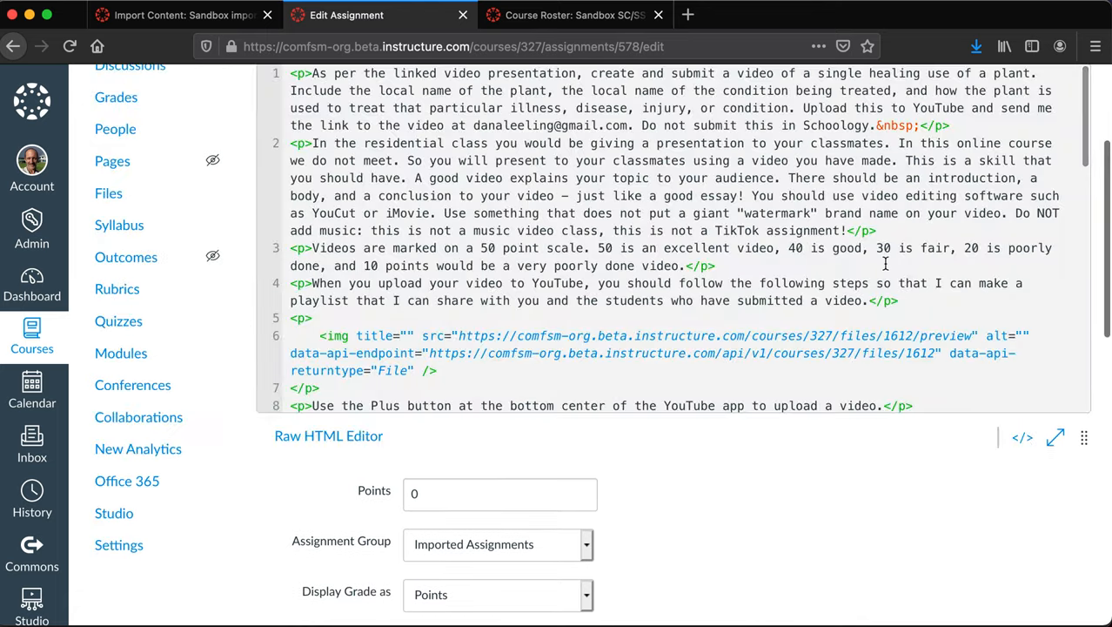
{"action": "scroll", "scroll_direction": "down", "scroll_amount": 3}
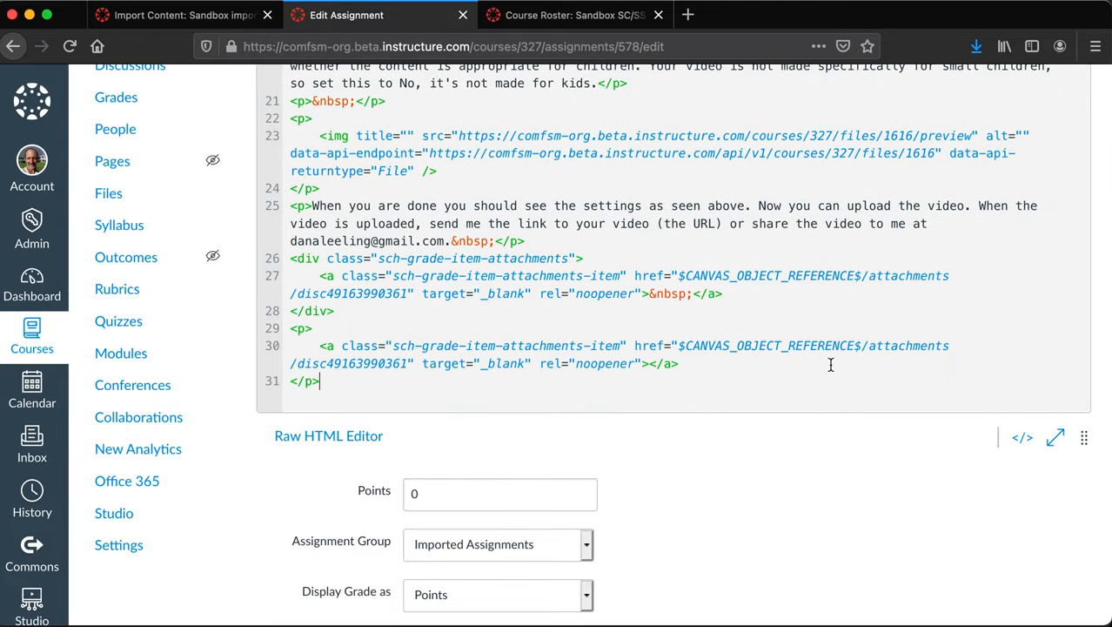
{"action": "mouse_move", "coordinate": [1022, 441]}
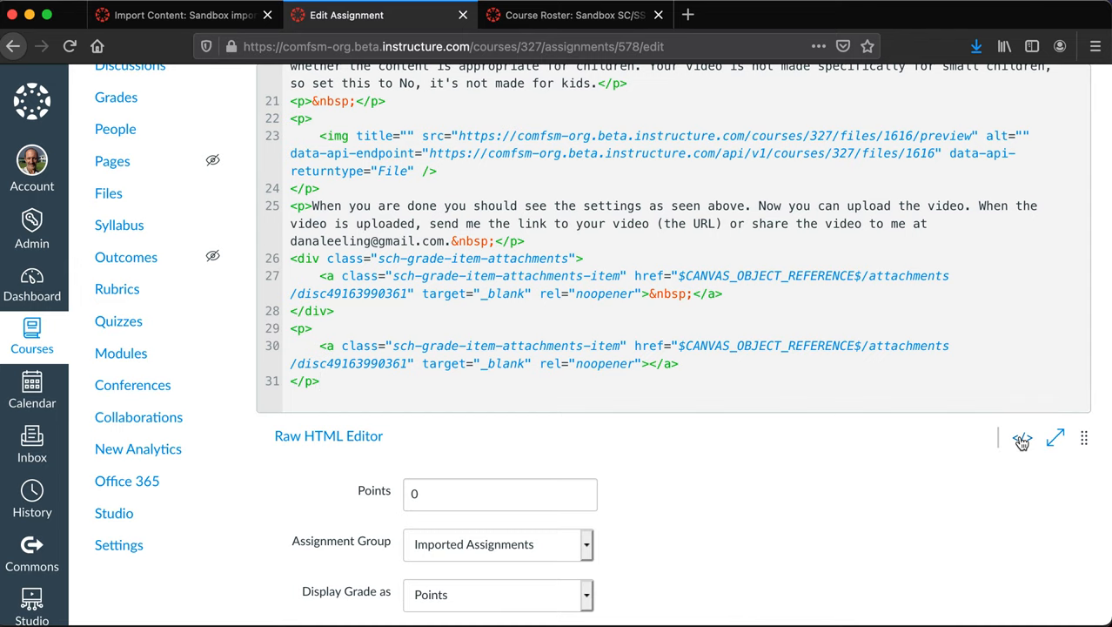
{"action": "left_click", "coordinate": [1021, 435]}
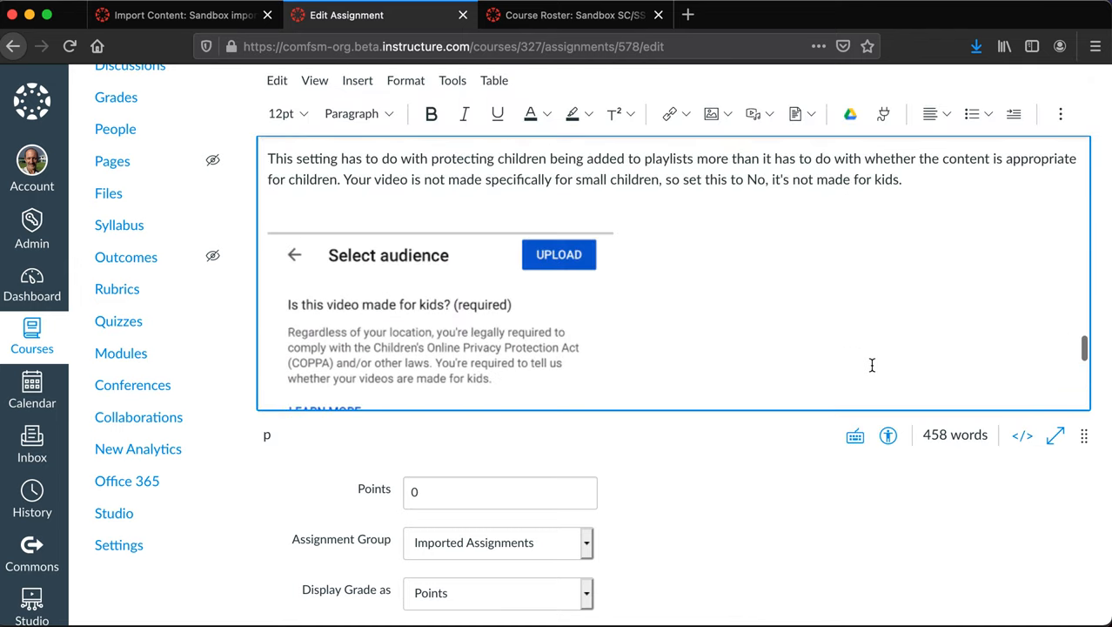
{"action": "scroll", "scroll_direction": "up", "scroll_amount": 3}
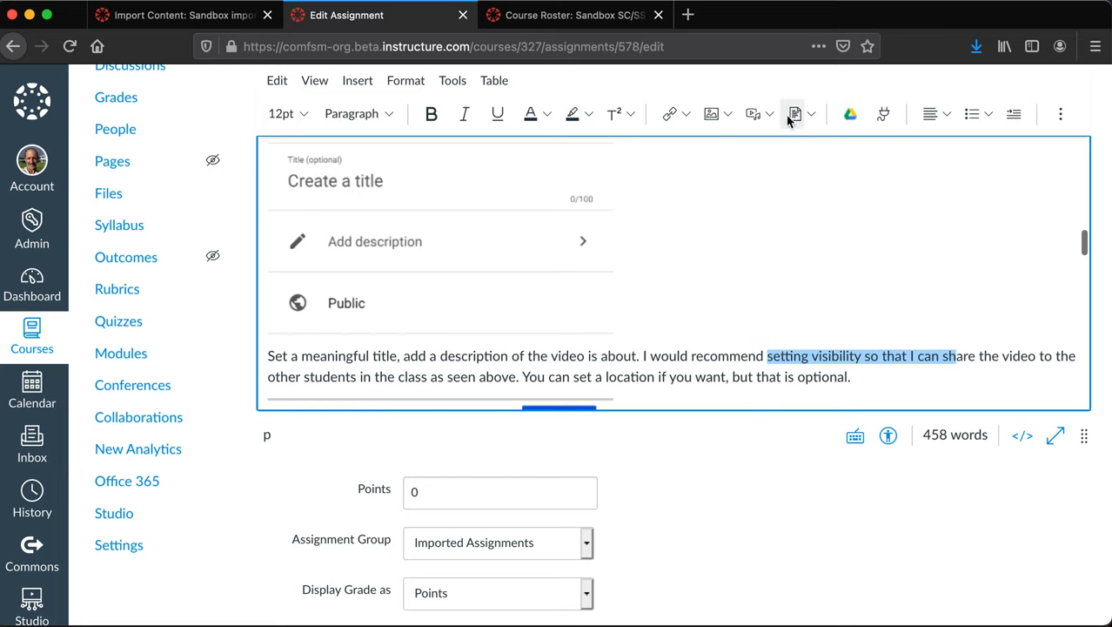
{"action": "left_click", "coordinate": [670, 113]}
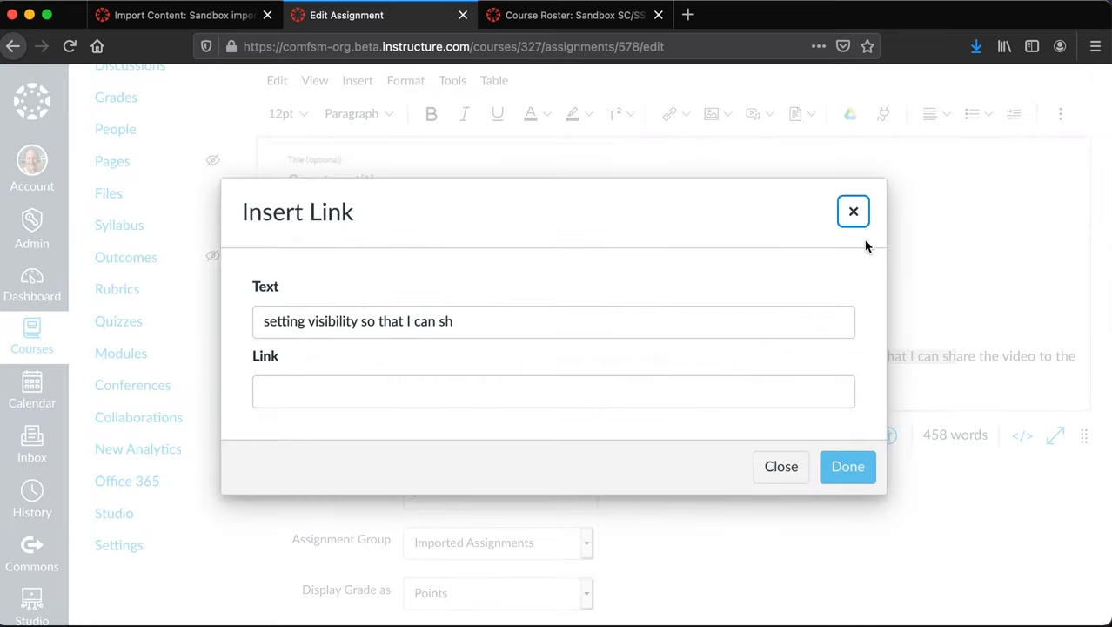
{"action": "left_click", "coordinate": [854, 210]}
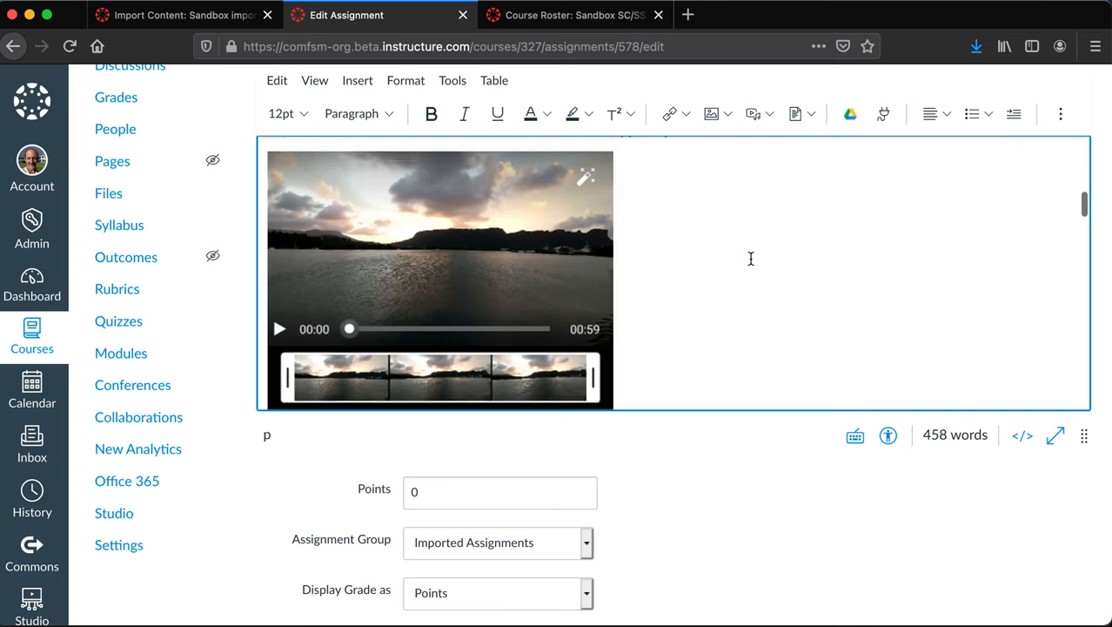
{"action": "scroll", "scroll_direction": "up", "scroll_amount": 3}
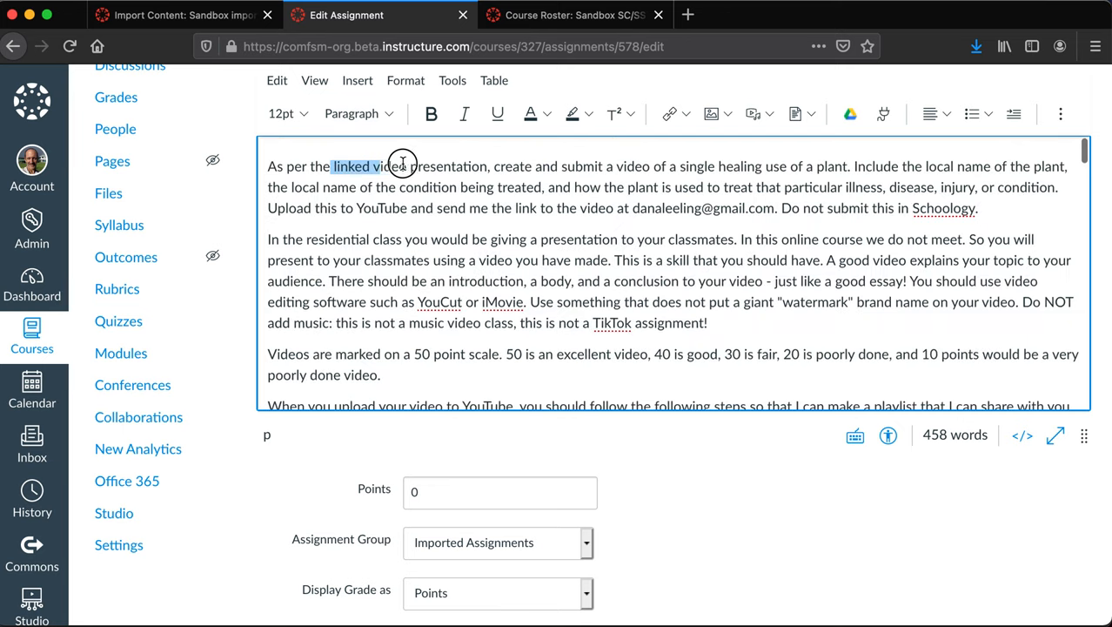
{"action": "left_click", "coordinate": [670, 114]}
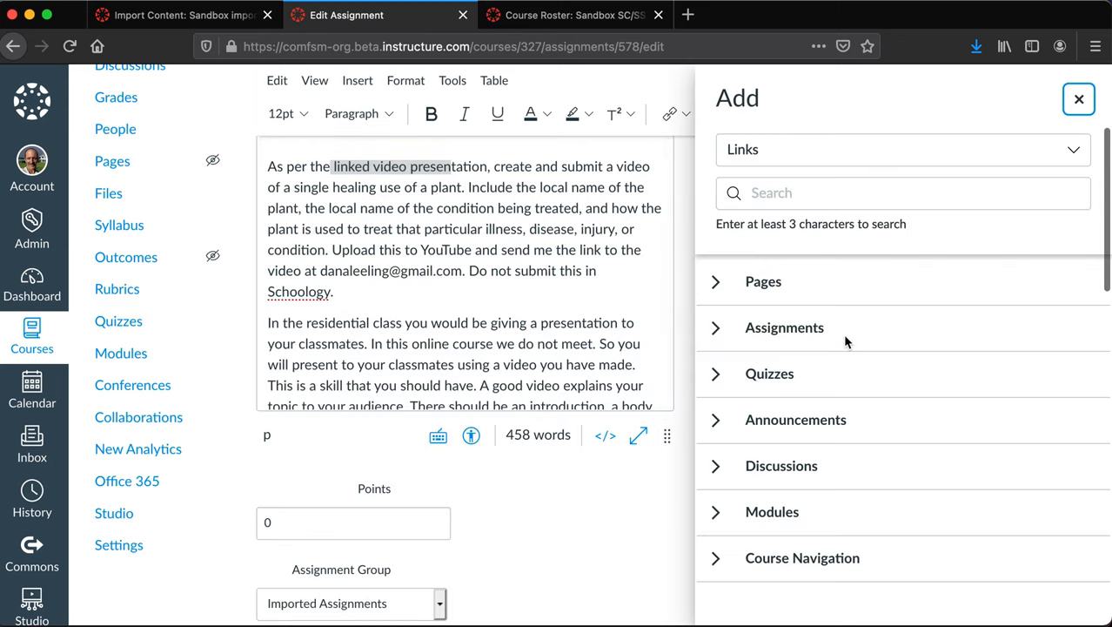
{"action": "left_click", "coordinate": [715, 281]}
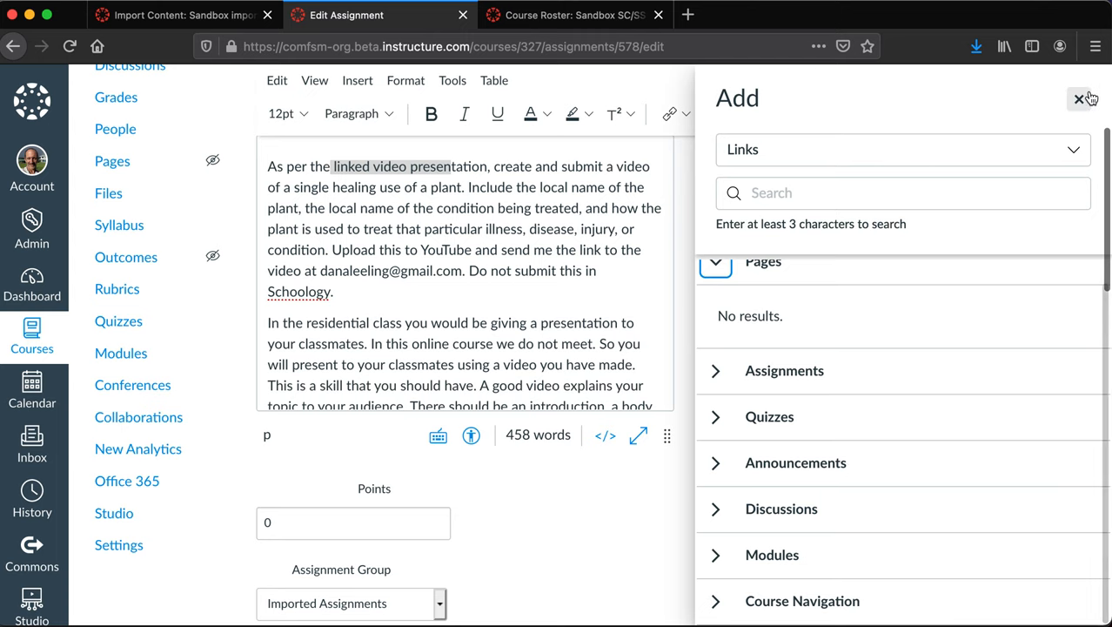
{"action": "left_click", "coordinate": [1079, 99]}
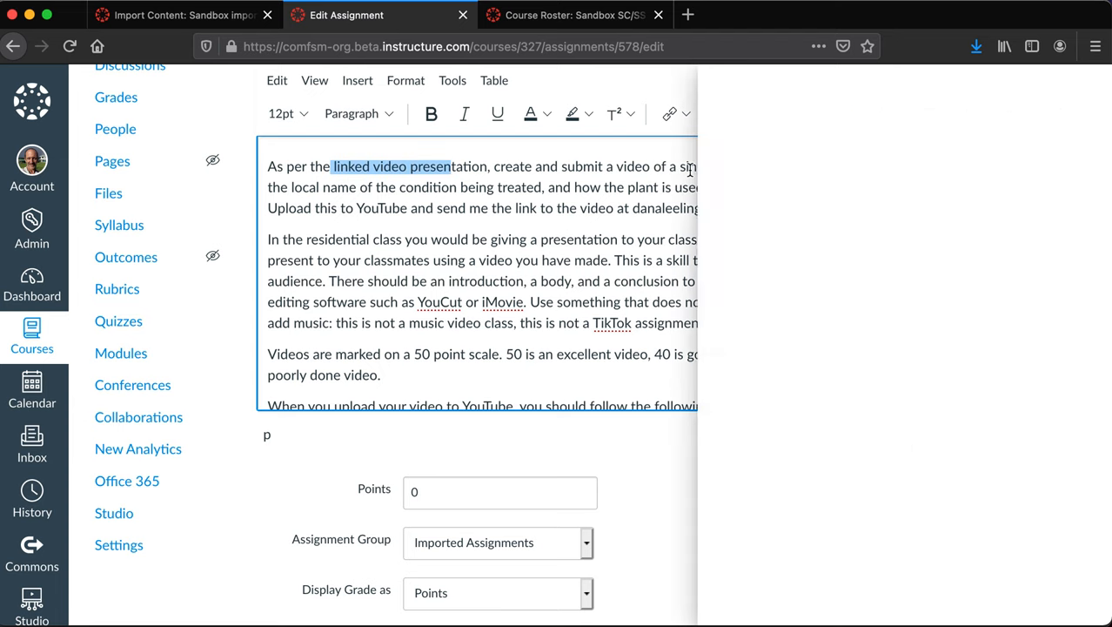
{"action": "left_click", "coordinate": [671, 113]}
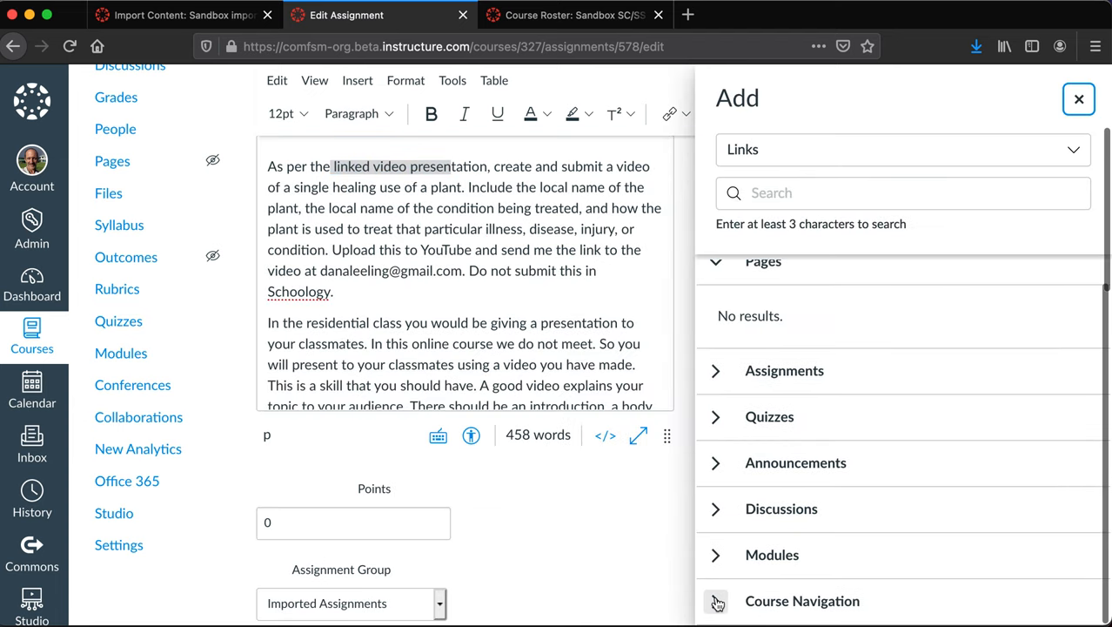
{"action": "left_click", "coordinate": [716, 601]}
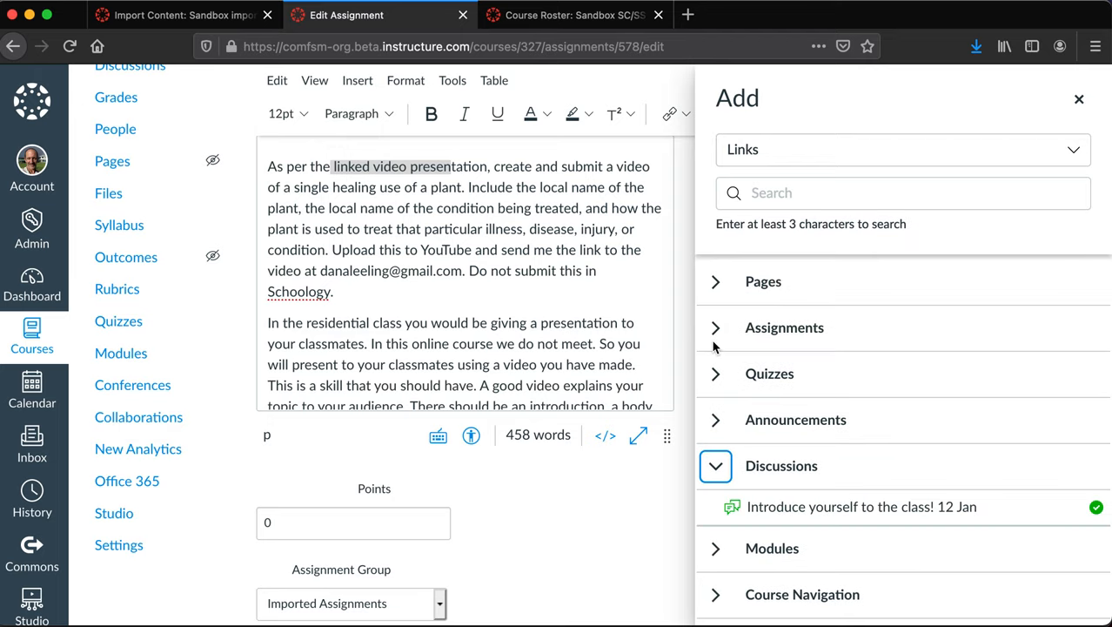
{"action": "left_click", "coordinate": [716, 281]}
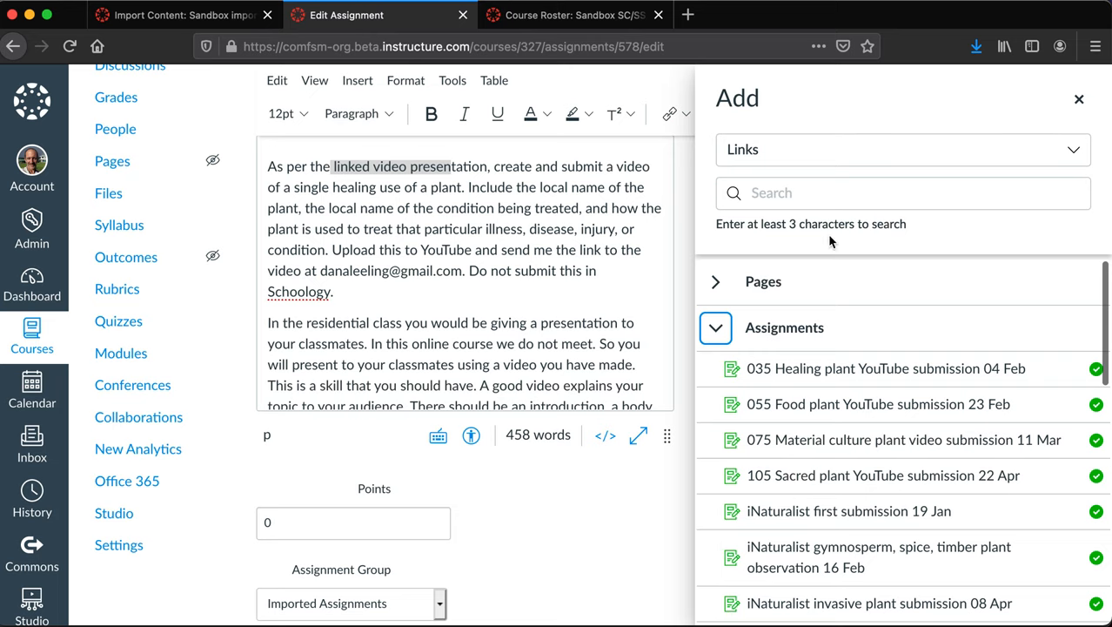
{"action": "mouse_move", "coordinate": [1079, 99]}
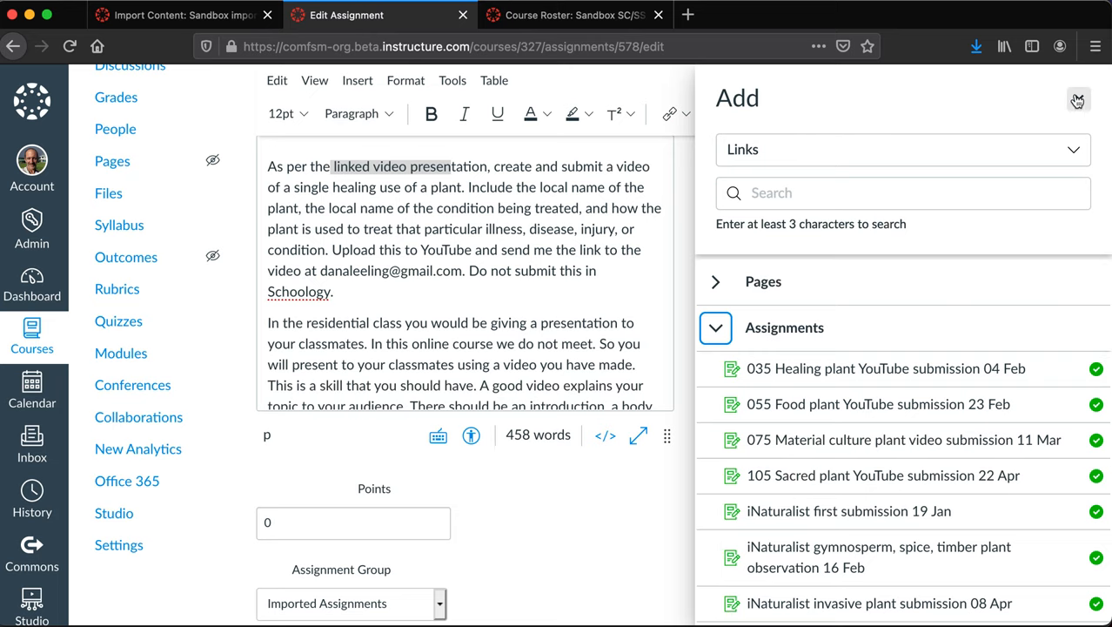
{"action": "left_click", "coordinate": [1078, 99]}
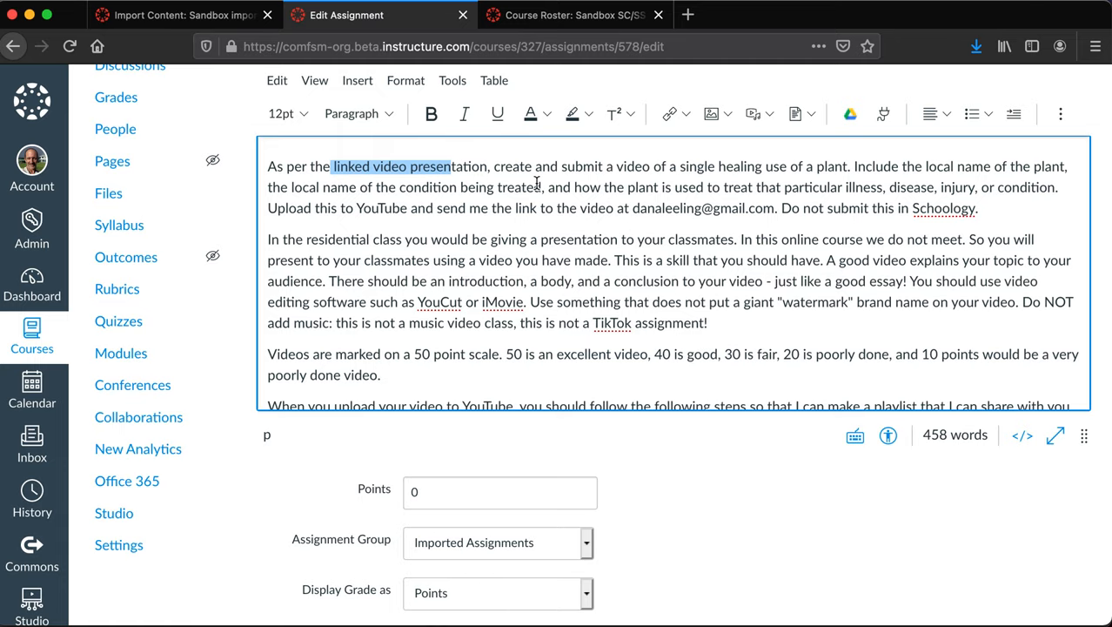
{"action": "scroll", "scroll_direction": "up", "scroll_amount": 3}
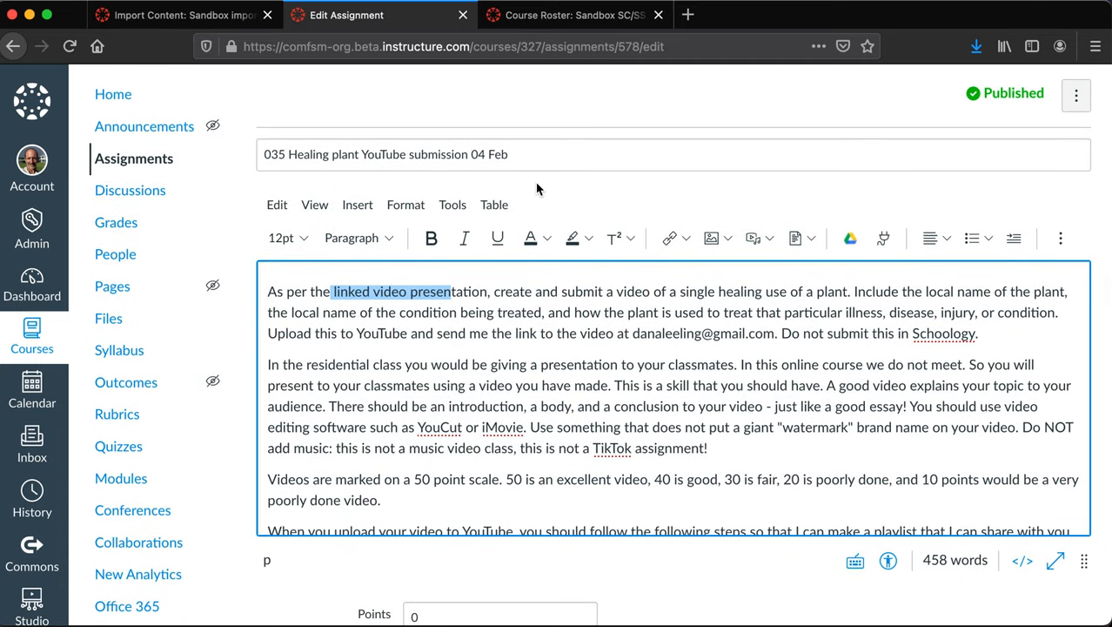
{"action": "mouse_move", "coordinate": [475, 320]}
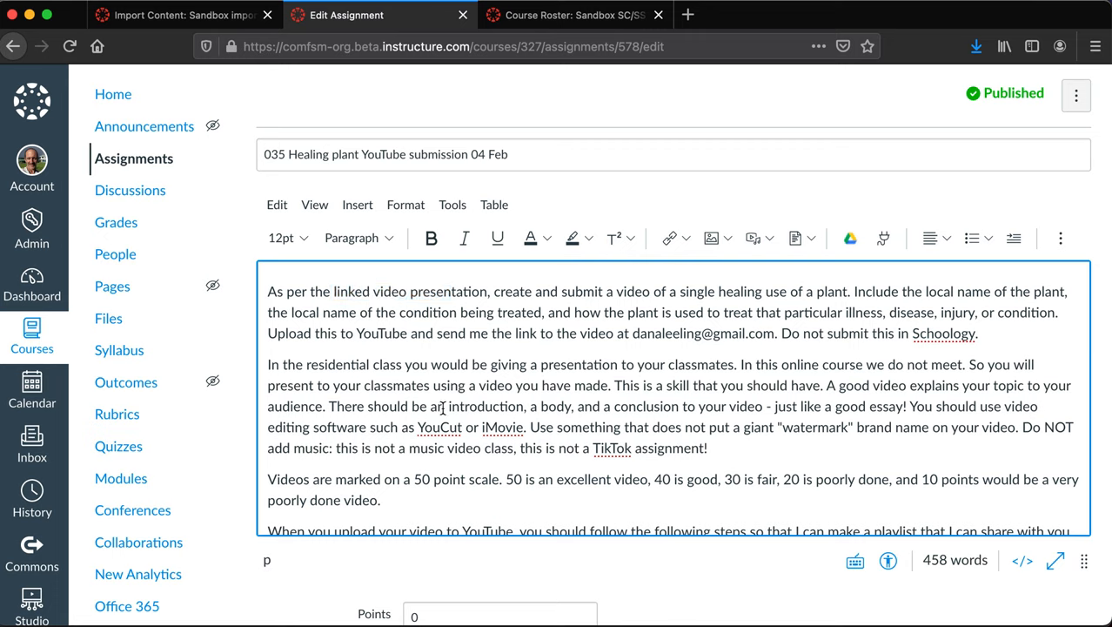
{"action": "mouse_move", "coordinate": [112, 287]}
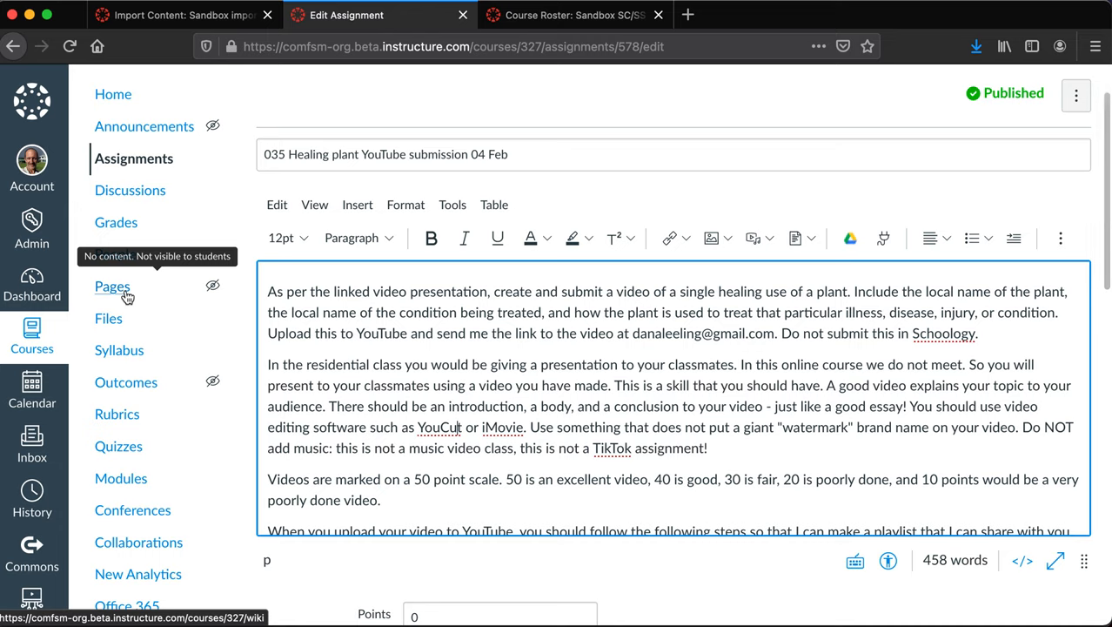
Check Pages, then go to the Sandport course Files and collapse the root folder tree
{"action": "left_click", "coordinate": [112, 286]}
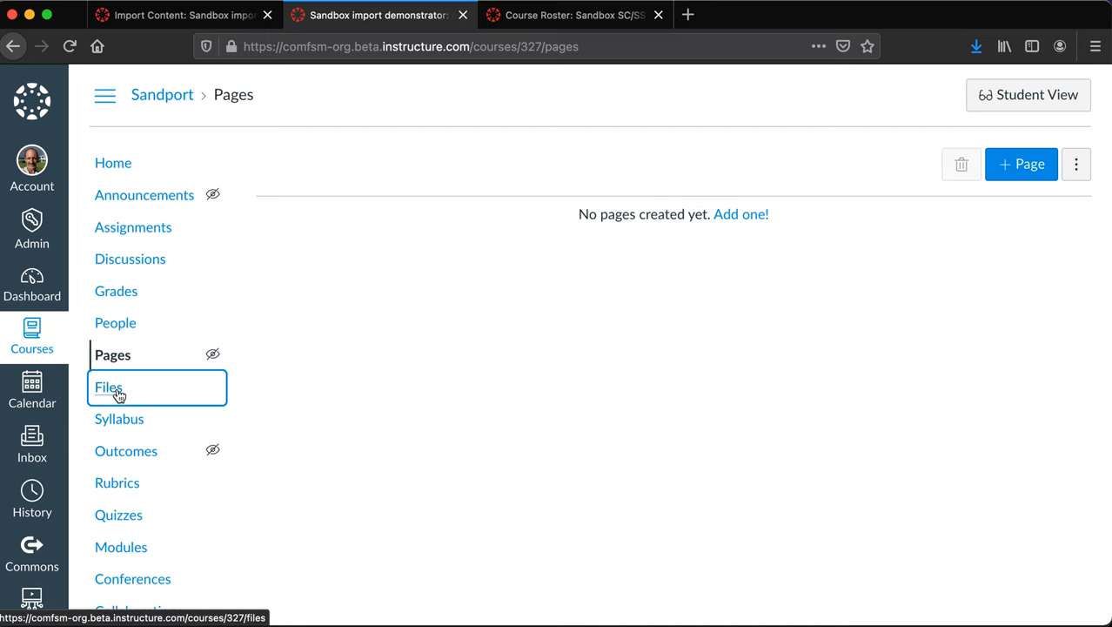
{"action": "left_click", "coordinate": [108, 387]}
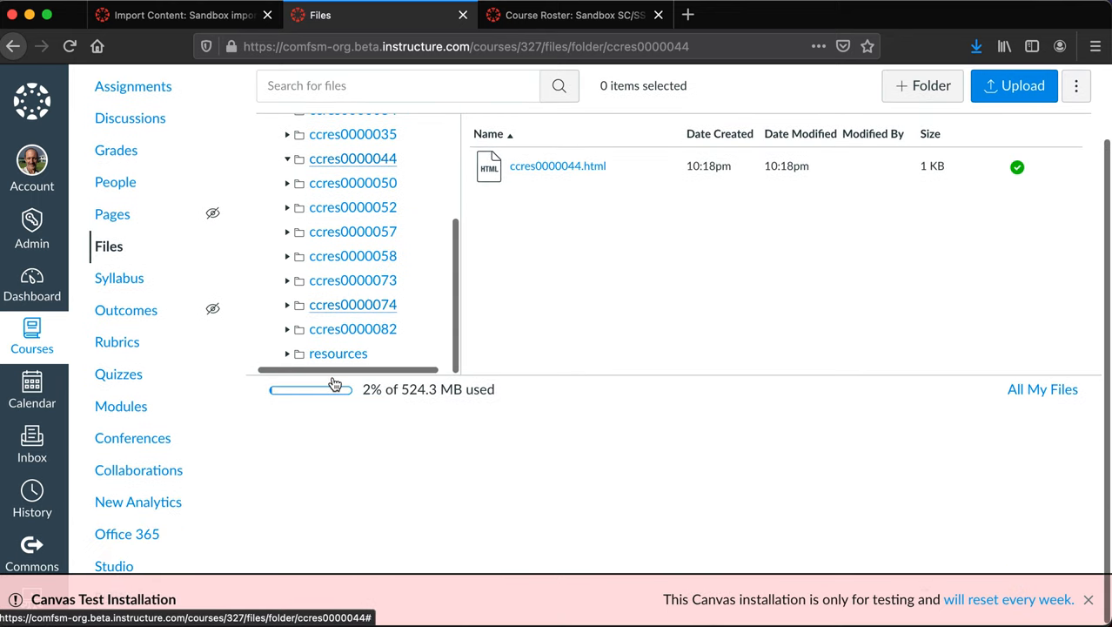
{"action": "scroll", "scroll_direction": "up", "scroll_amount": 3}
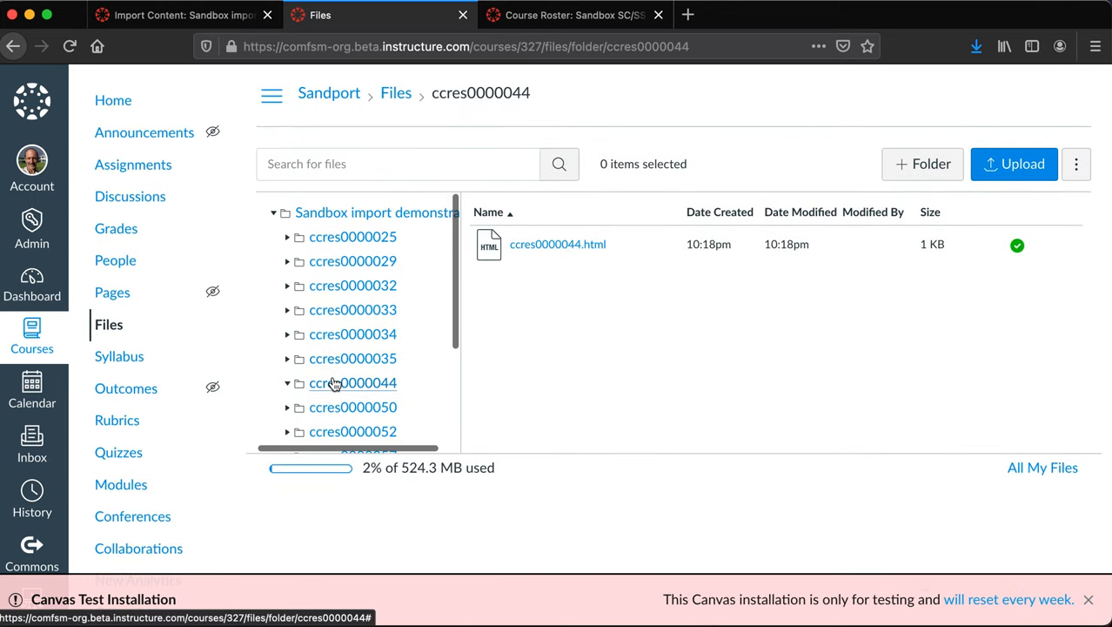
{"action": "mouse_move", "coordinate": [257, 244]}
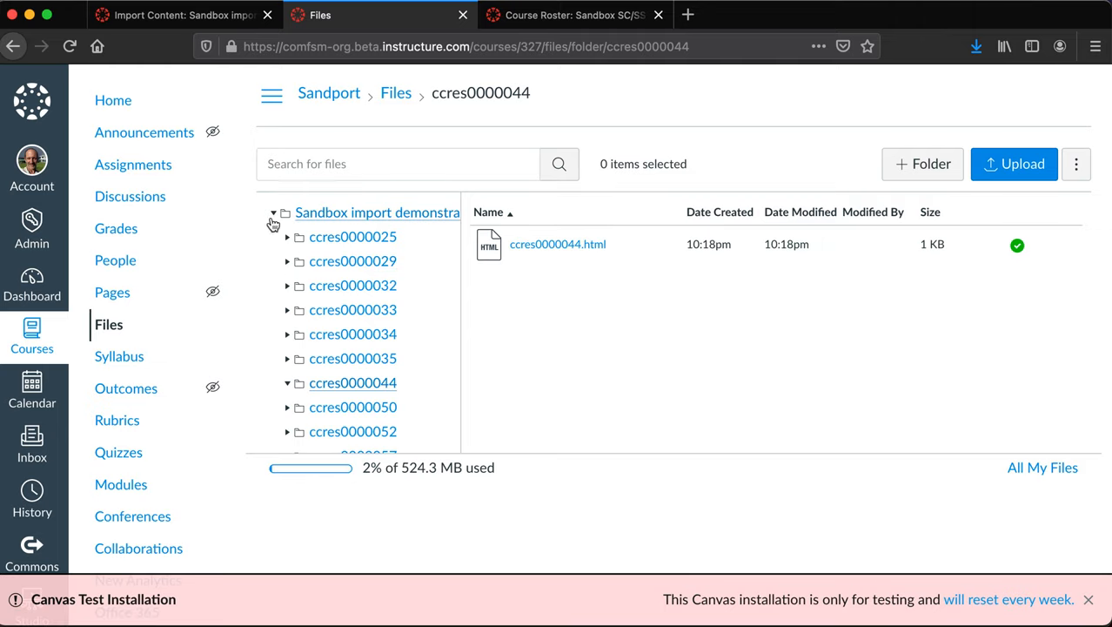
{"action": "left_click", "coordinate": [274, 212]}
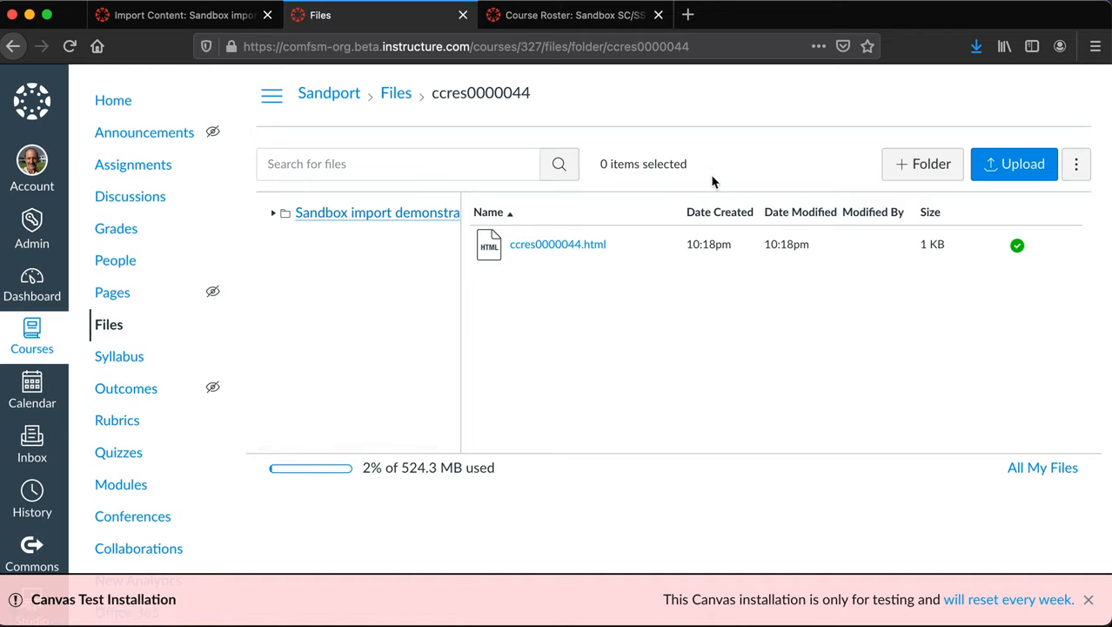
{"action": "mouse_move", "coordinate": [130, 196]}
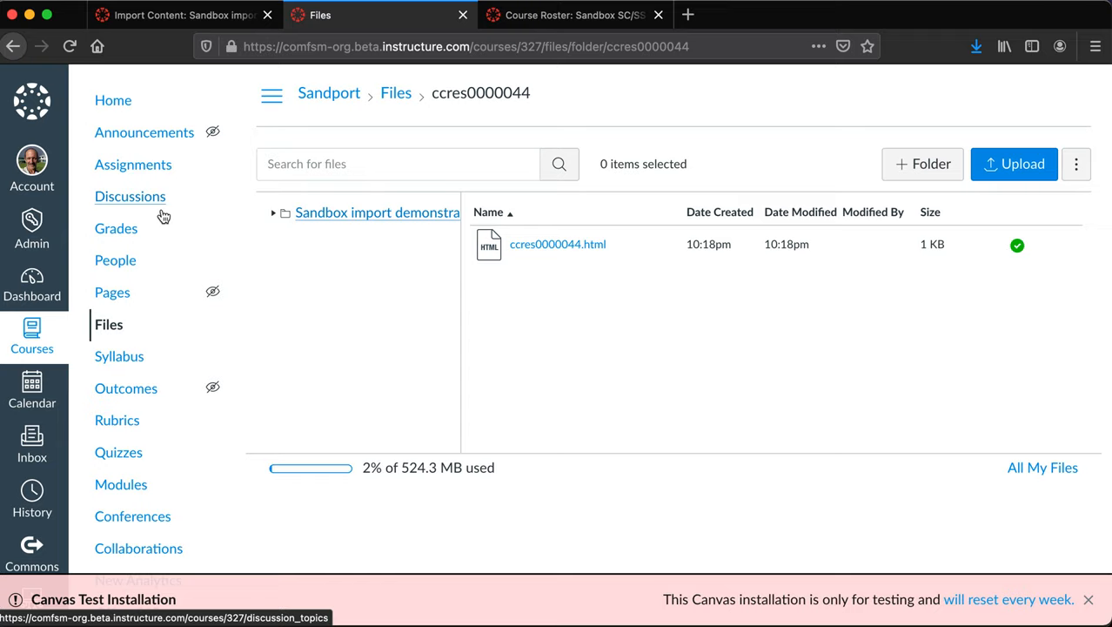
{"action": "mouse_move", "coordinate": [83, 450]}
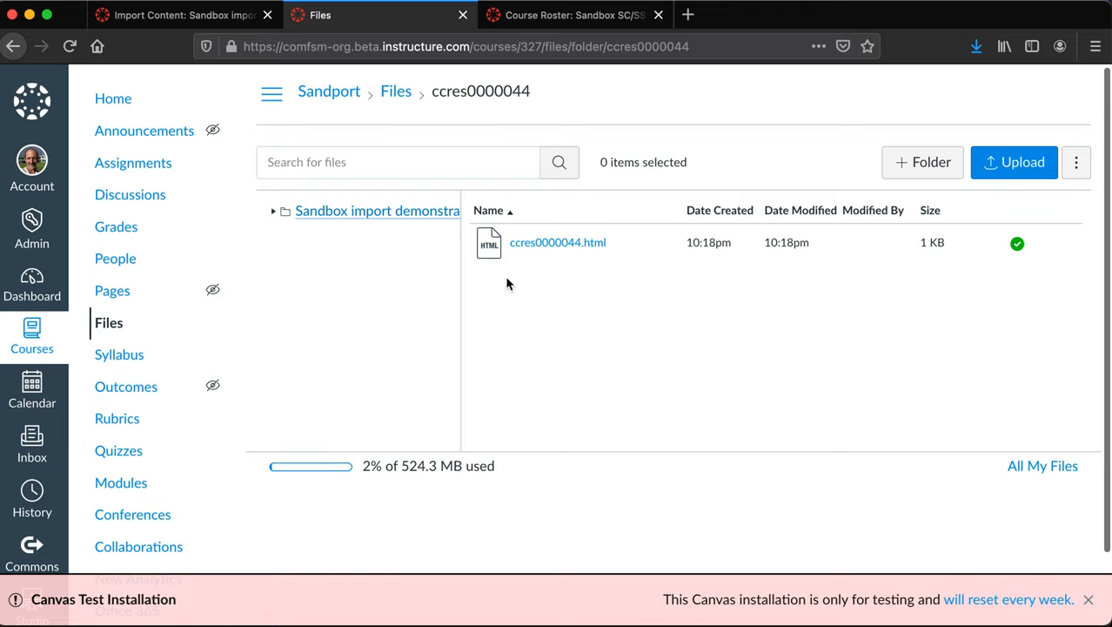
{"action": "mouse_move", "coordinate": [708, 364]}
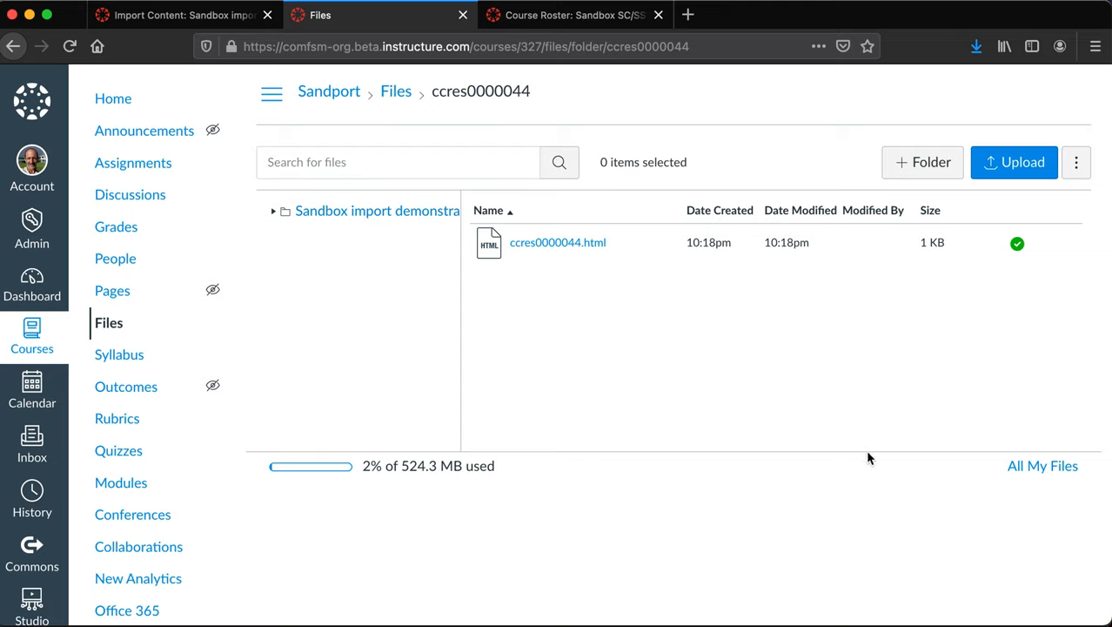
{"action": "mouse_move", "coordinate": [681, 137]}
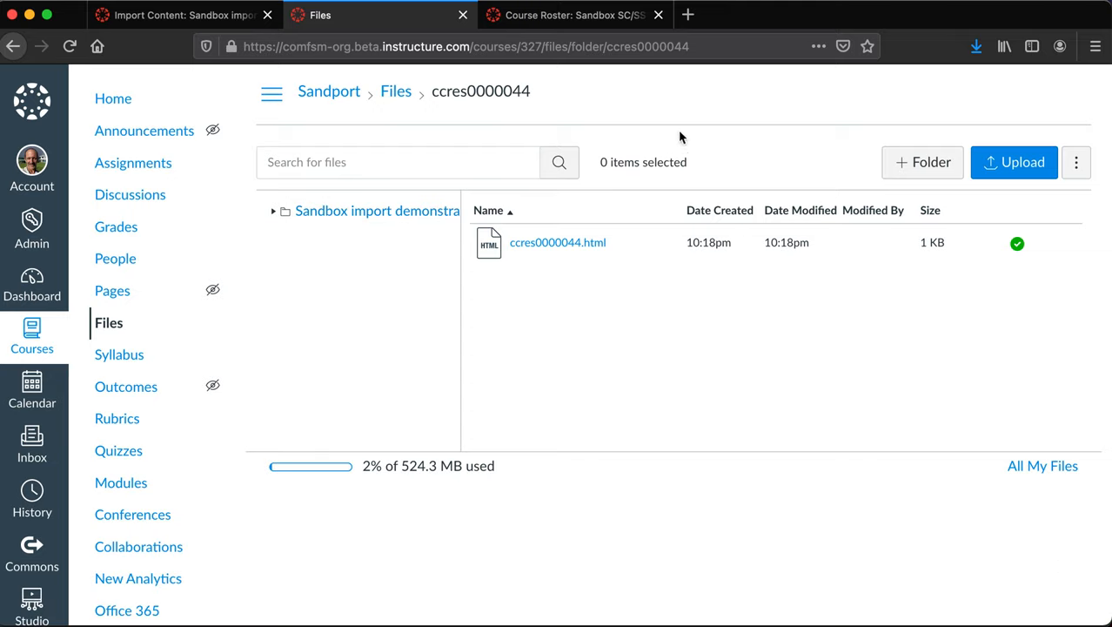